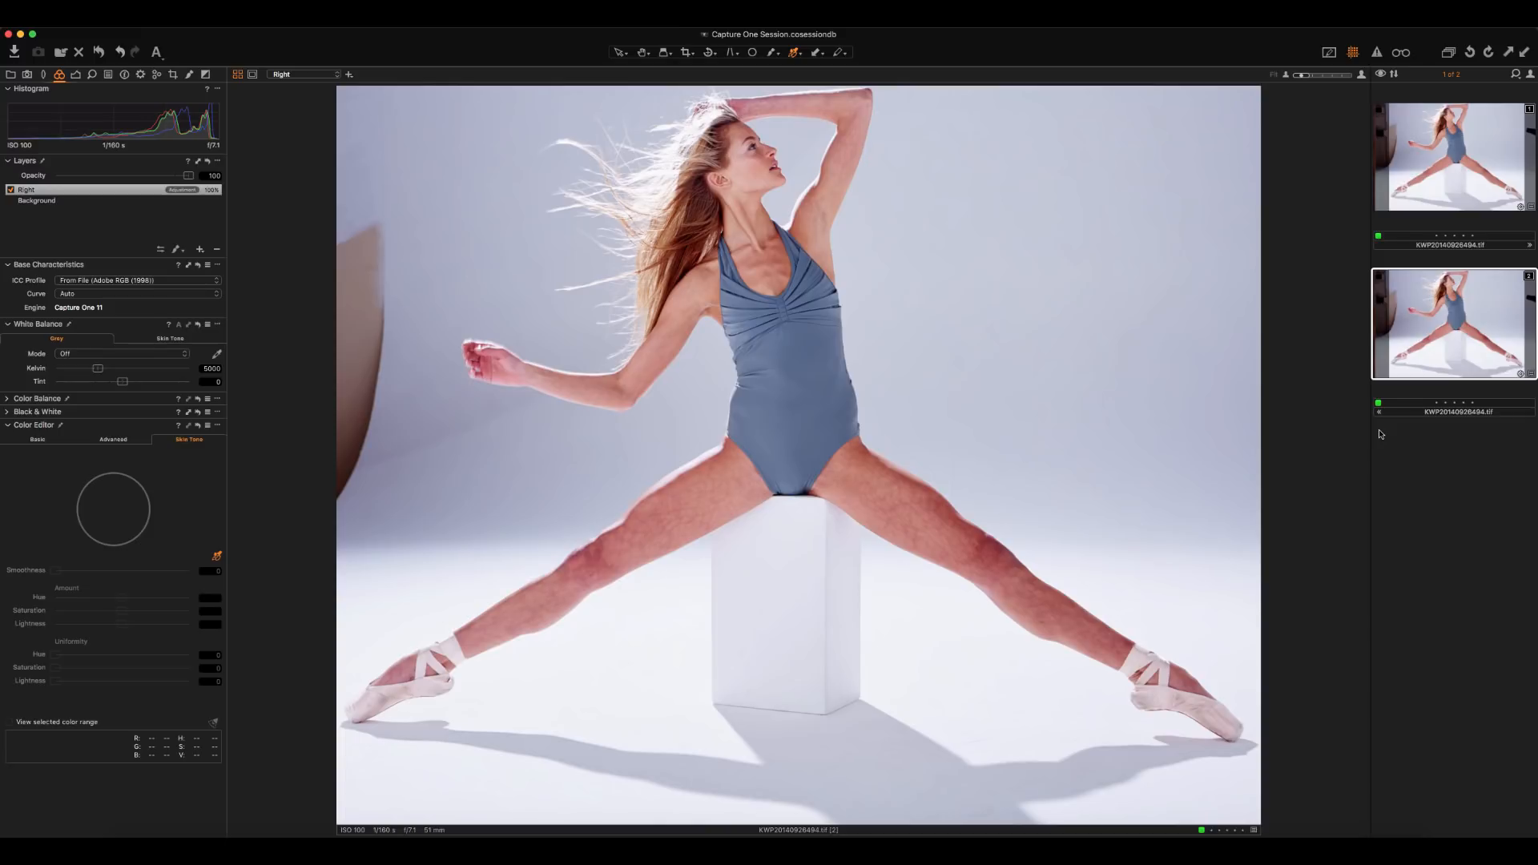
Step: Check the Background in black and white, restore colour, then add a new empty Layer 1
left_click(37, 200)
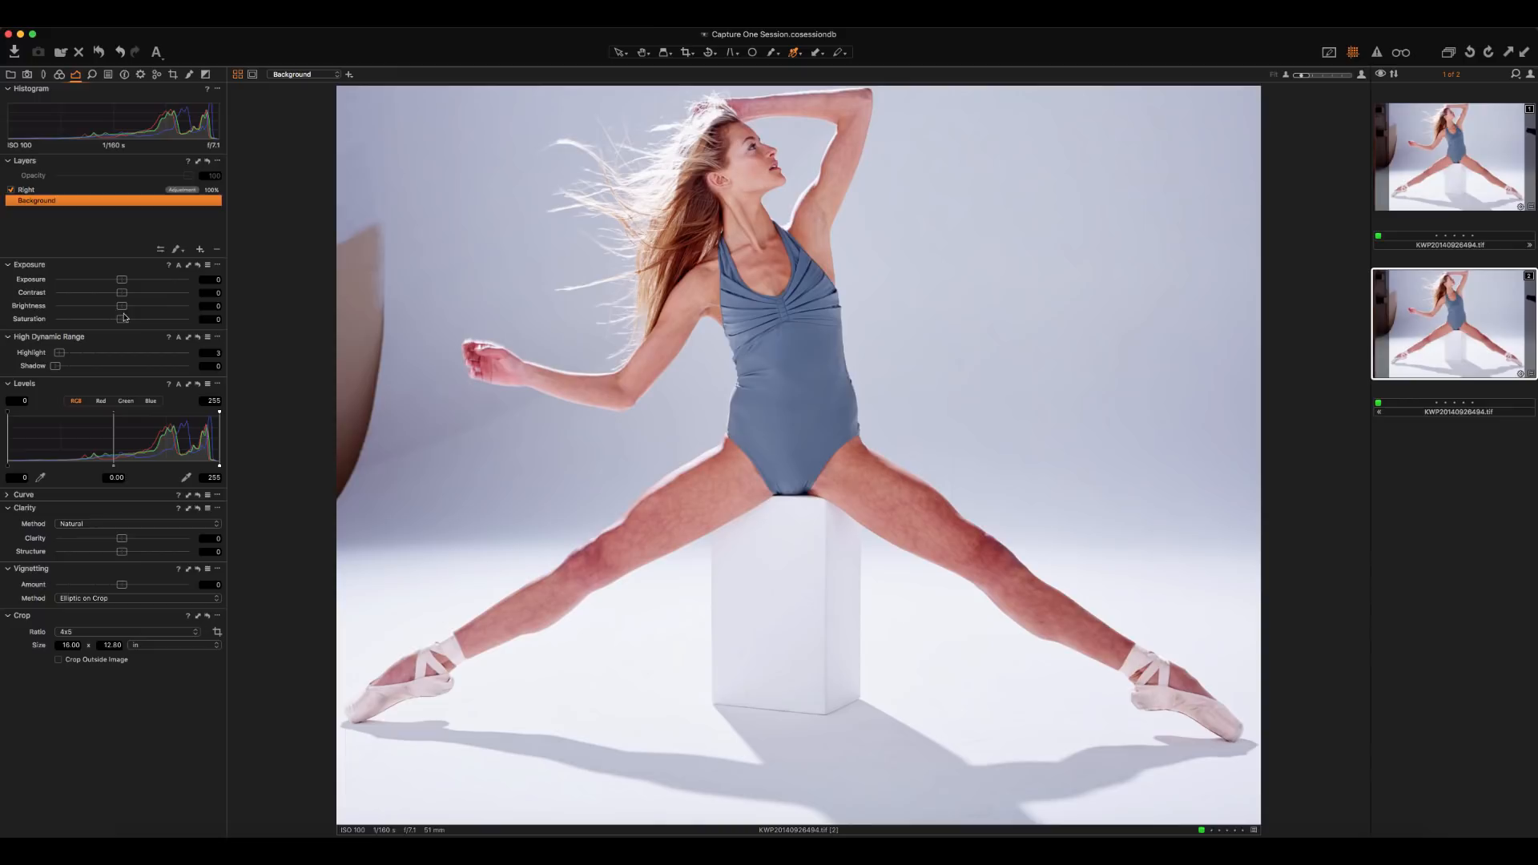
left_click_drag(122, 319, 56, 319)
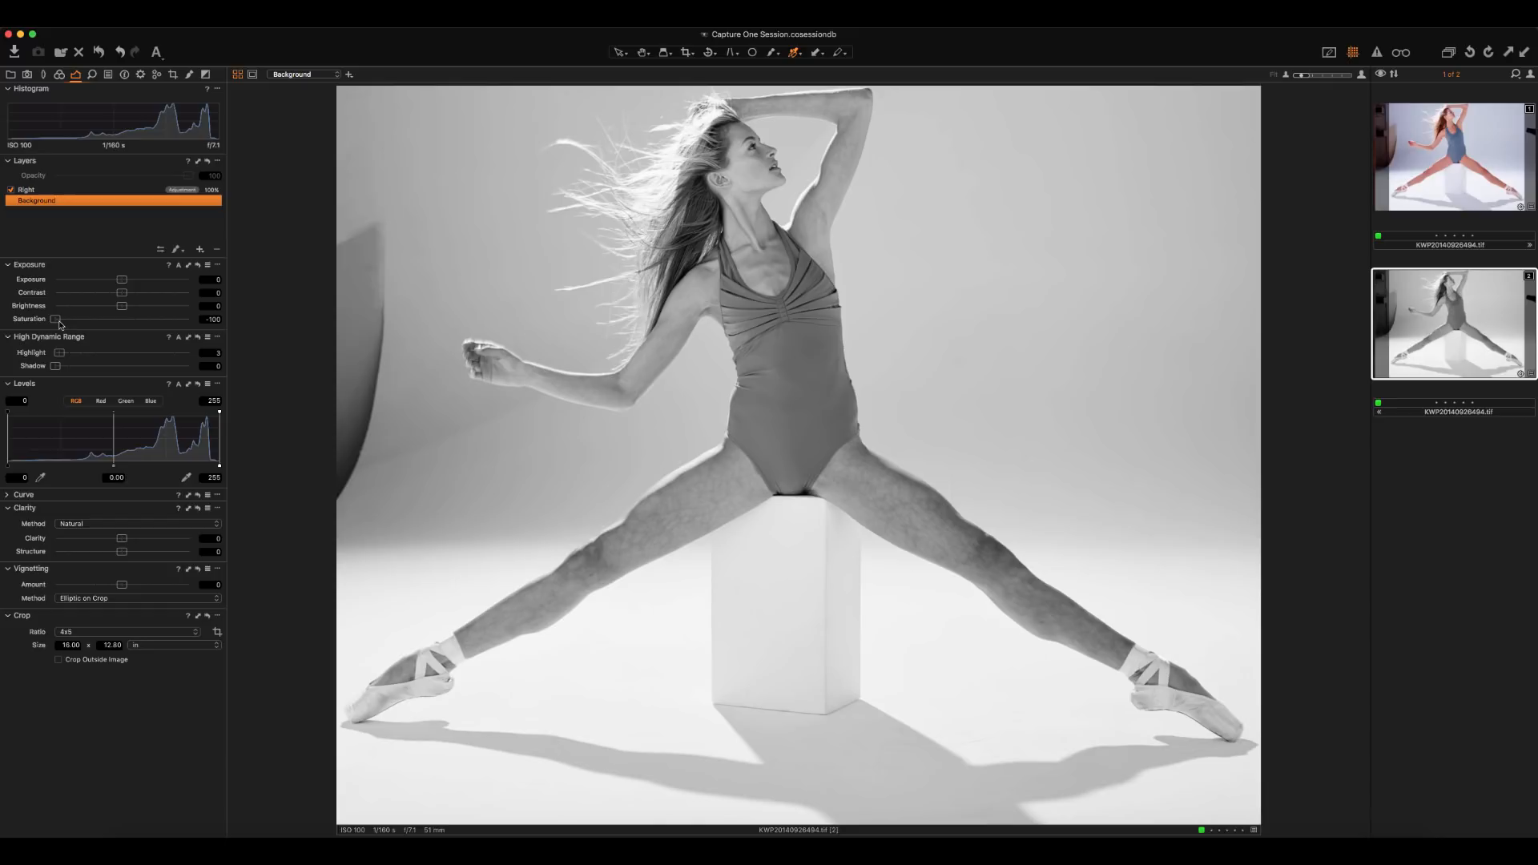
left_click_drag(56, 319, 124, 319)
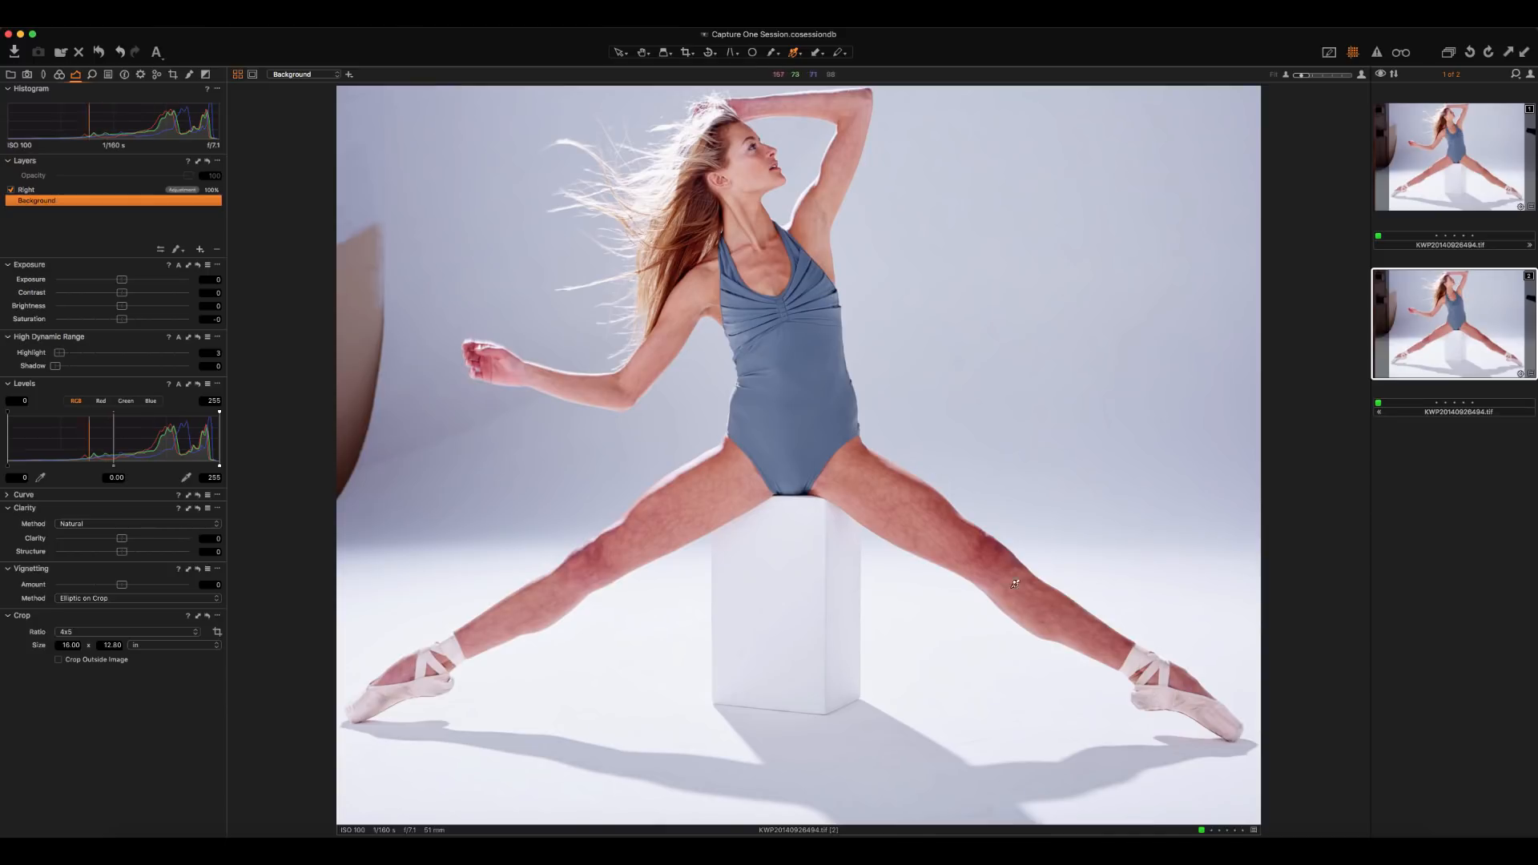
mouse_move(656, 390)
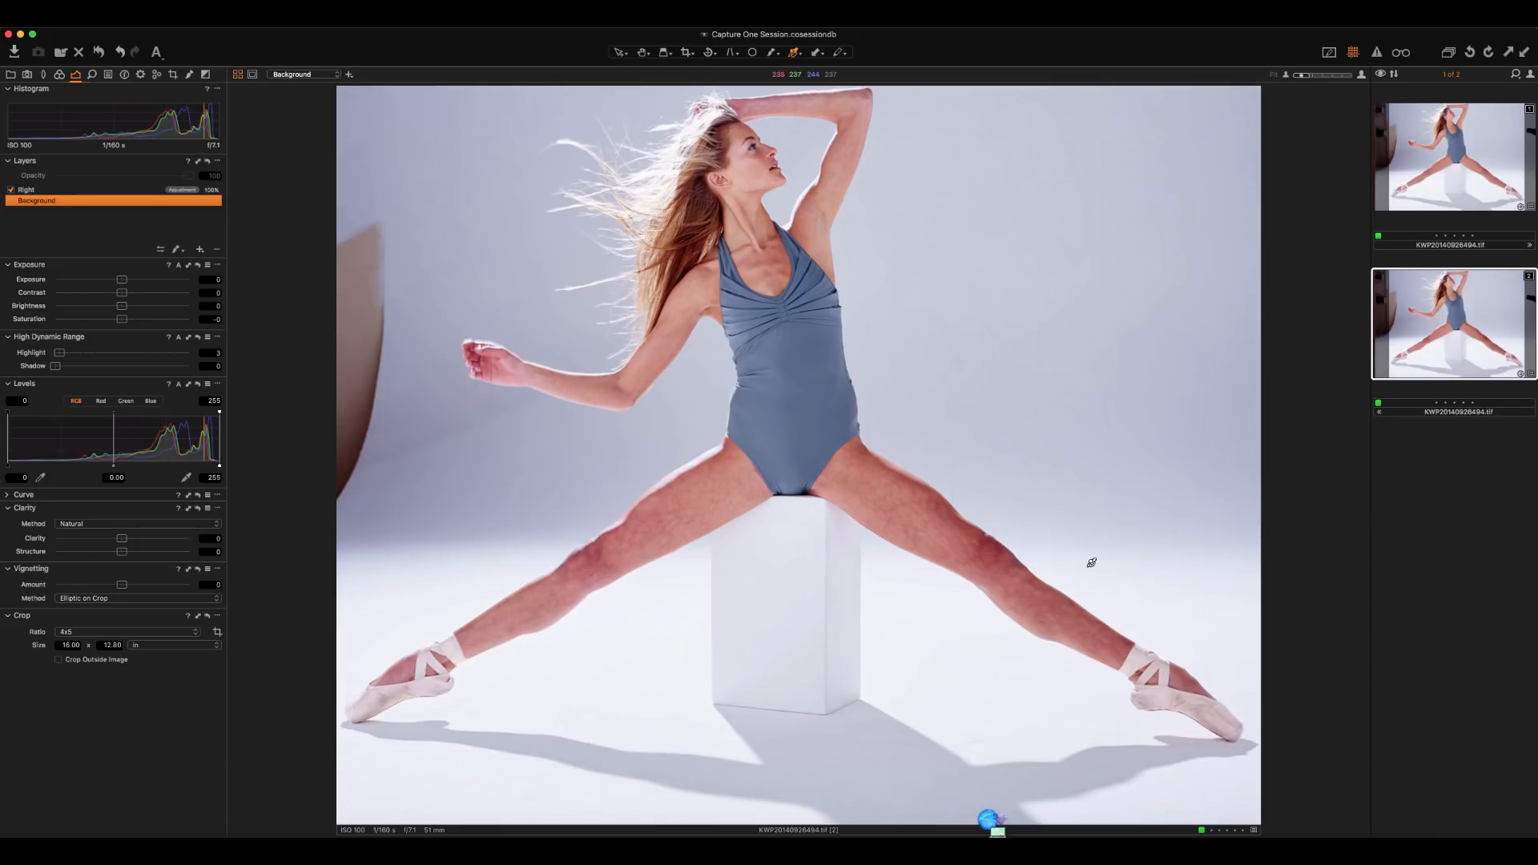
mouse_move(668, 522)
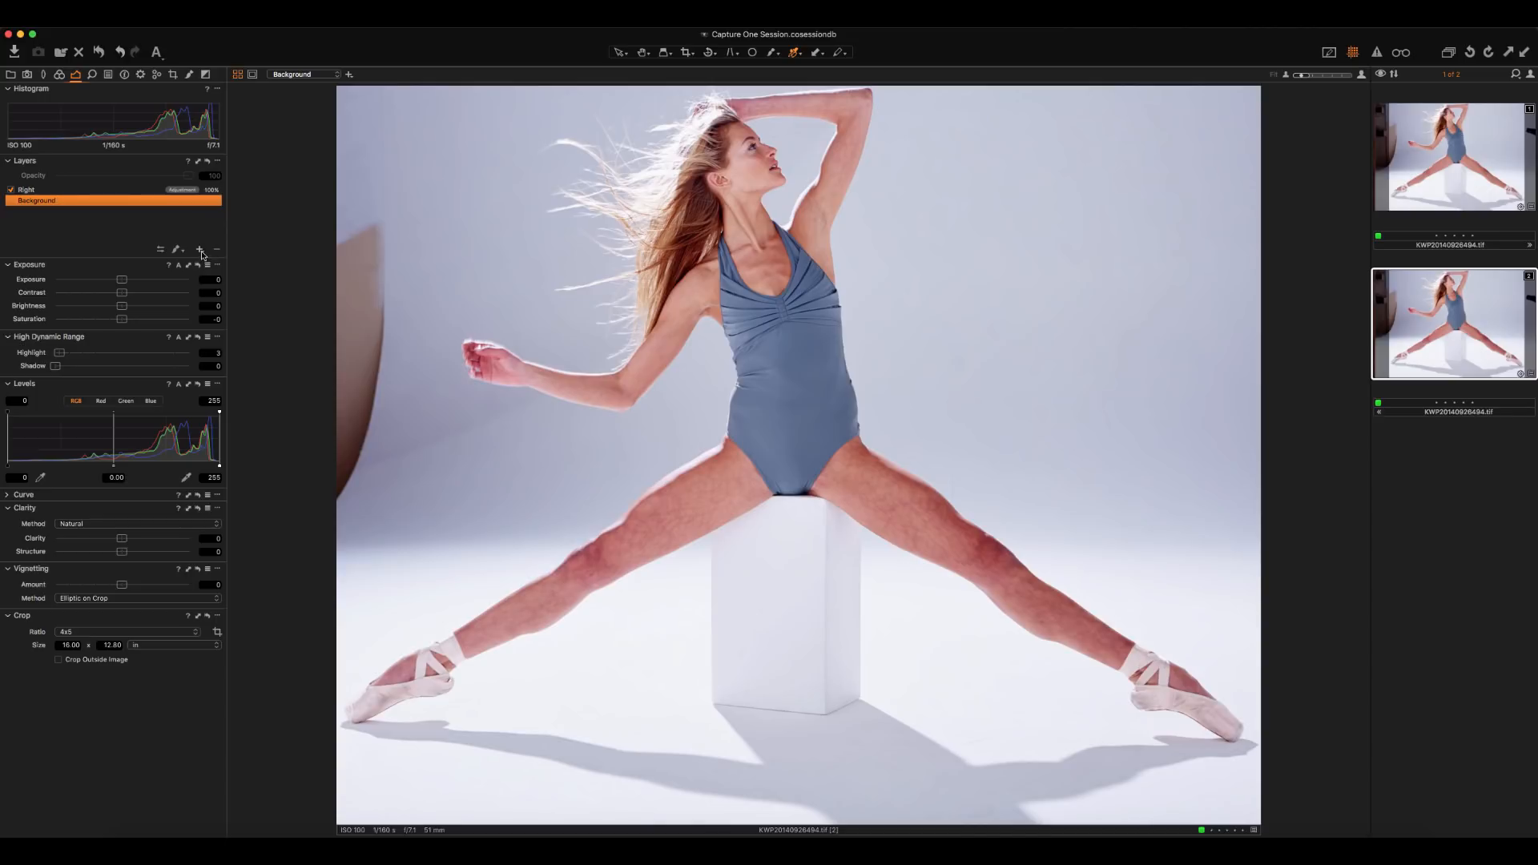
mouse_move(198, 250)
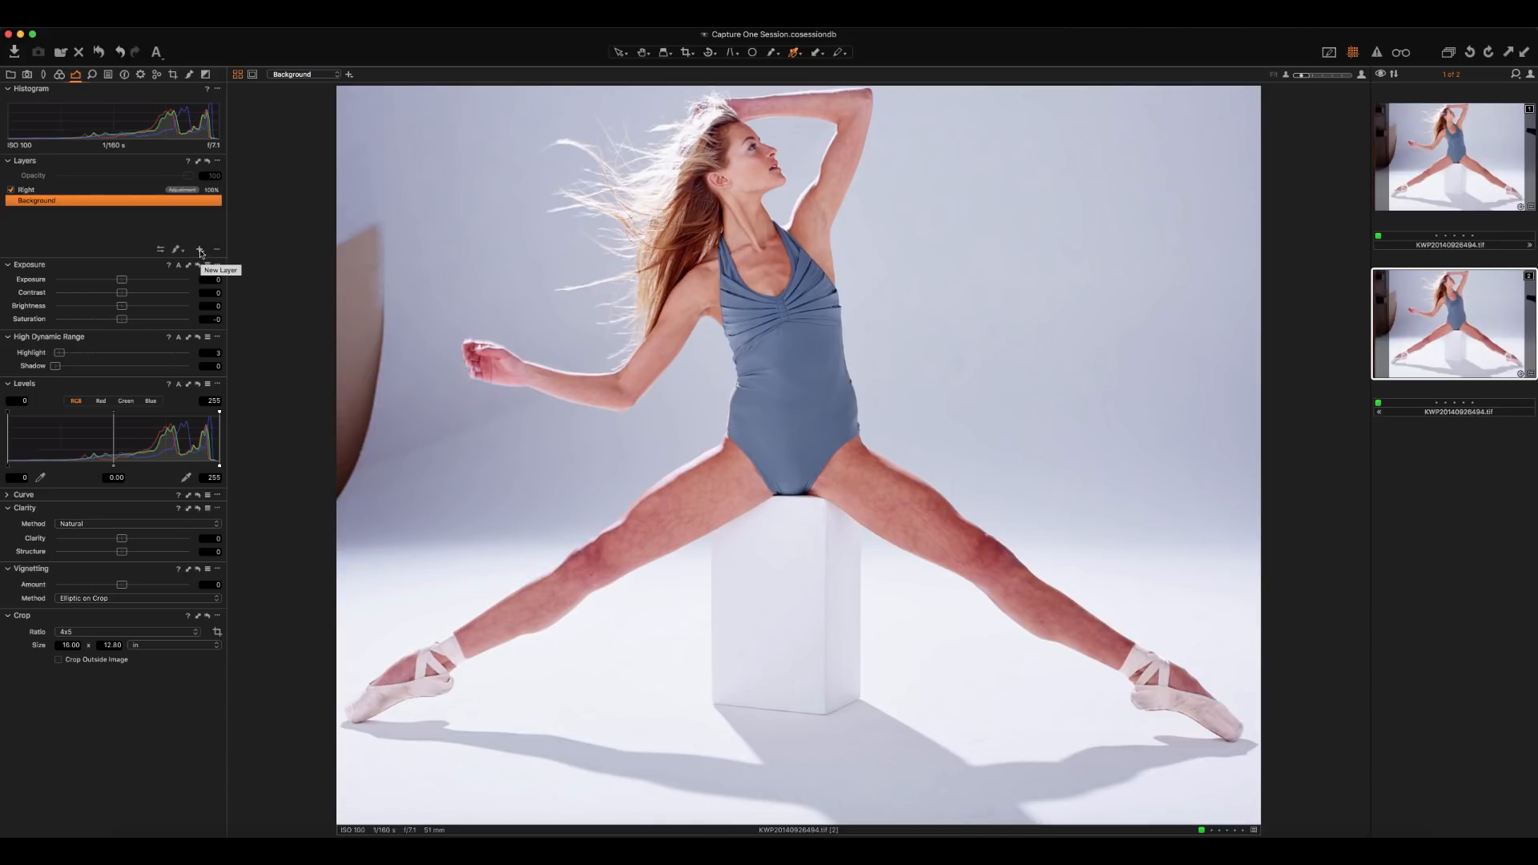
left_click(199, 250)
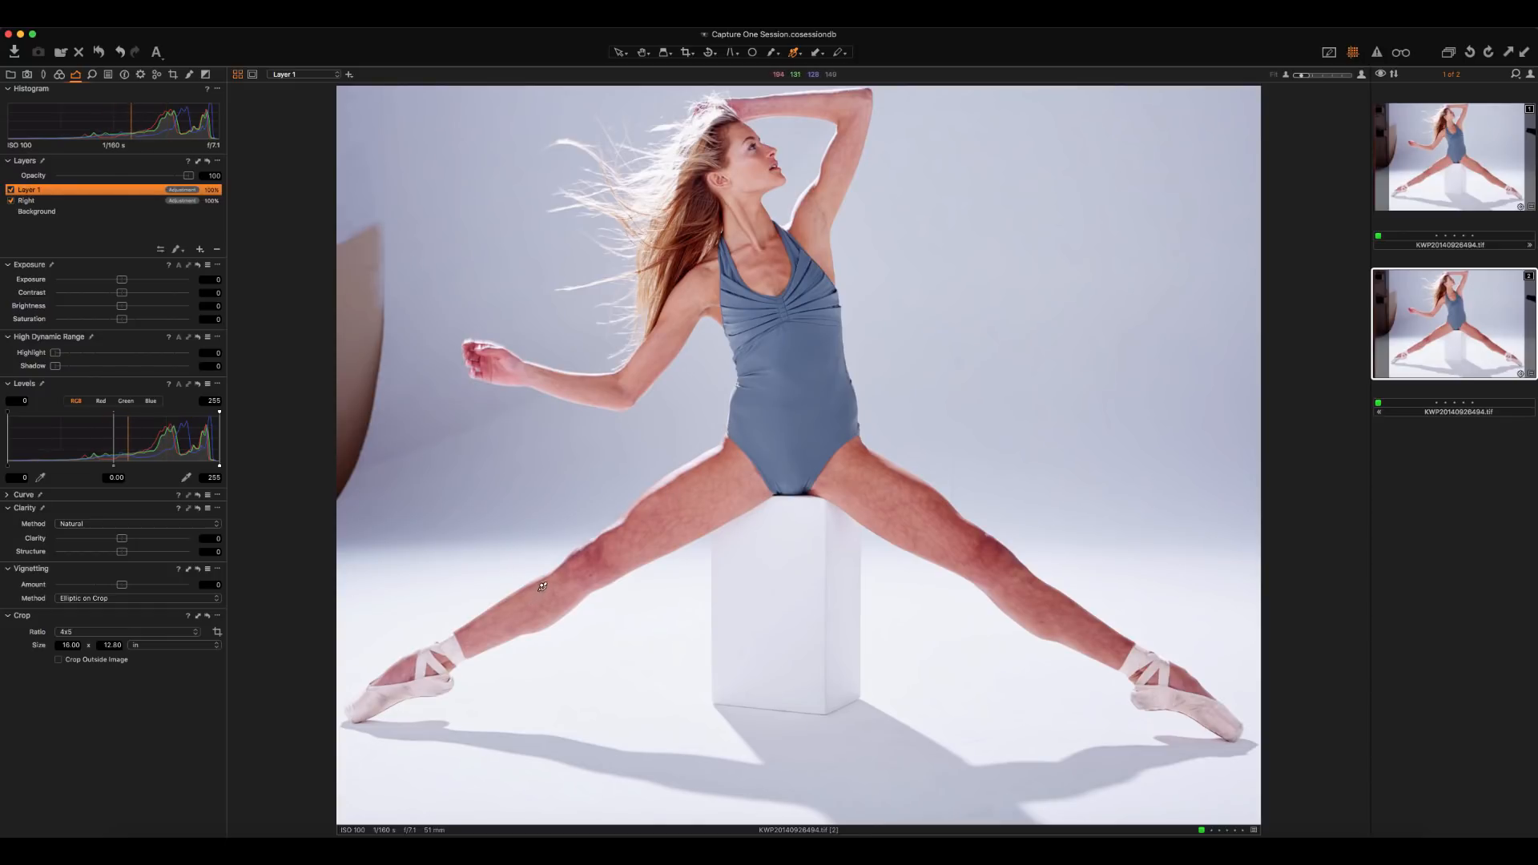
Step: Rename the layer Left and brush a mask outline around the left leg, hip to ankle
double_click(29, 189)
type("Left")
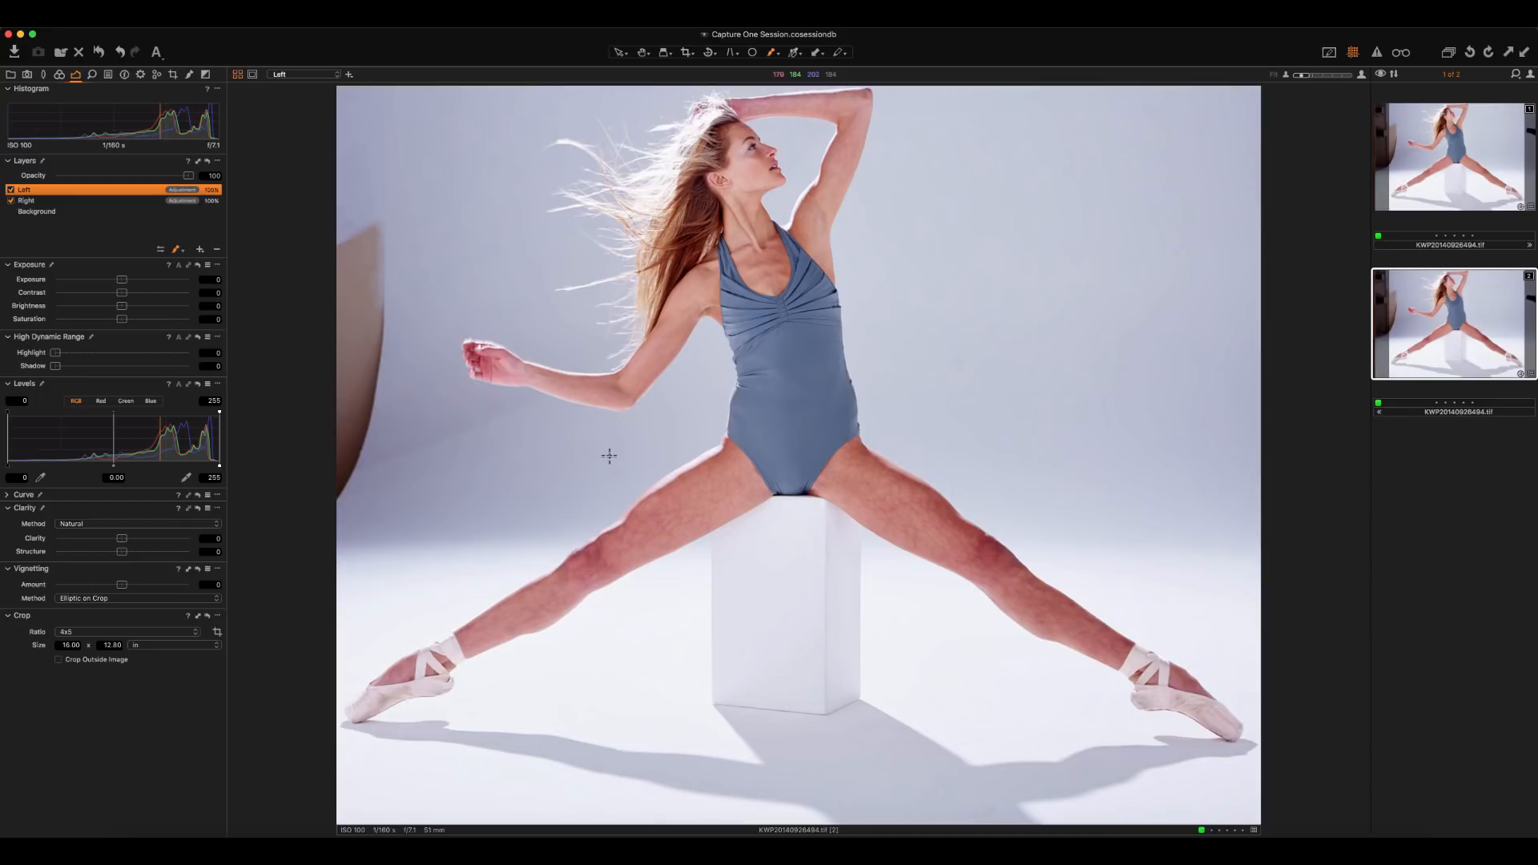
mouse_move(474, 501)
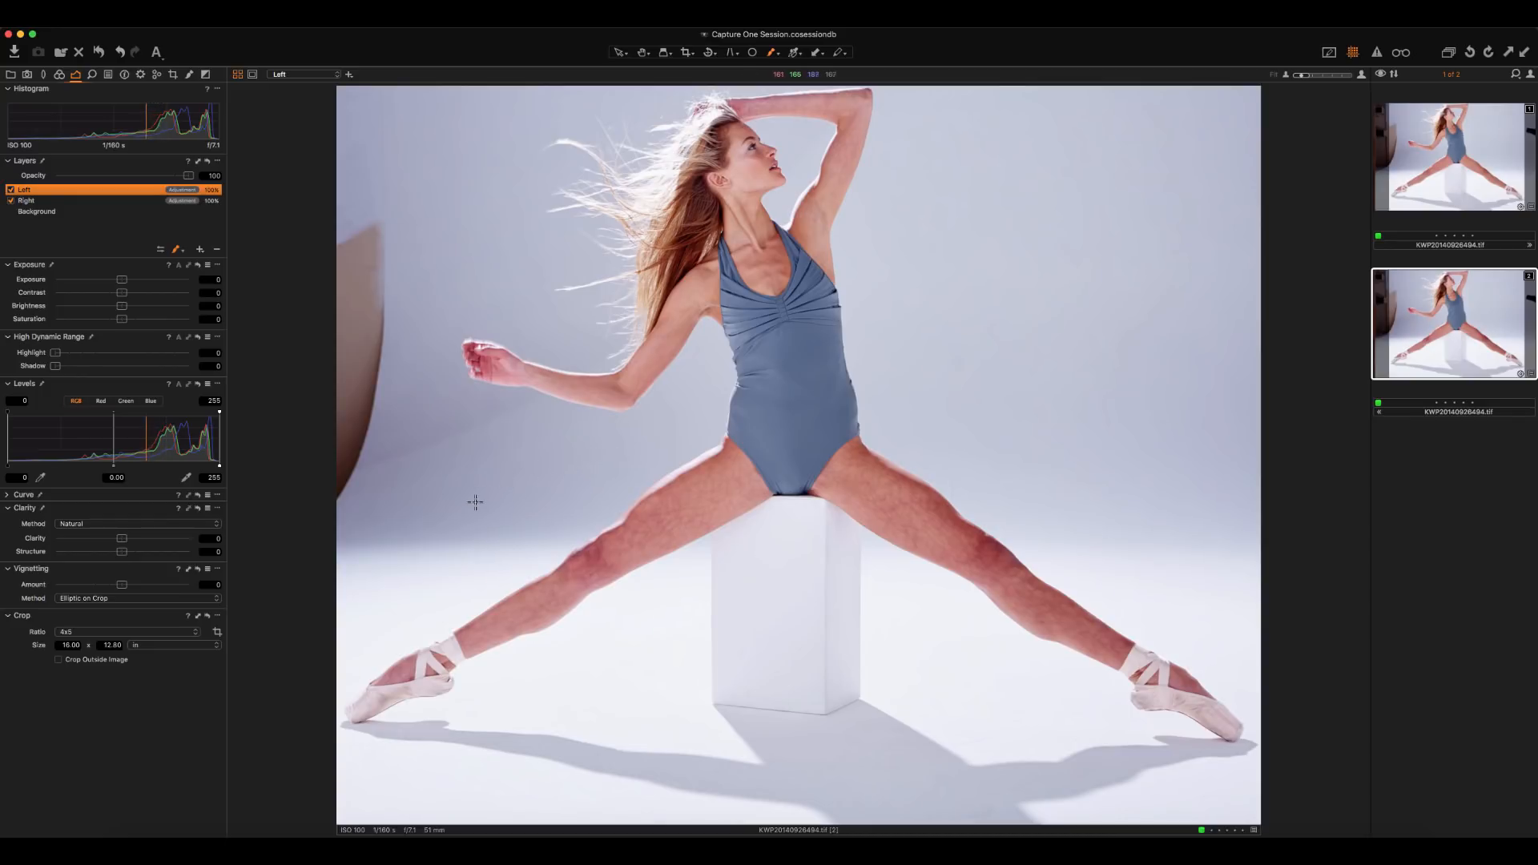
left_click_drag(476, 499, 578, 457)
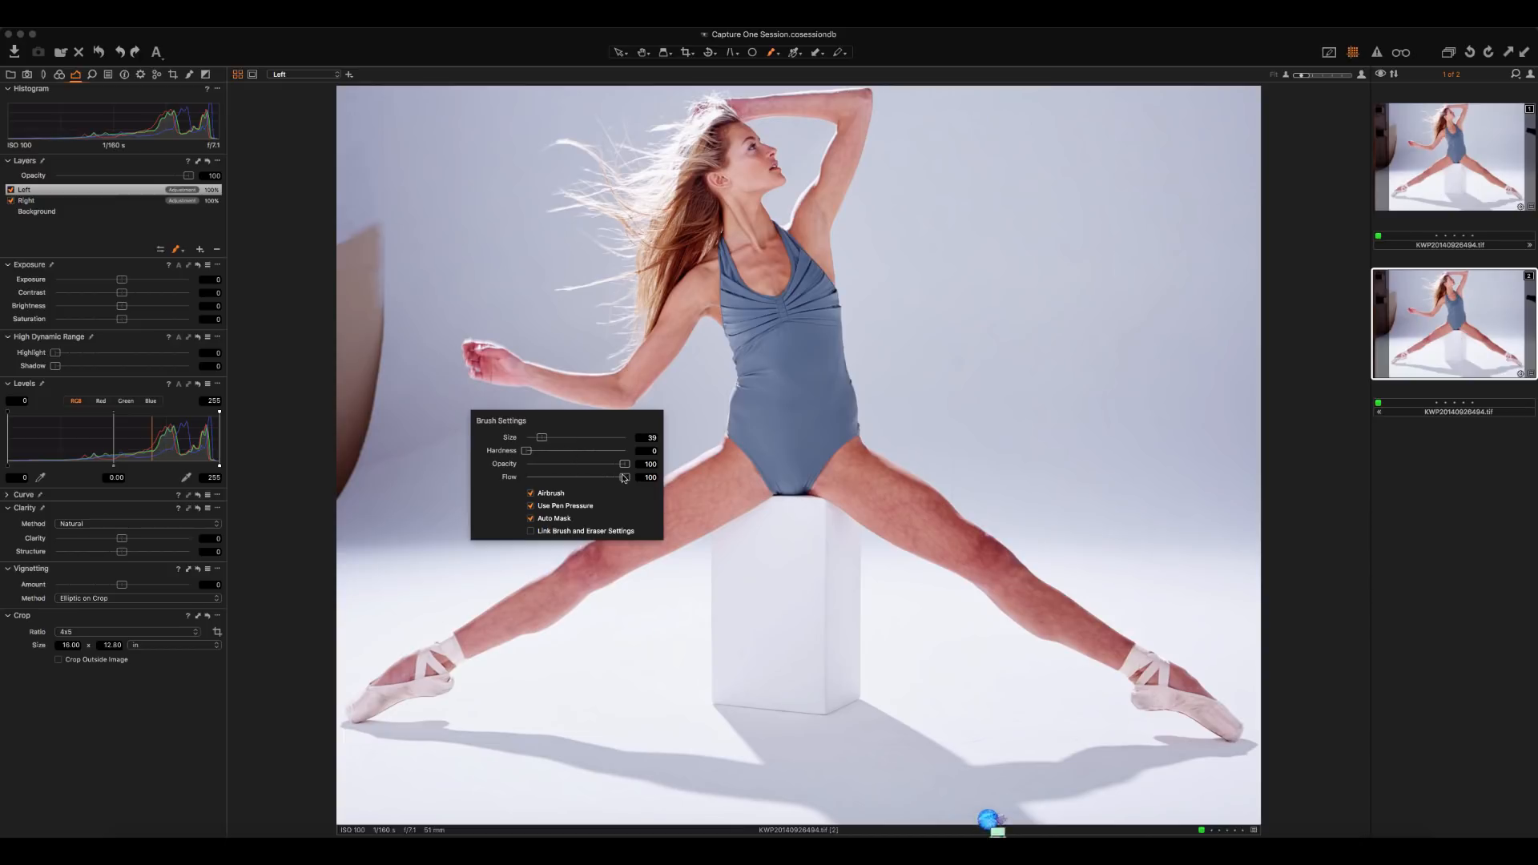
mouse_move(635, 474)
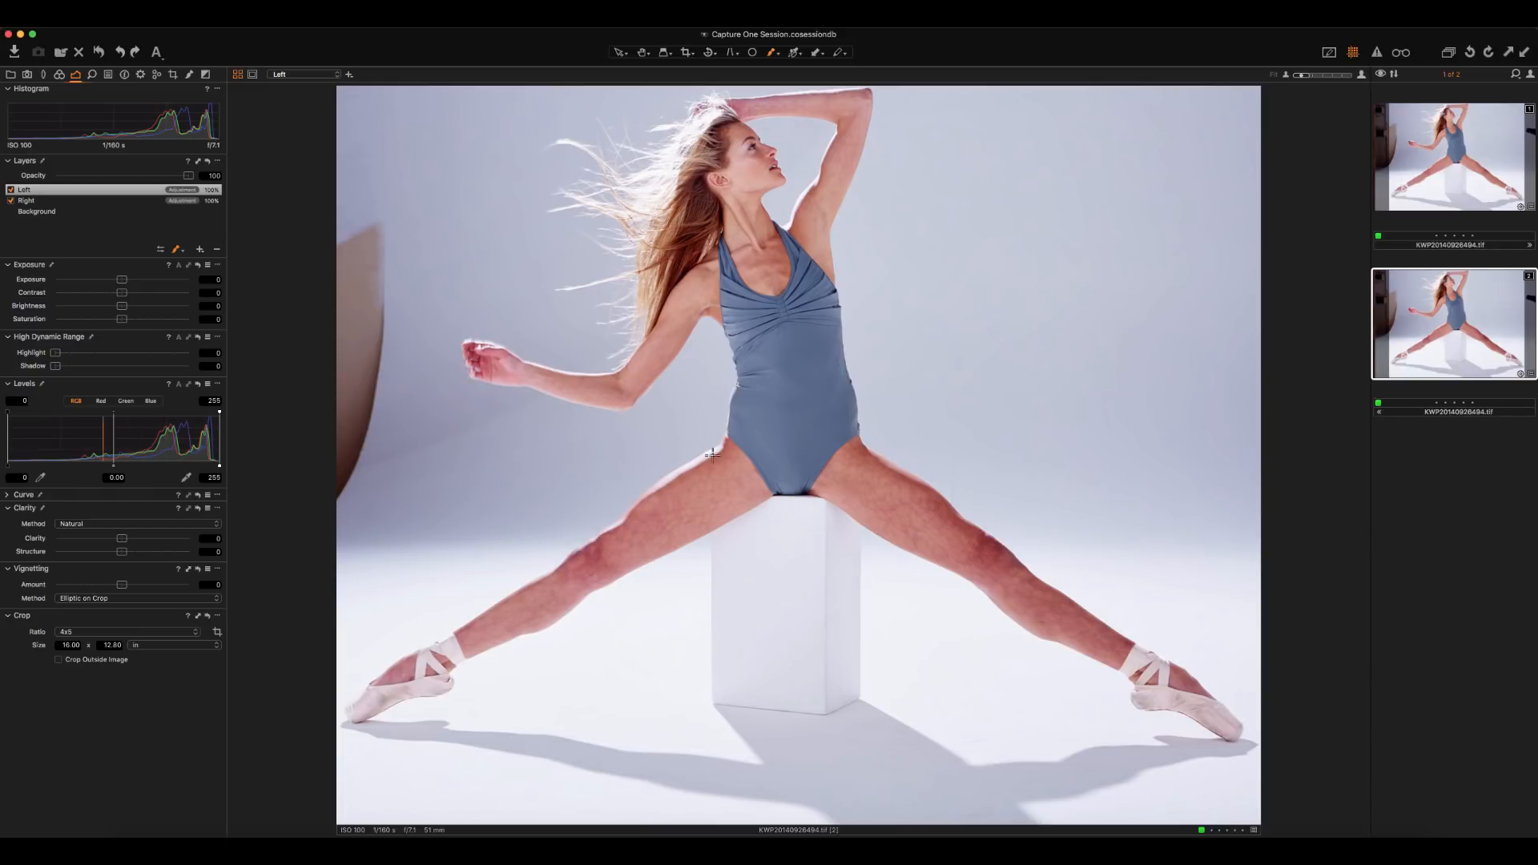
mouse_move(674, 471)
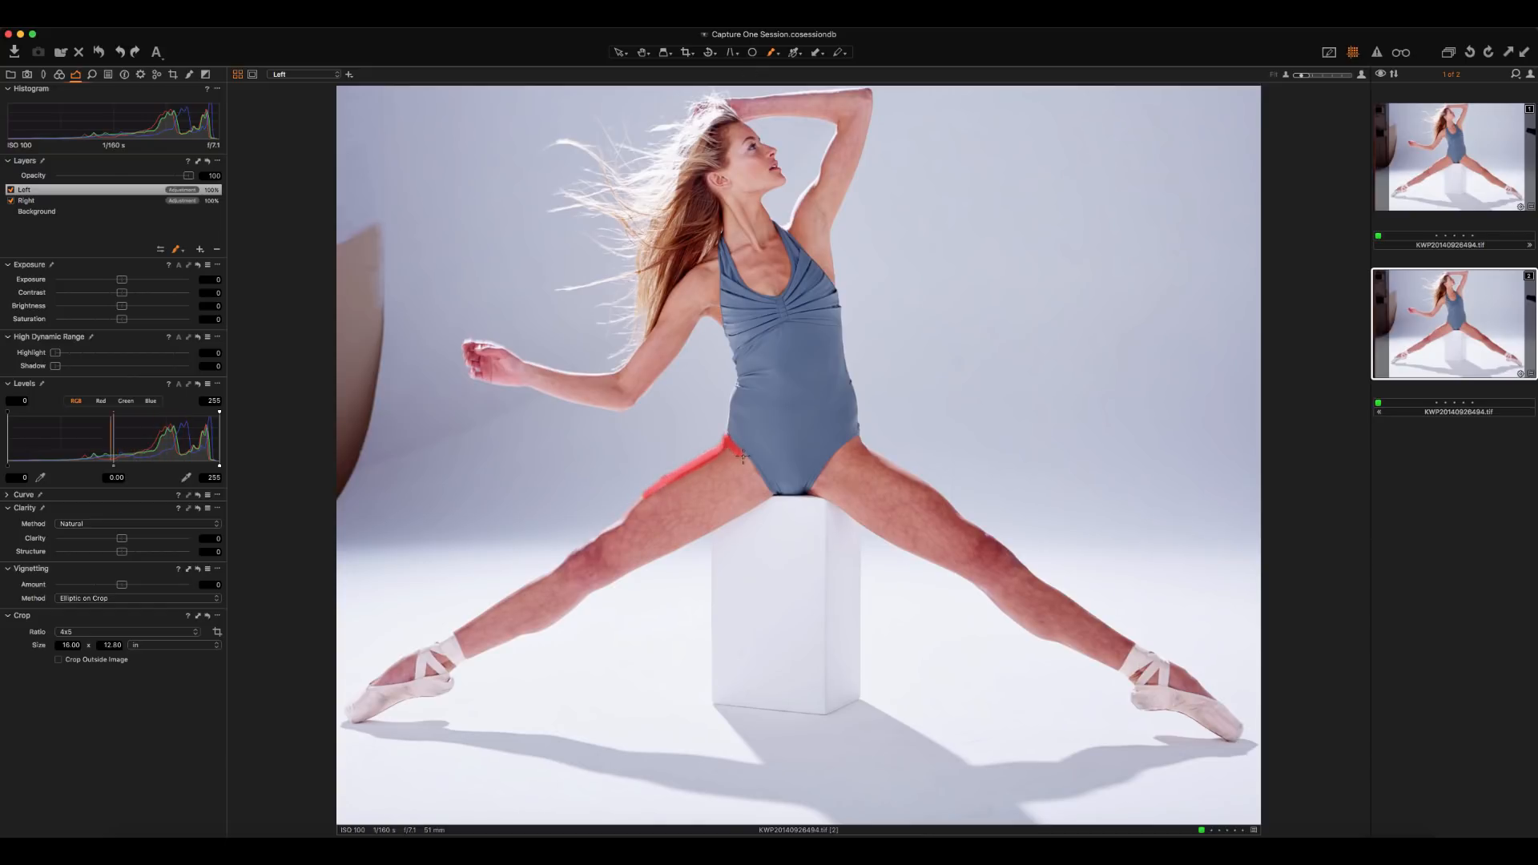
left_click_drag(742, 453, 733, 509)
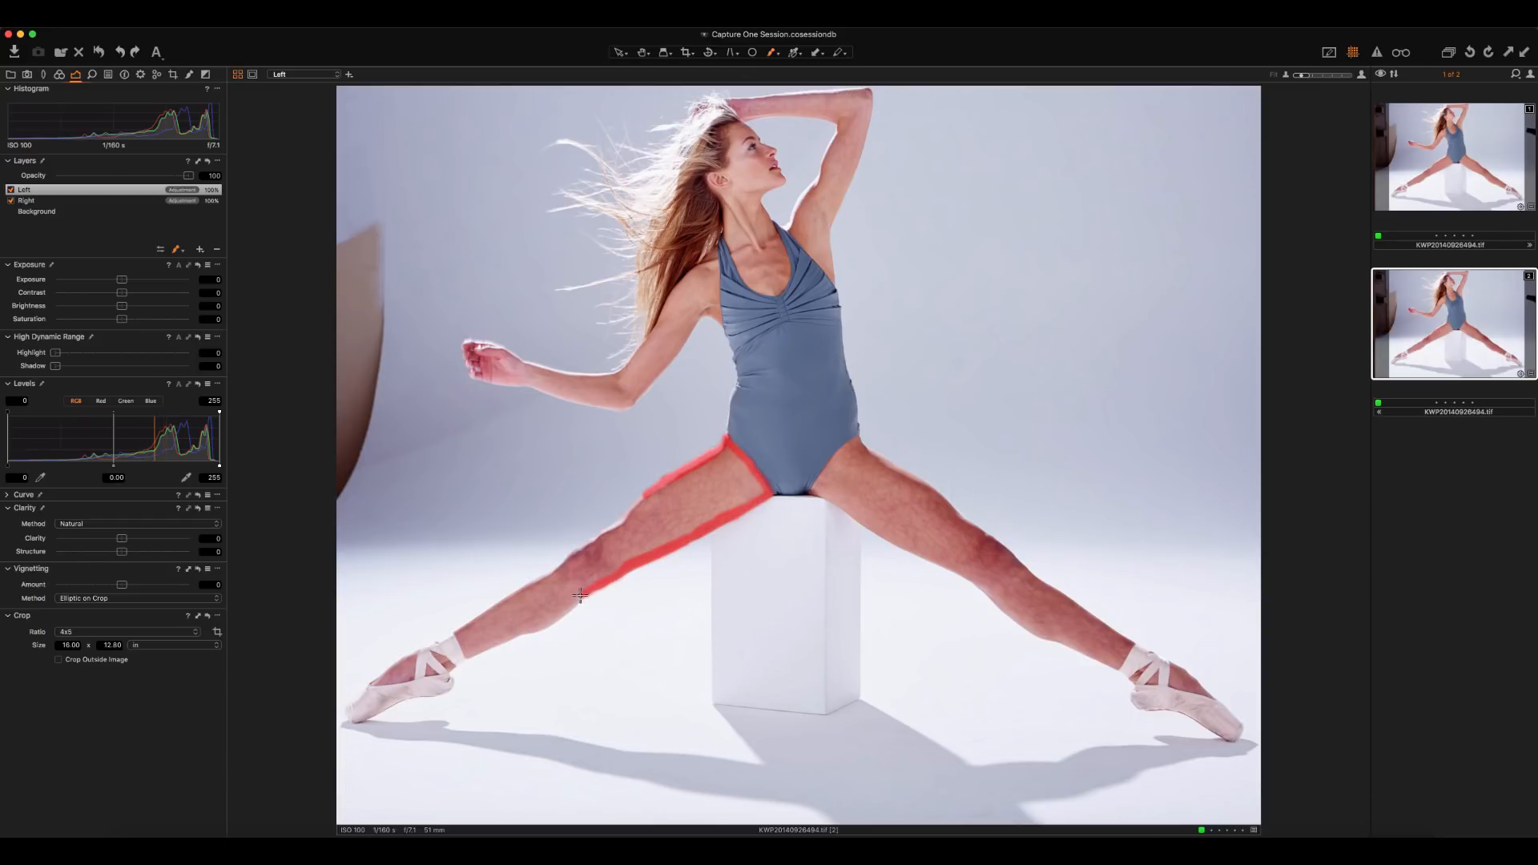
left_click_drag(583, 594, 482, 649)
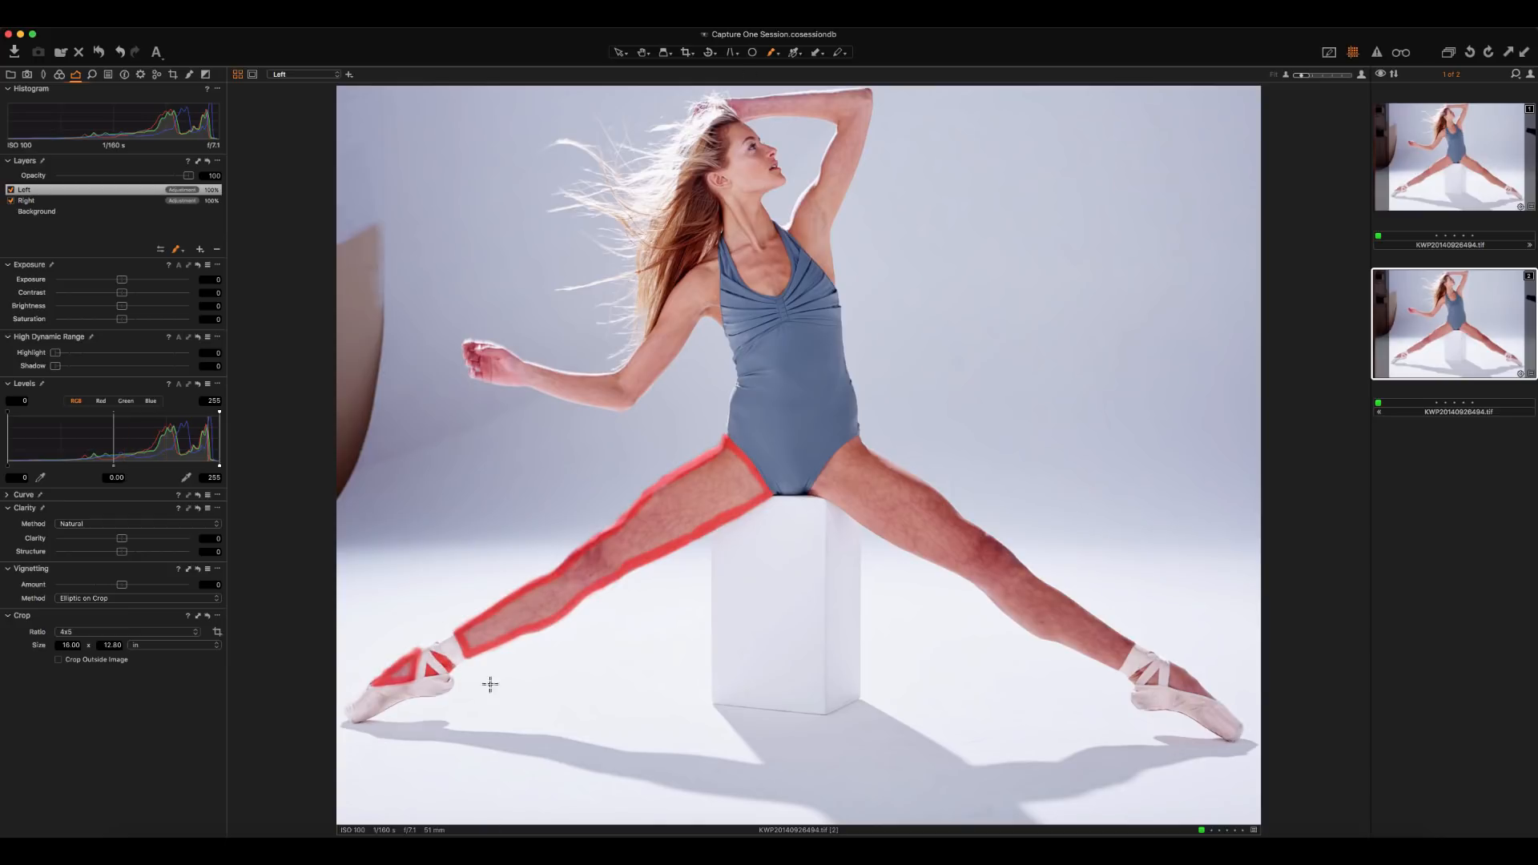
mouse_move(398, 447)
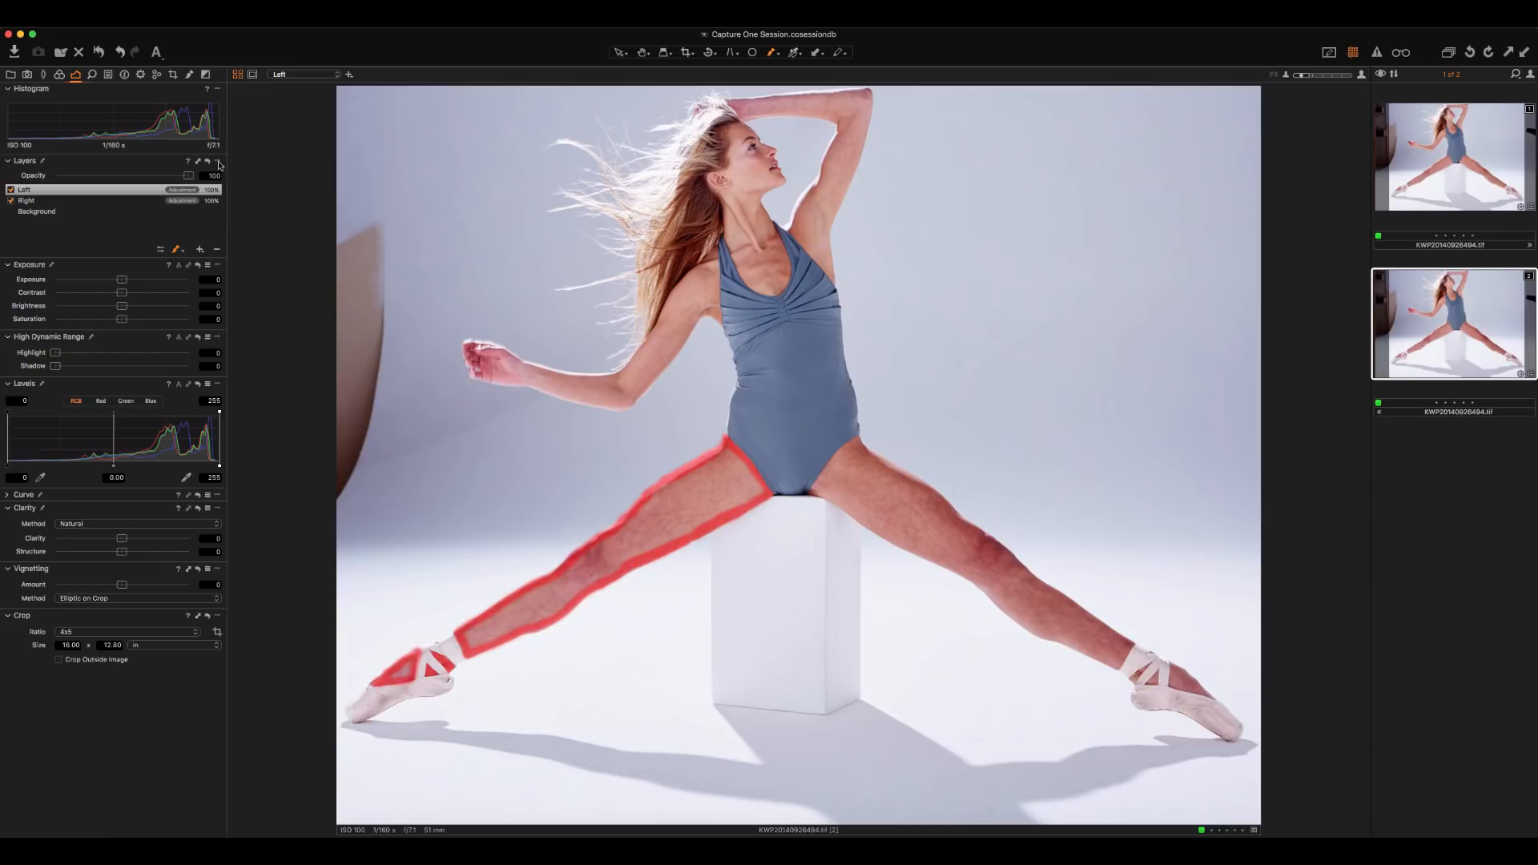
Step: Fill the Left leg mask solid and refine its edges with a Radius of about 42
left_click(208, 160)
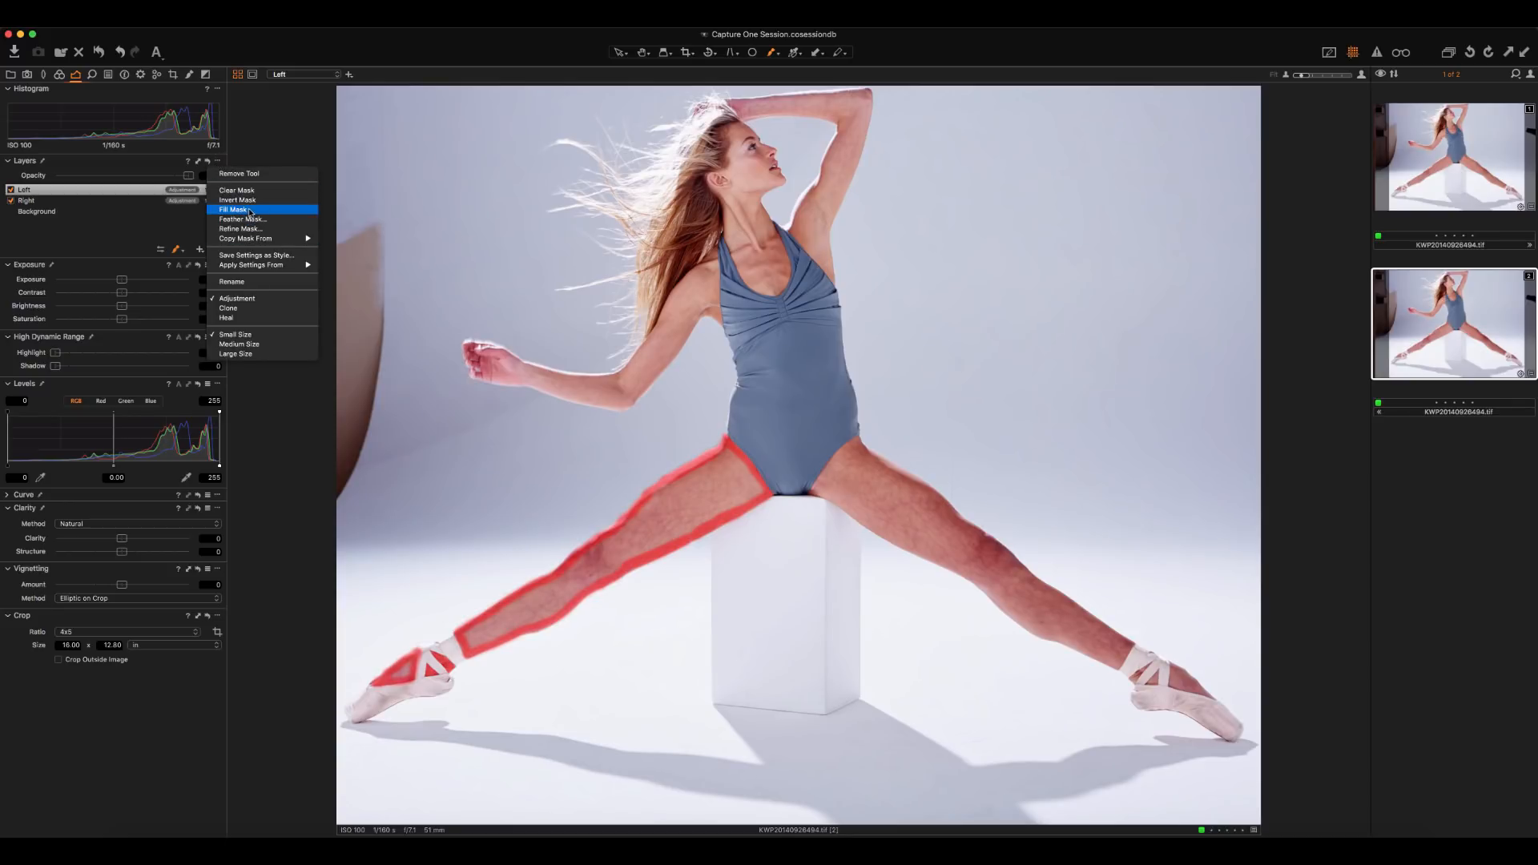
left_click(233, 208)
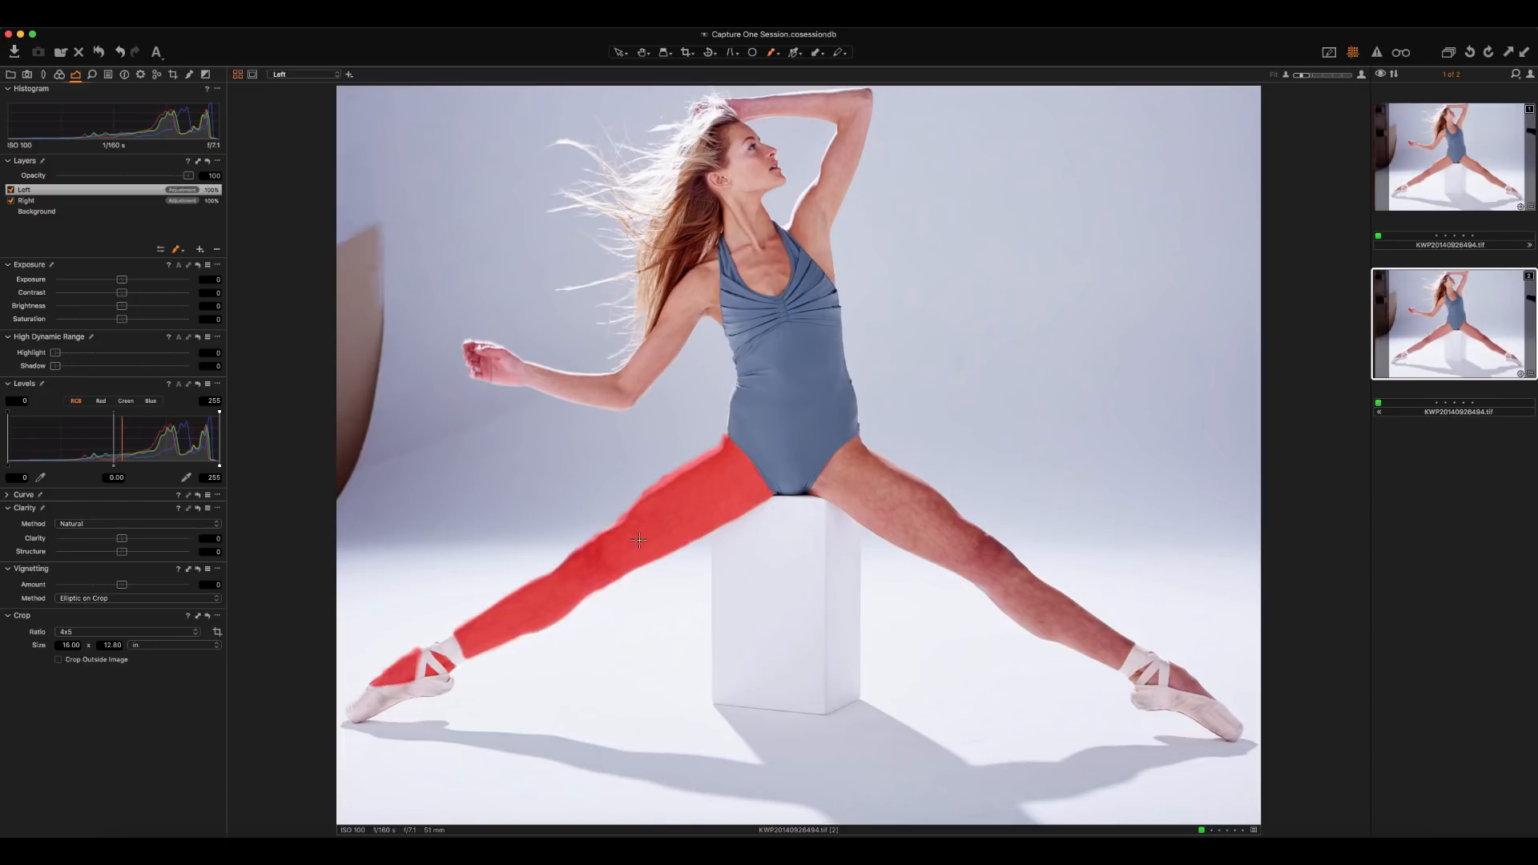
mouse_move(858, 483)
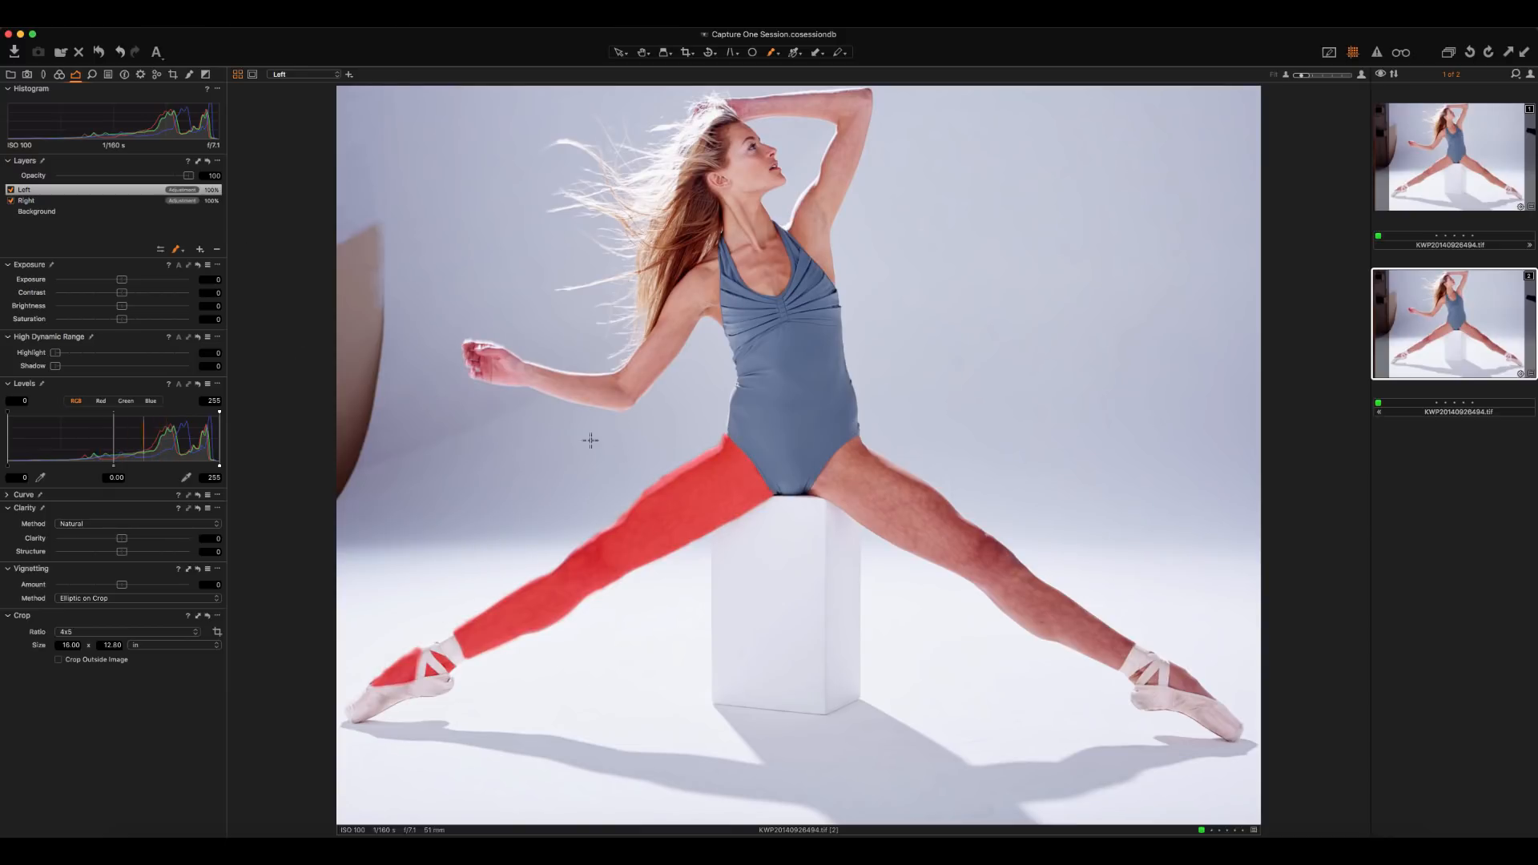
left_click(218, 160)
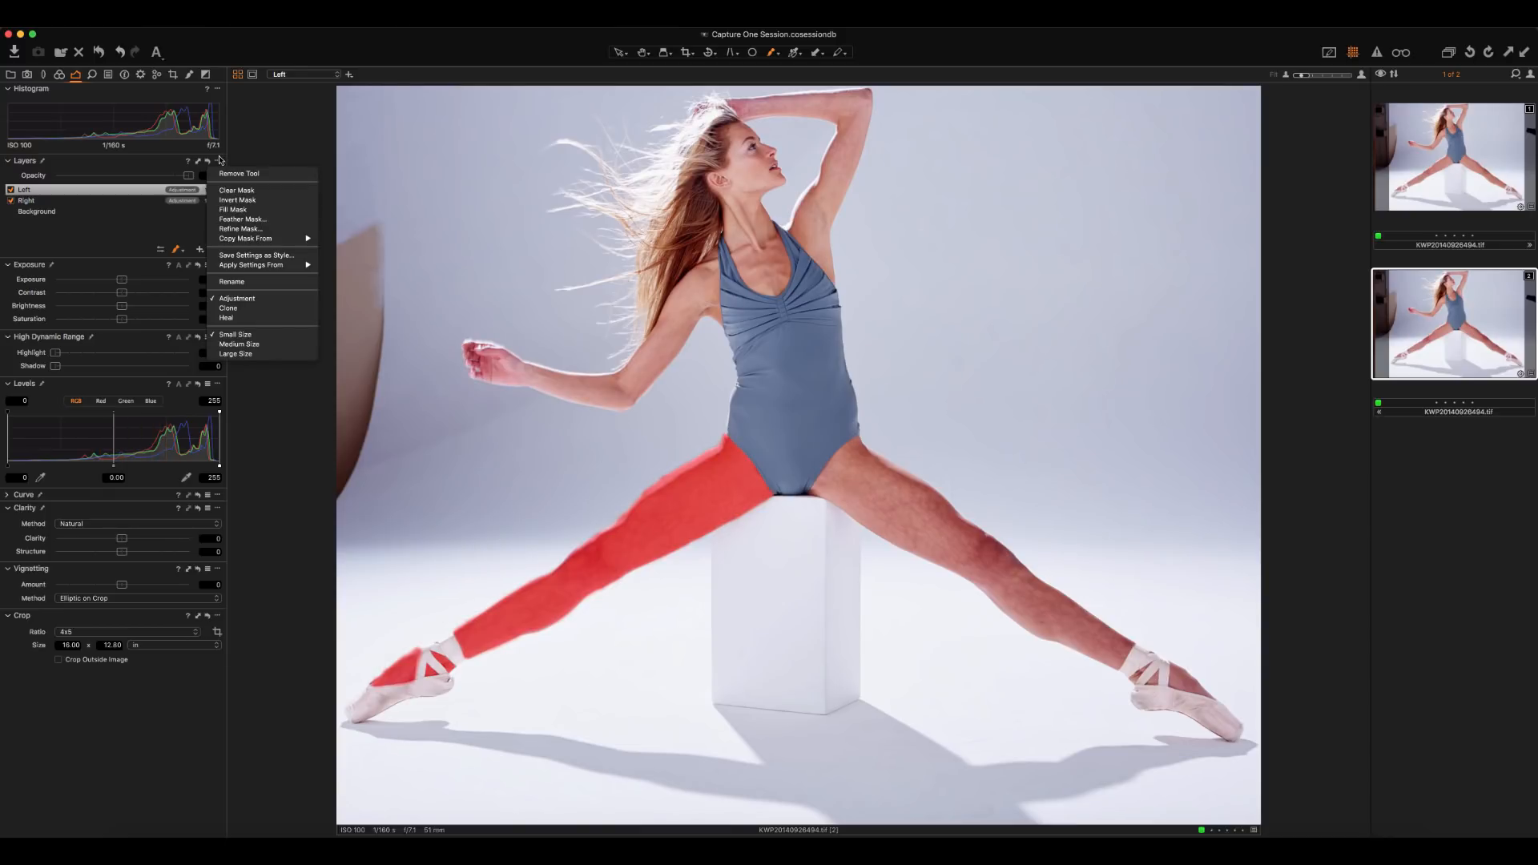
mouse_move(241, 229)
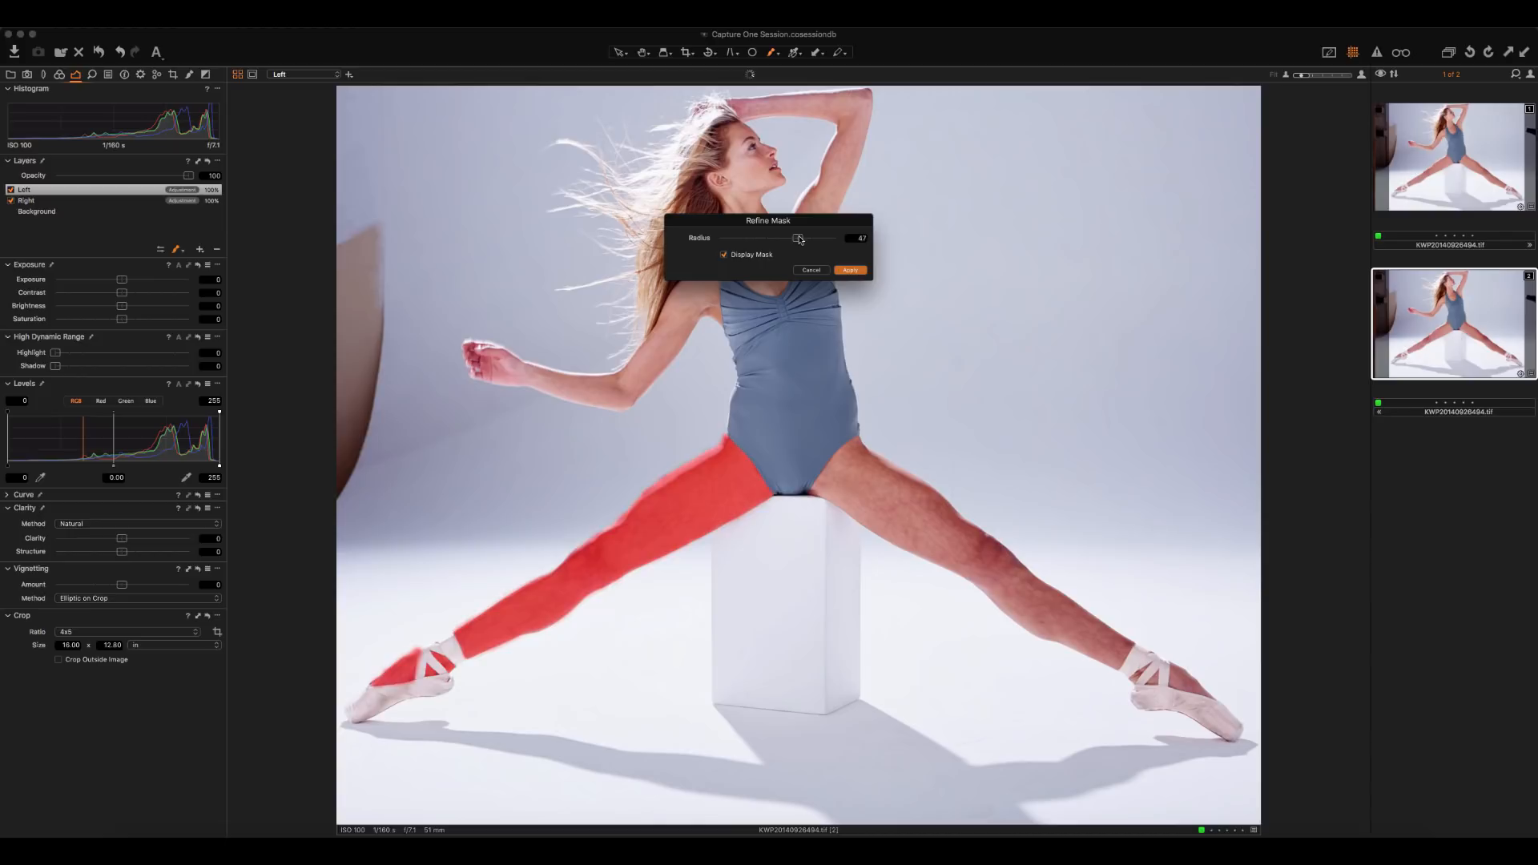
left_click_drag(799, 238, 793, 239)
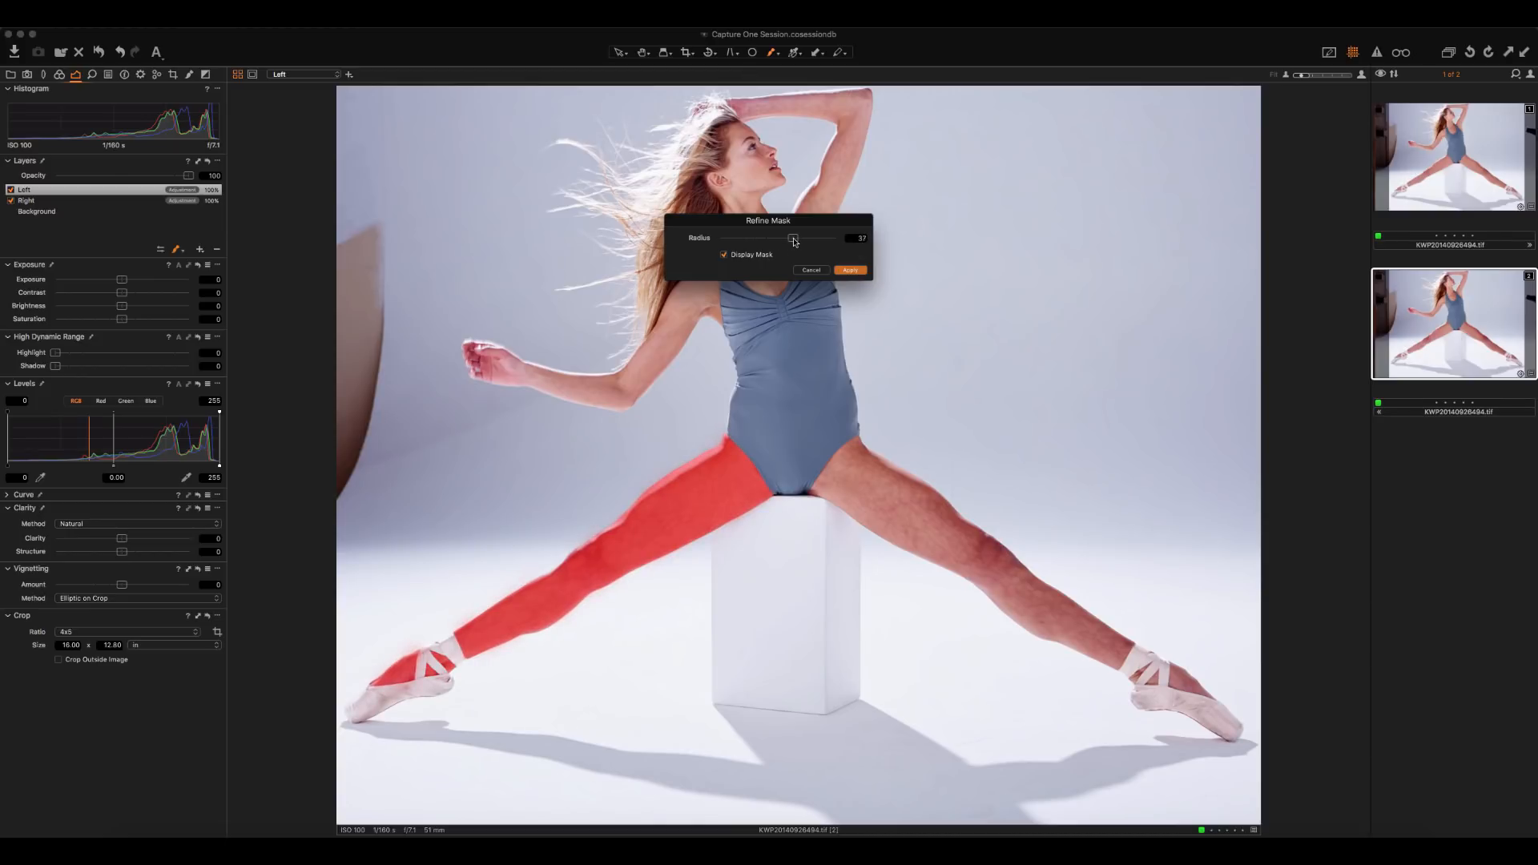
left_click_drag(792, 238, 796, 238)
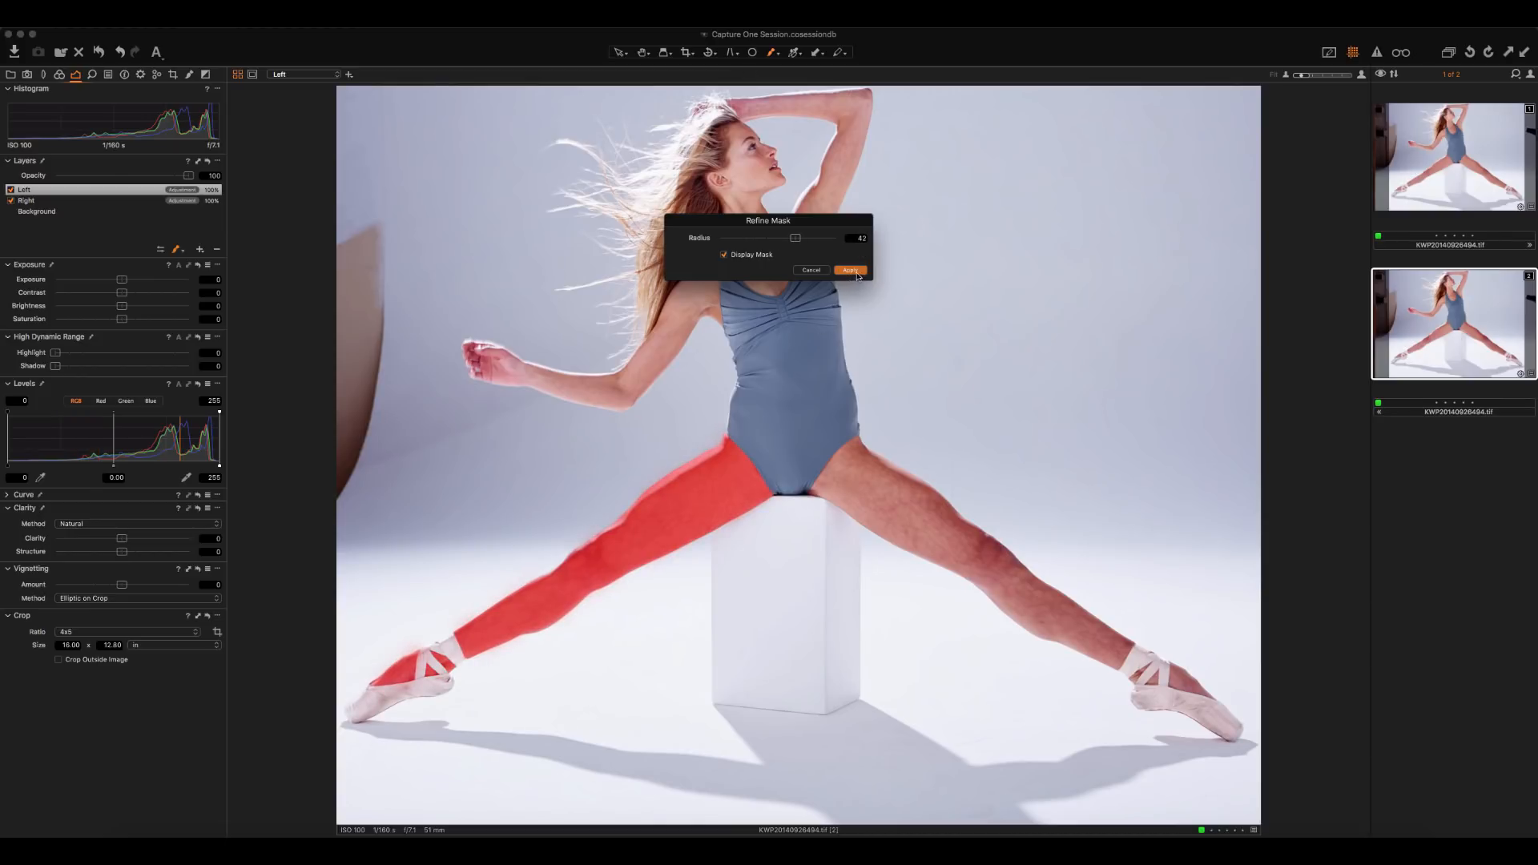
left_click(849, 270)
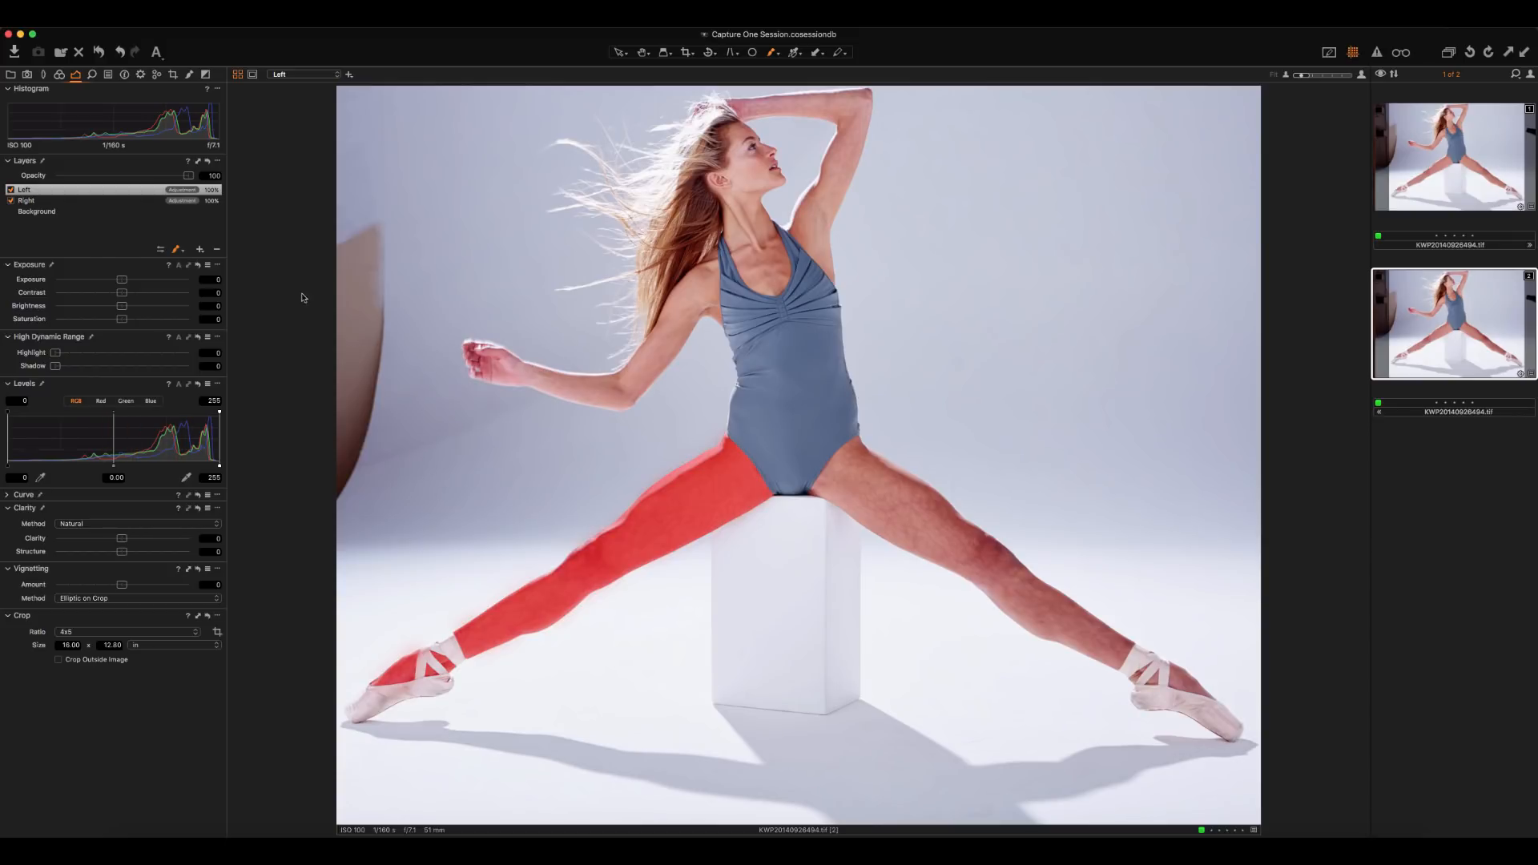
Step: Make the Right layer active and bring up the Color Editor's Skin Tone controls
left_click(27, 201)
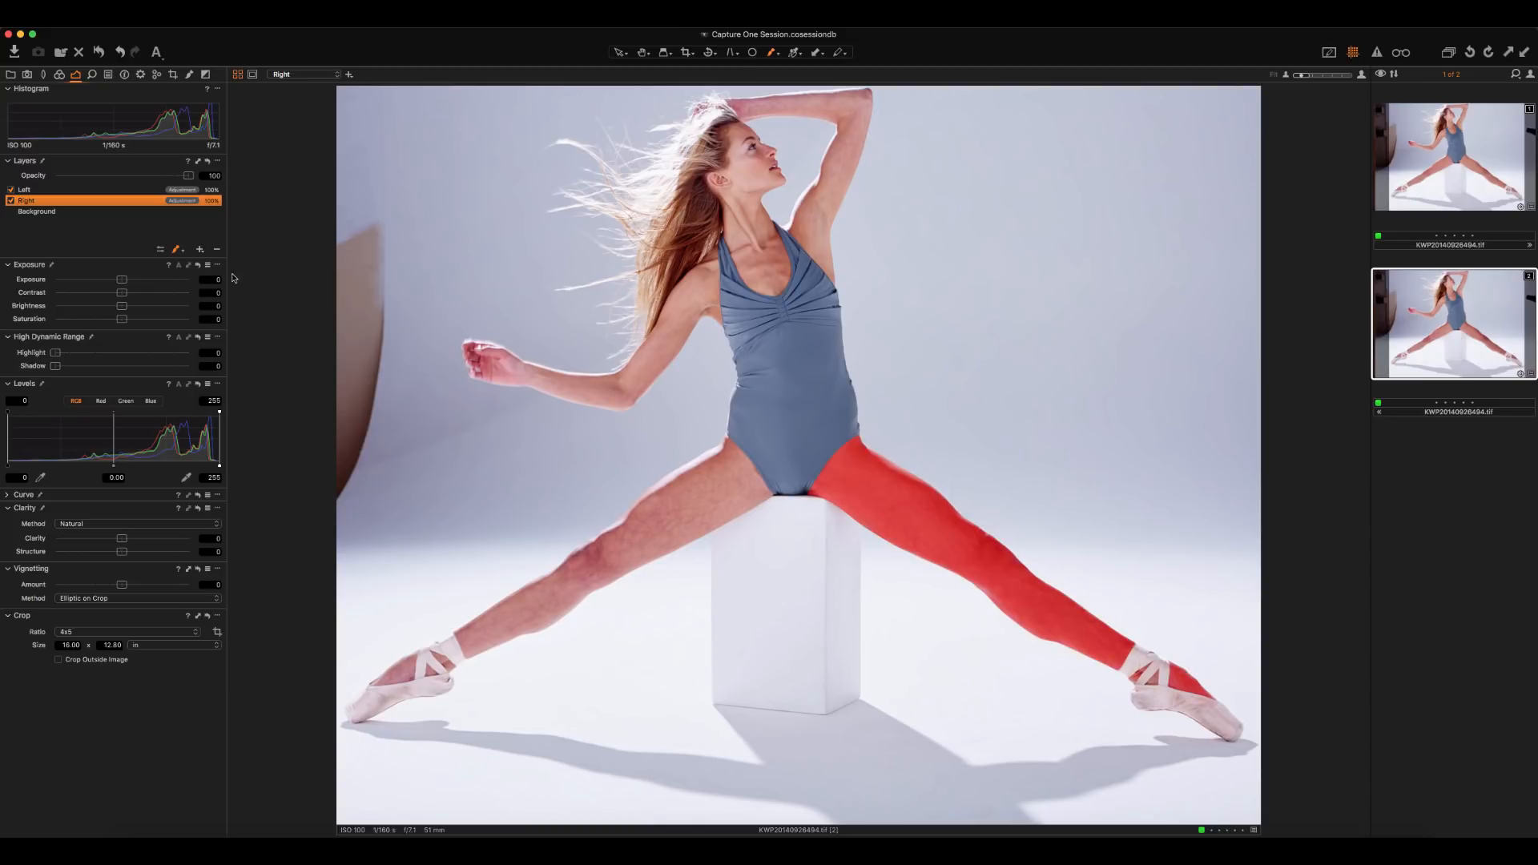
mouse_move(243, 239)
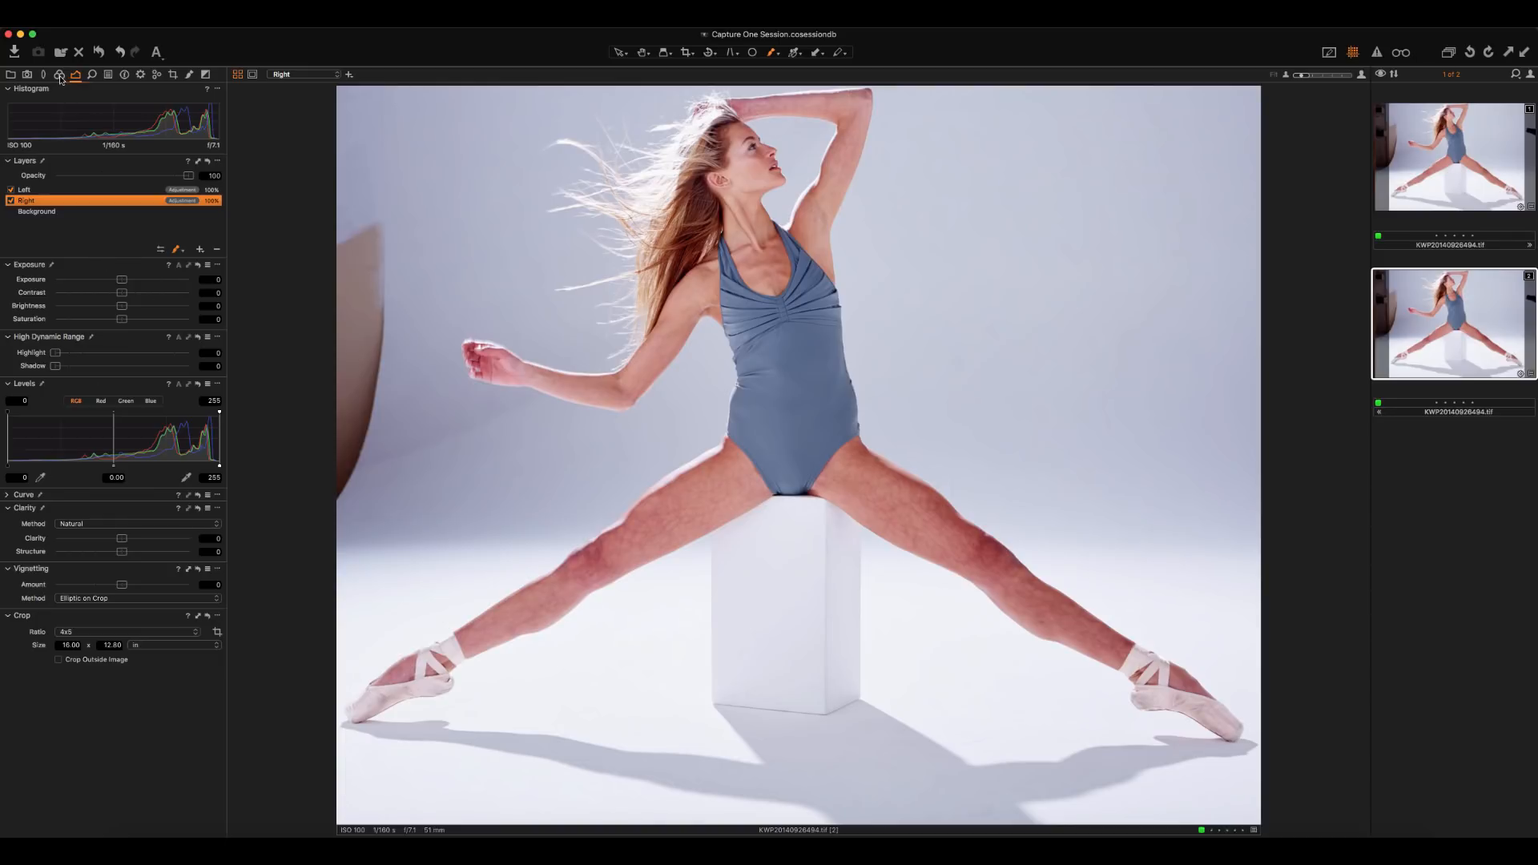
left_click(59, 75)
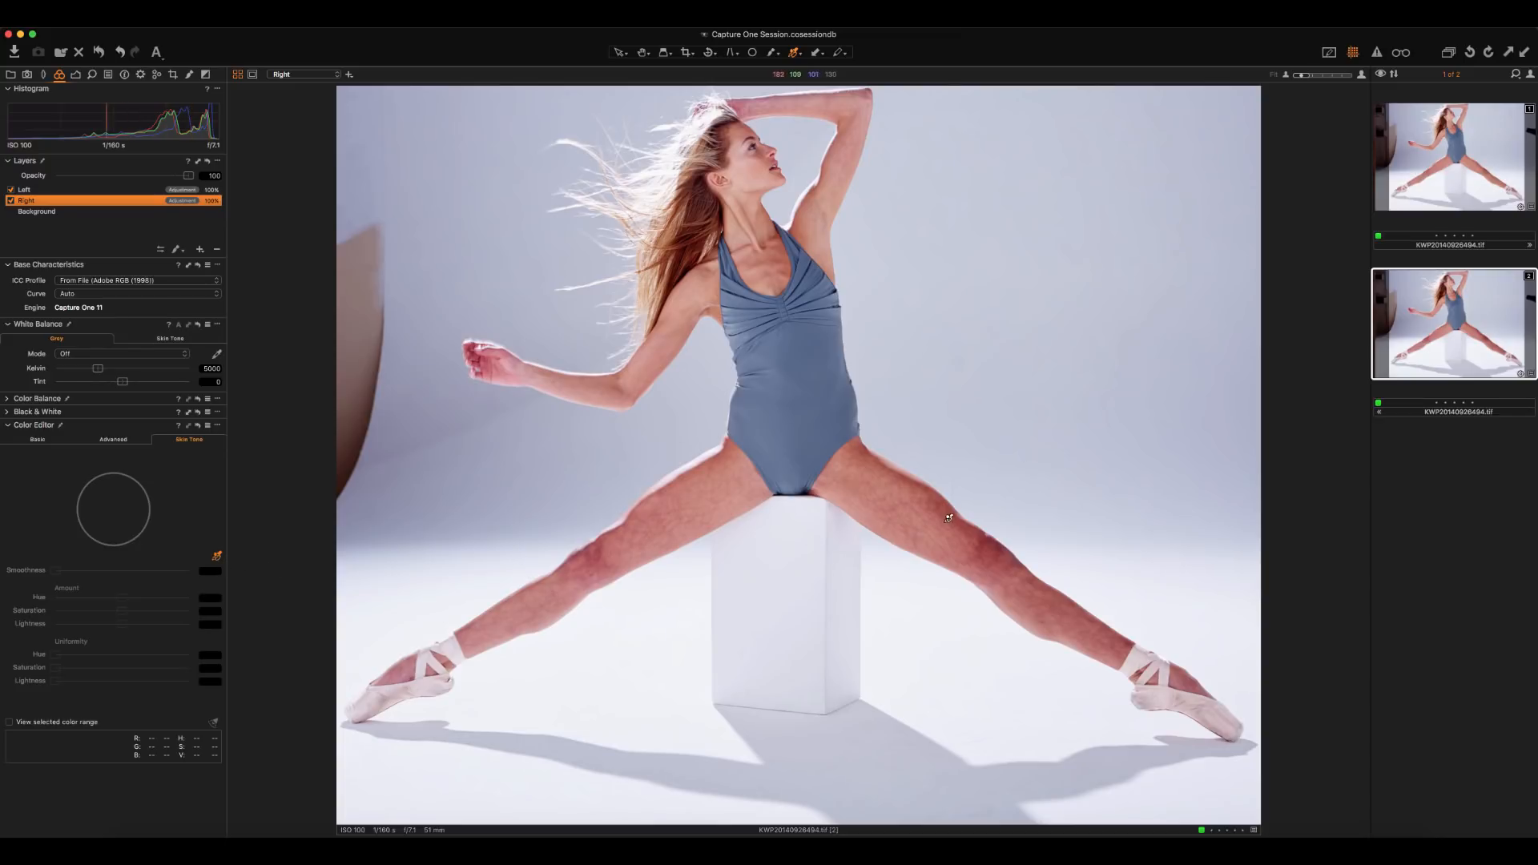
mouse_move(950, 509)
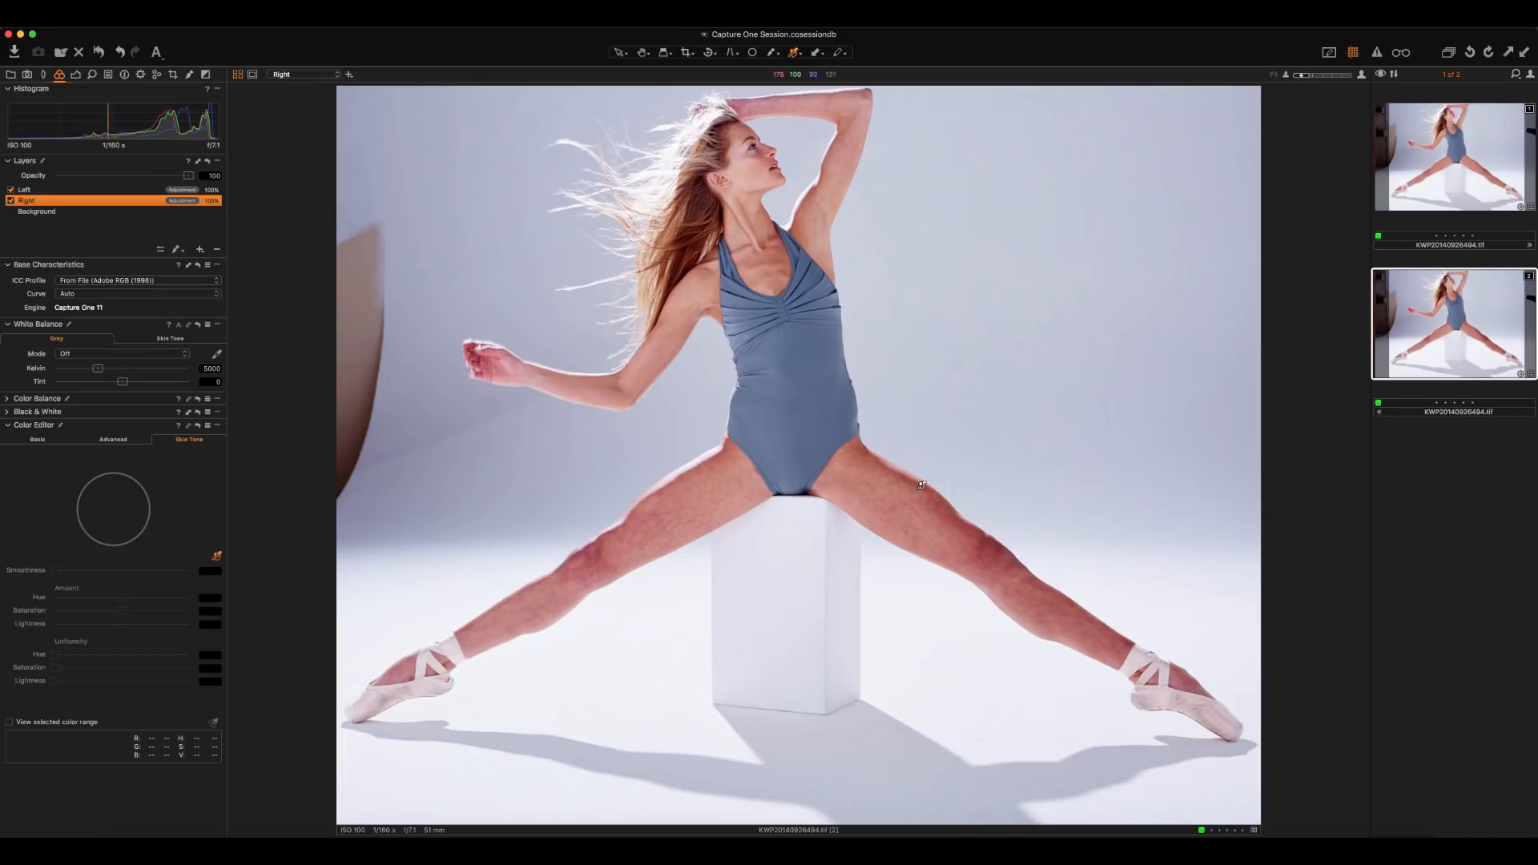
mouse_move(937, 530)
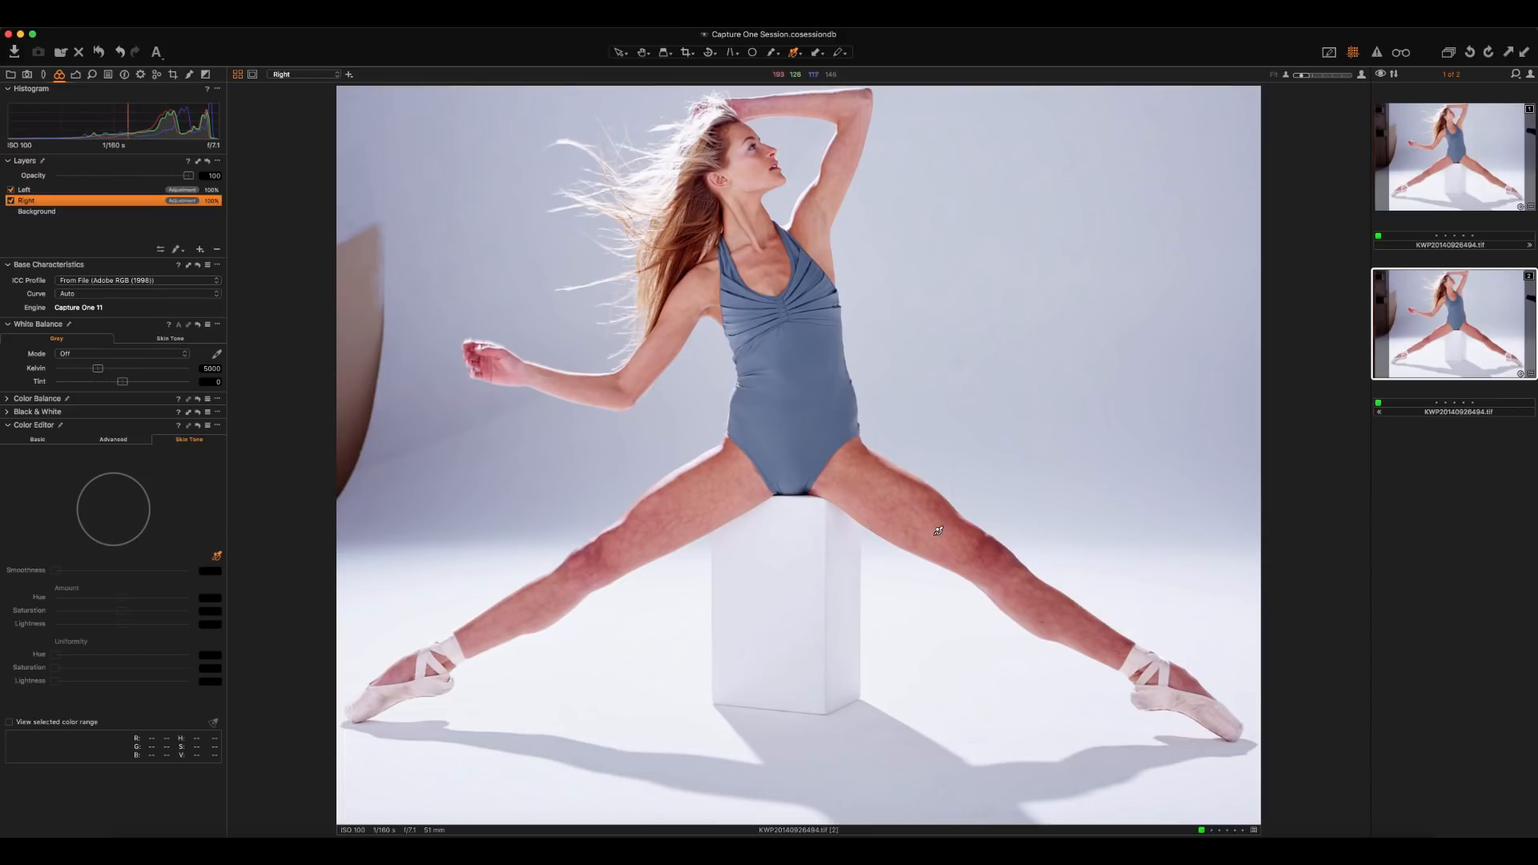
Step: Sample the right-leg skin and raise Uniformity to about Hue 84, Saturation 88, Lightness 100
left_click(939, 530)
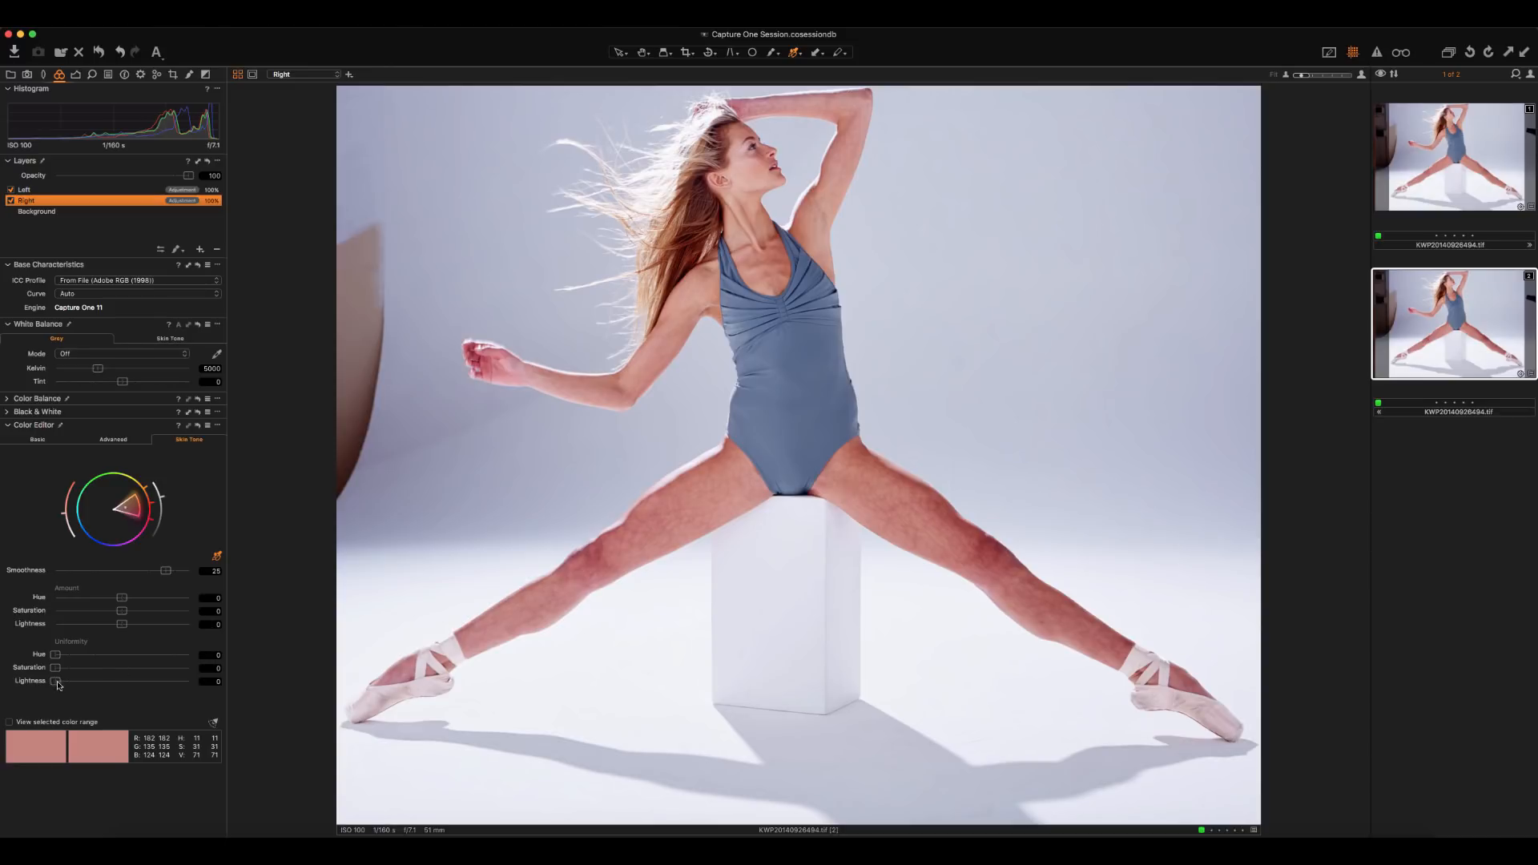
left_click_drag(55, 681, 189, 681)
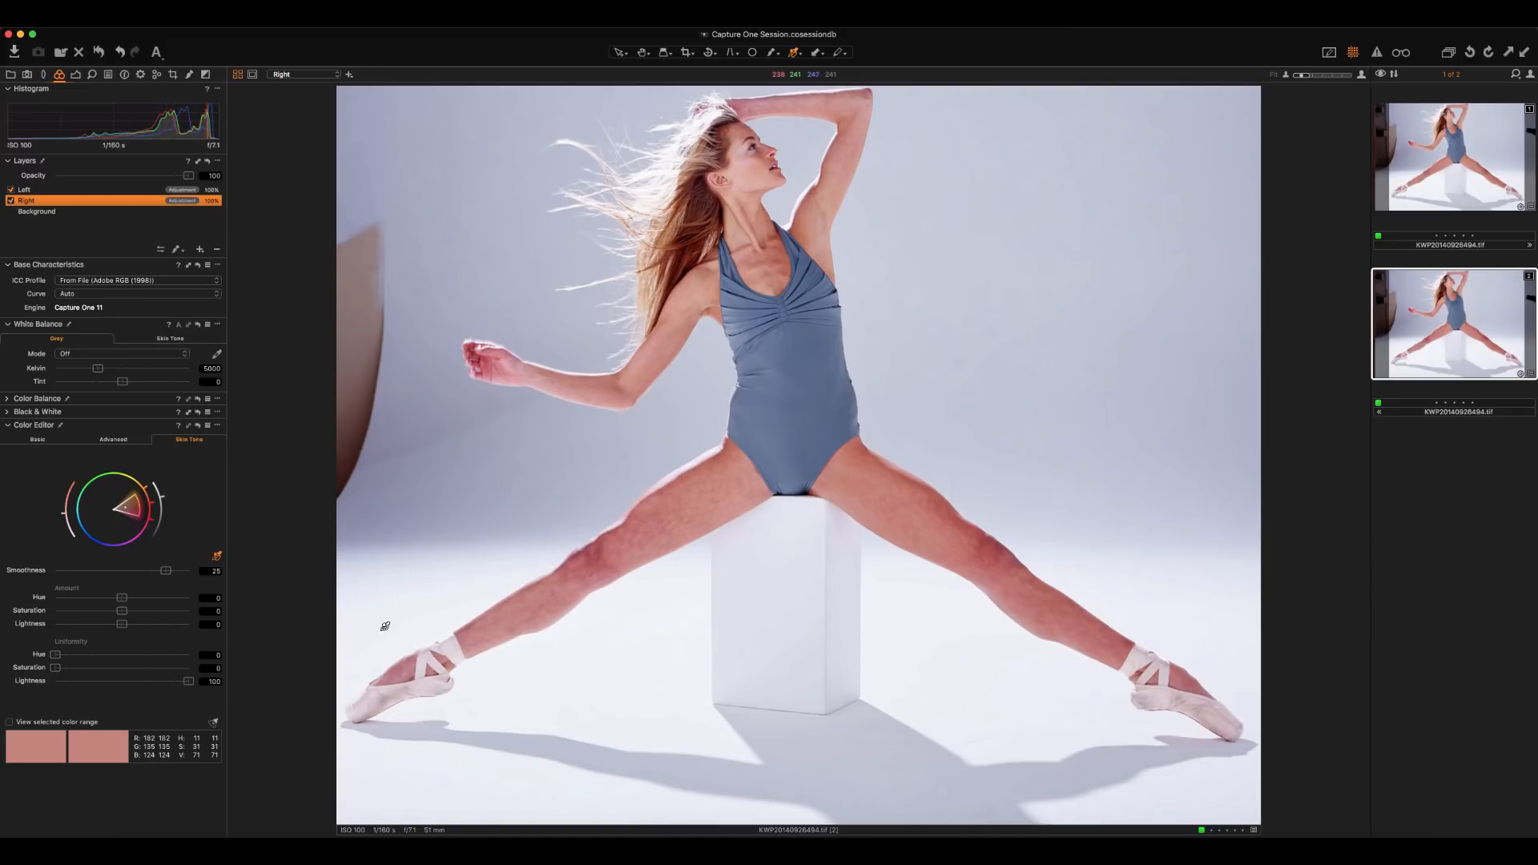
left_click_drag(57, 668, 173, 668)
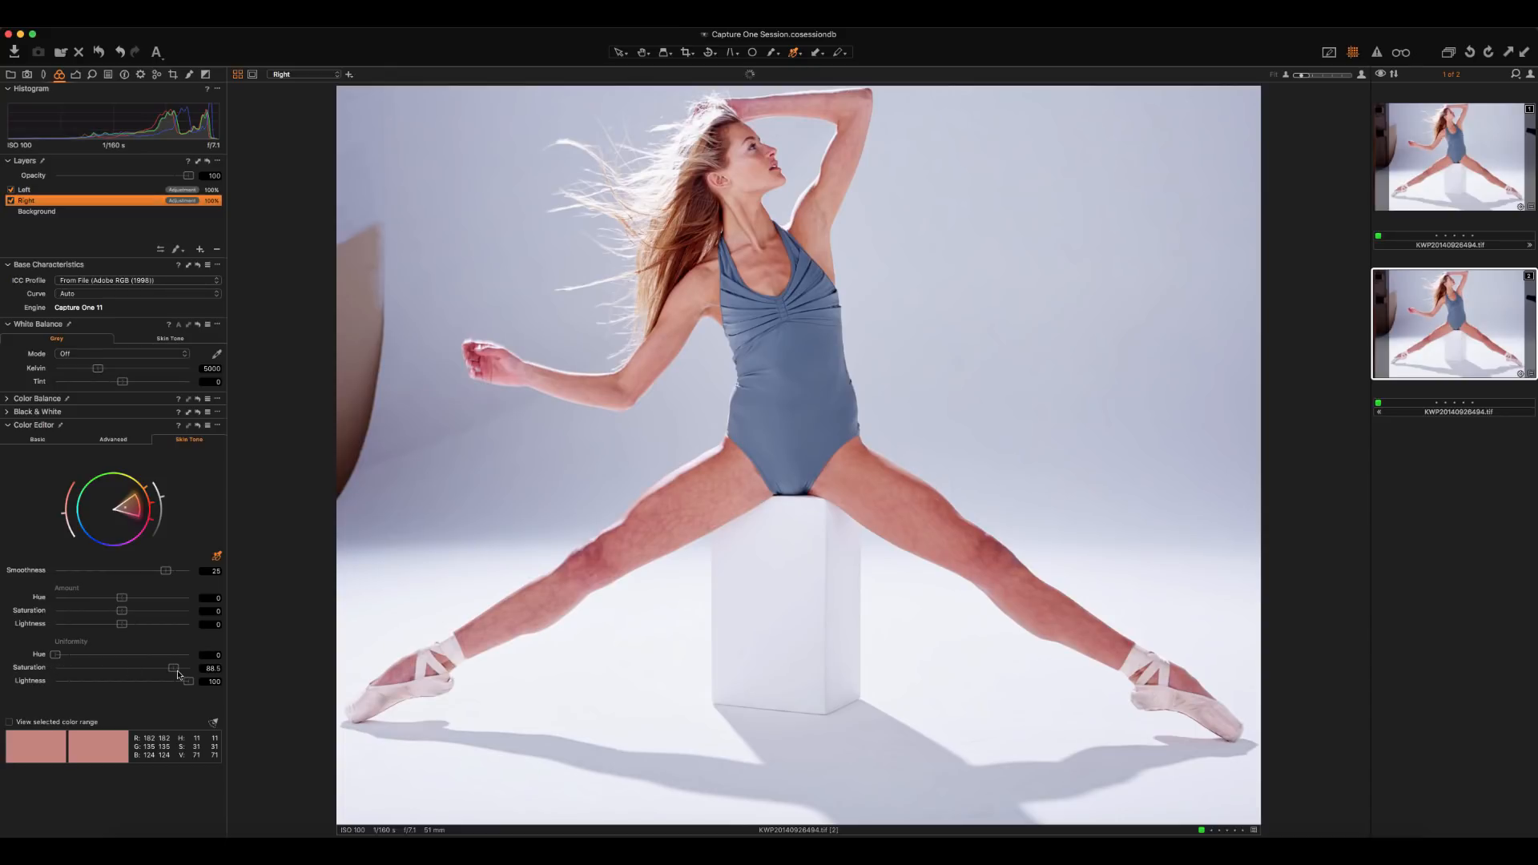
left_click_drag(173, 668, 176, 668)
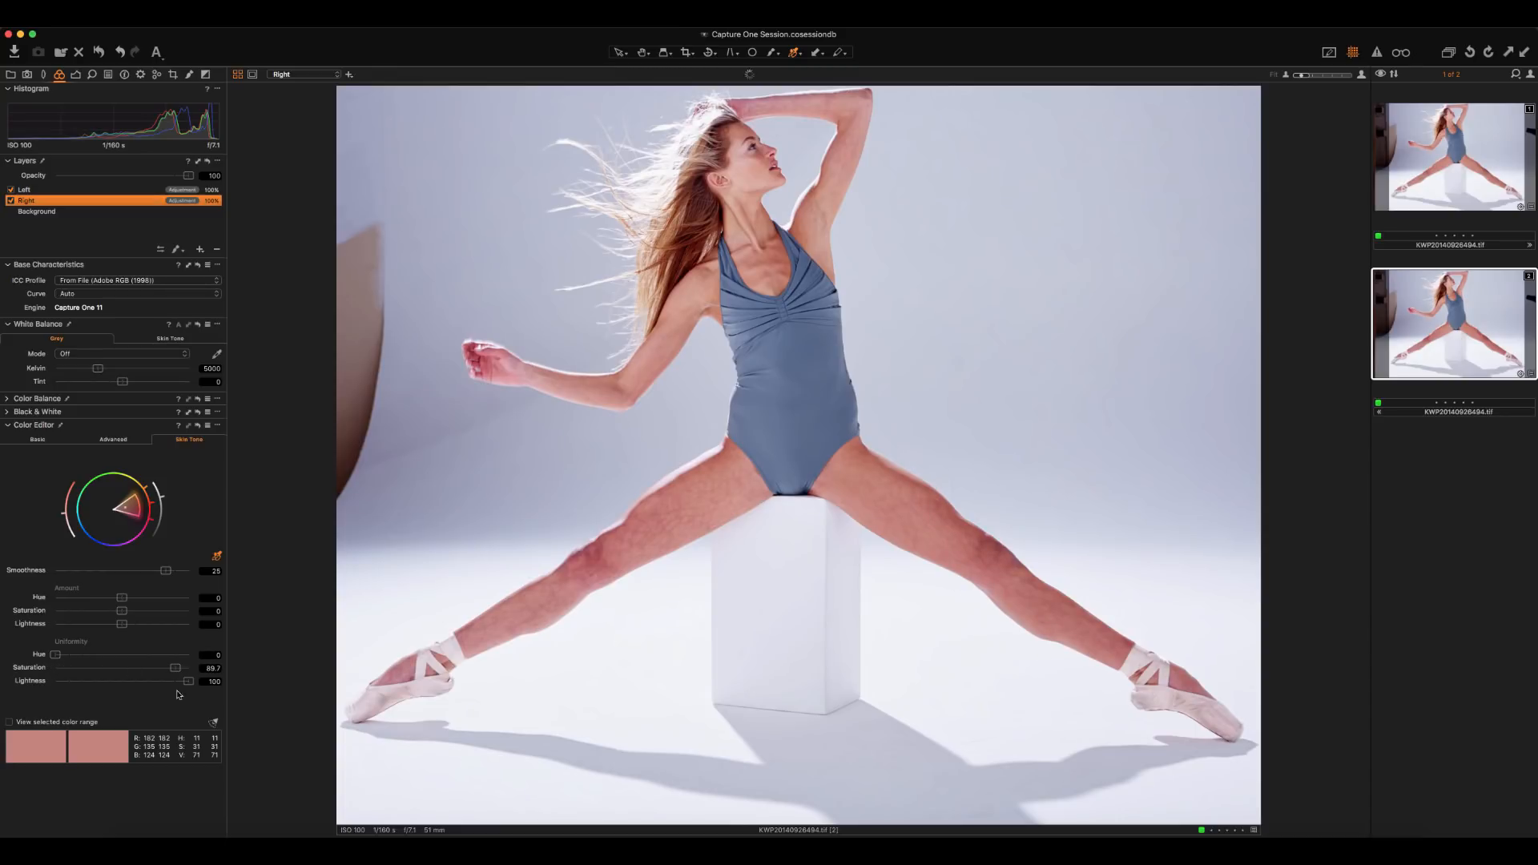
left_click_drag(176, 668, 174, 668)
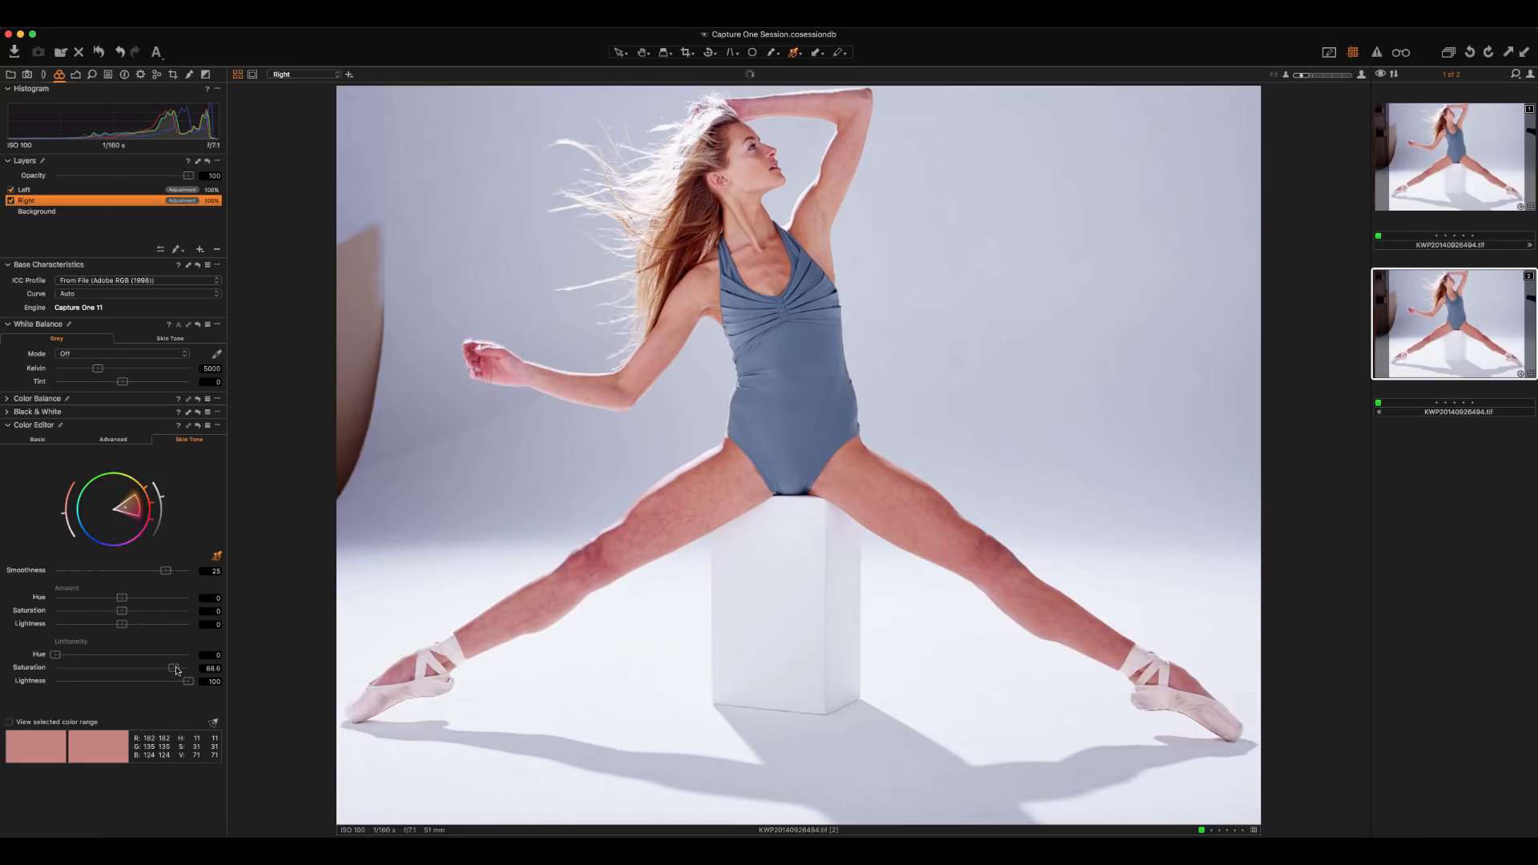
left_click_drag(54, 653, 67, 654)
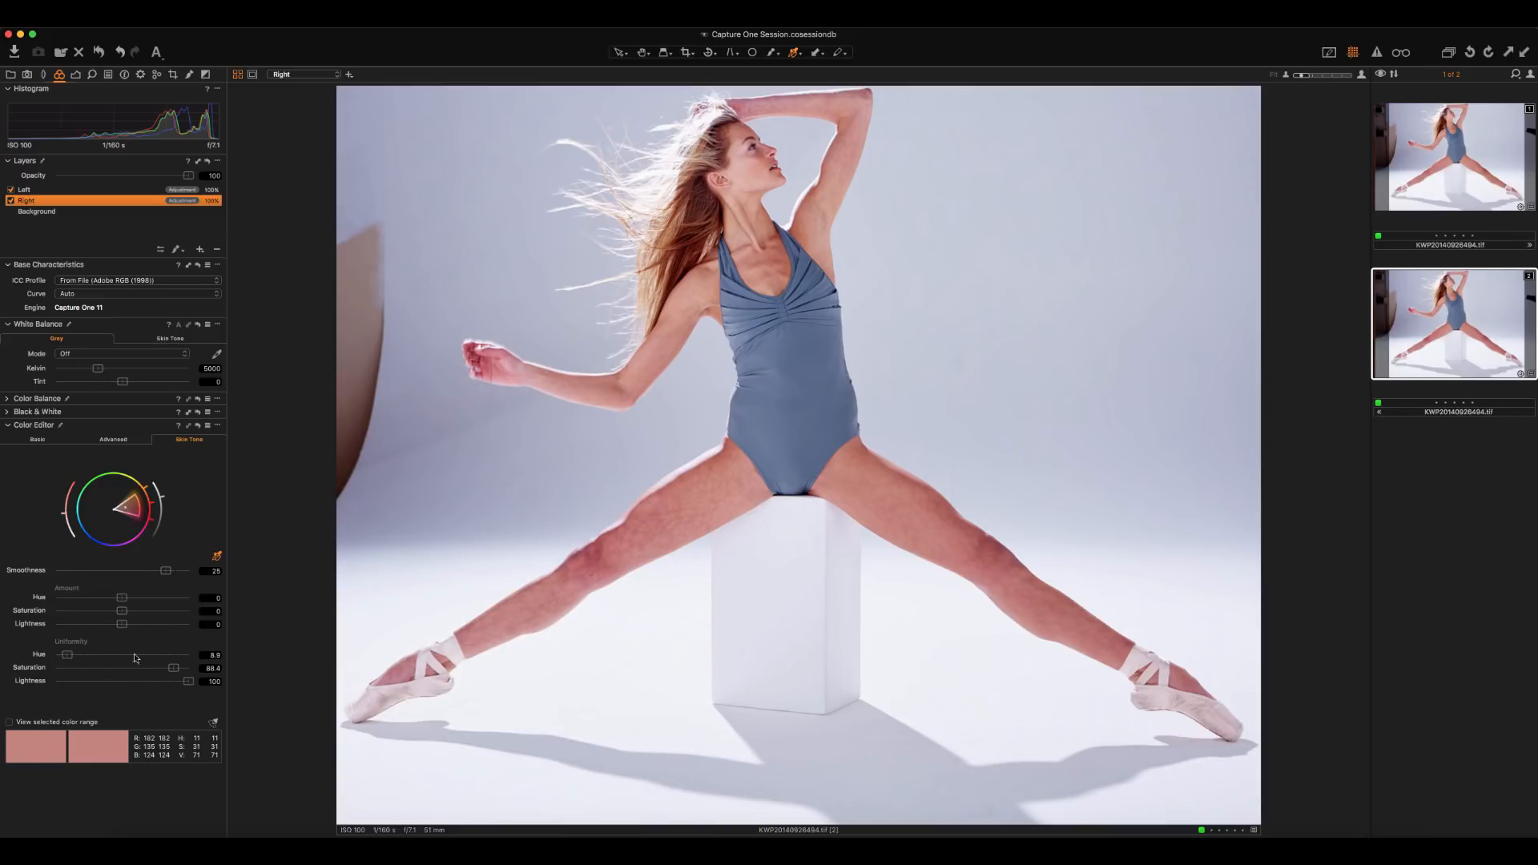
left_click_drag(68, 653, 181, 653)
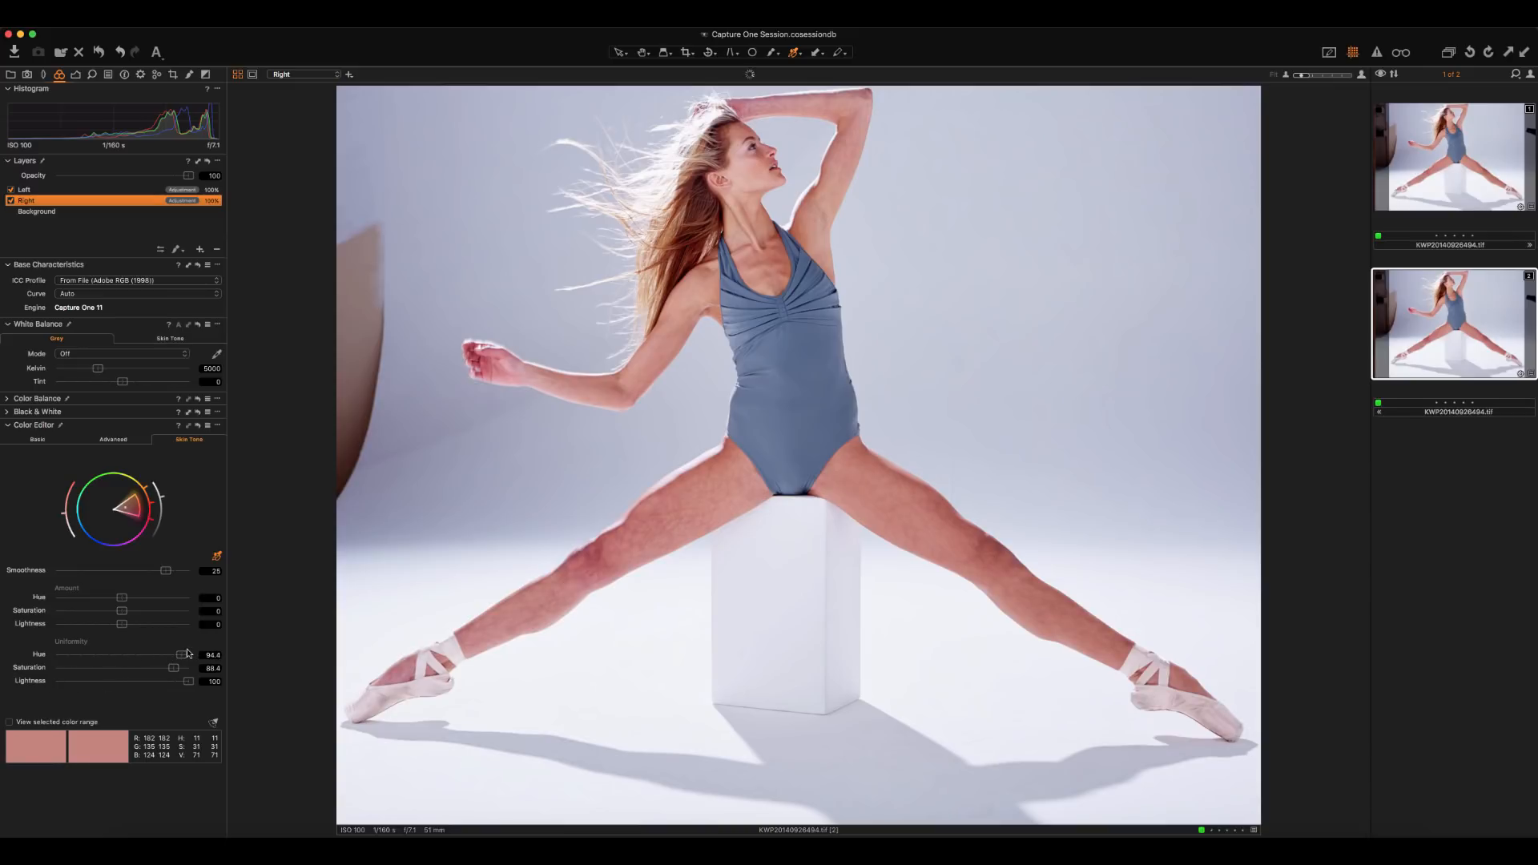
left_click_drag(181, 653, 165, 654)
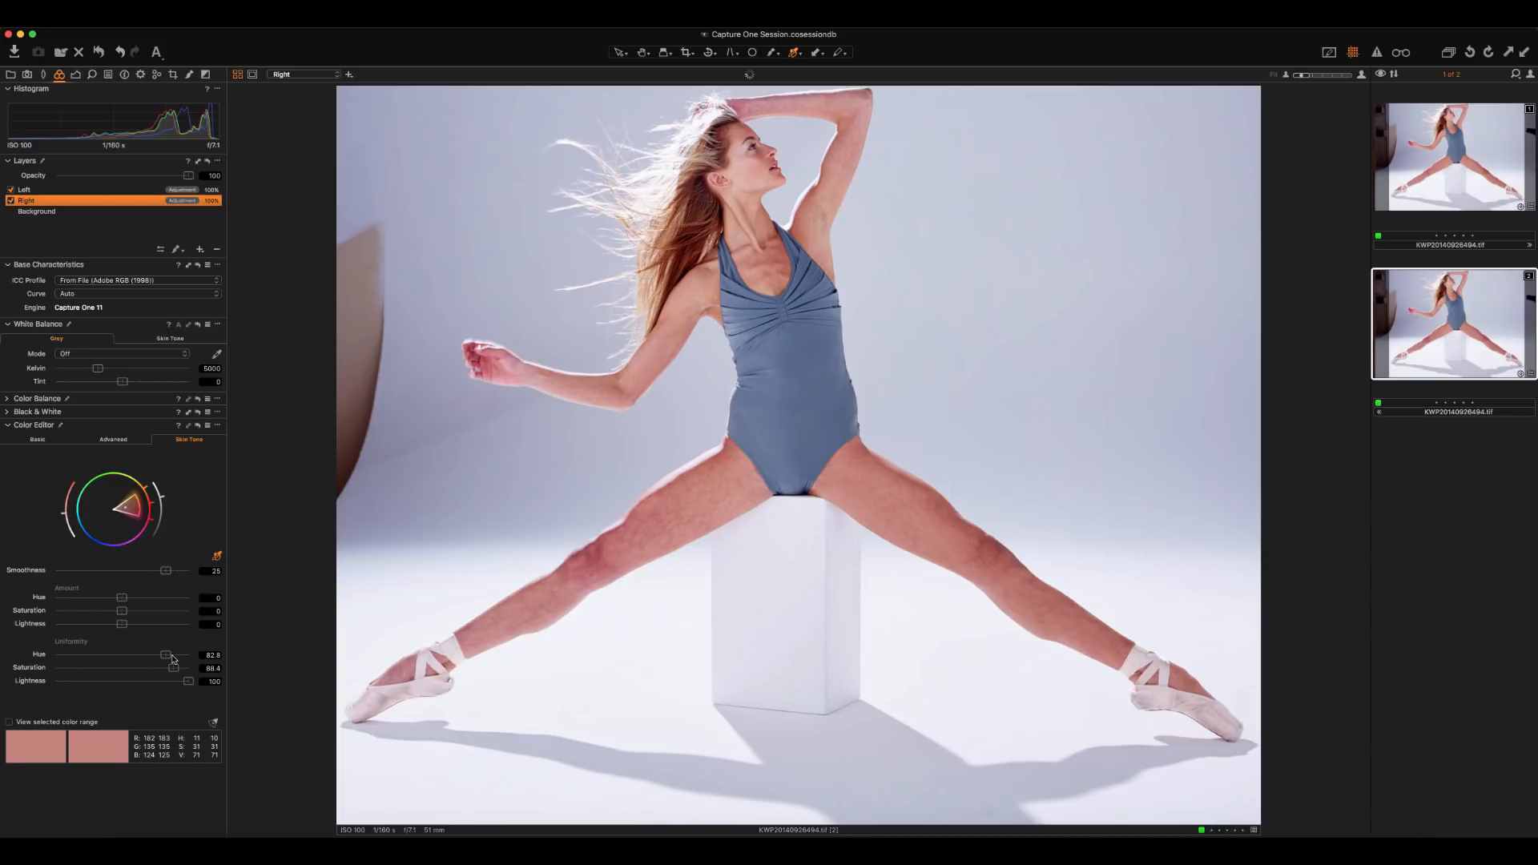
left_click_drag(166, 653, 186, 654)
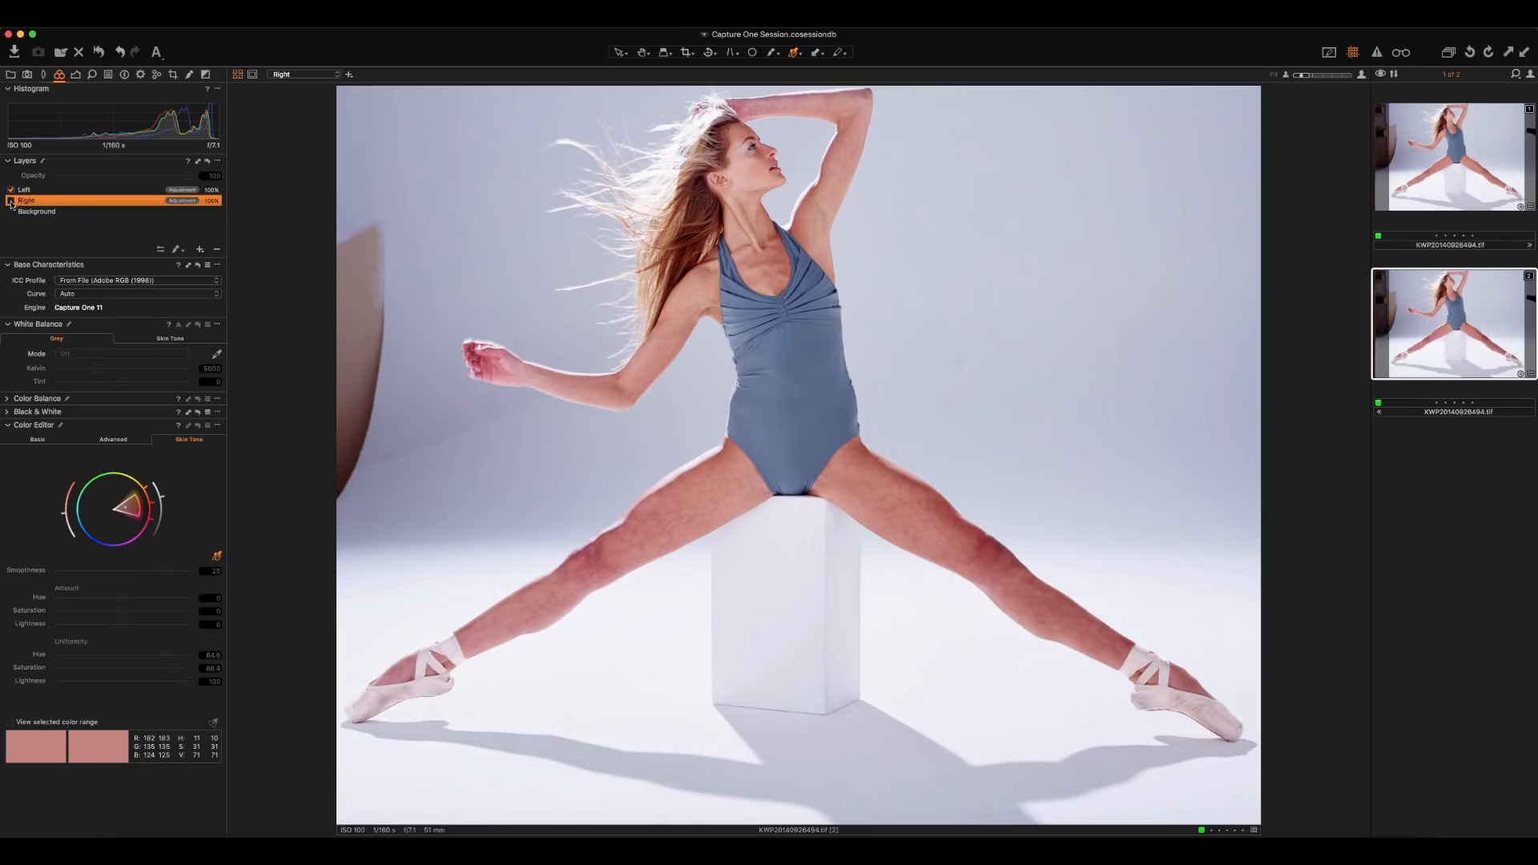
Step: Switch the Right layer's skin-evening correction back on to compare before and after
left_click(11, 200)
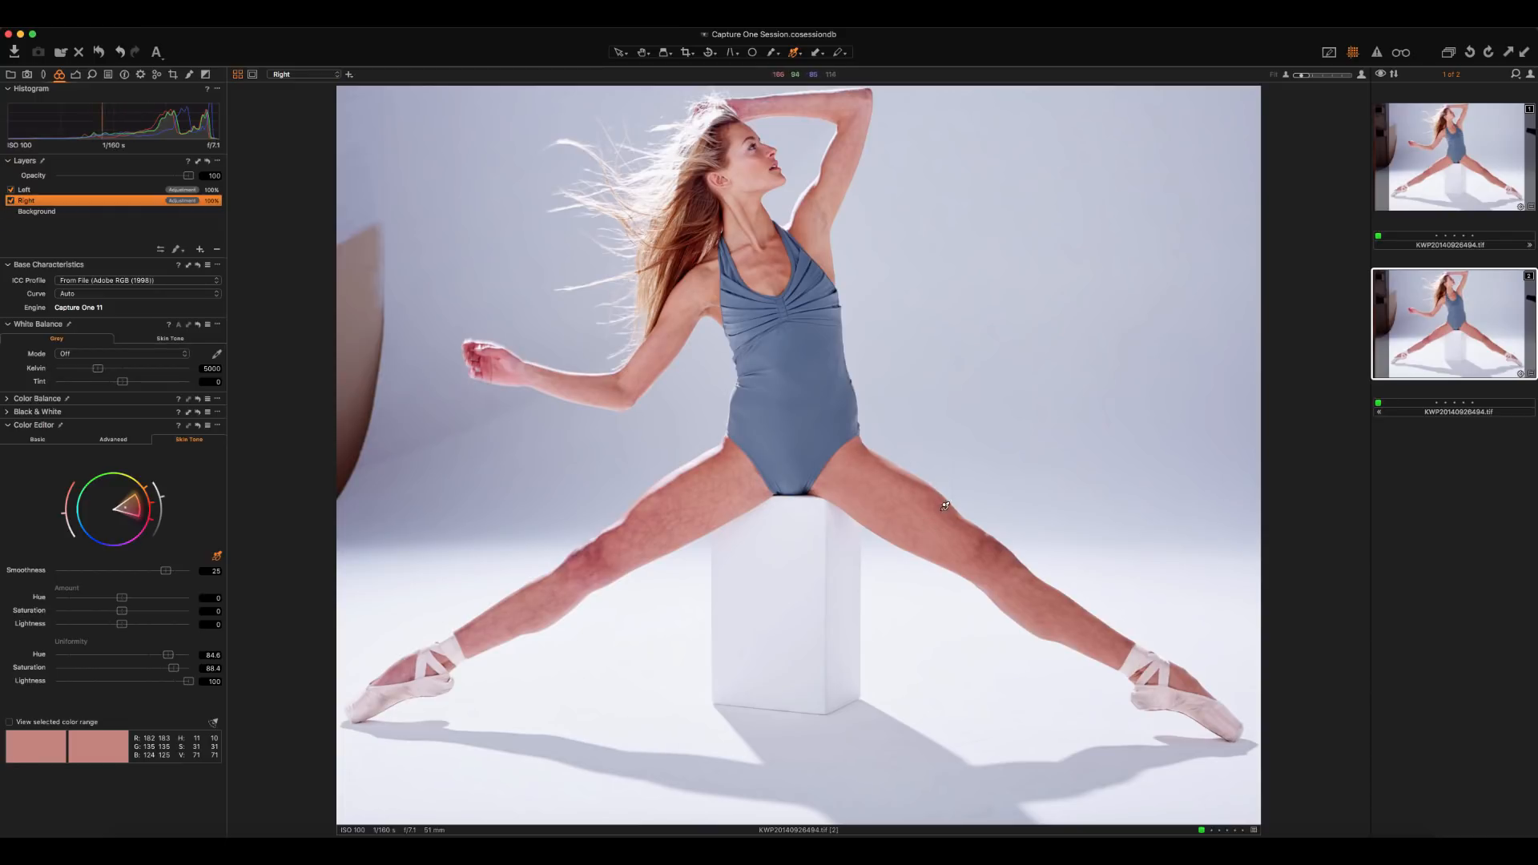
mouse_move(880, 511)
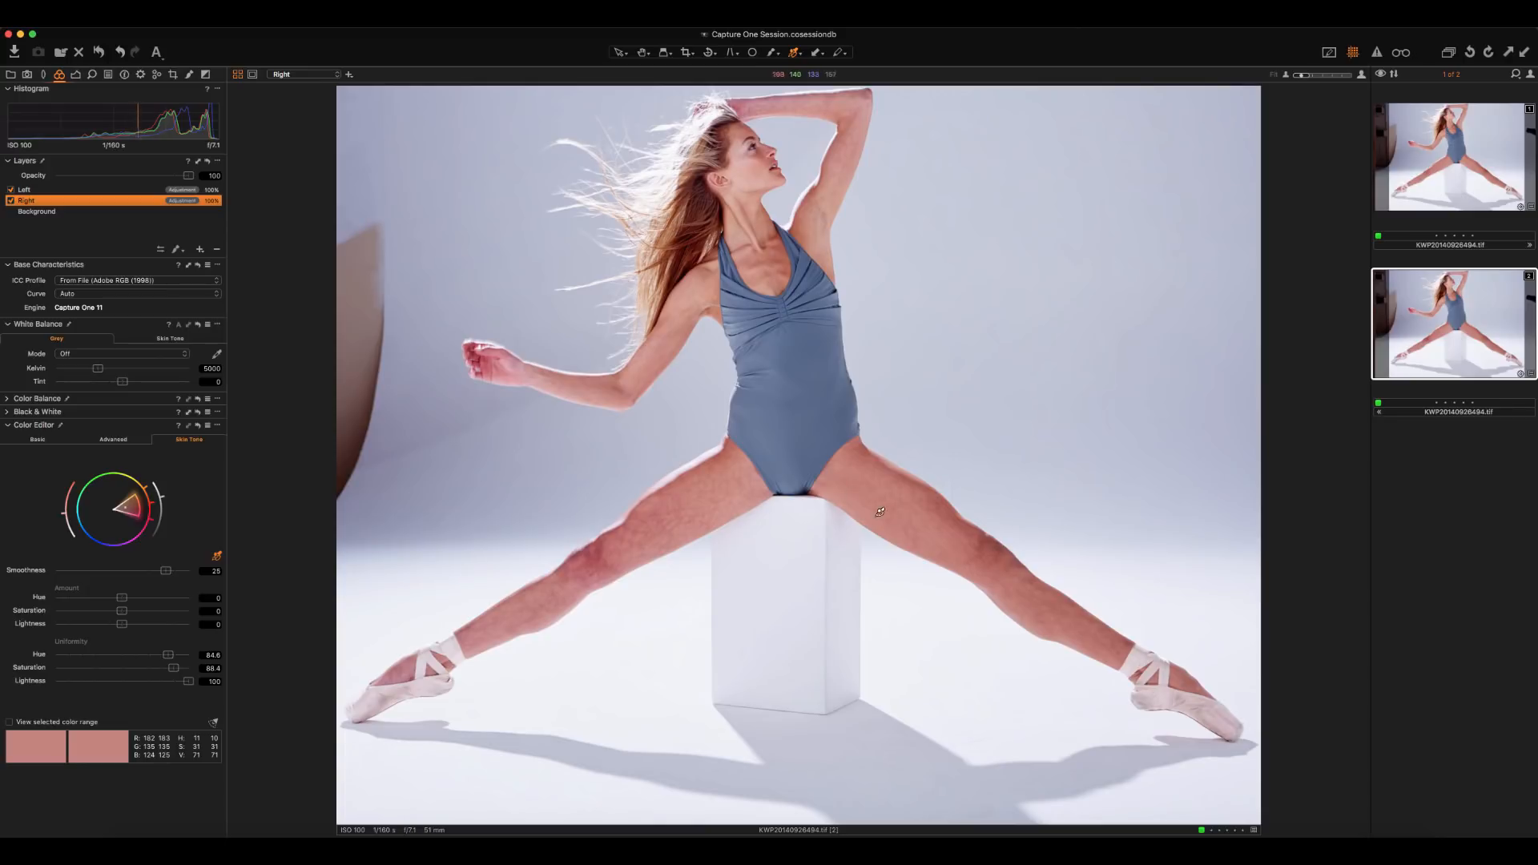
mouse_move(868, 477)
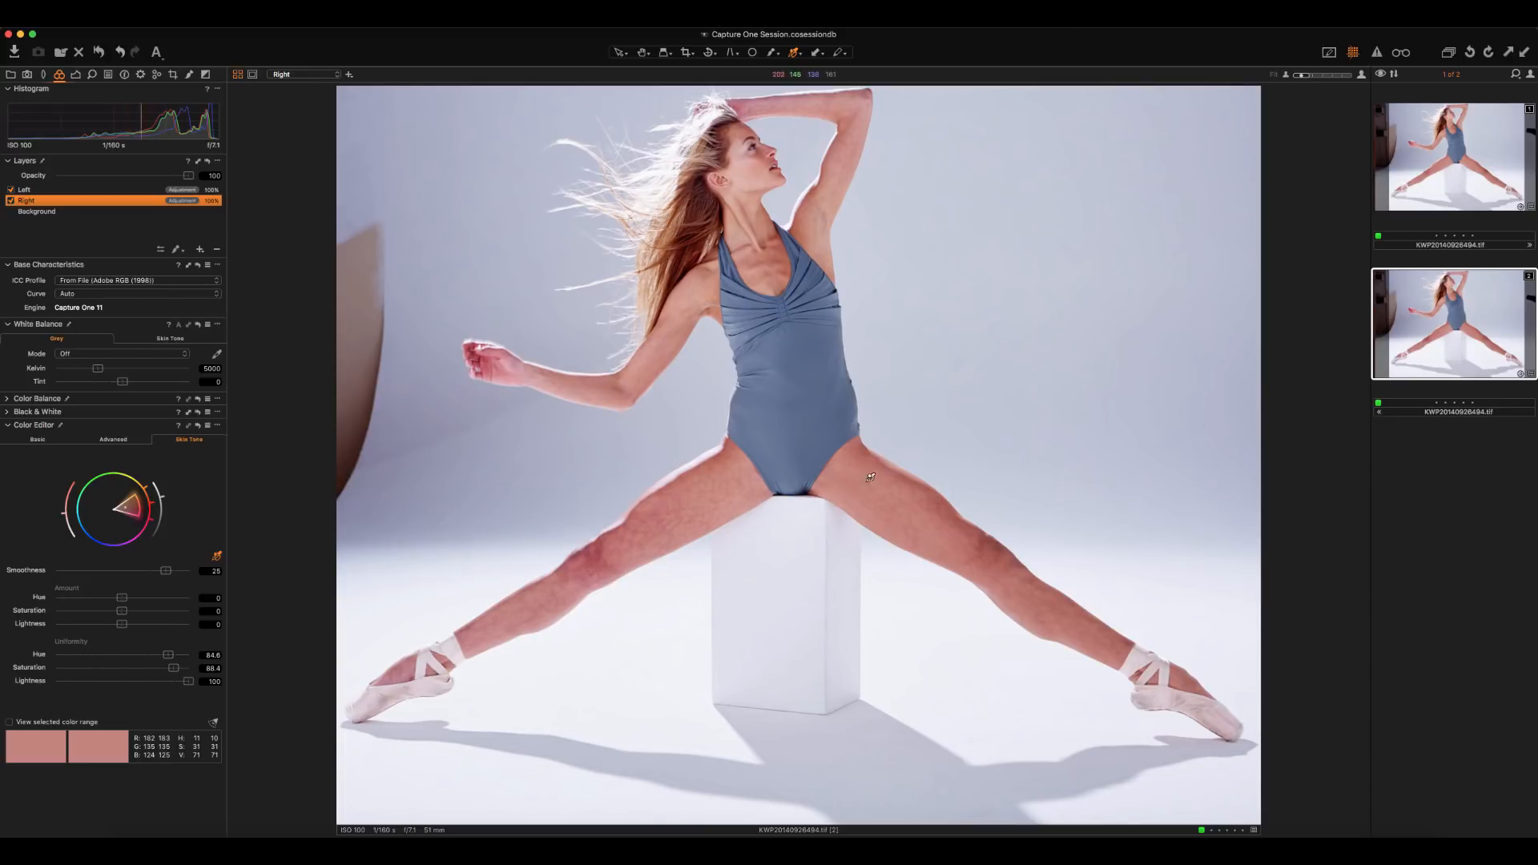
mouse_move(995, 605)
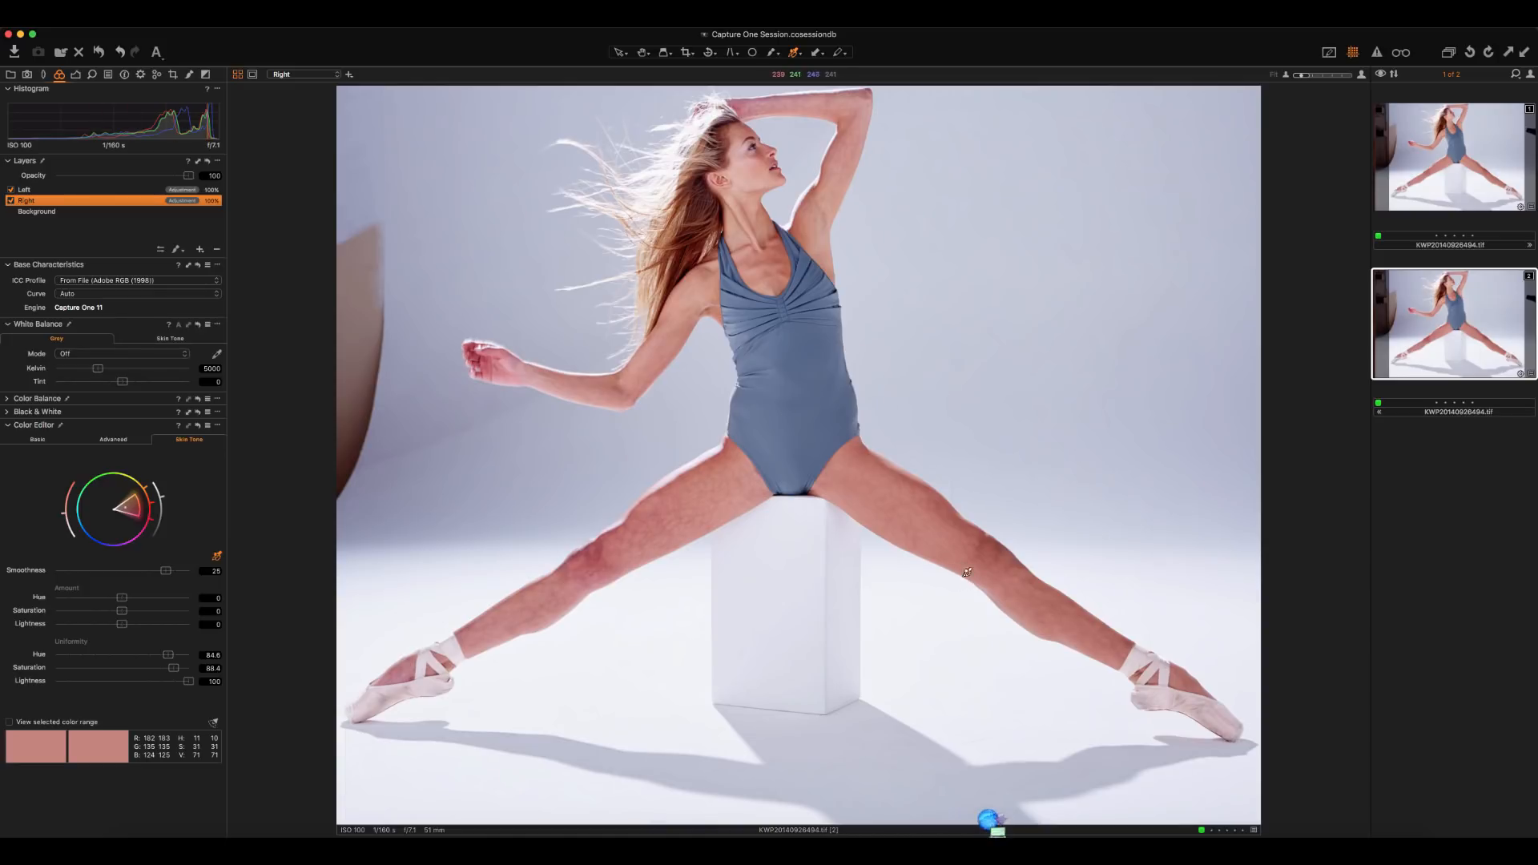
mouse_move(1056, 563)
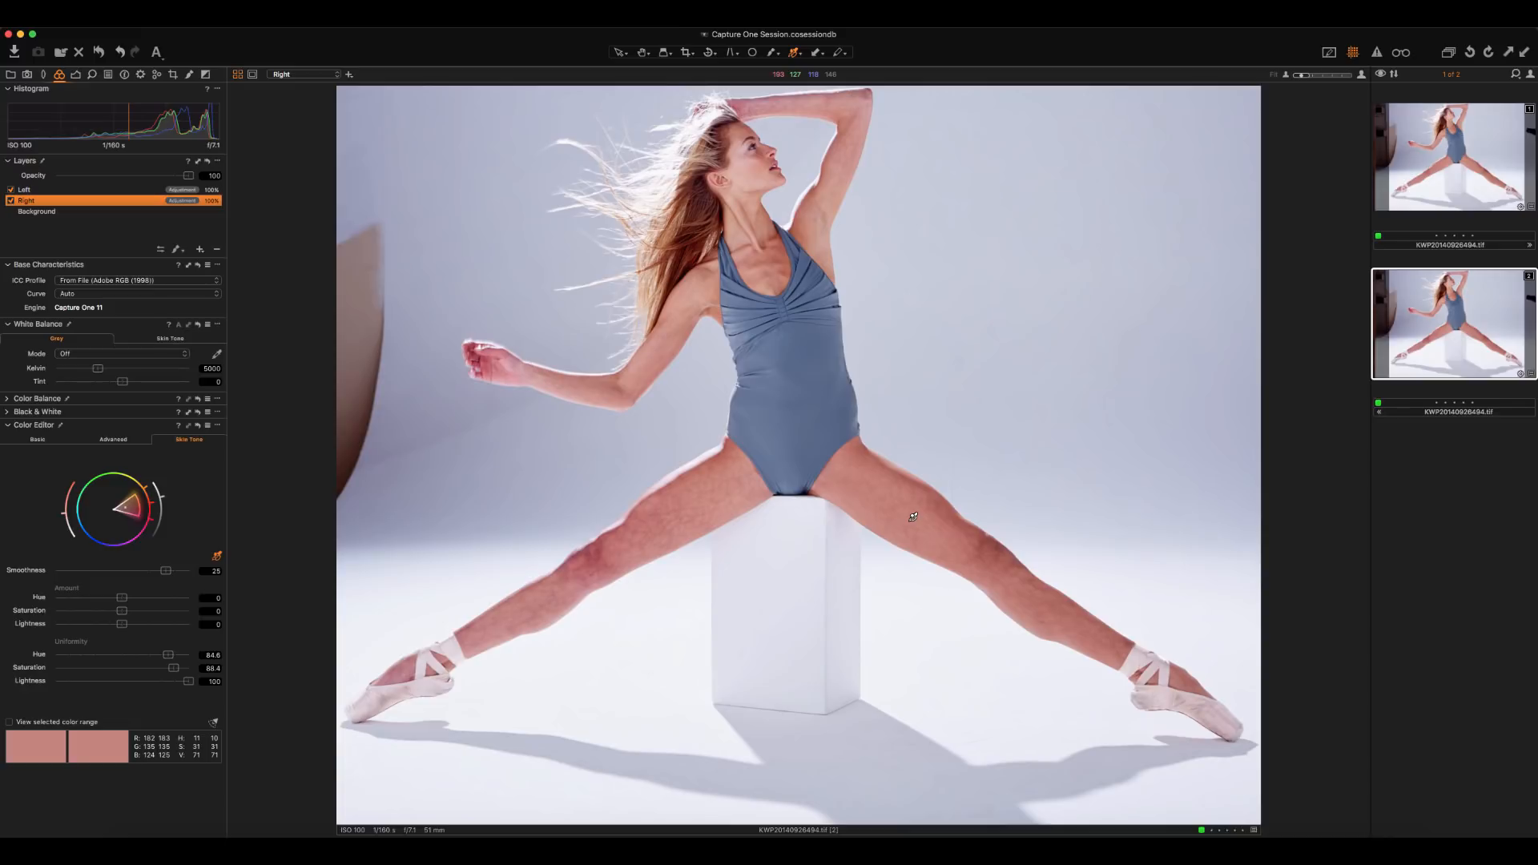
mouse_move(941, 434)
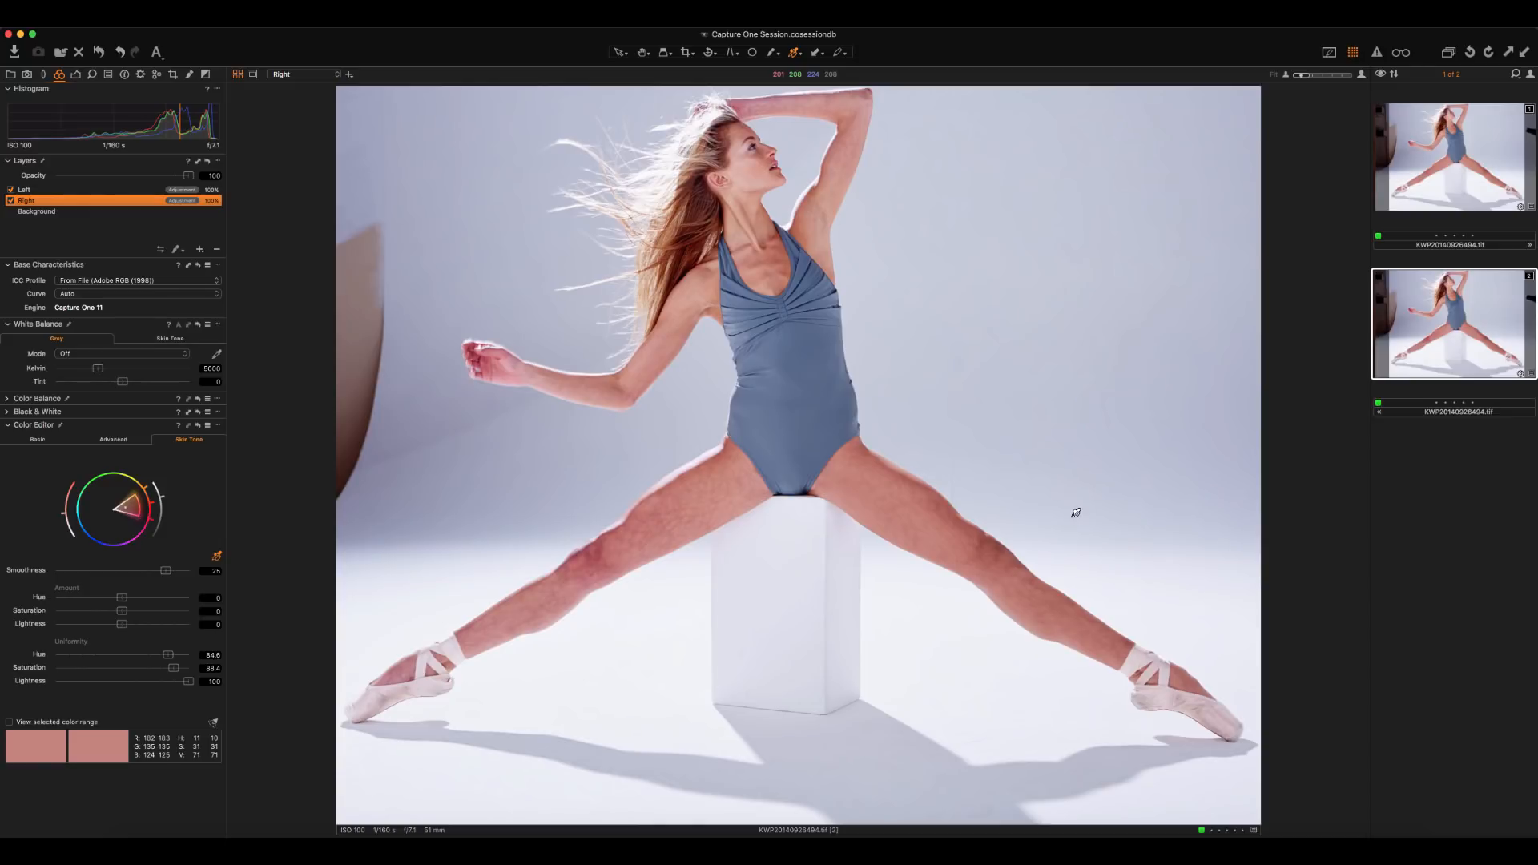
mouse_move(964, 471)
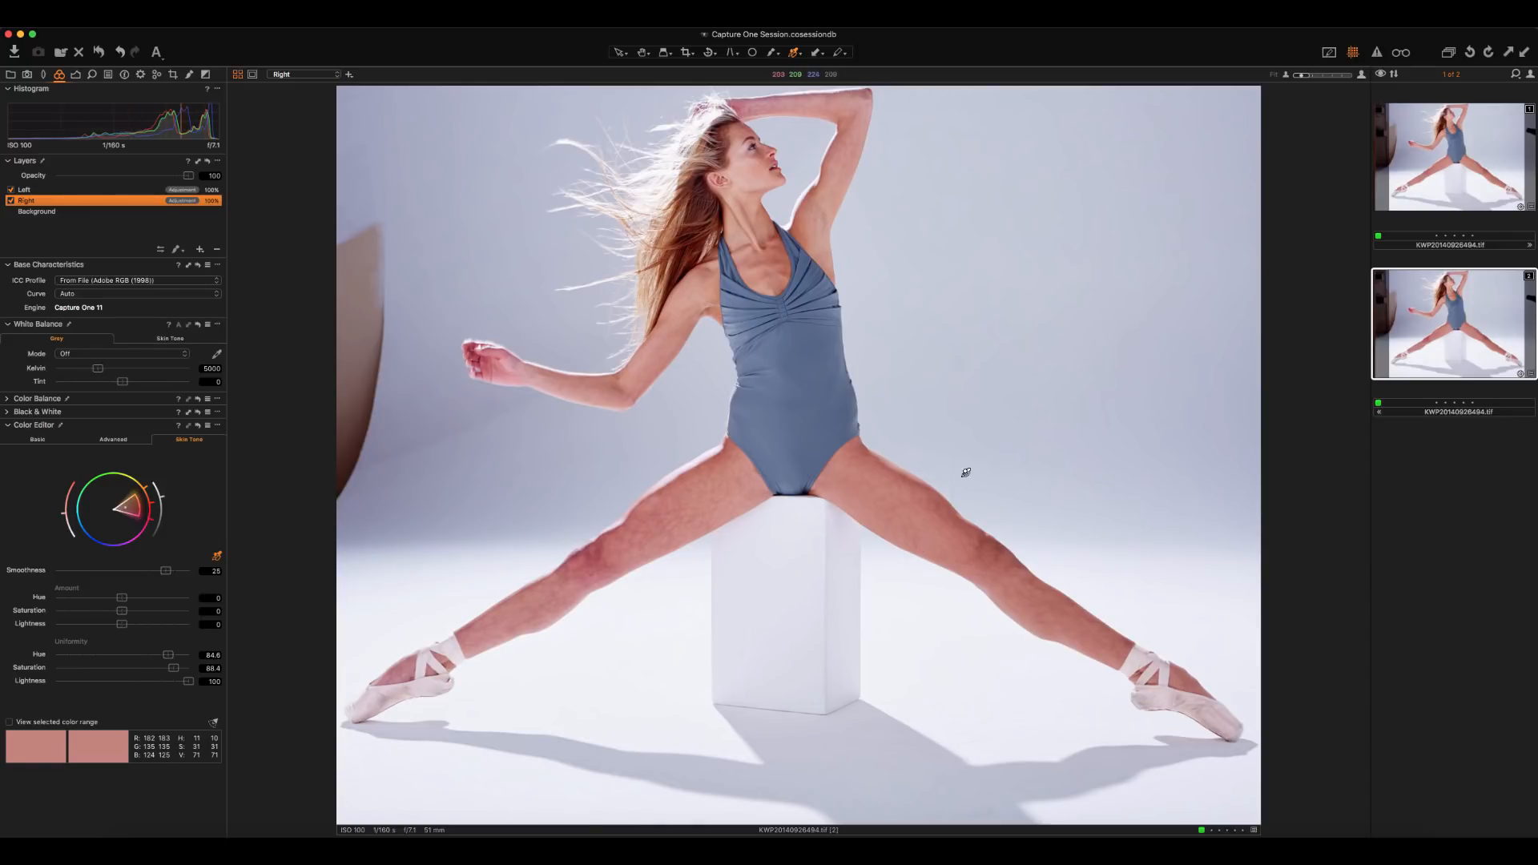
mouse_move(803, 501)
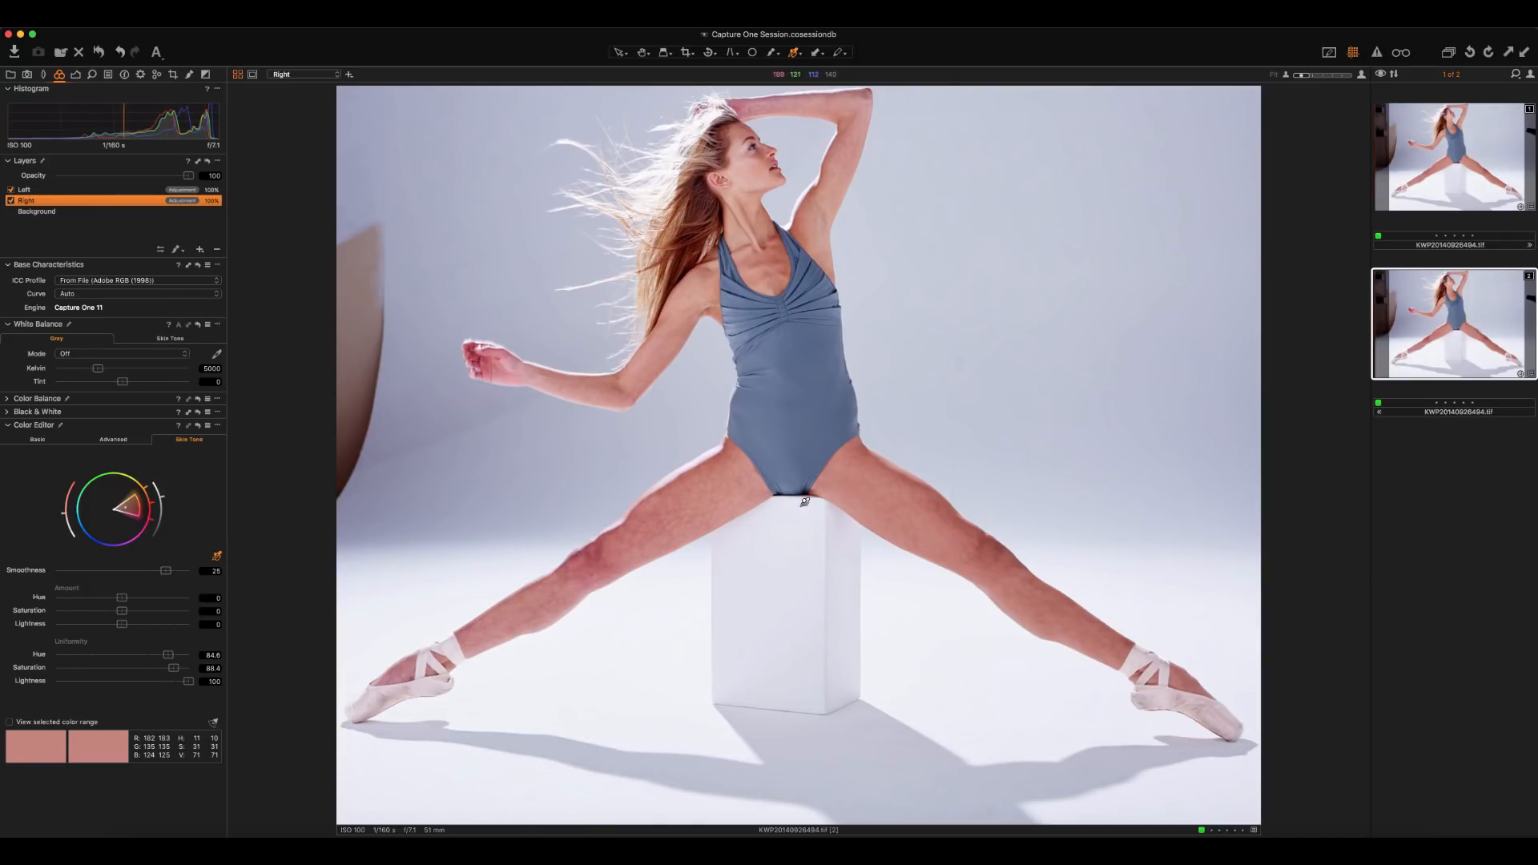
Step: Make the Left layer the active one for editing
left_click(24, 189)
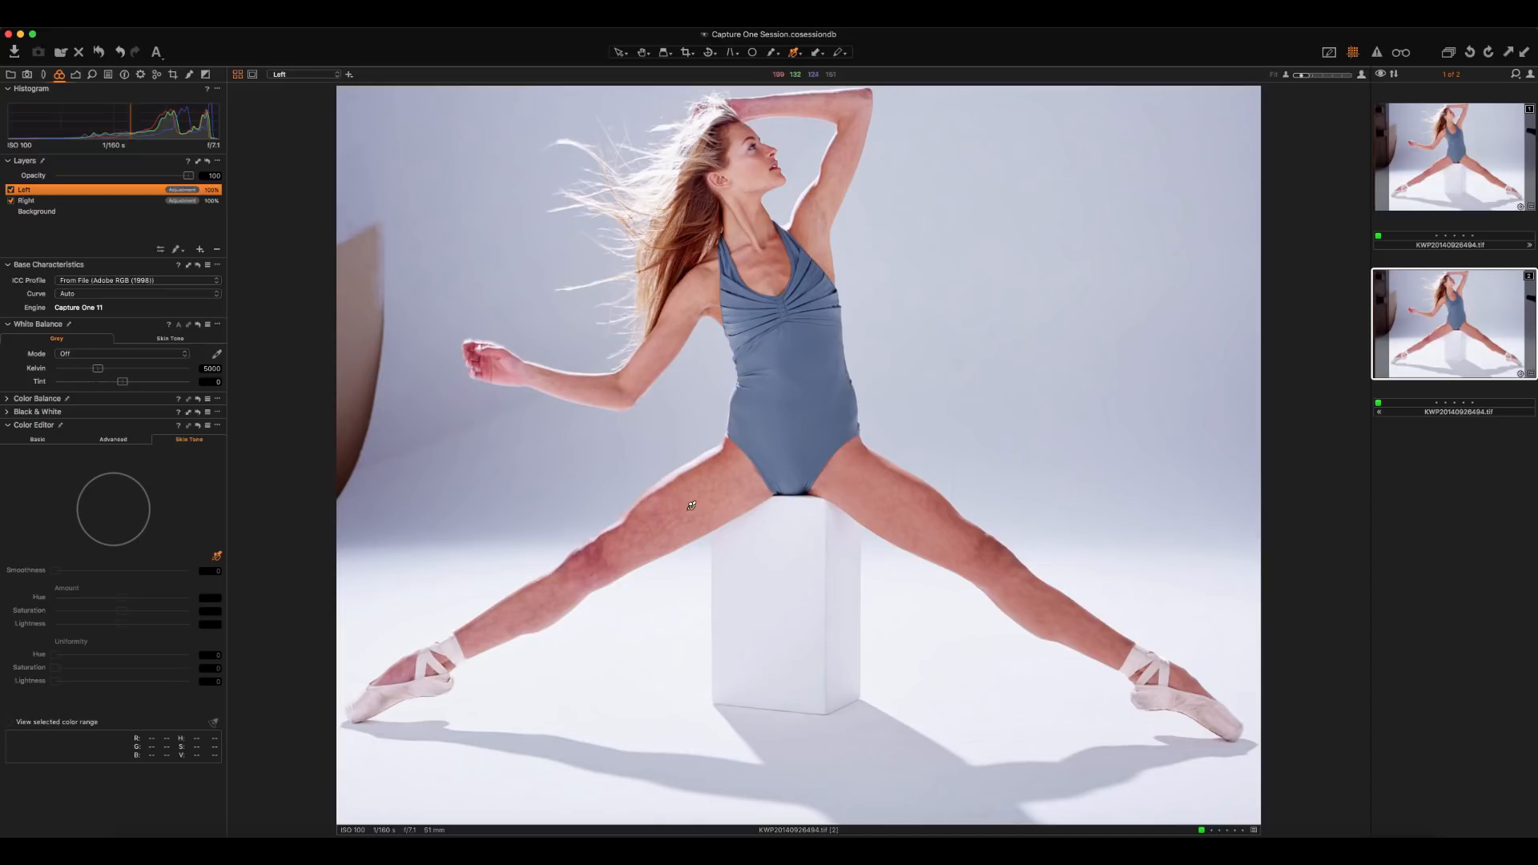
Step: Sample the left-thigh skin and set Uniformity Lightness 91.8, Saturation 66.1, Hue 79.1
left_click(691, 505)
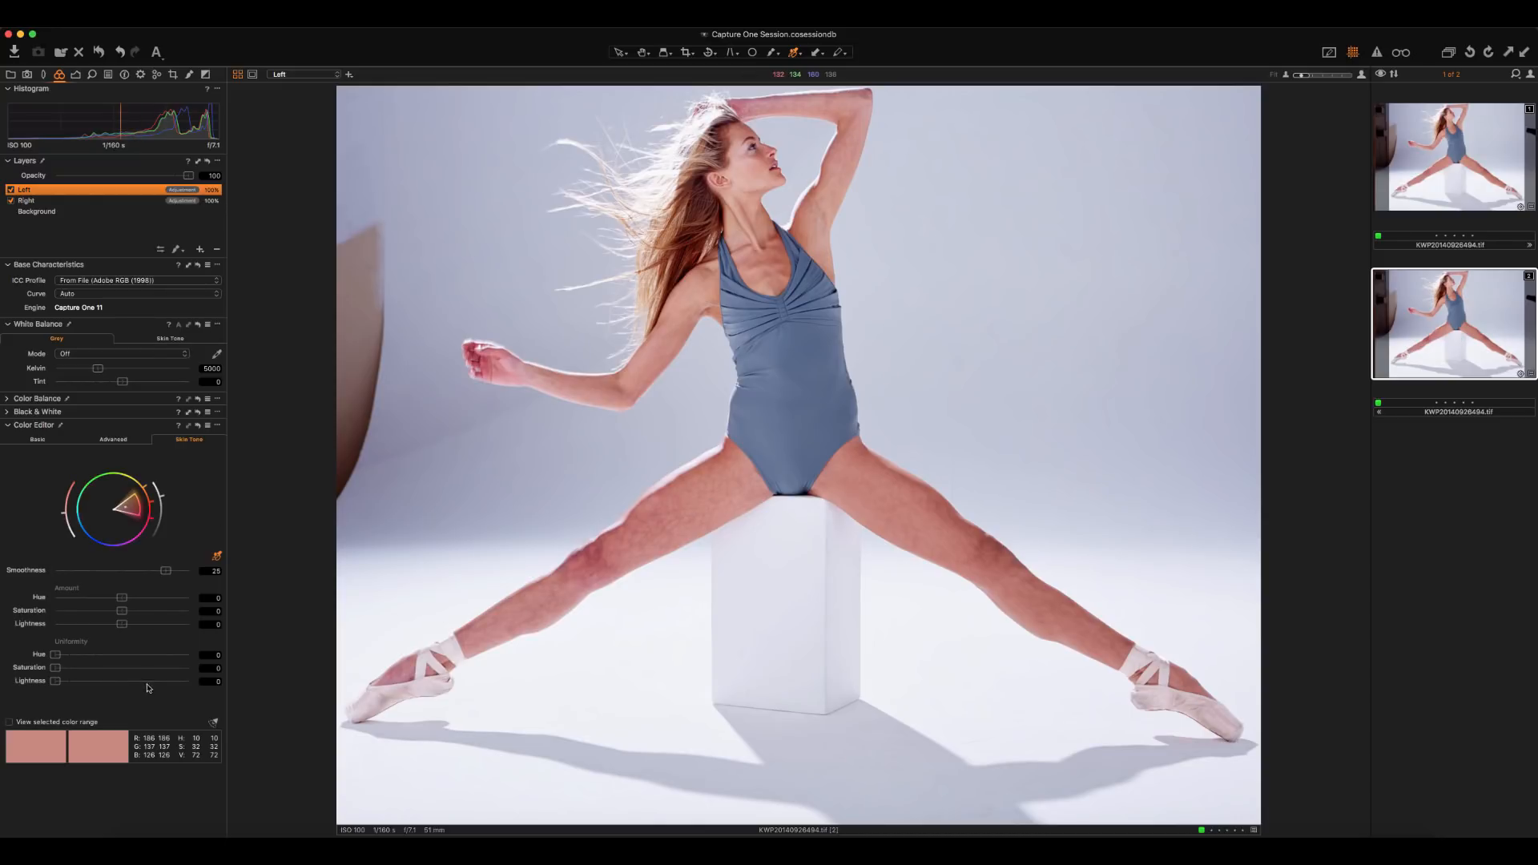
left_click_drag(55, 681, 177, 681)
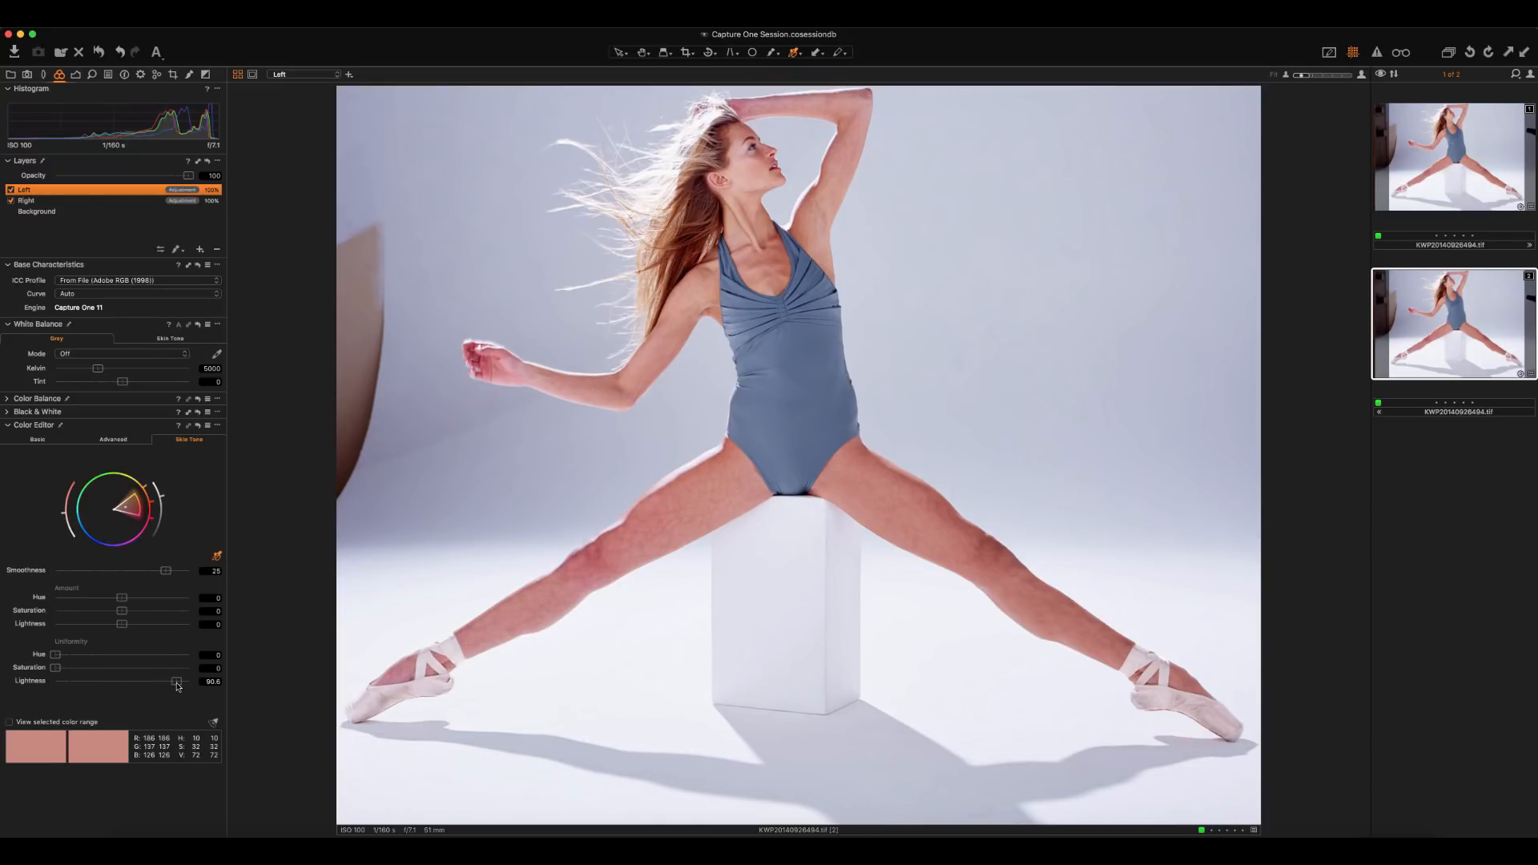
left_click_drag(176, 683, 178, 683)
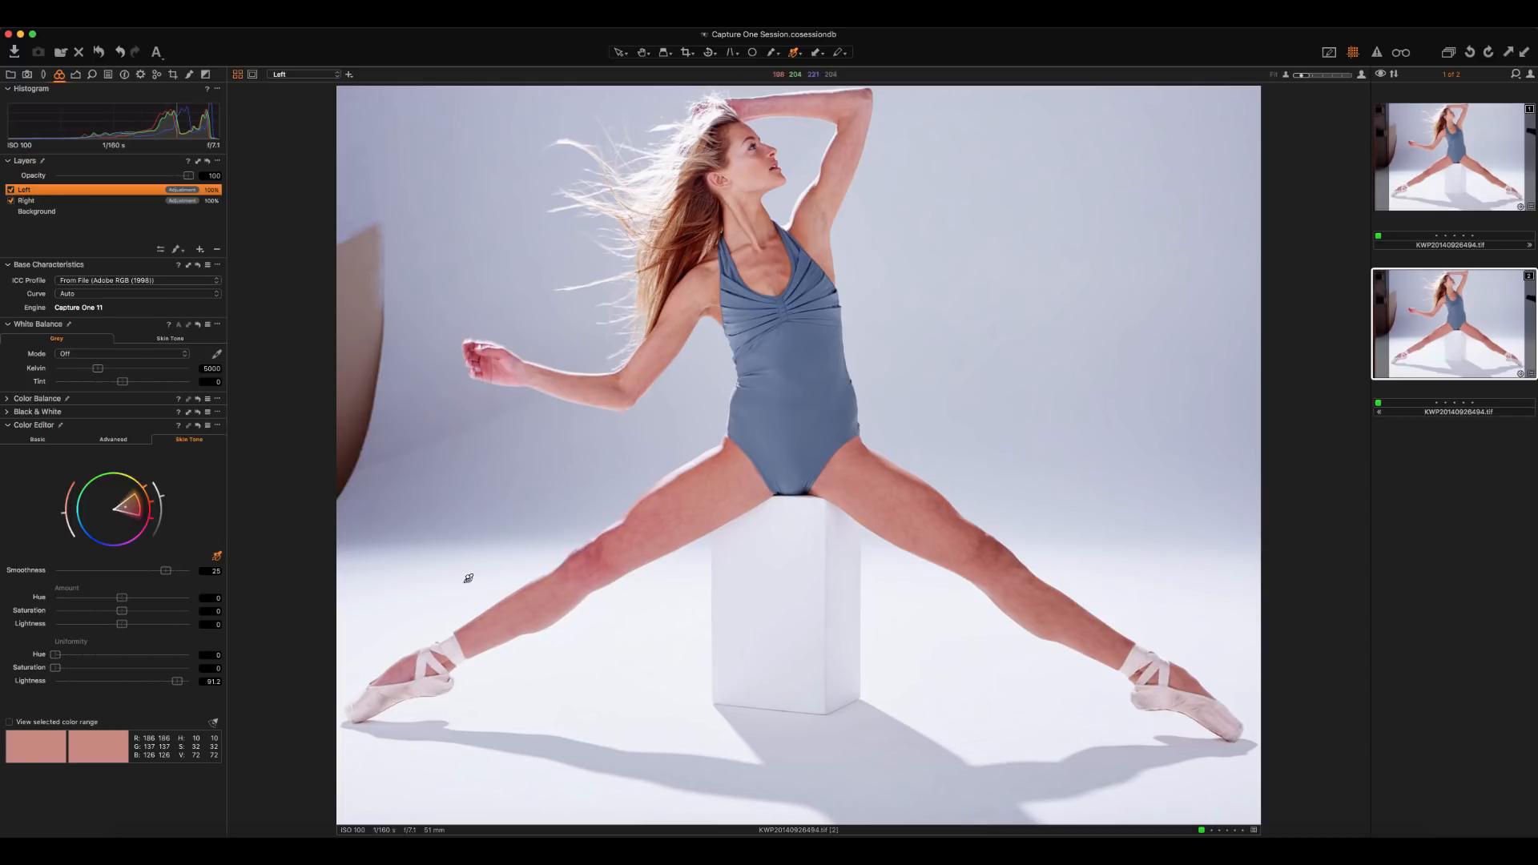
left_click_drag(178, 681, 179, 681)
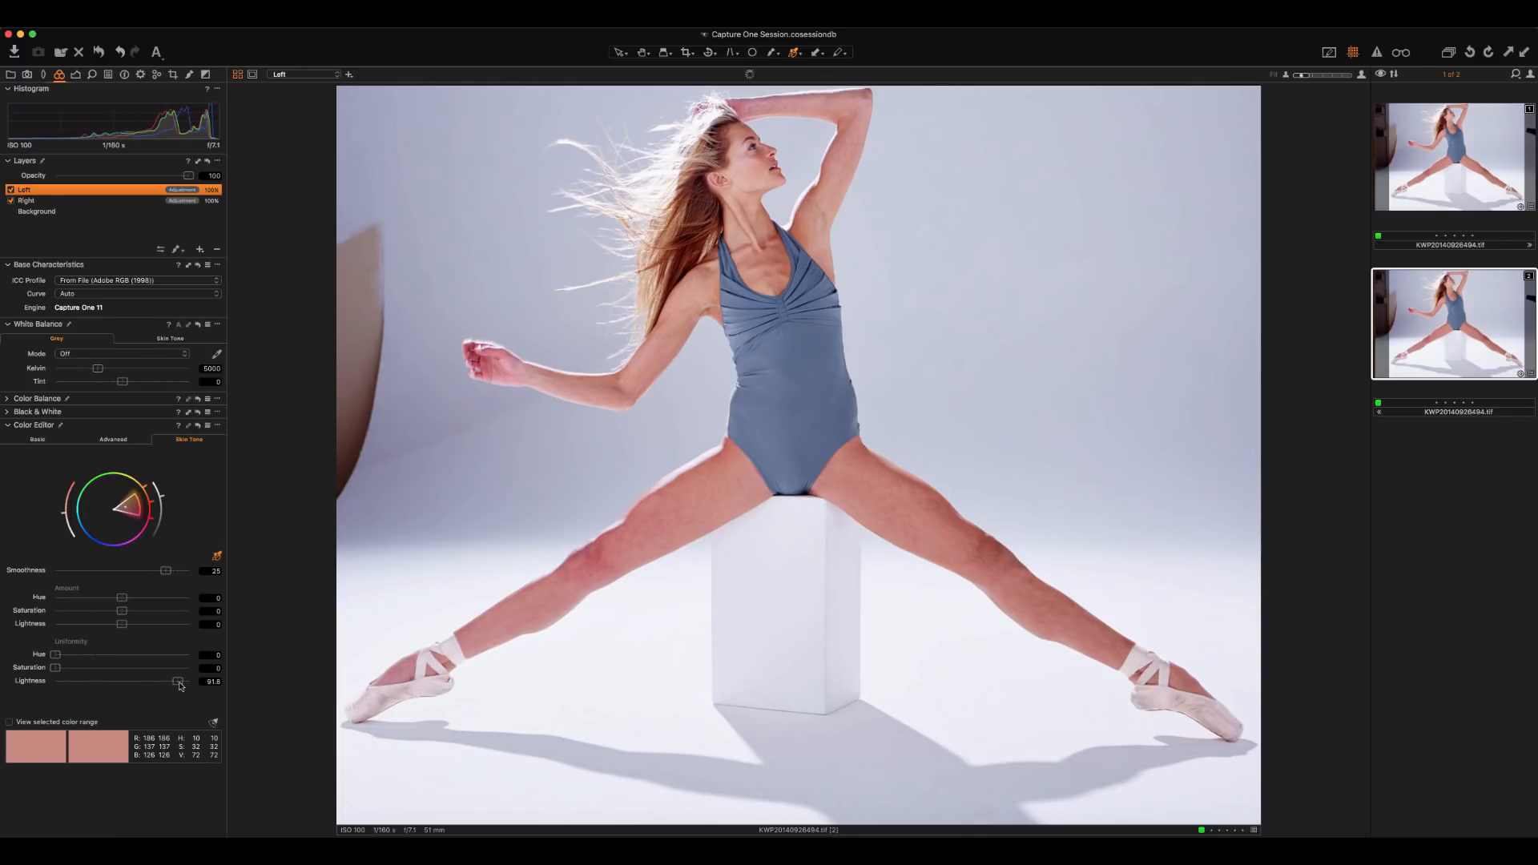
left_click_drag(57, 668, 86, 668)
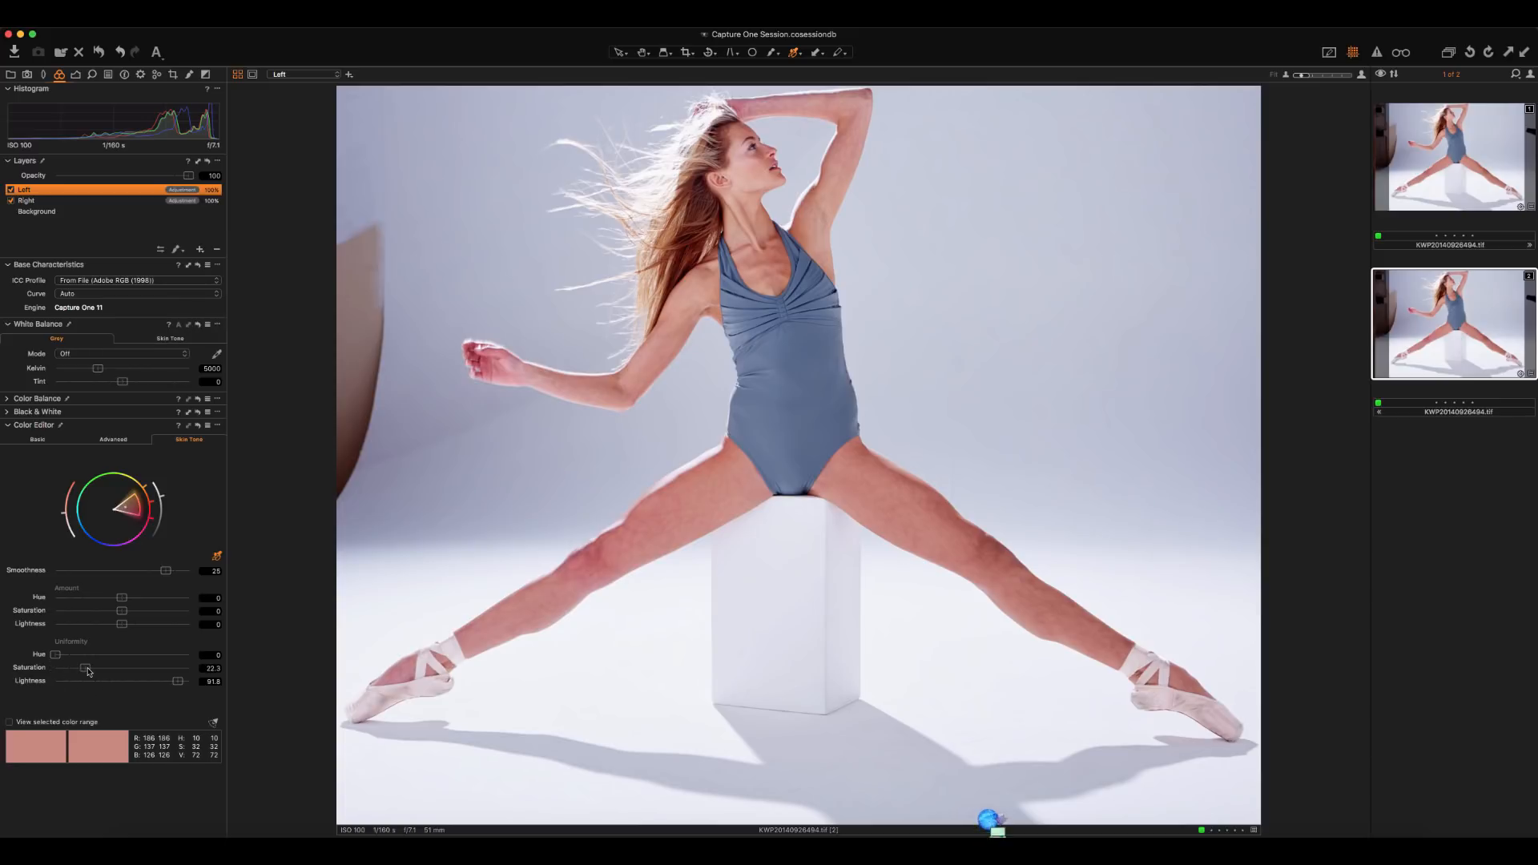
left_click_drag(87, 668, 148, 668)
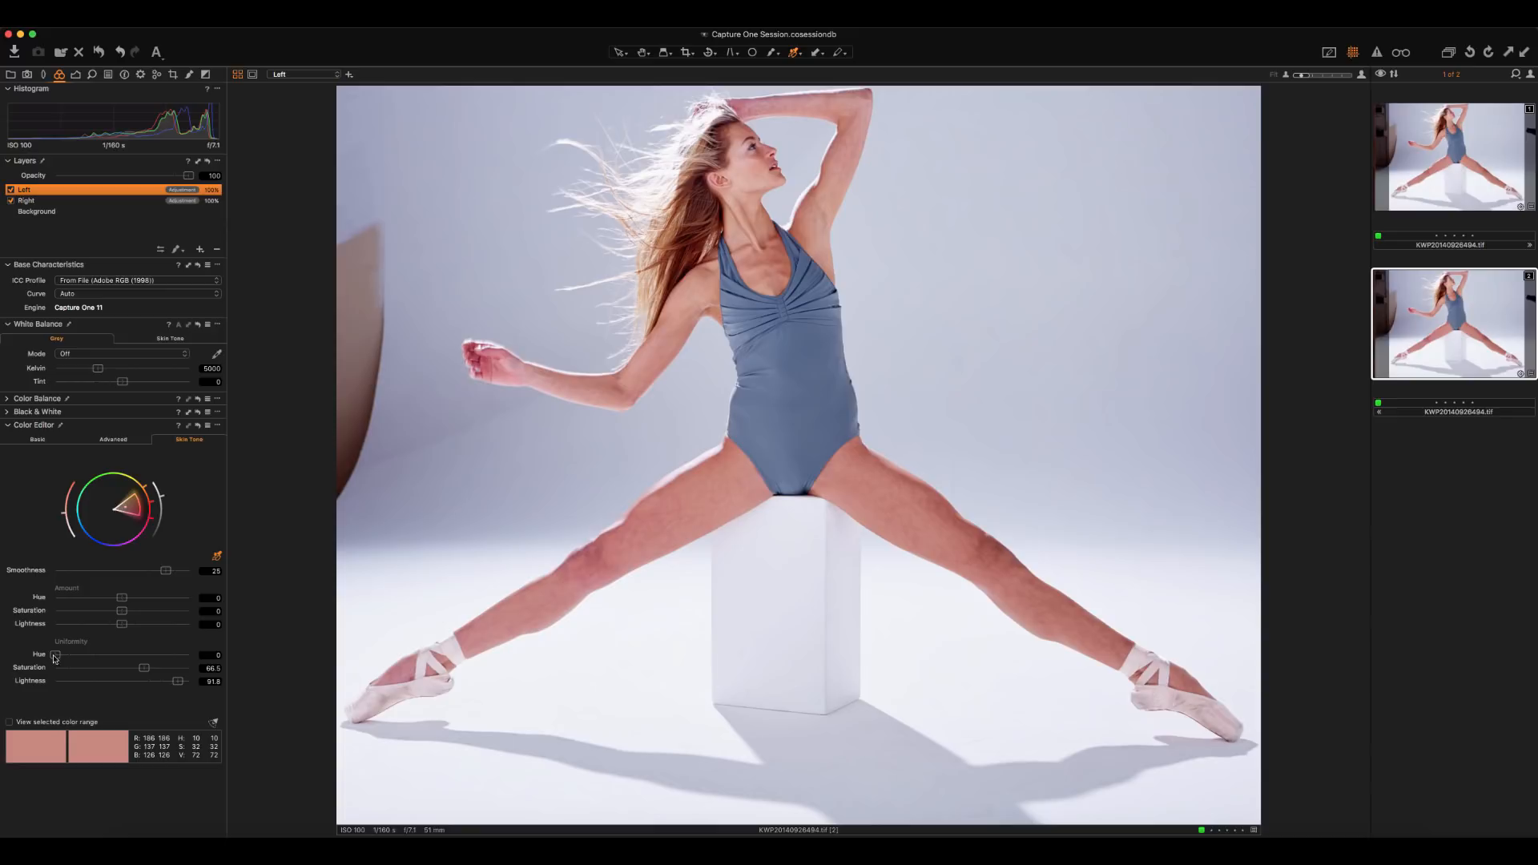
left_click_drag(56, 654, 152, 654)
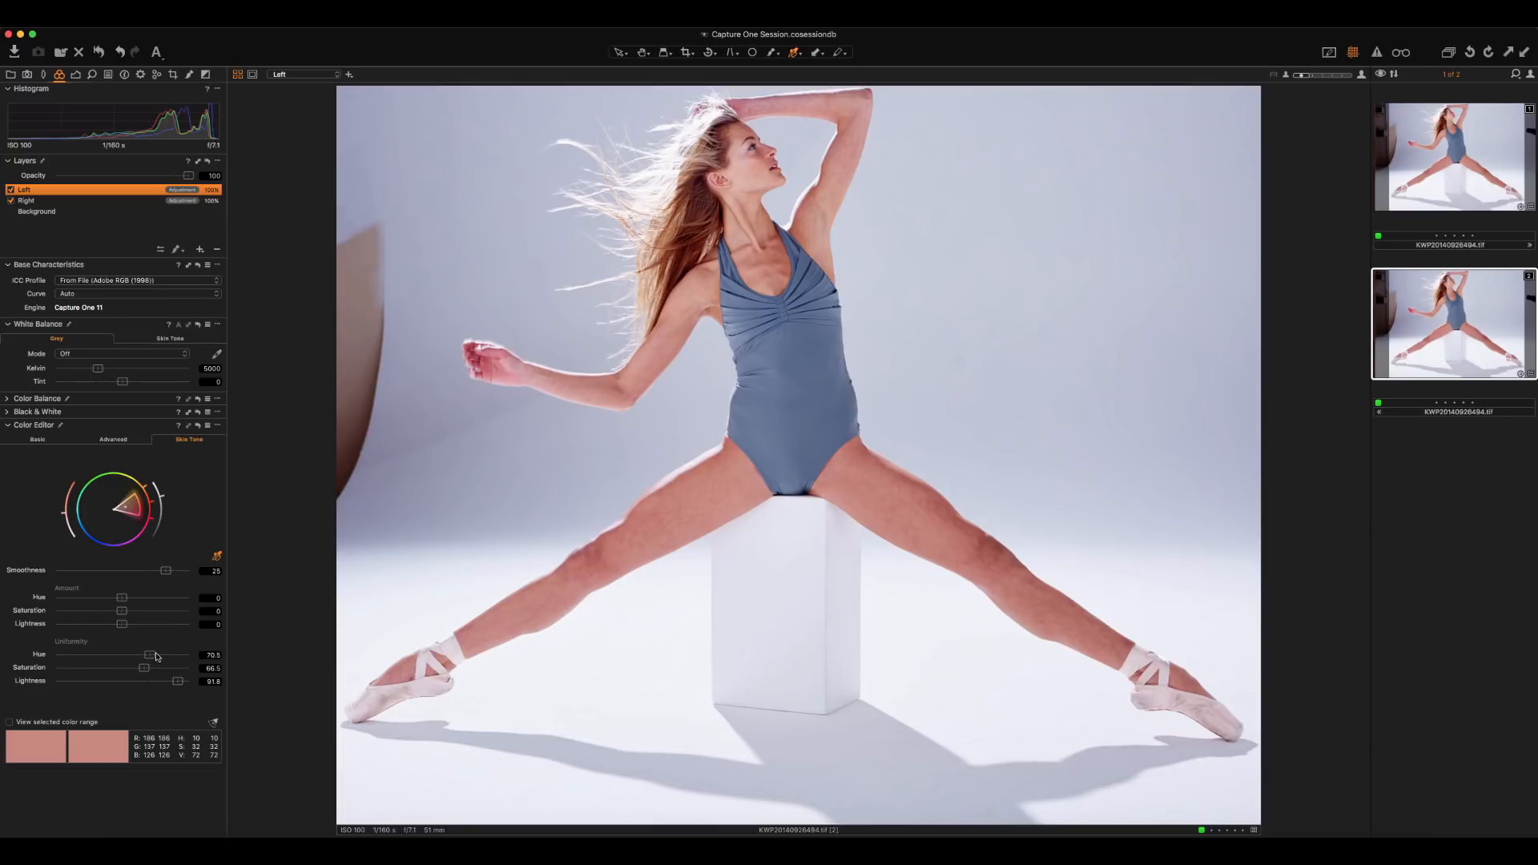
left_click_drag(150, 654, 162, 654)
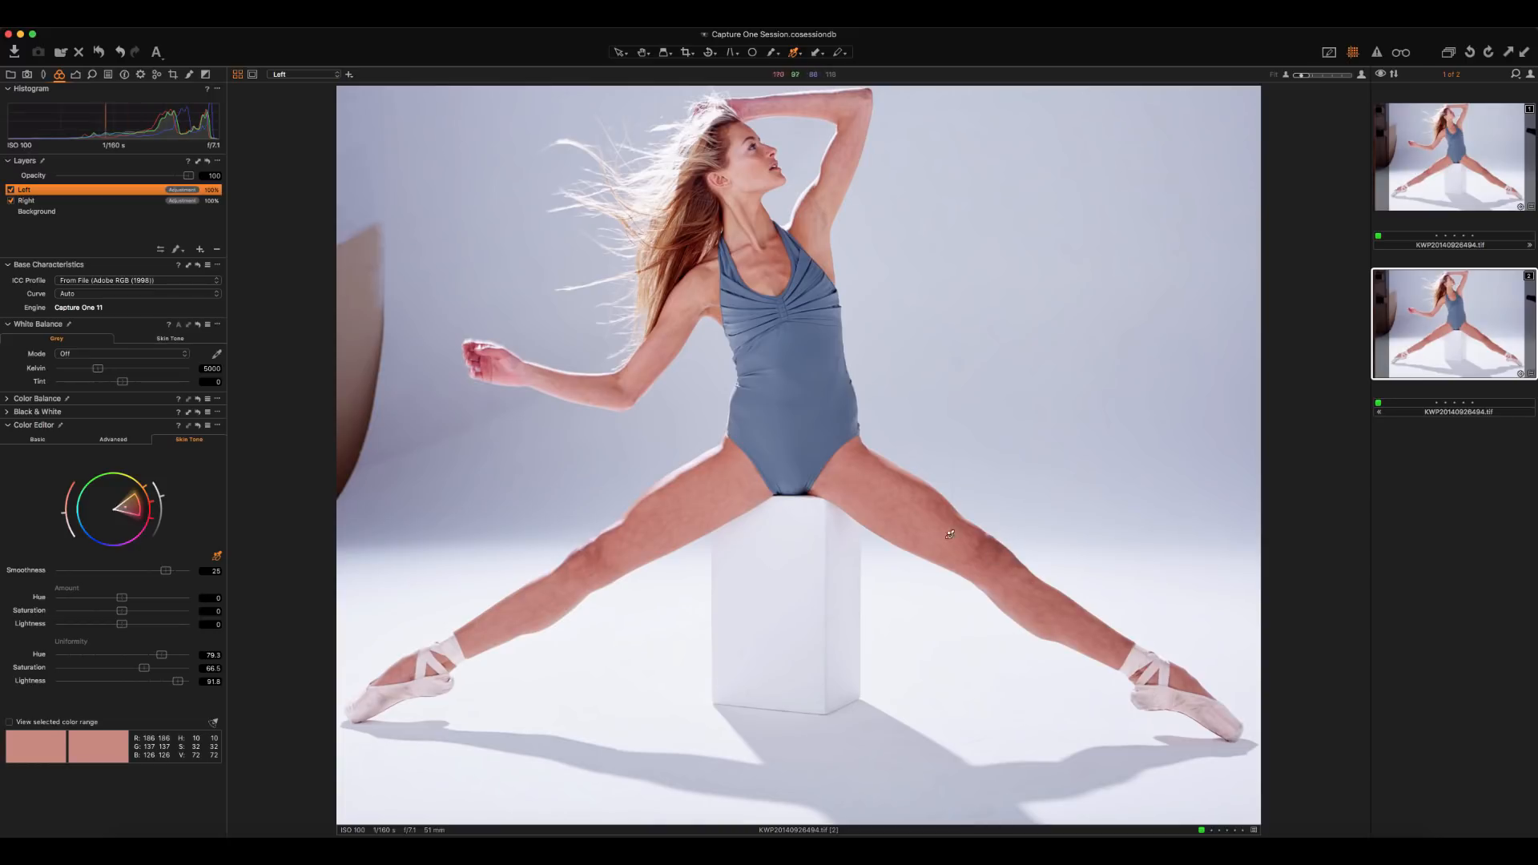
mouse_move(873, 484)
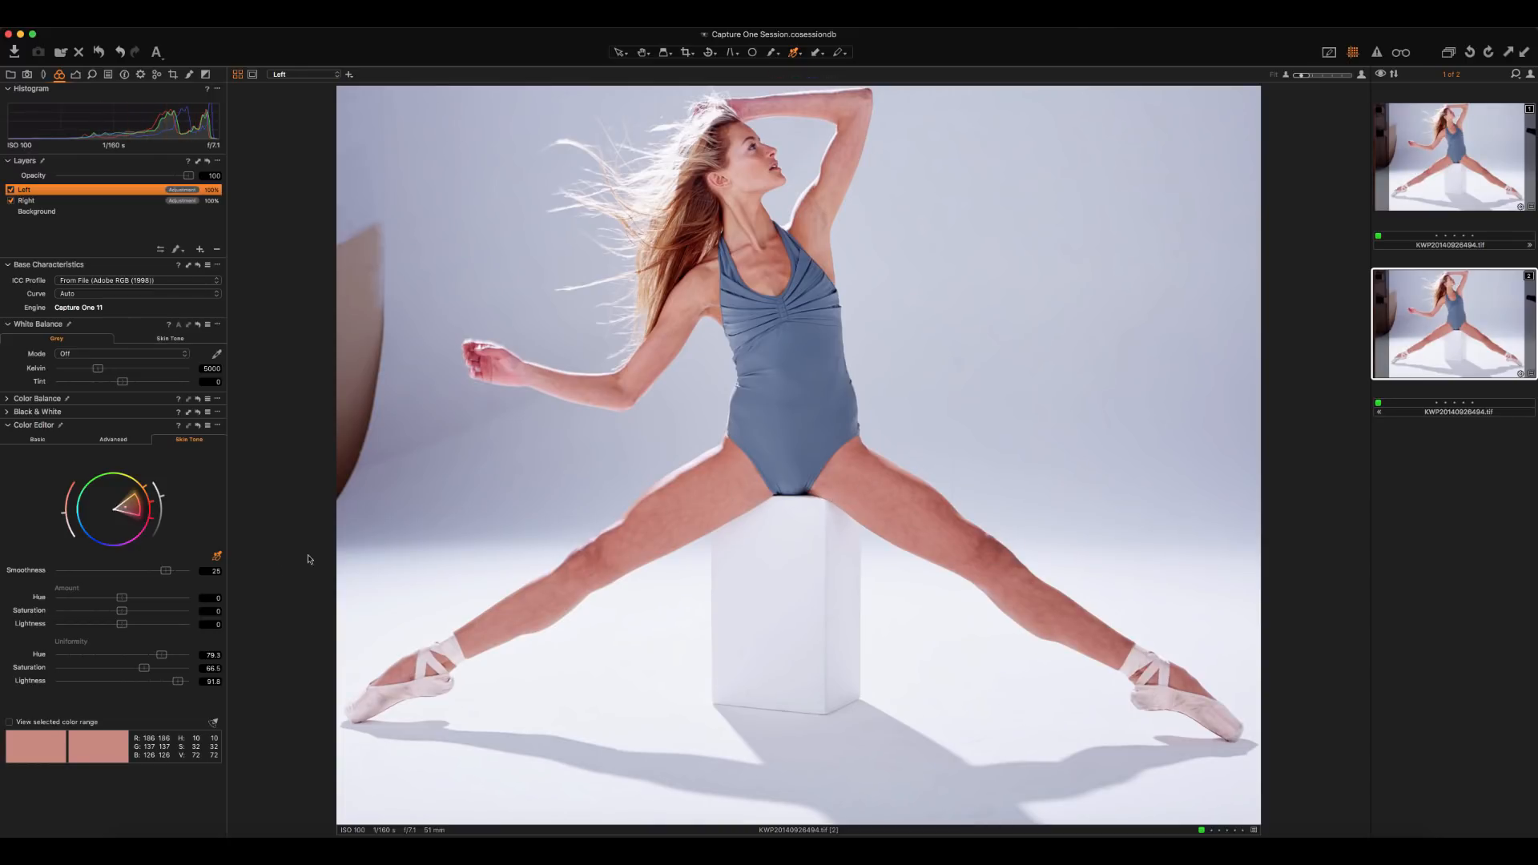
Step: On the Left layer nudge Amount Hue up, Saturation slightly down and Lightness to about -0.9
left_click_drag(122, 598, 114, 598)
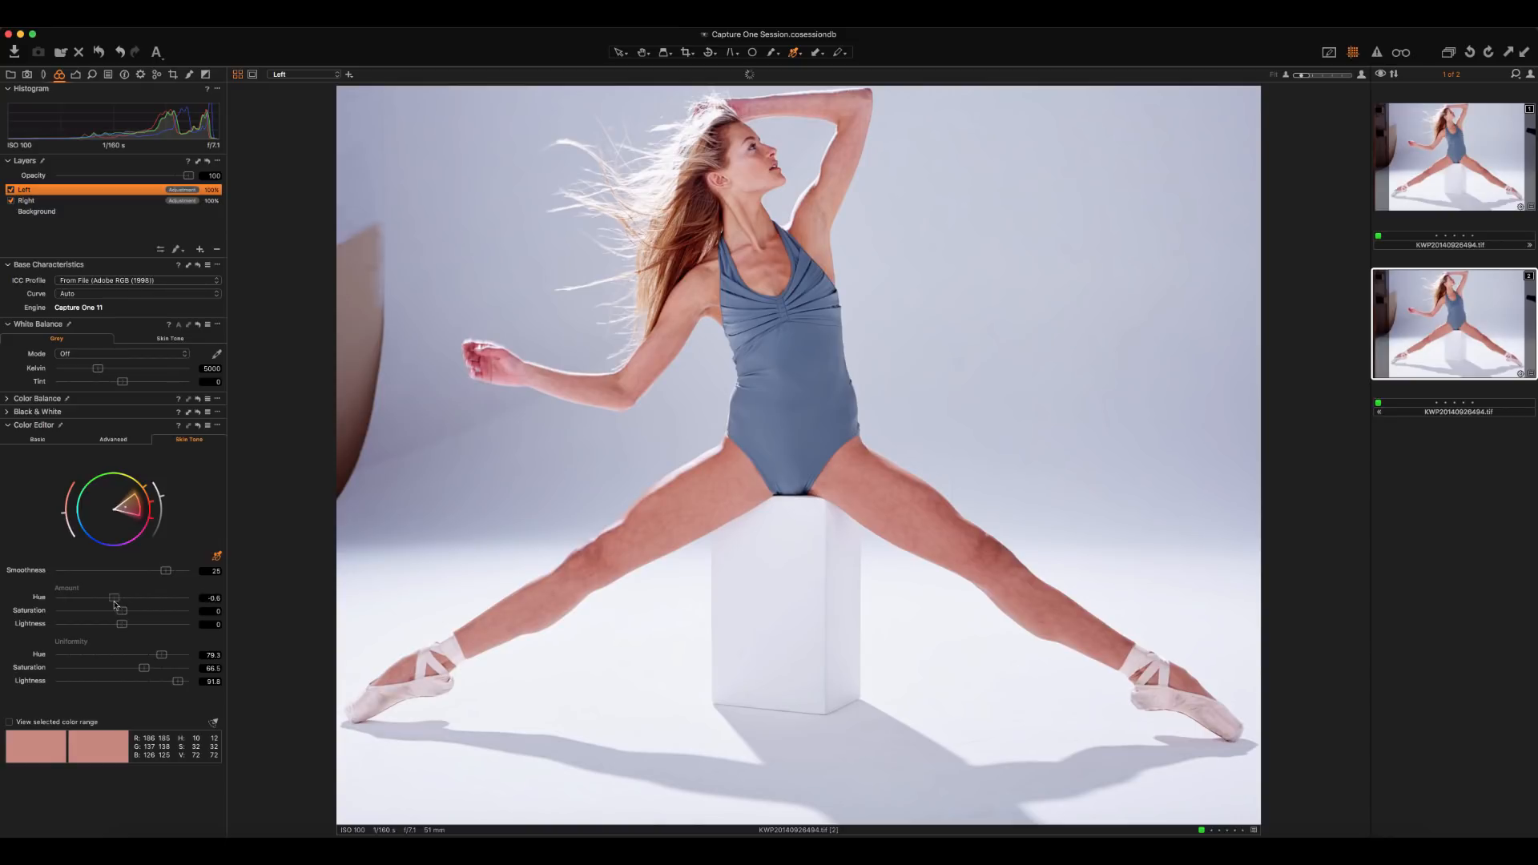
left_click_drag(112, 598, 148, 598)
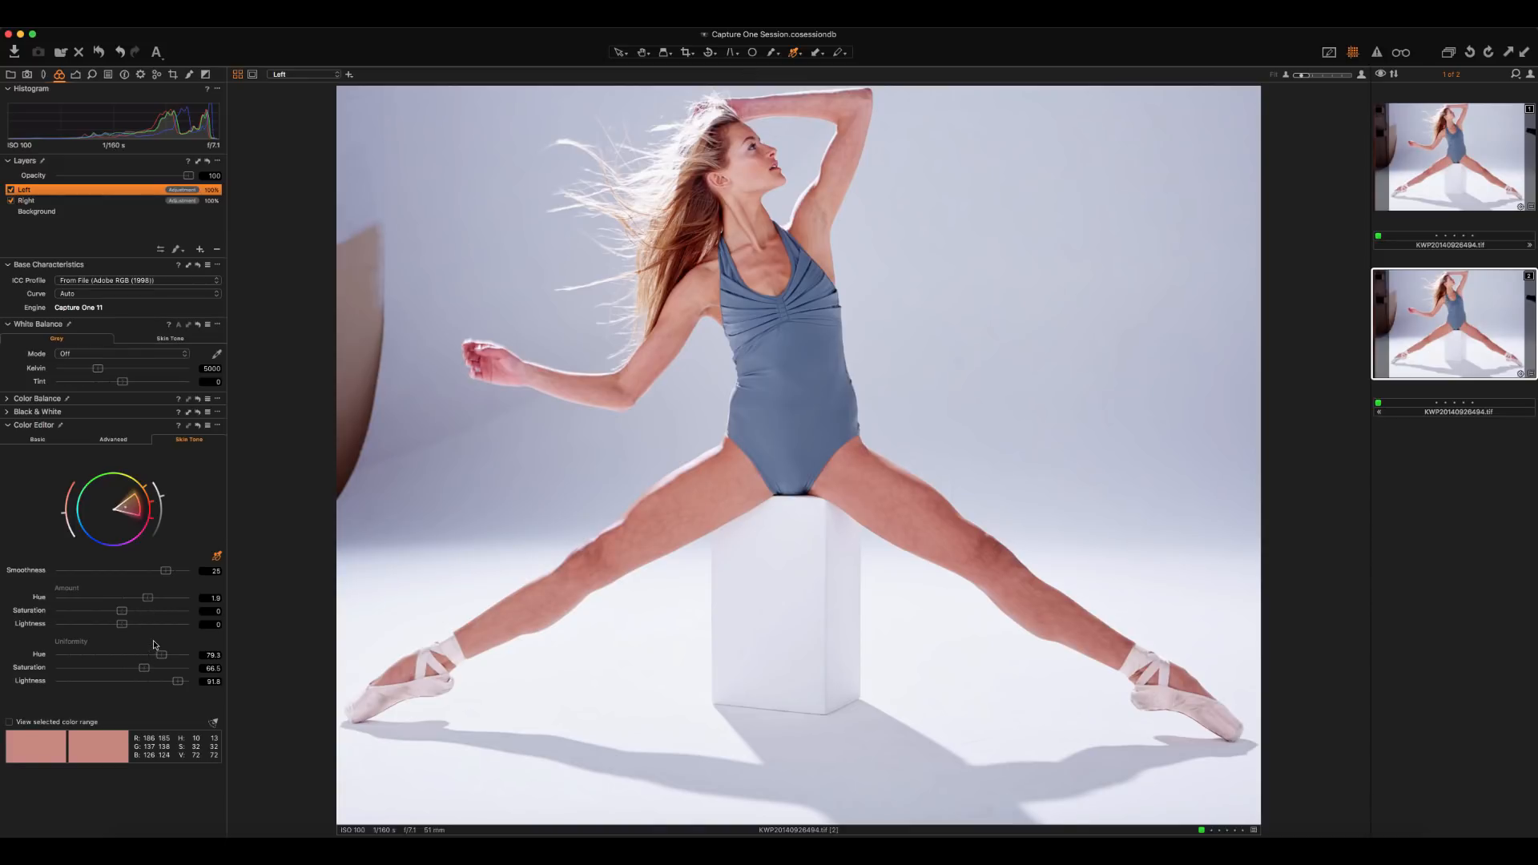
mouse_move(151, 627)
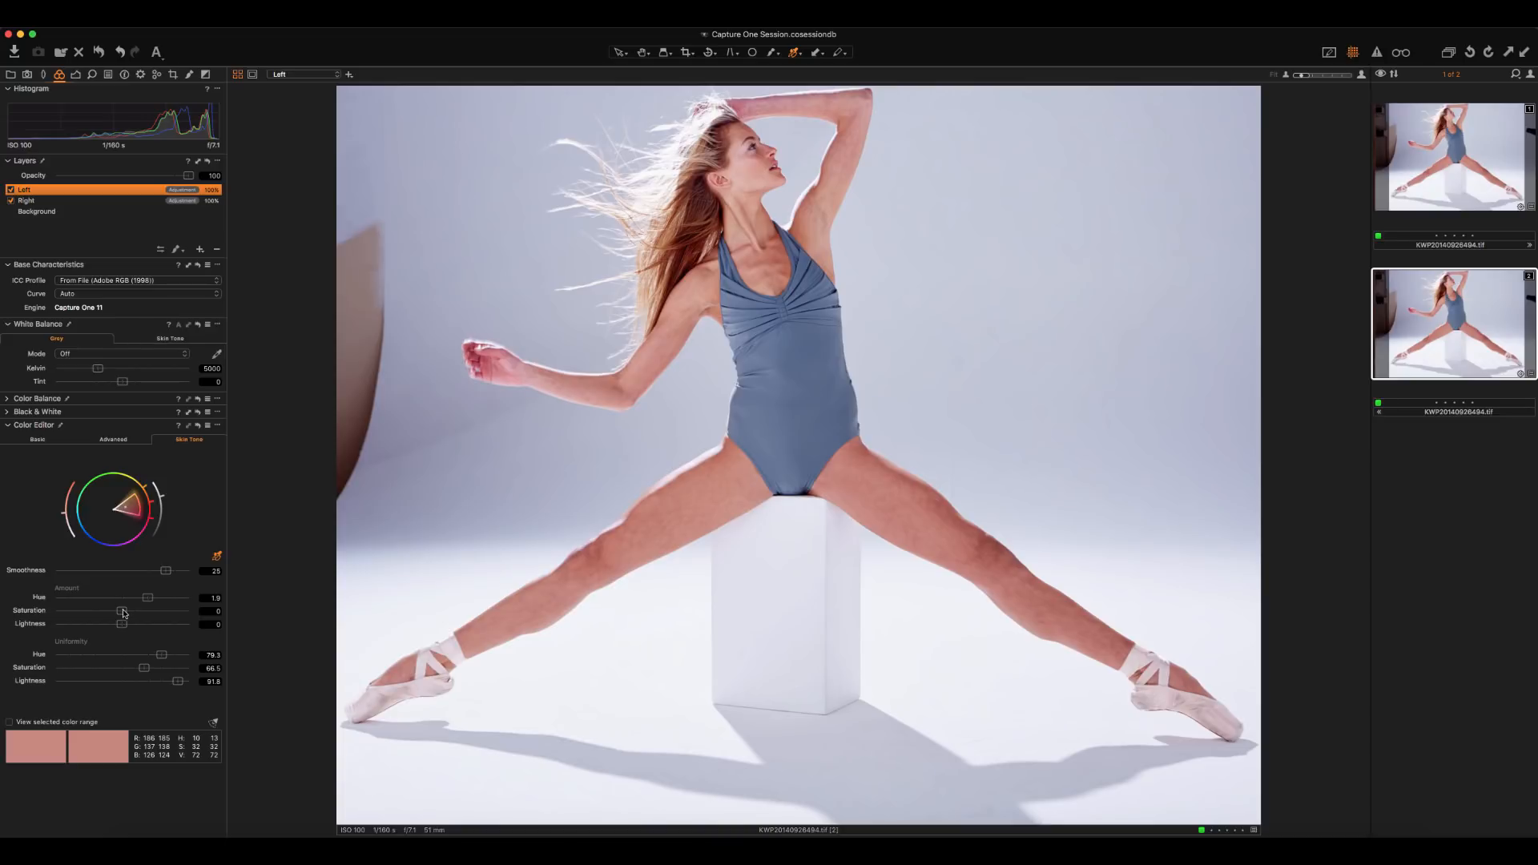
left_click_drag(111, 610, 125, 610)
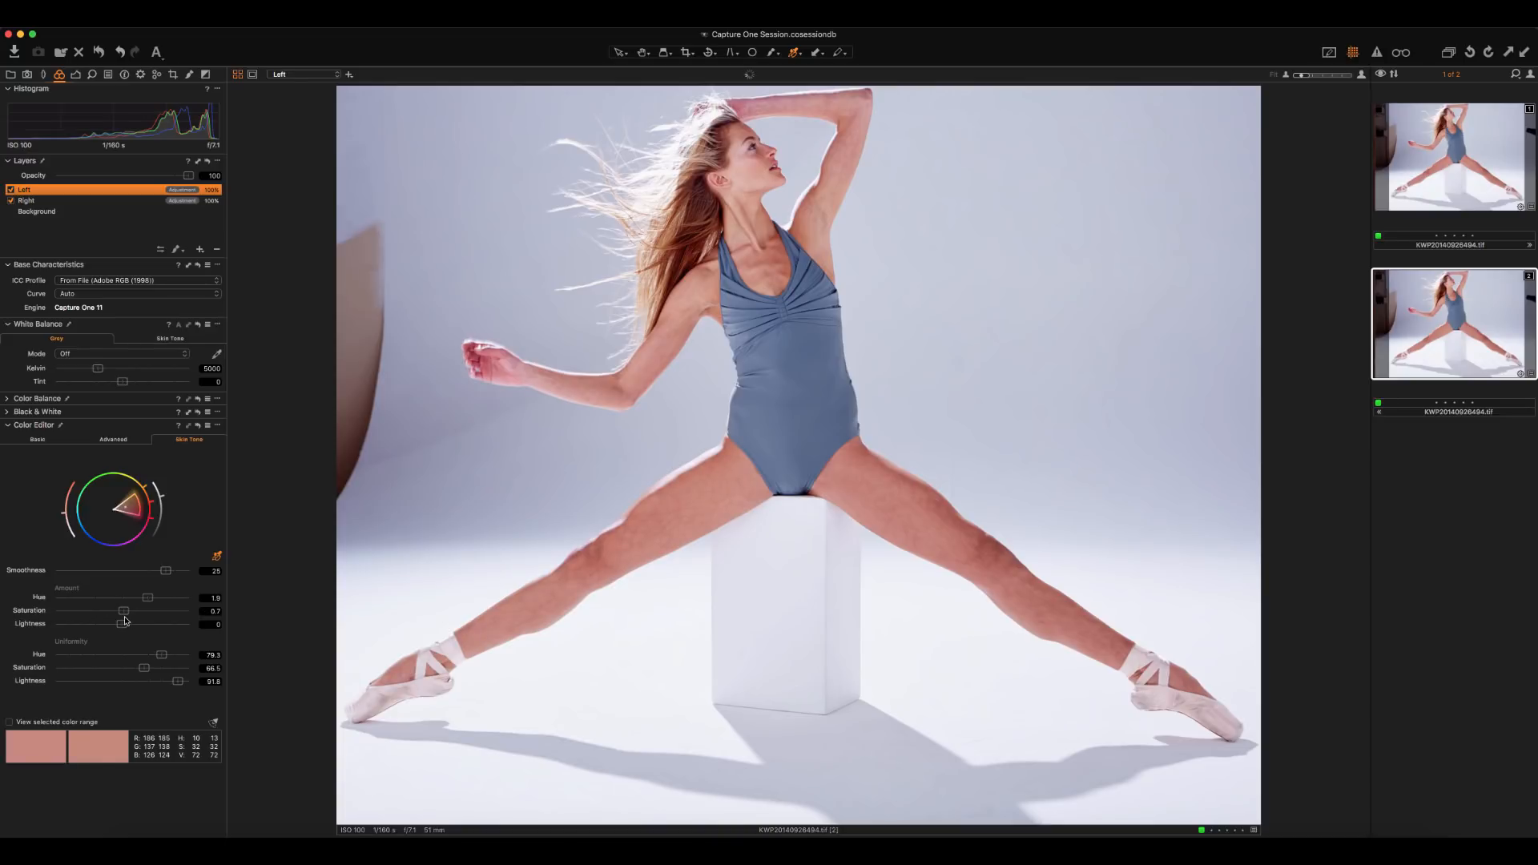
left_click_drag(124, 611, 120, 610)
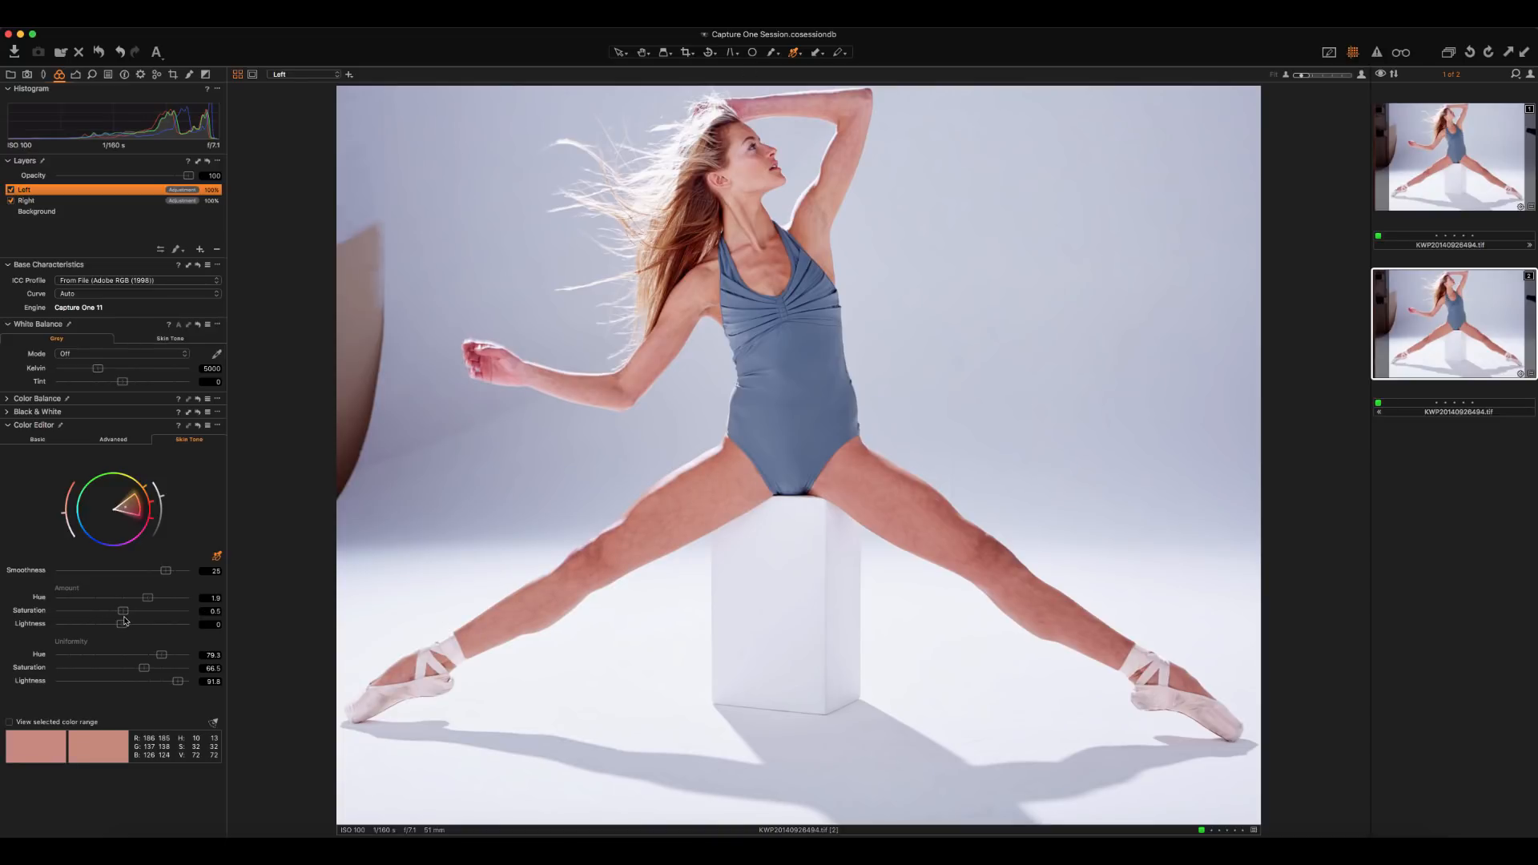
left_click_drag(122, 610, 115, 610)
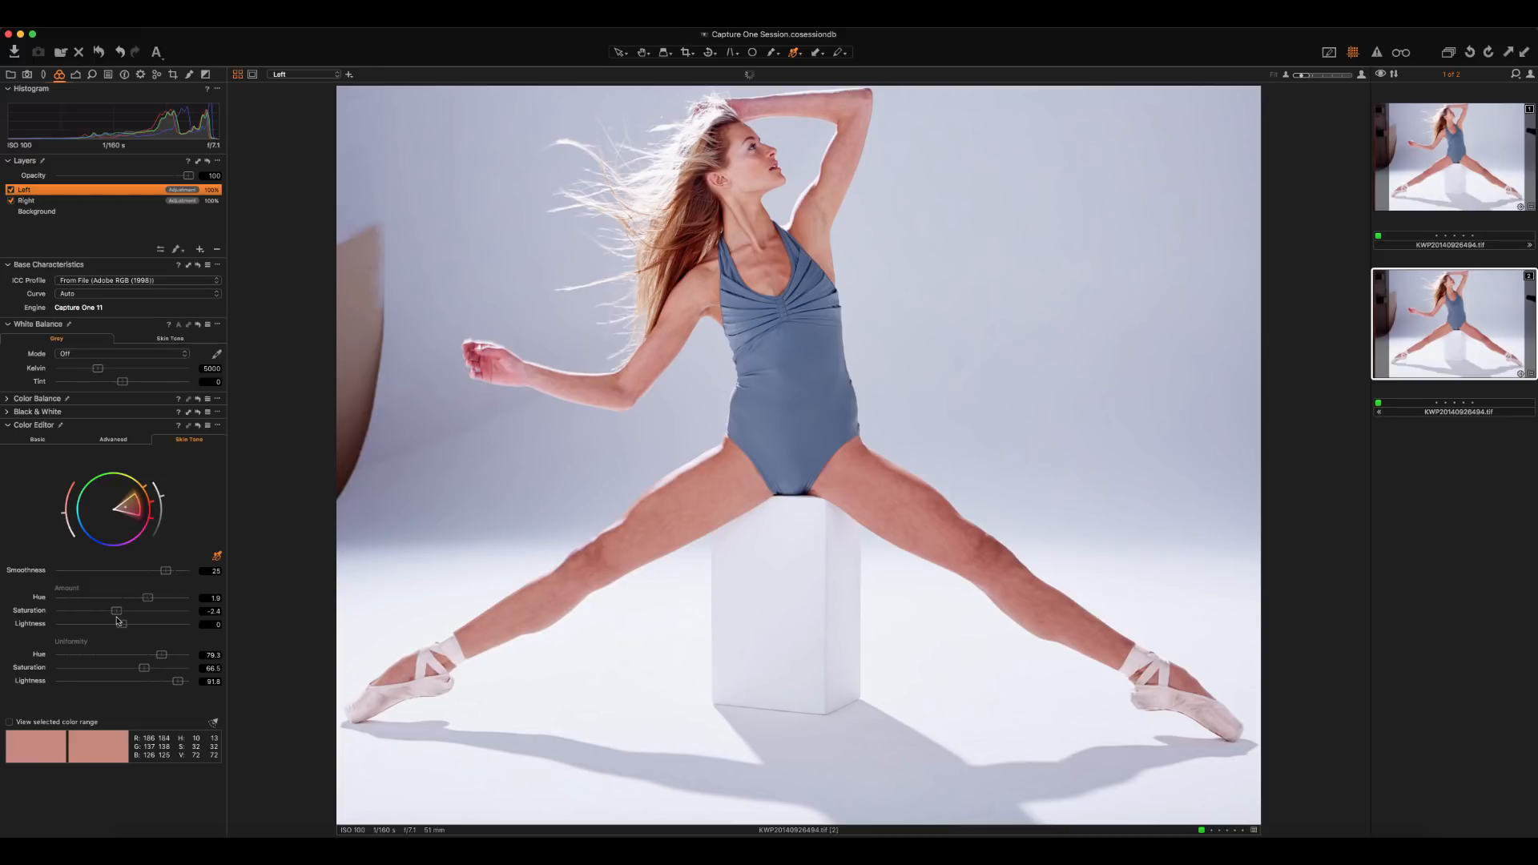
mouse_move(163, 644)
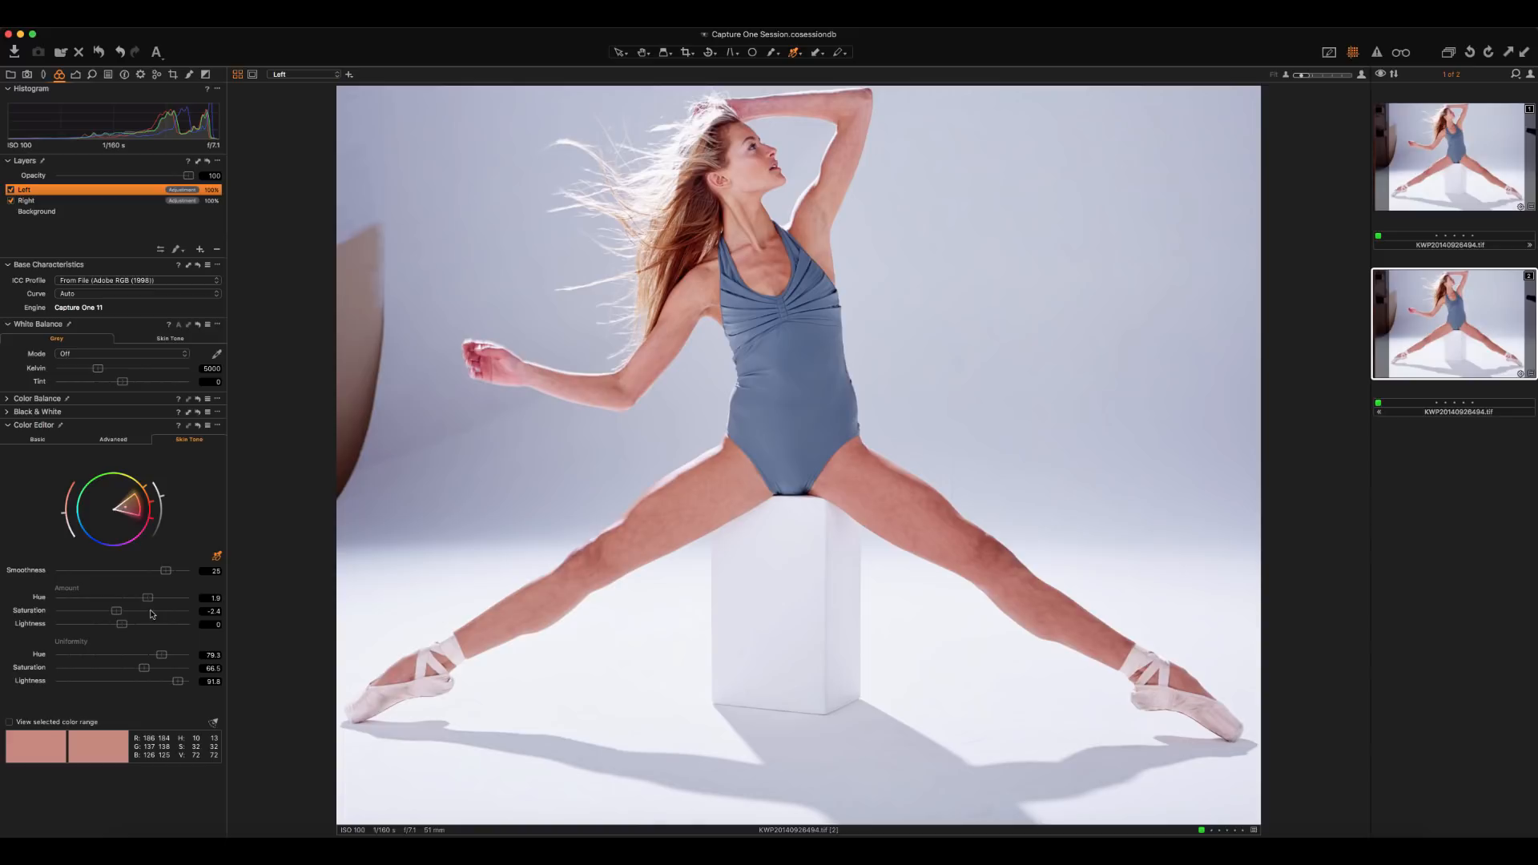
left_click_drag(120, 624, 117, 625)
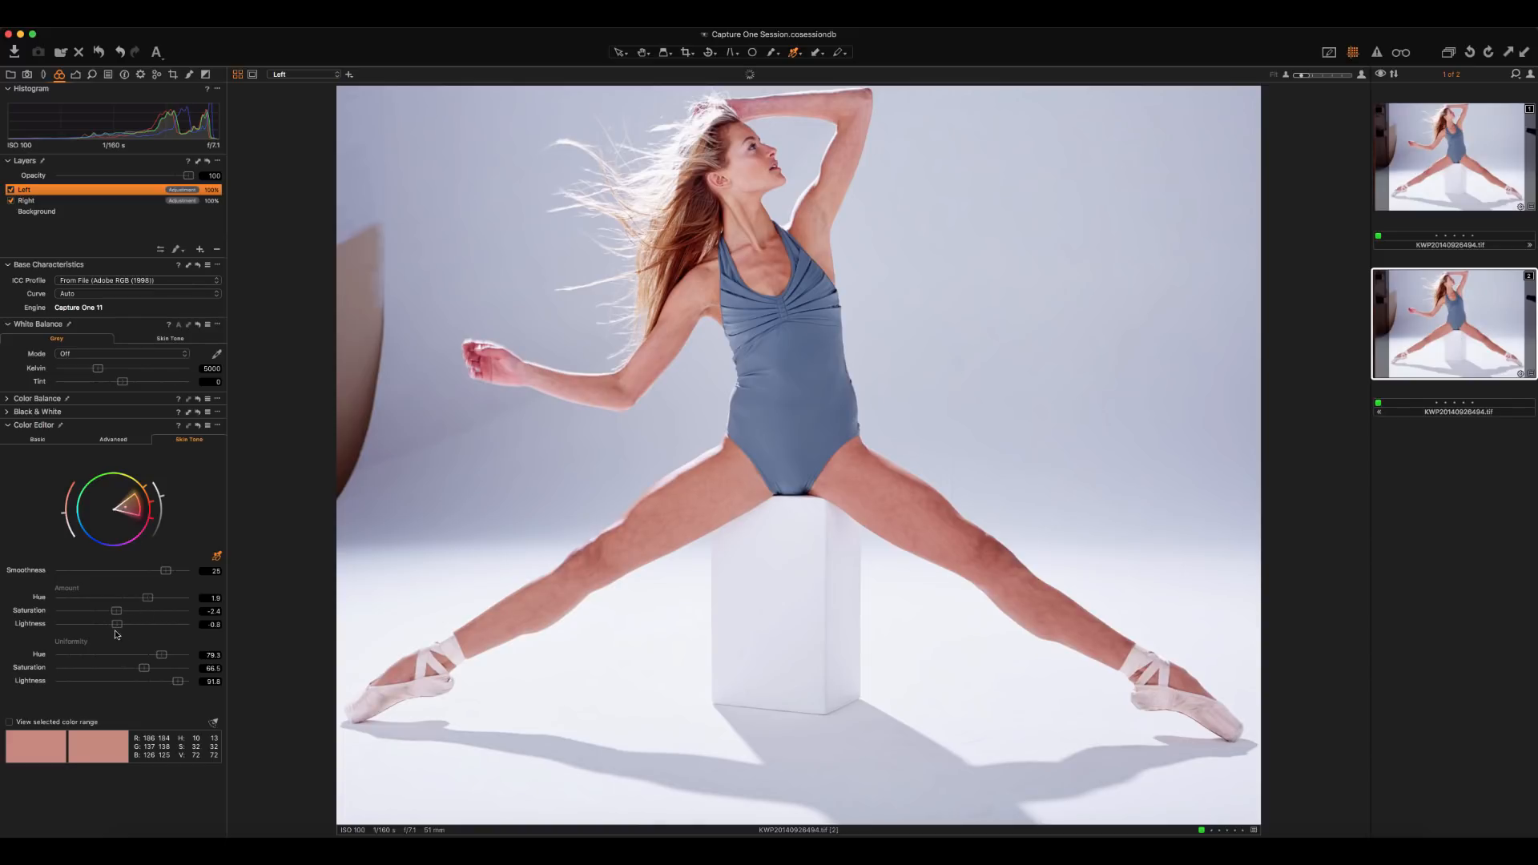
left_click_drag(117, 623, 112, 623)
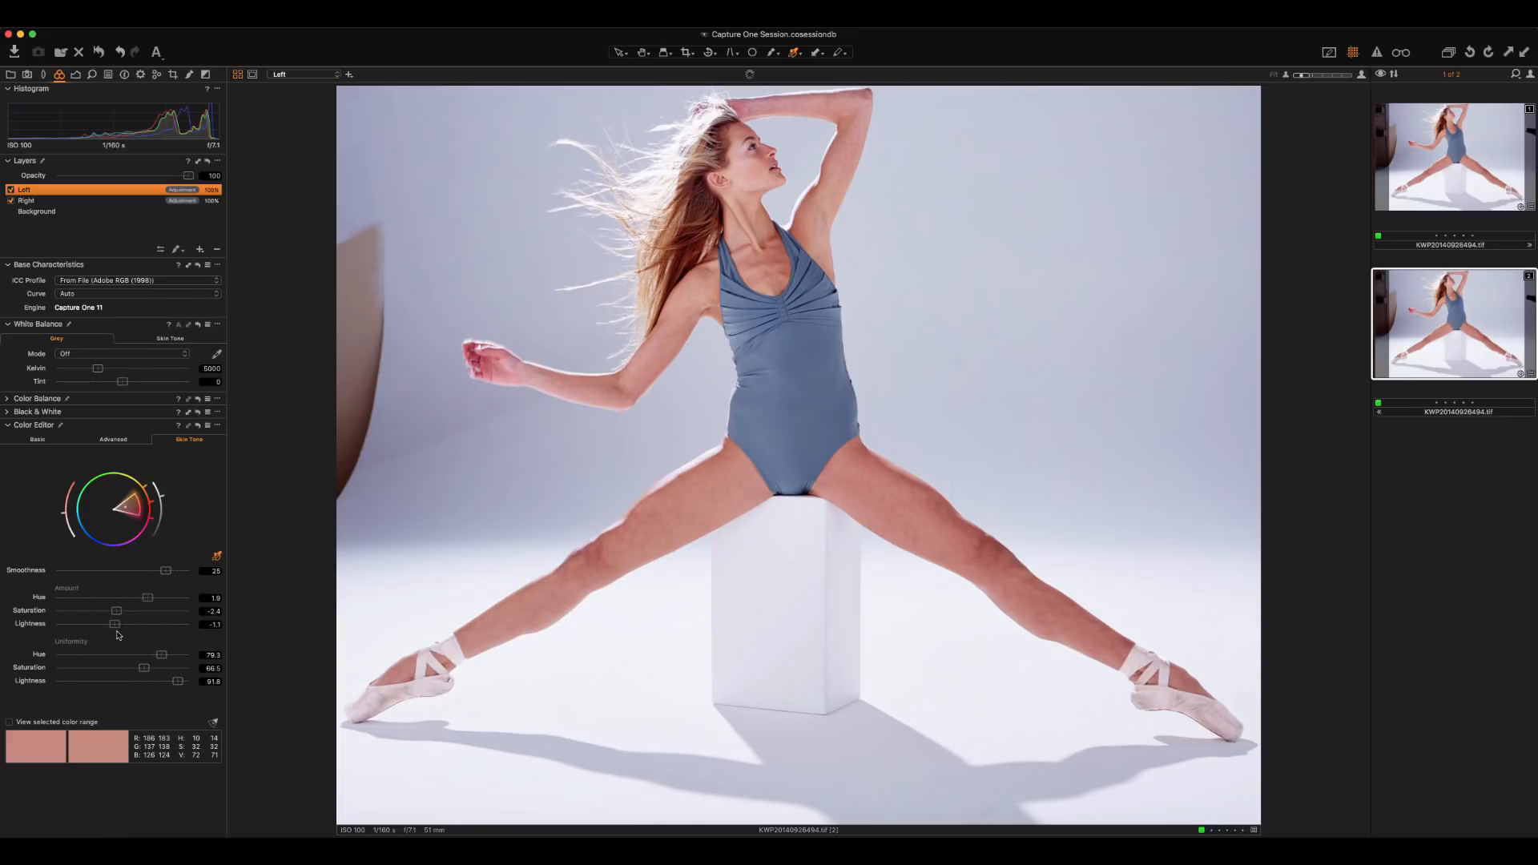
left_click_drag(116, 623, 122, 623)
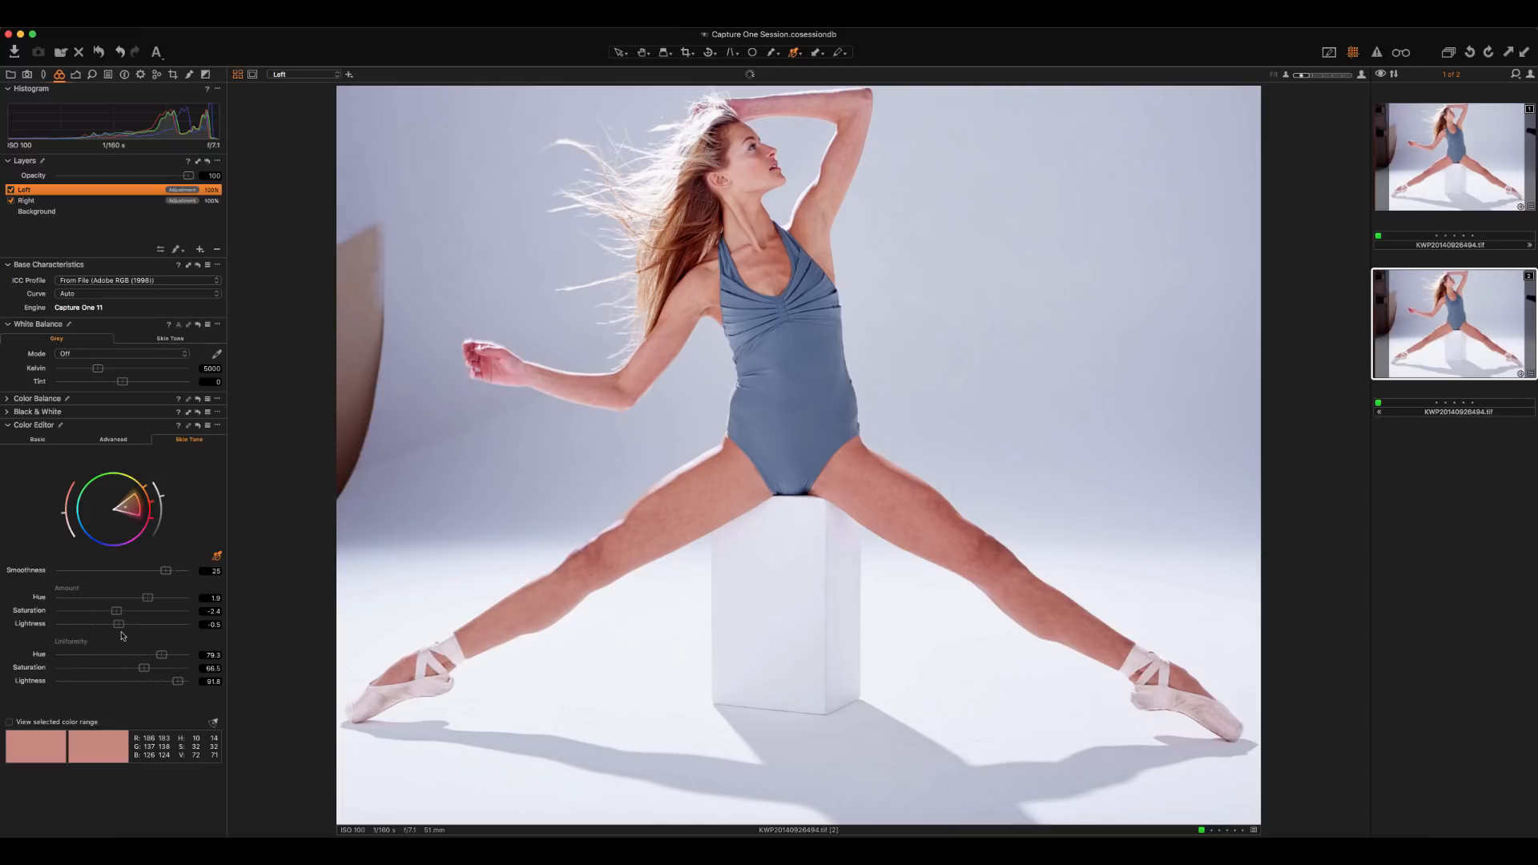
left_click_drag(117, 625, 120, 625)
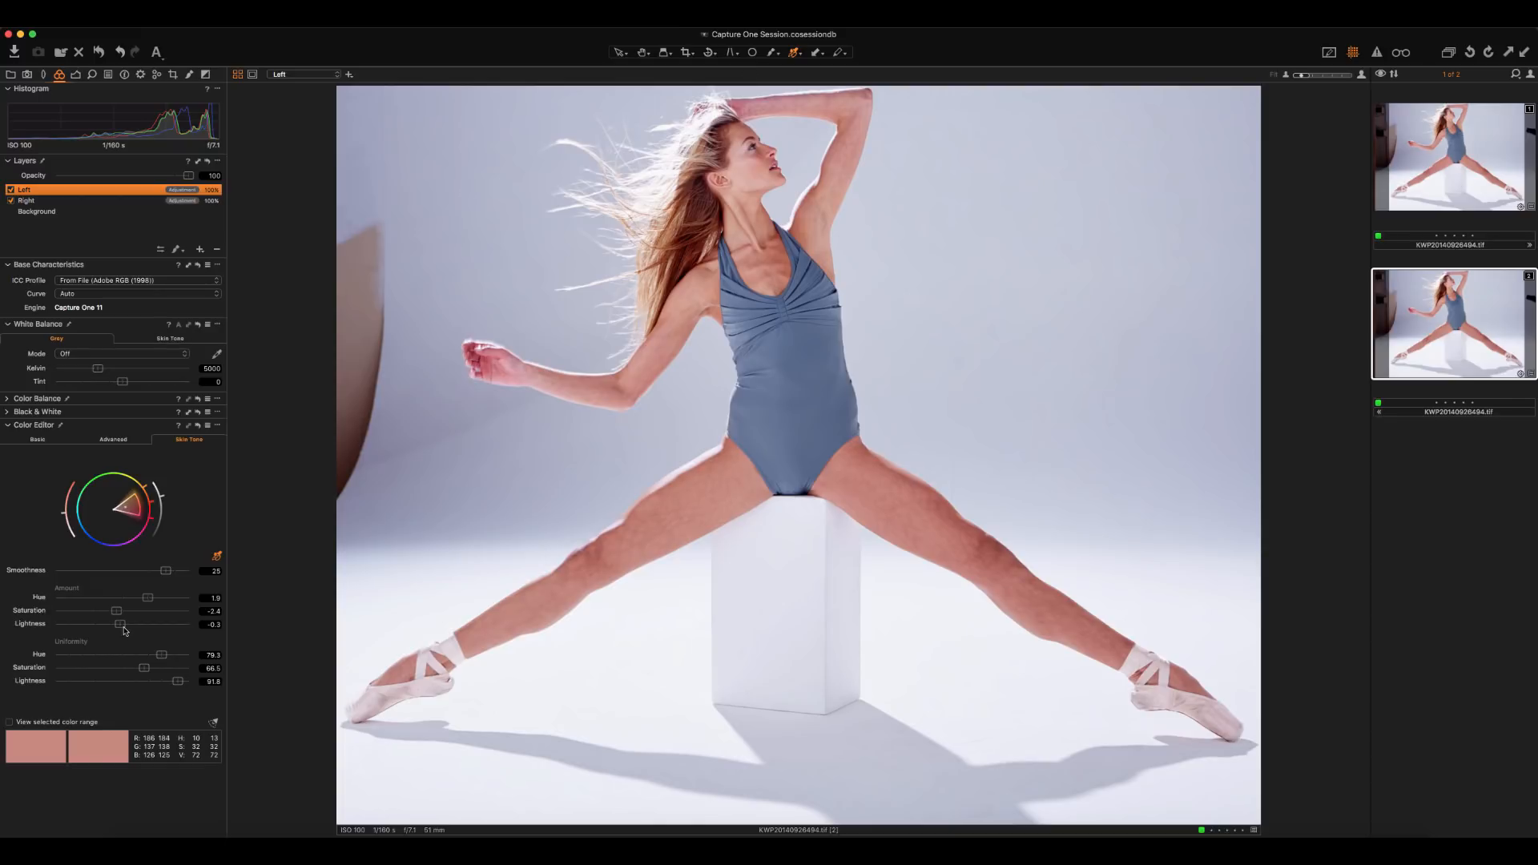
left_click_drag(117, 625, 115, 624)
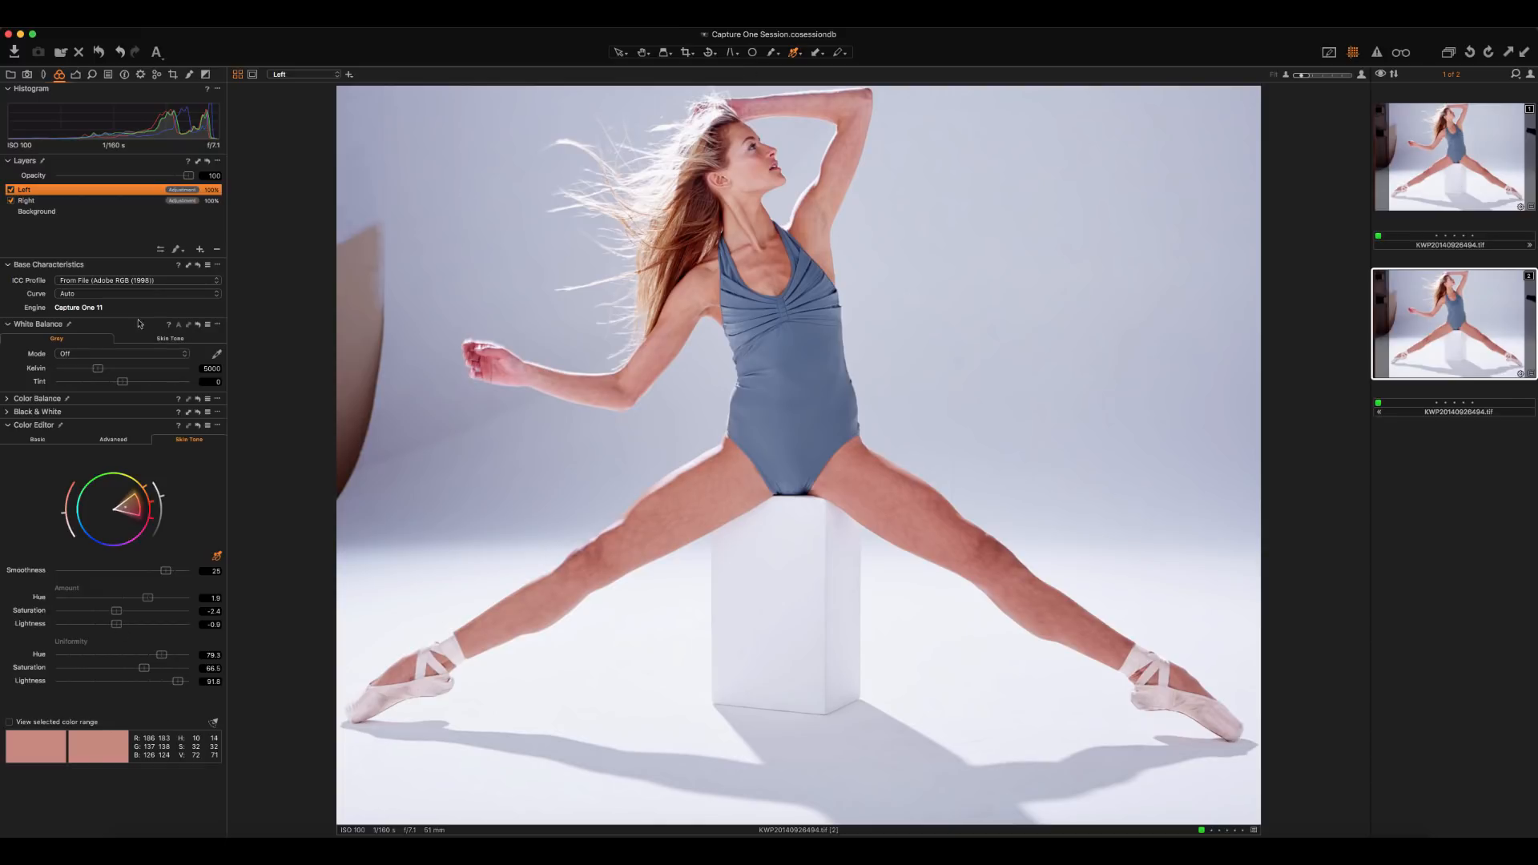
Step: On the Right layer set Amount Saturation to about -4.4 and Lightness marginally down
left_click(26, 200)
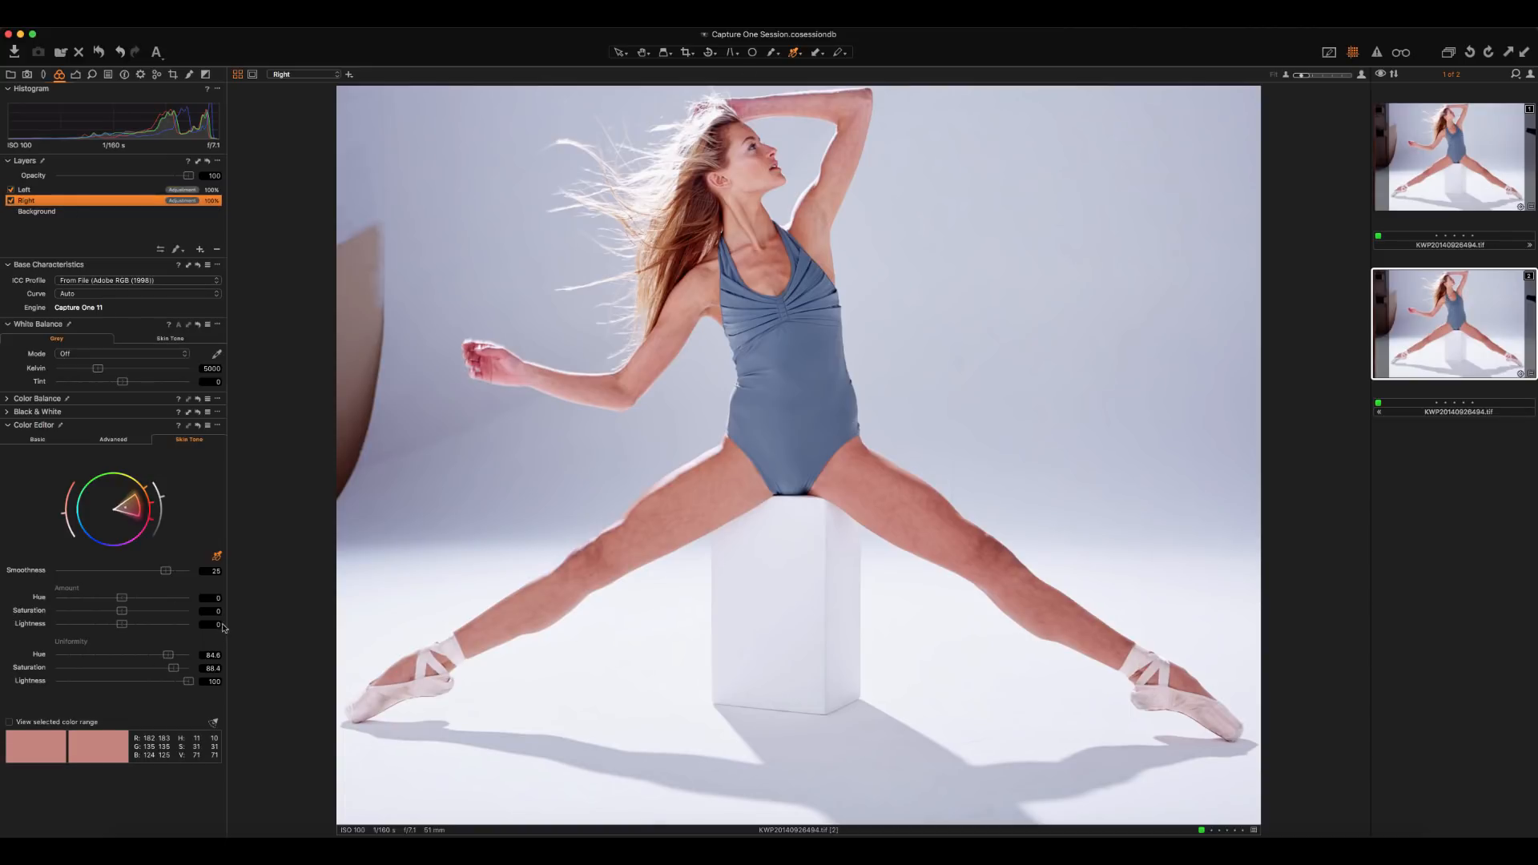
mouse_move(134, 619)
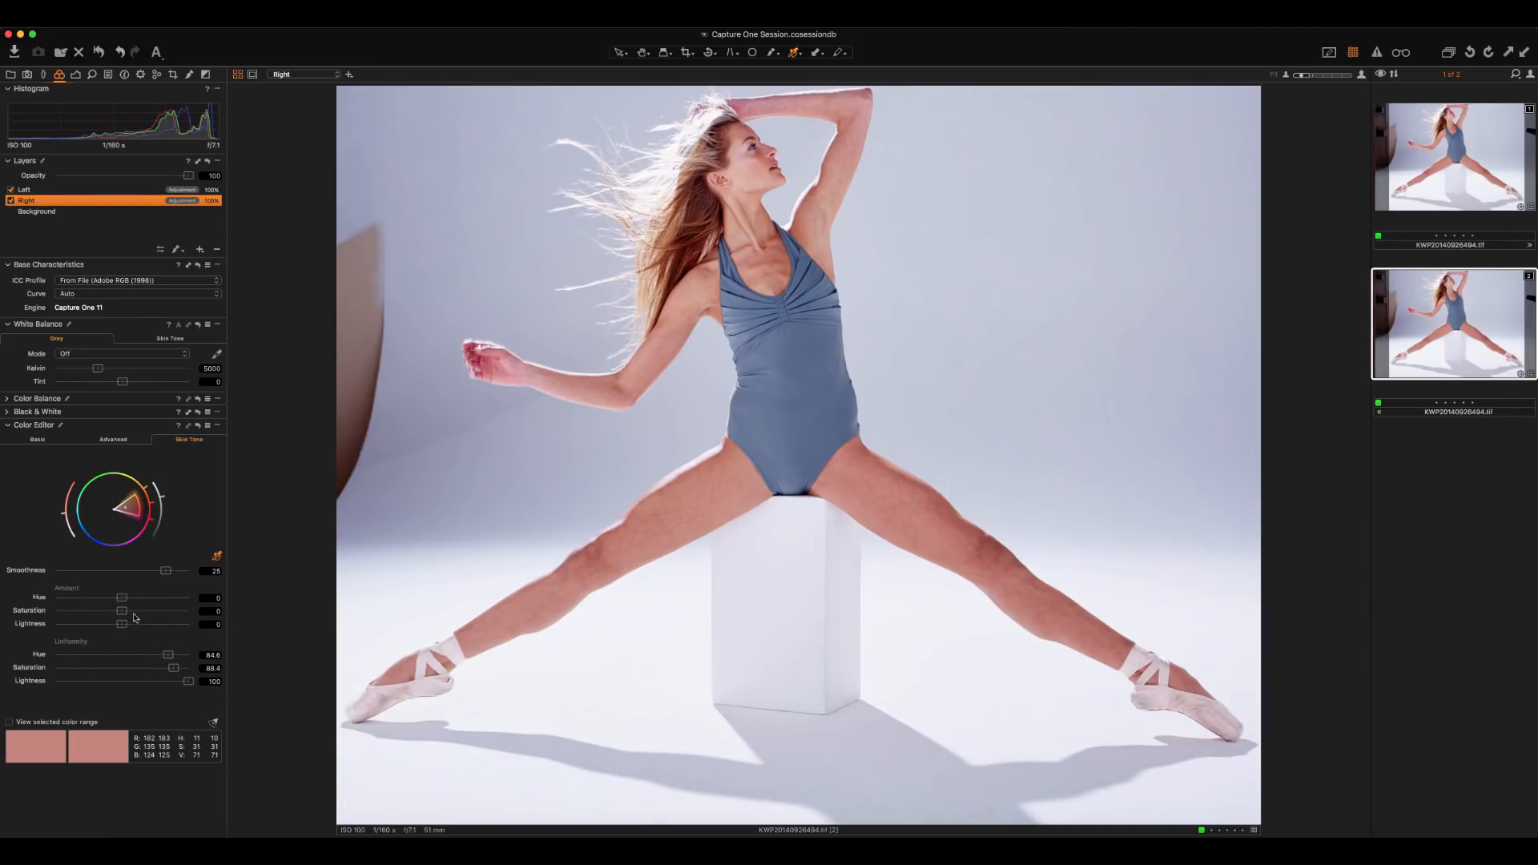
left_click_drag(122, 610, 101, 610)
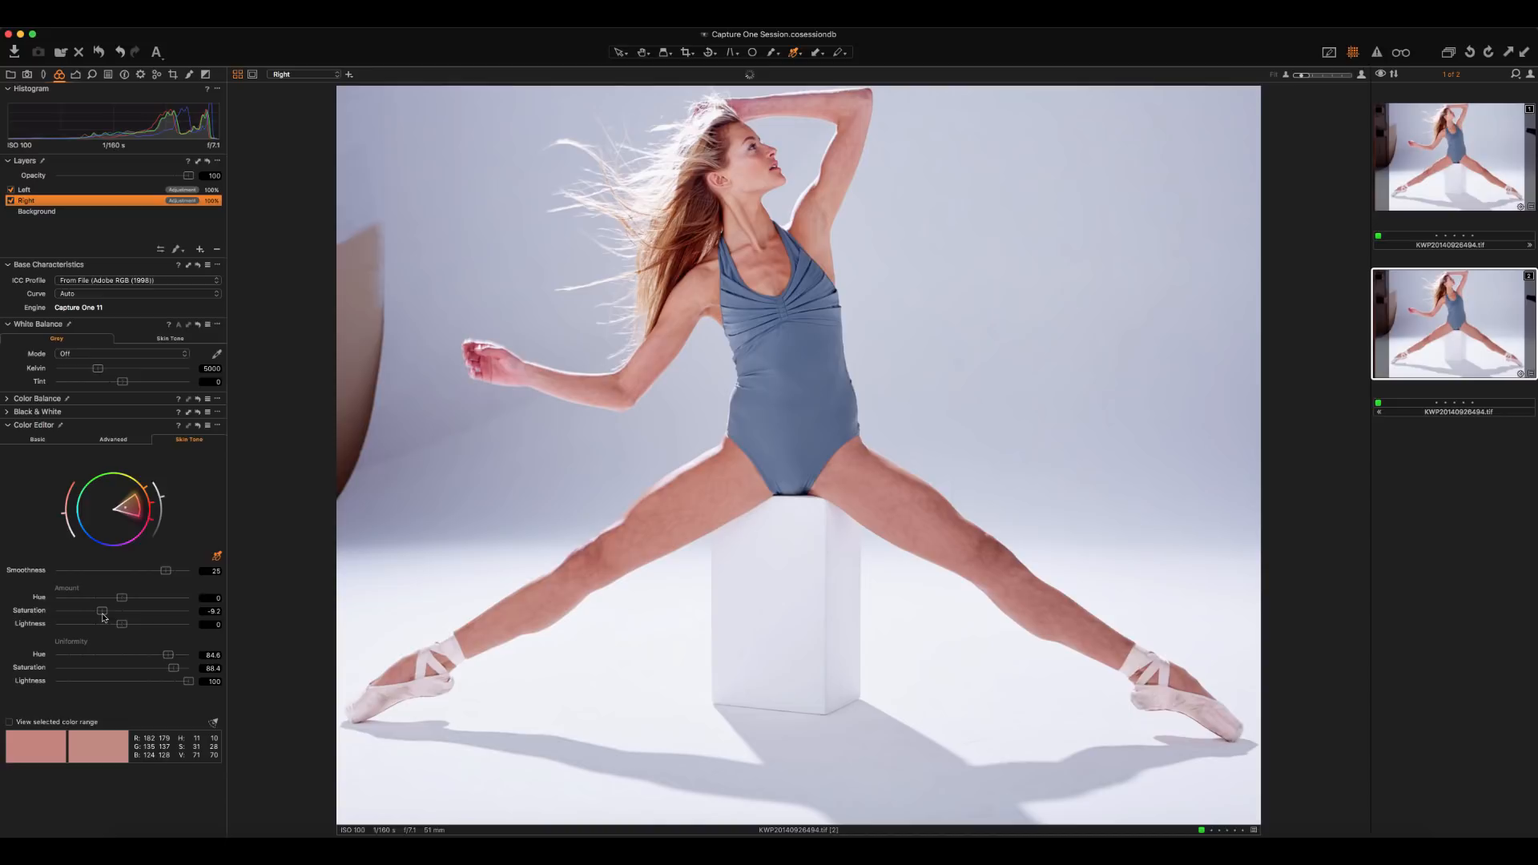
left_click_drag(101, 611, 111, 610)
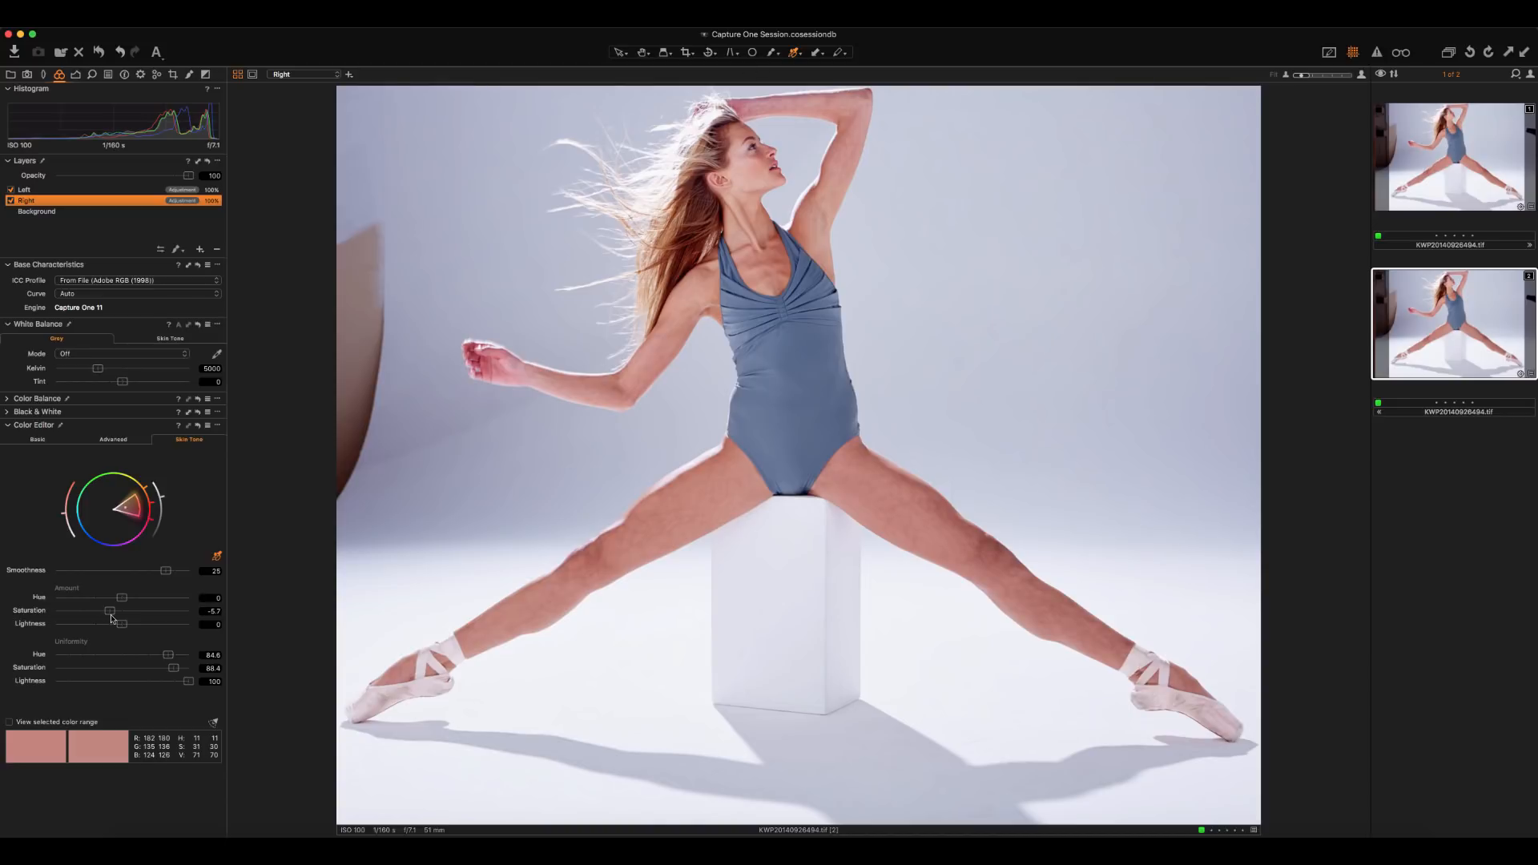
left_click_drag(111, 610, 114, 611)
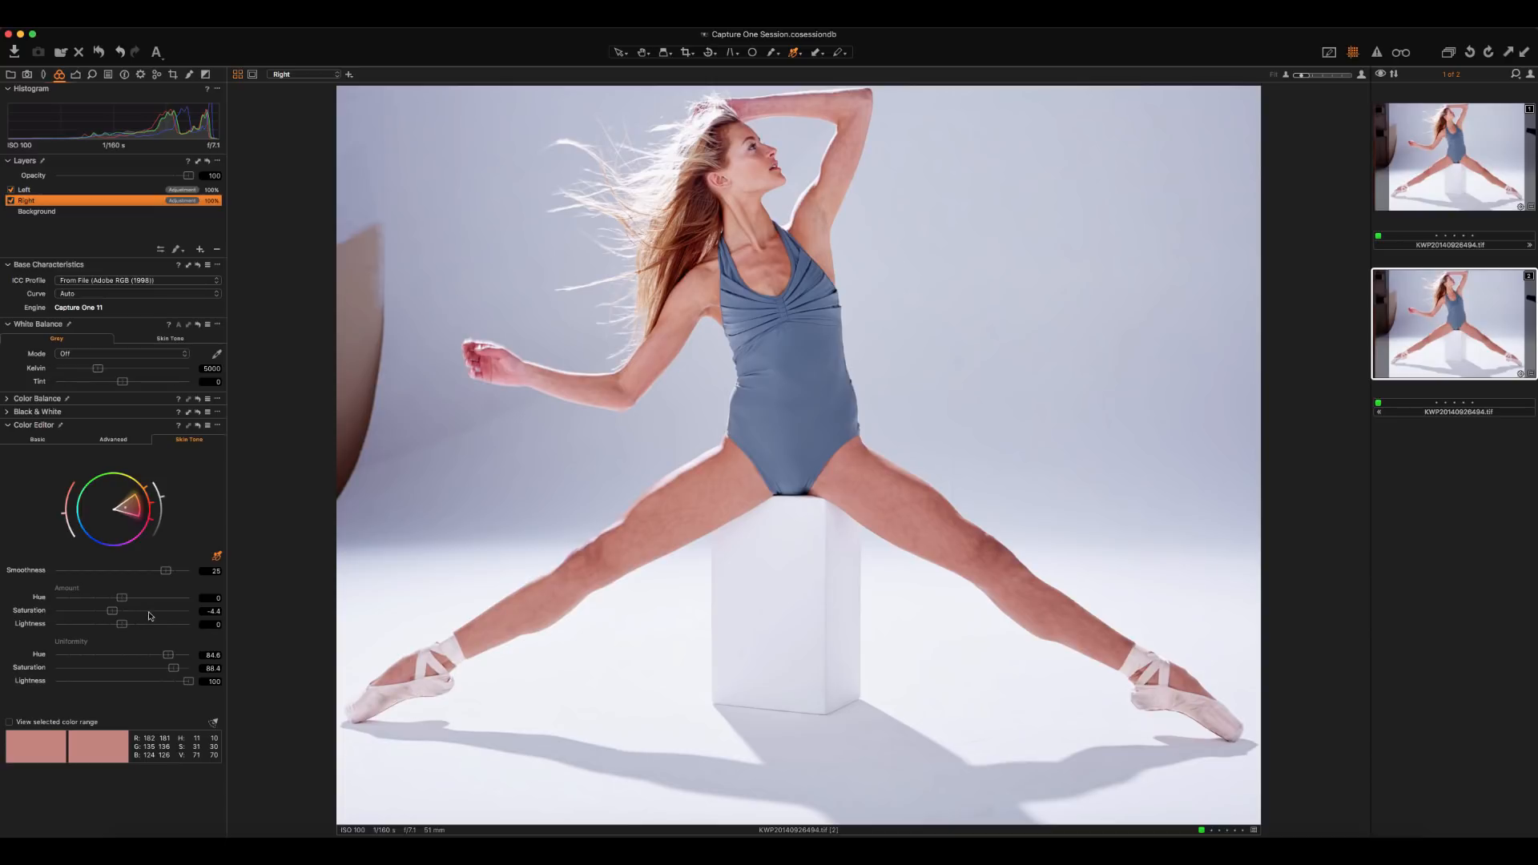
left_click_drag(120, 624, 144, 625)
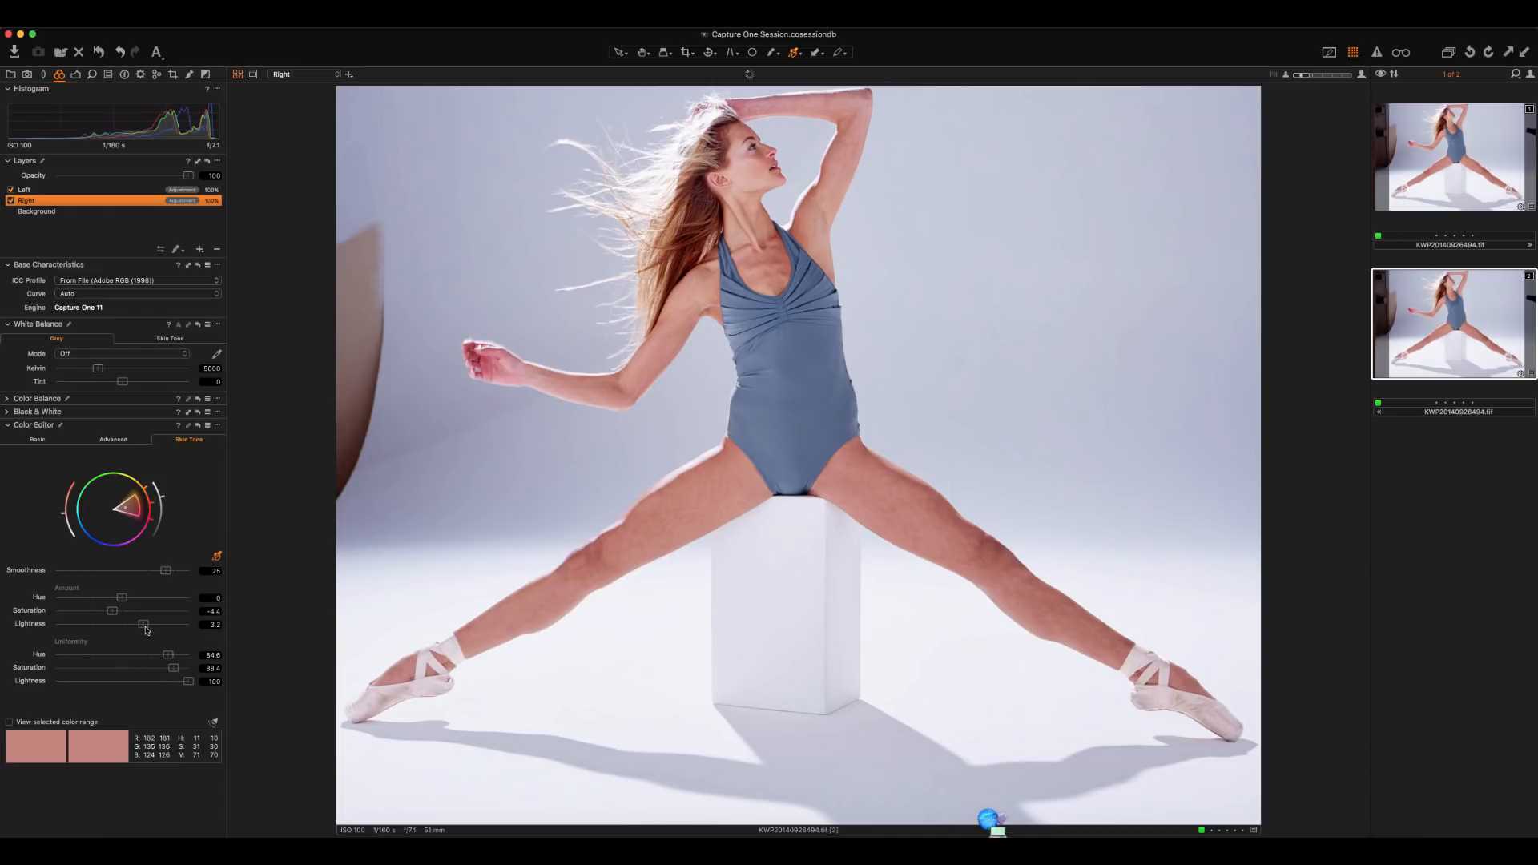
left_click_drag(144, 624, 136, 625)
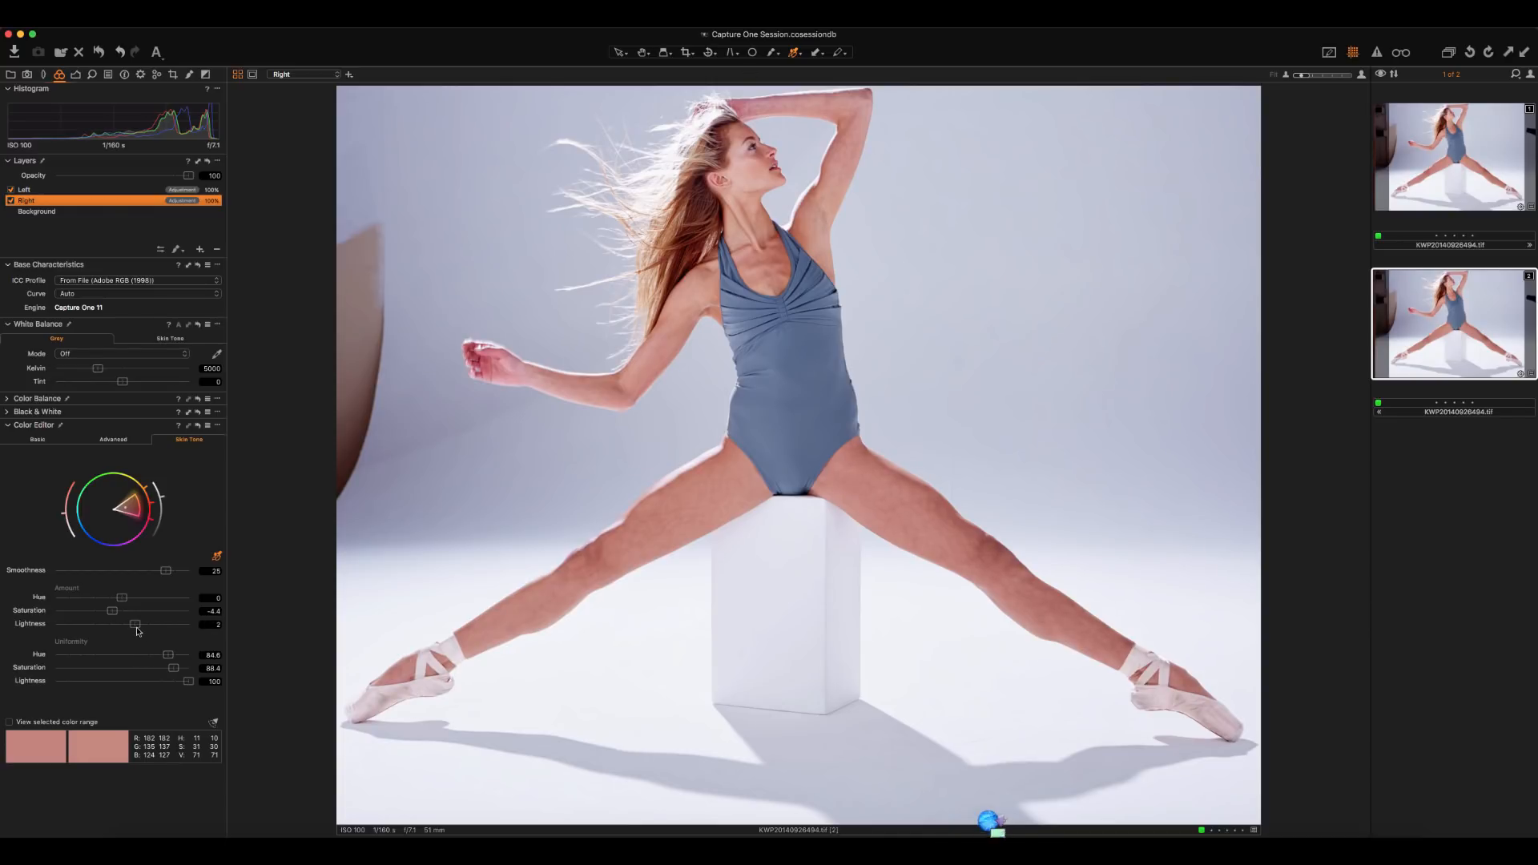
left_click_drag(135, 625, 128, 625)
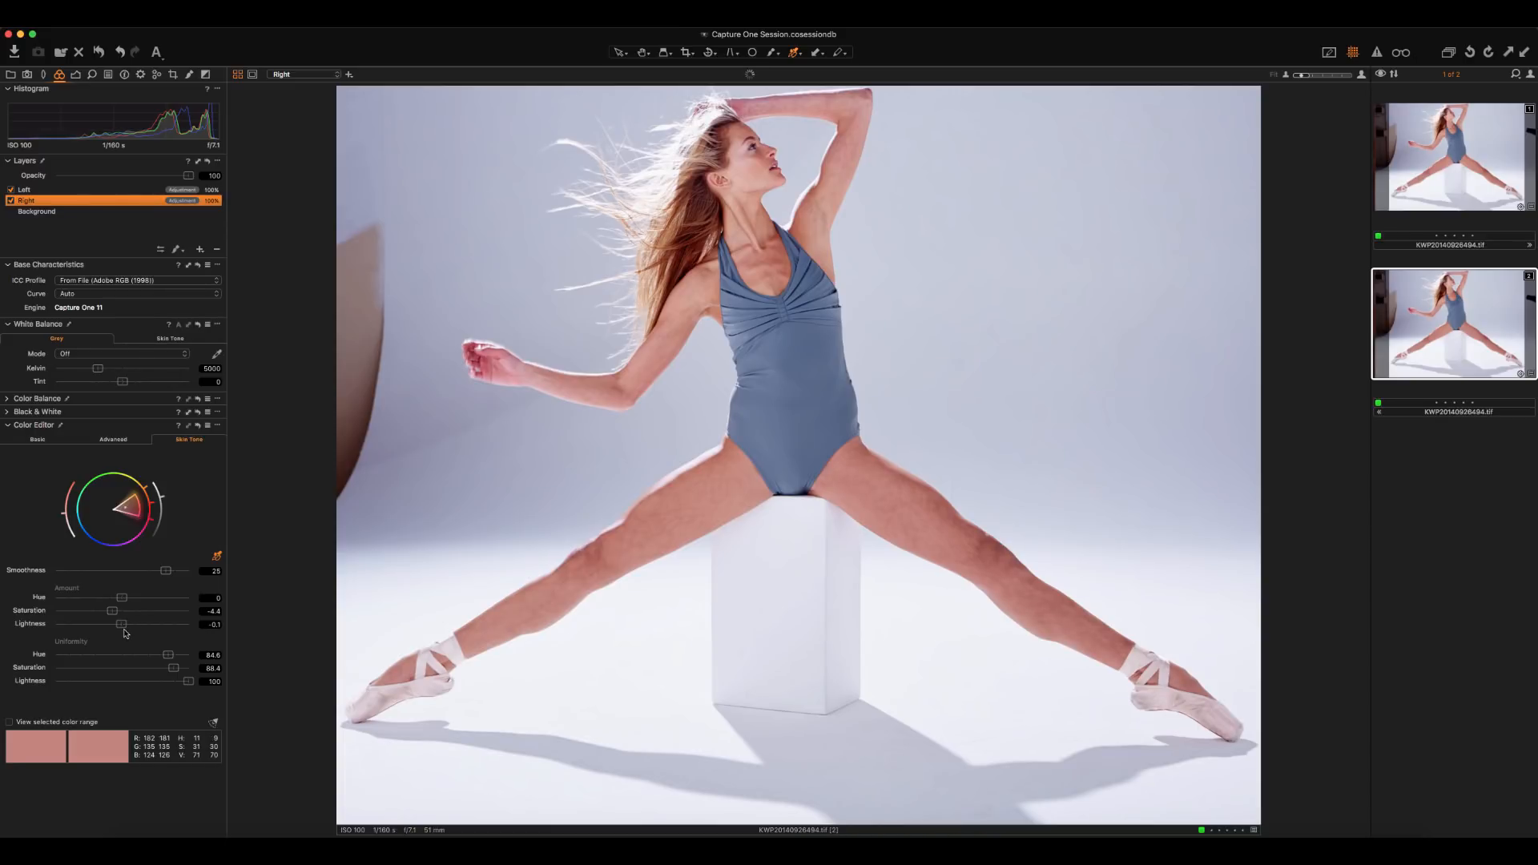
left_click_drag(117, 624, 117, 623)
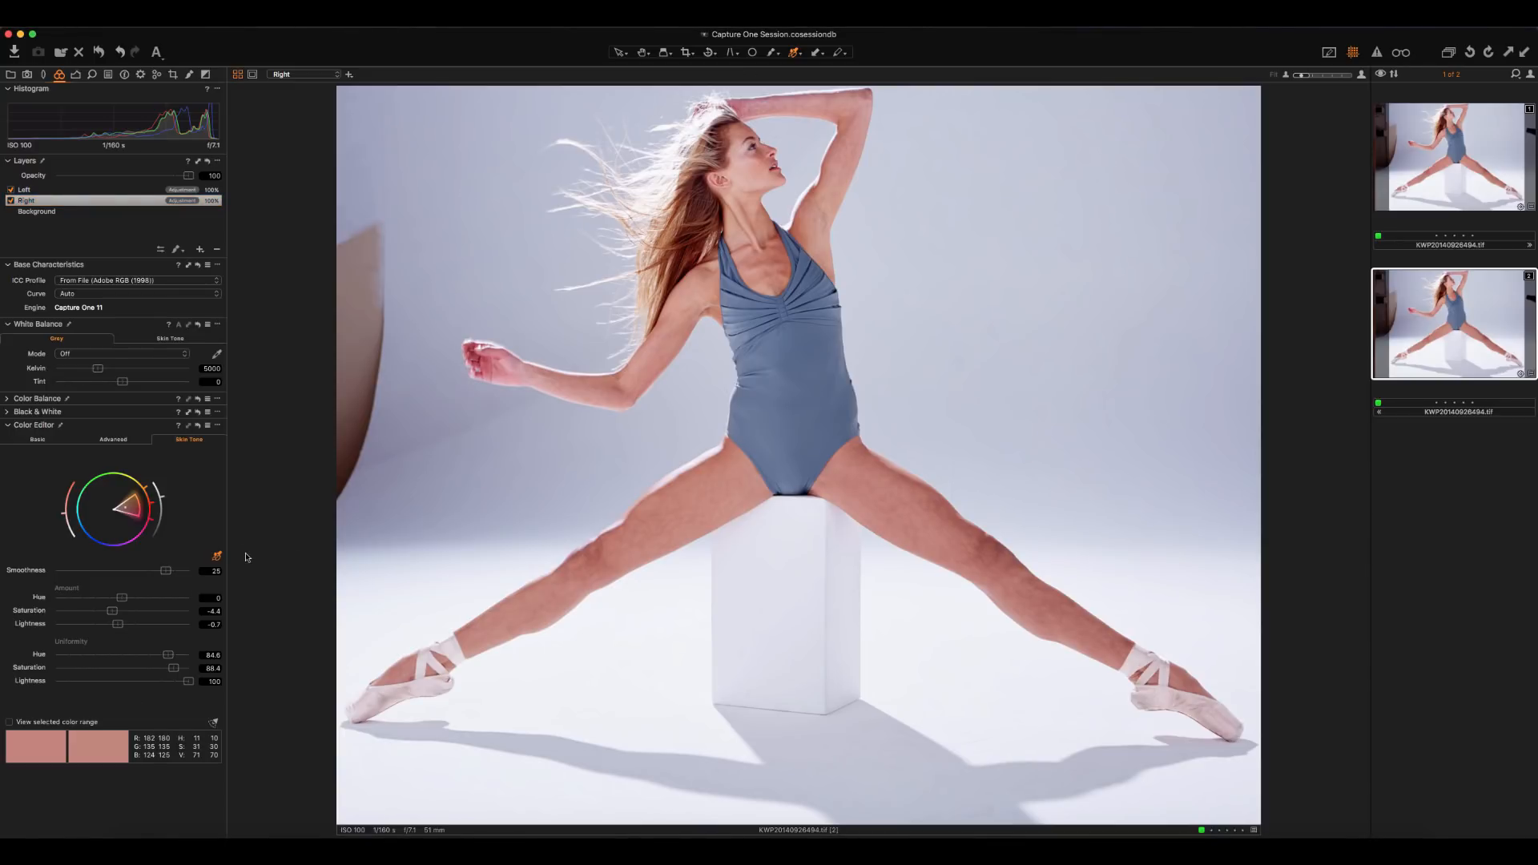
mouse_move(753, 102)
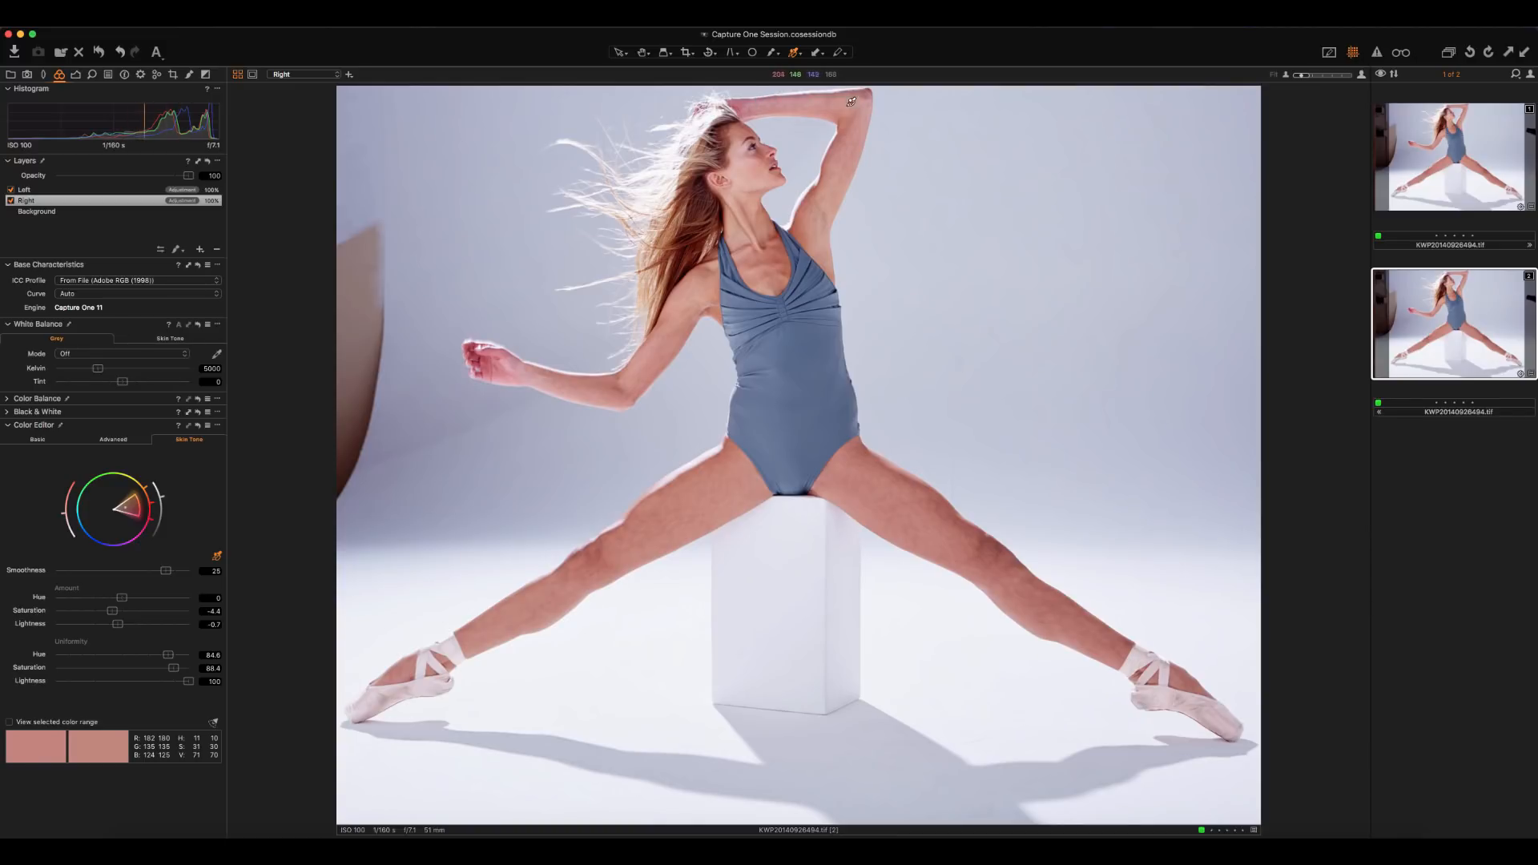
mouse_move(474, 334)
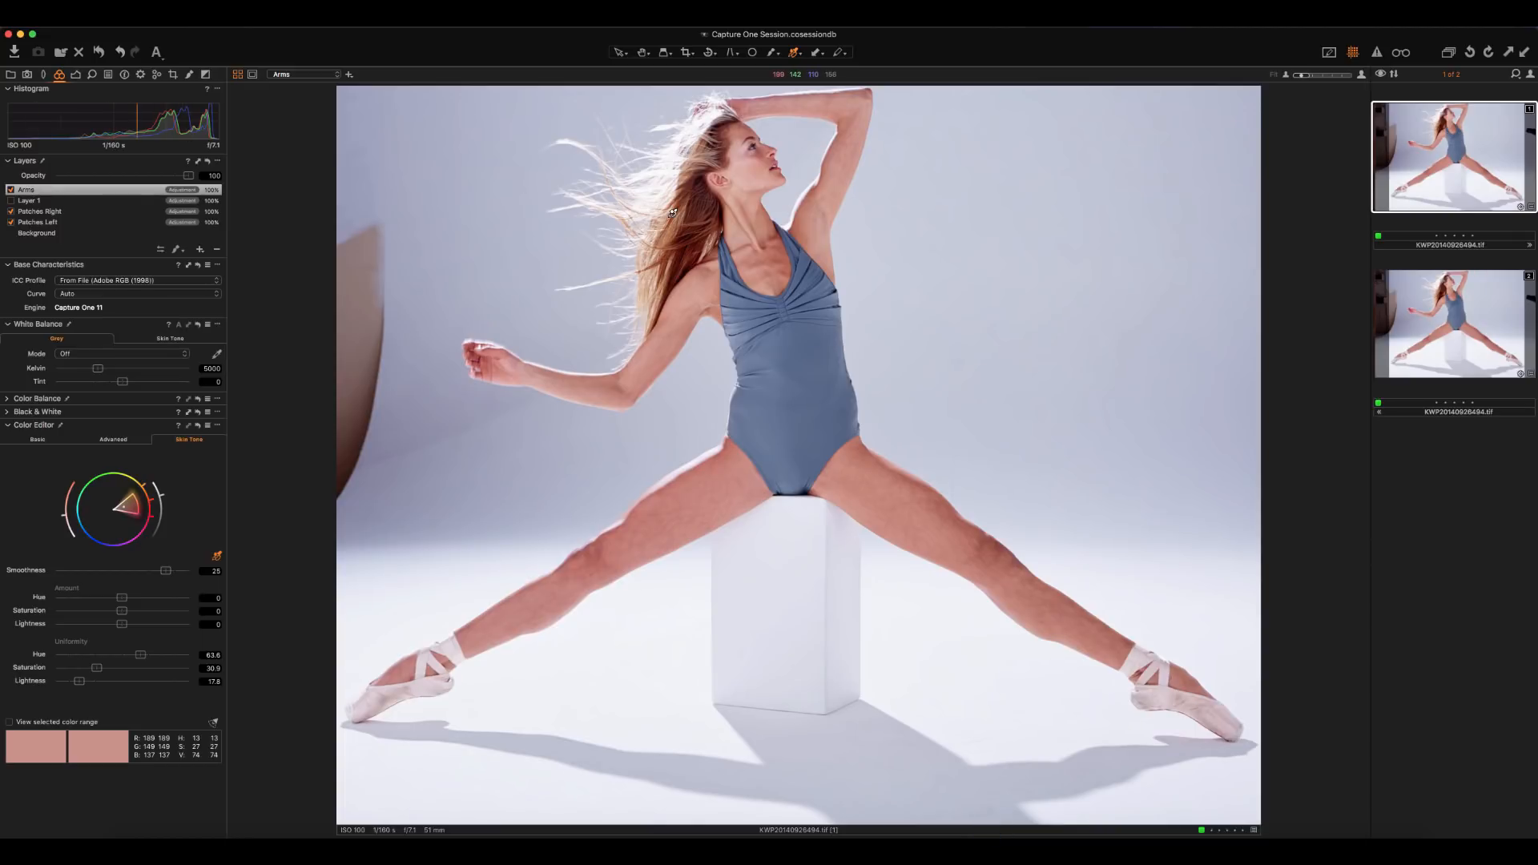
mouse_move(597, 441)
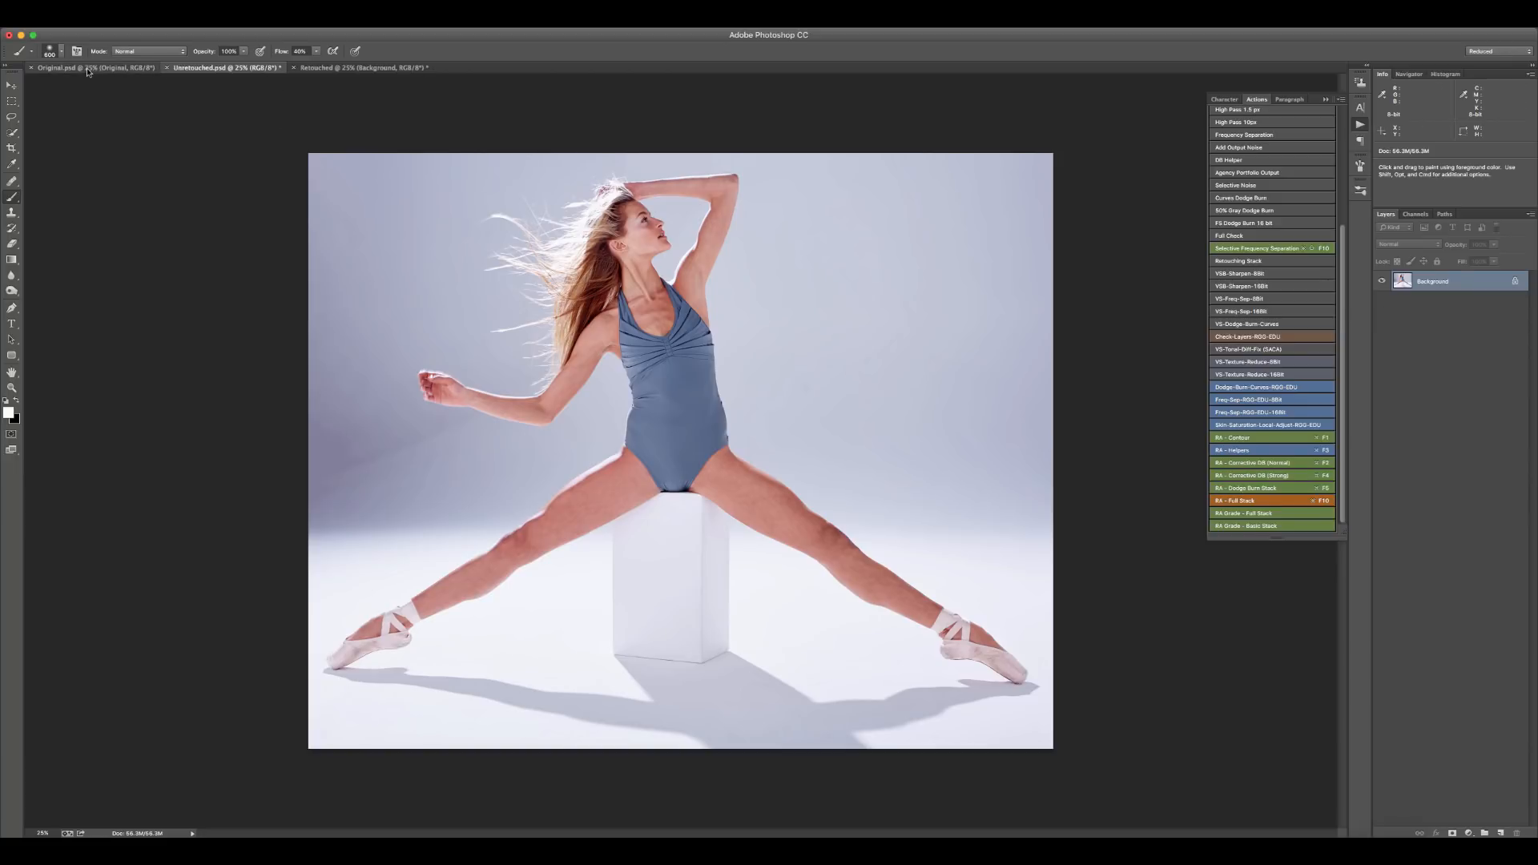
Step: Compare the Original document with the Unretouched dancer photo and return to Unretouched
left_click(88, 67)
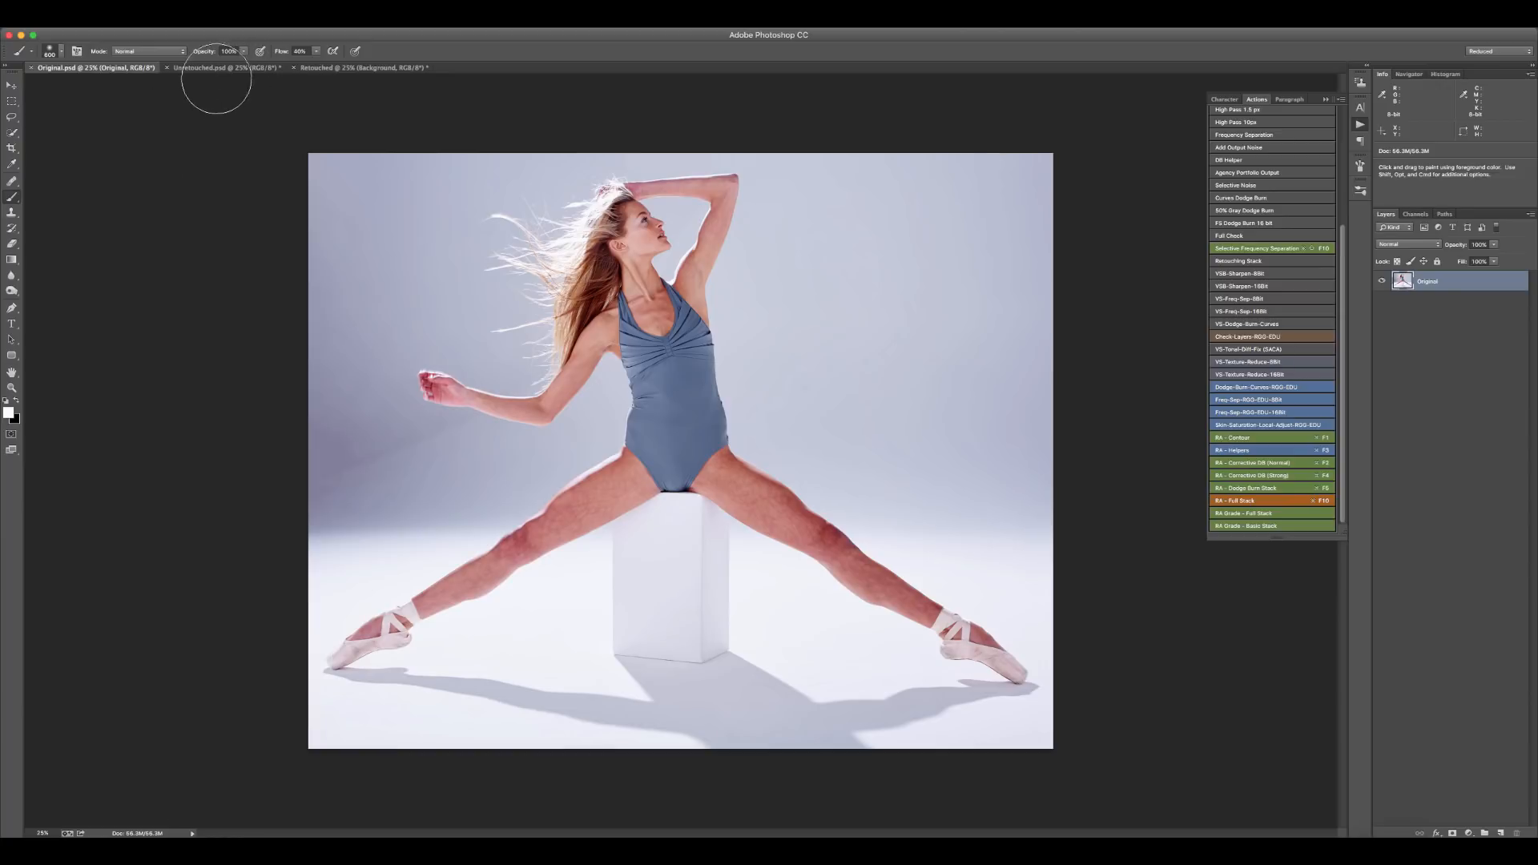
left_click(224, 68)
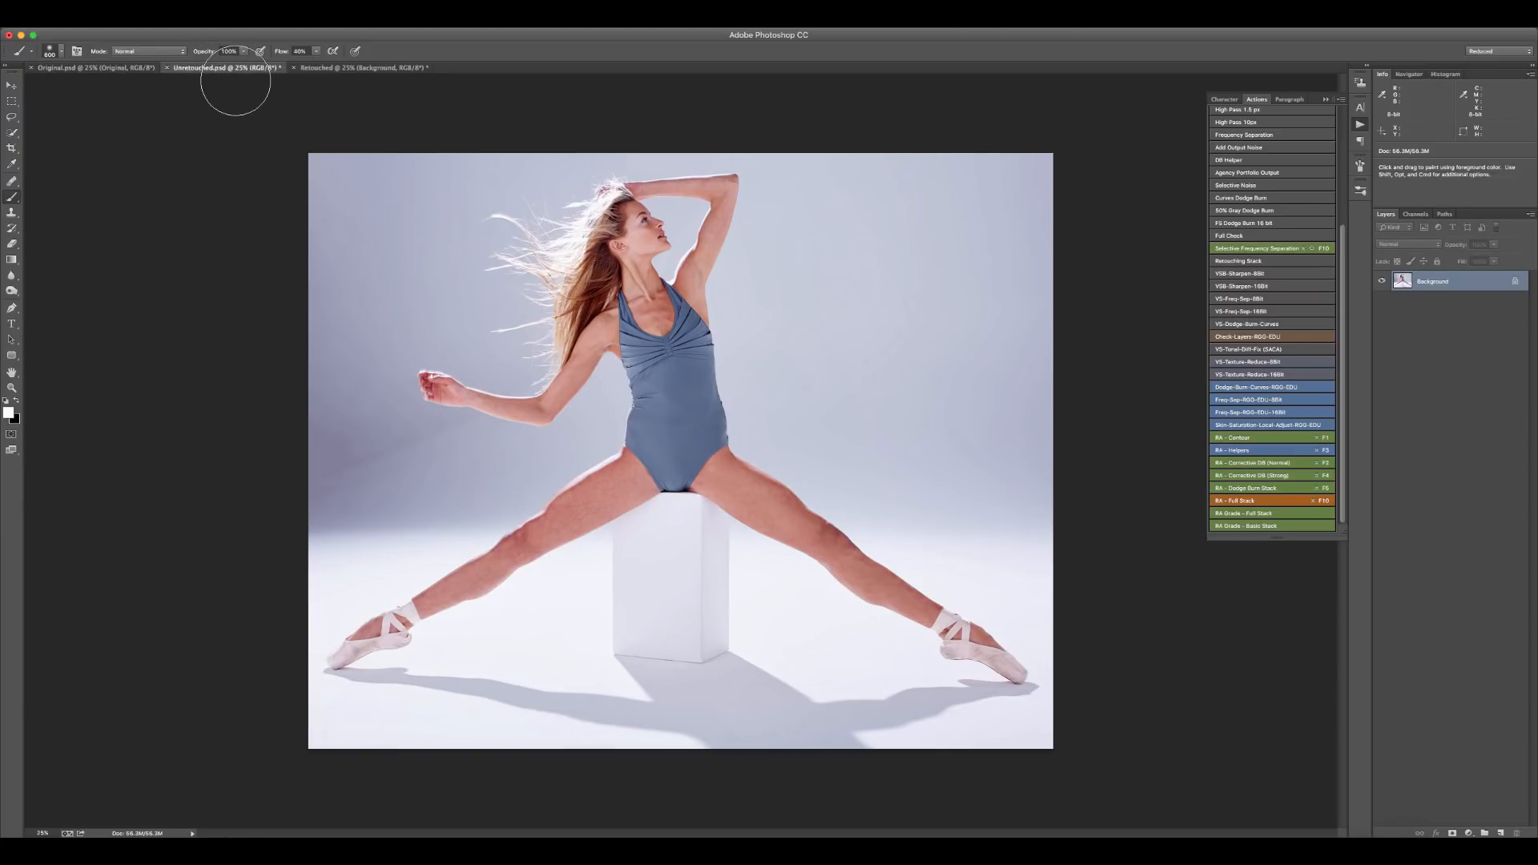
mouse_move(410, 261)
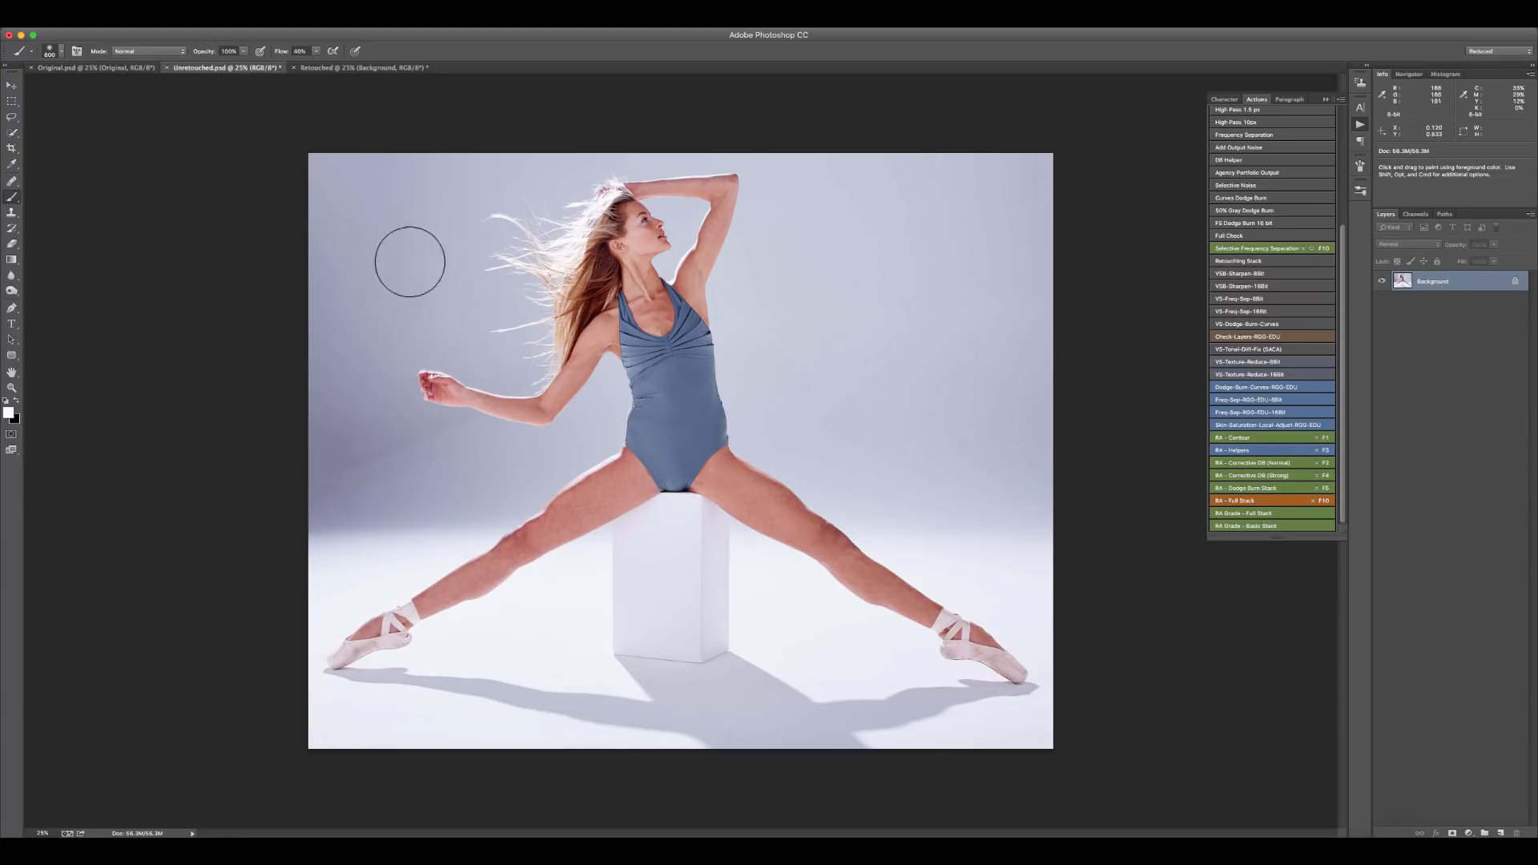
mouse_move(314, 346)
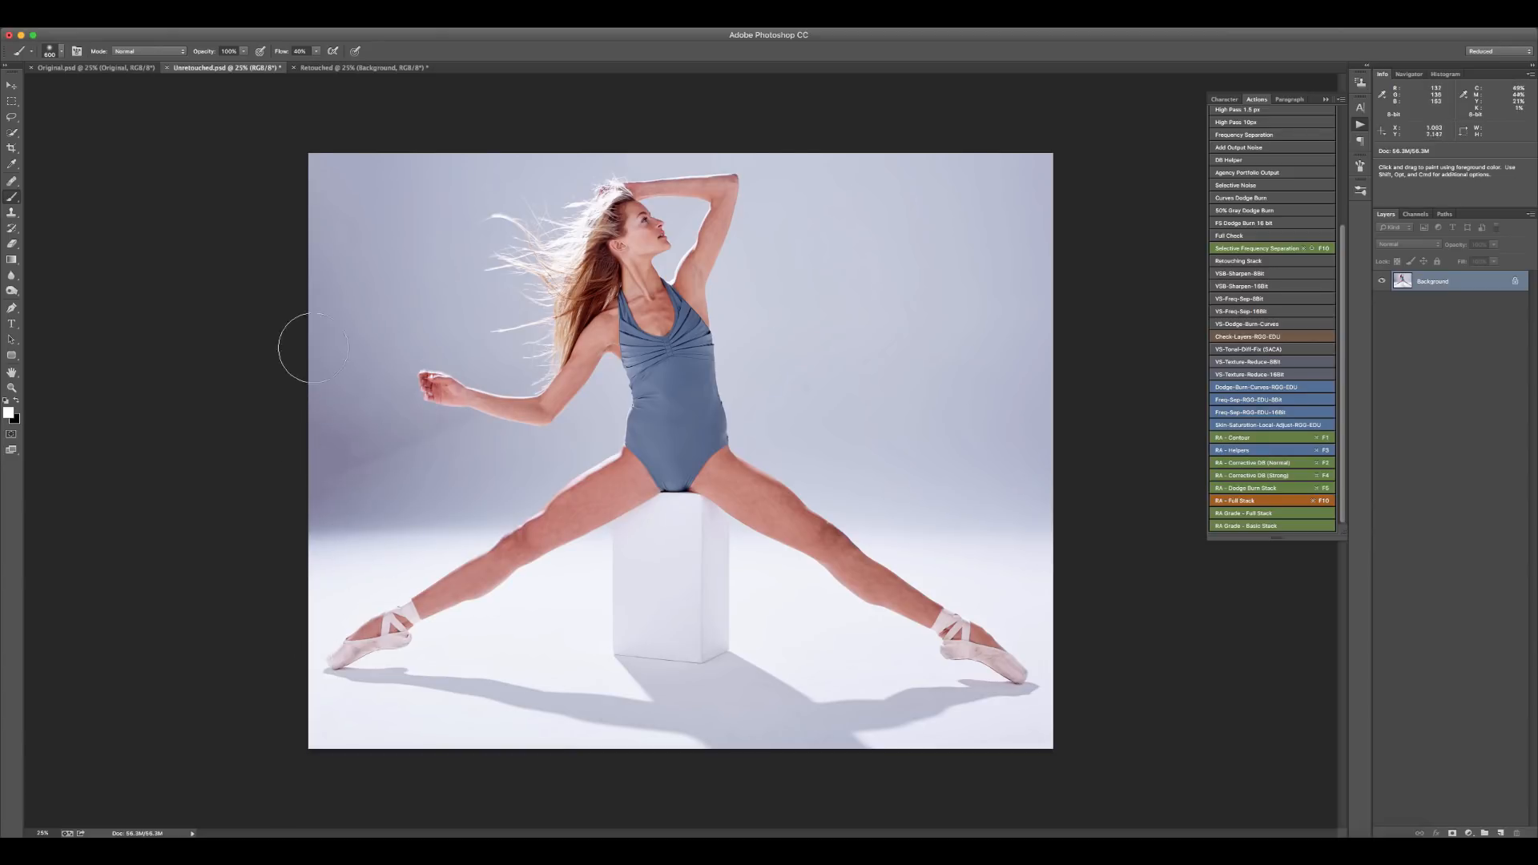
mouse_move(937, 319)
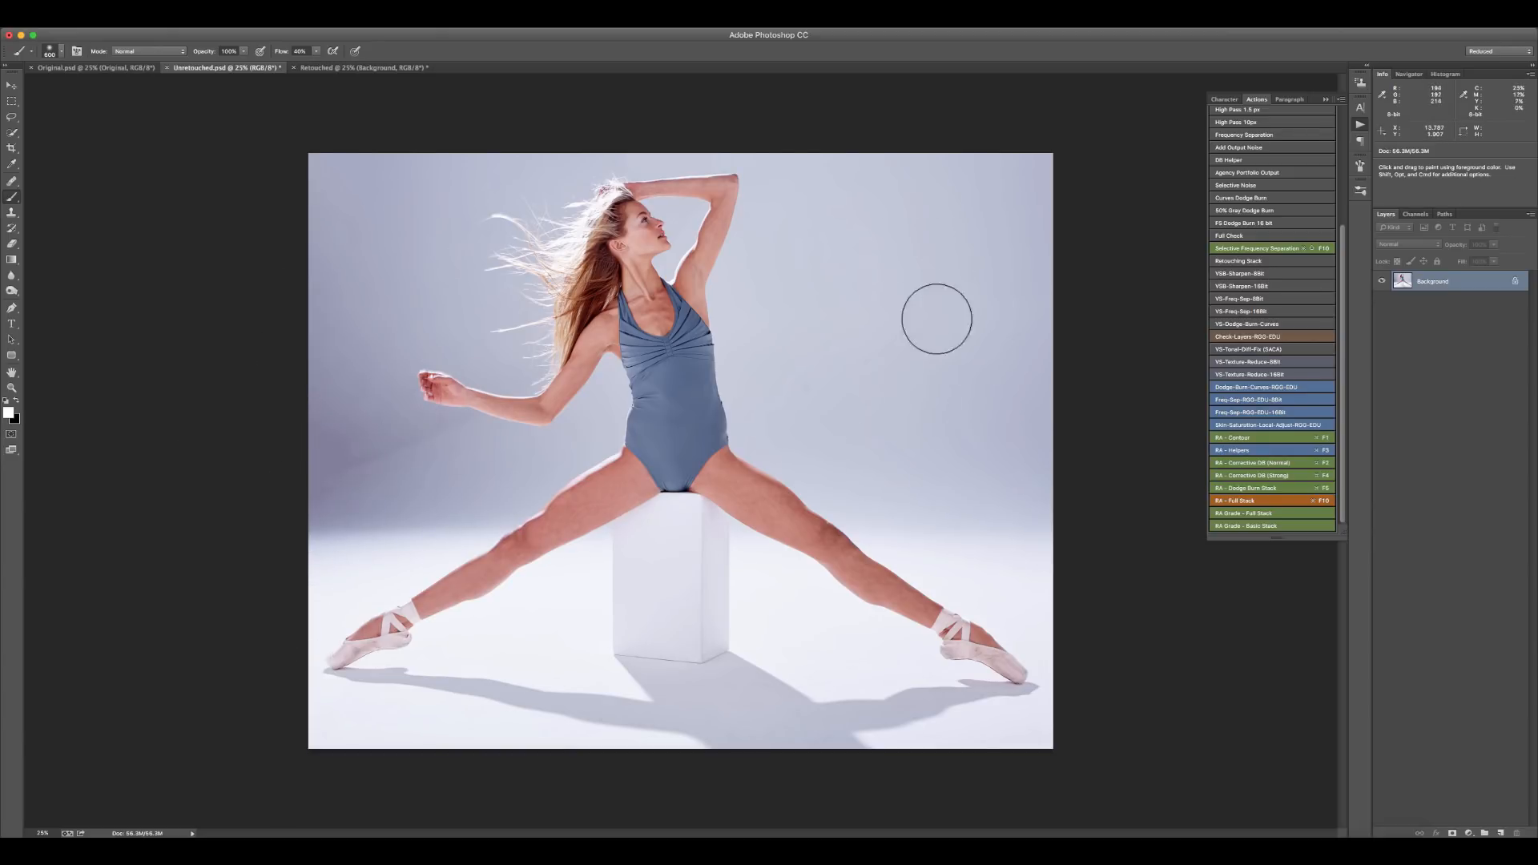
mouse_move(1025, 381)
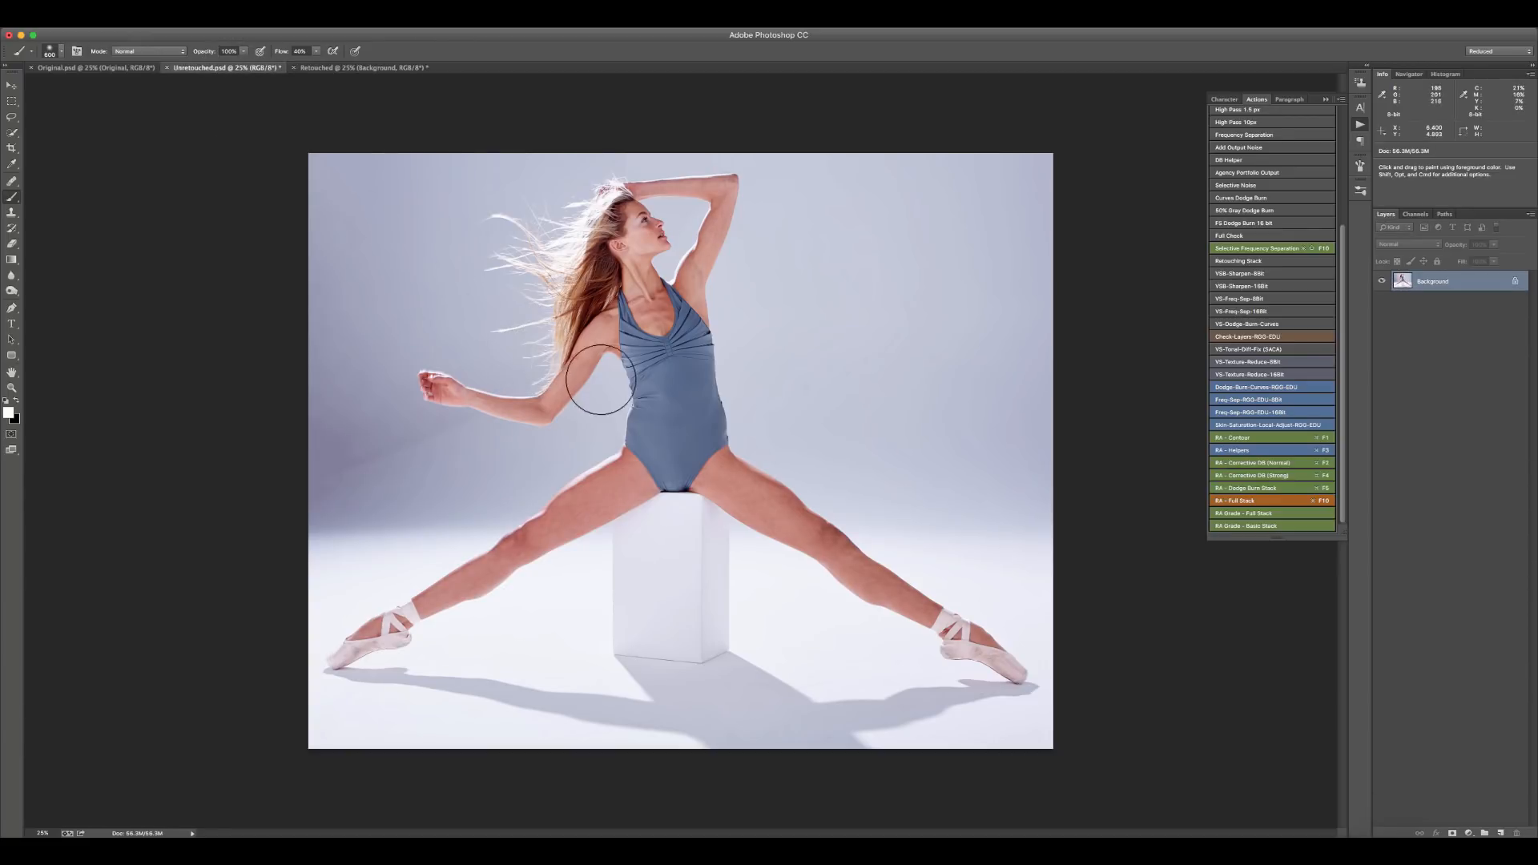
mouse_move(1038, 392)
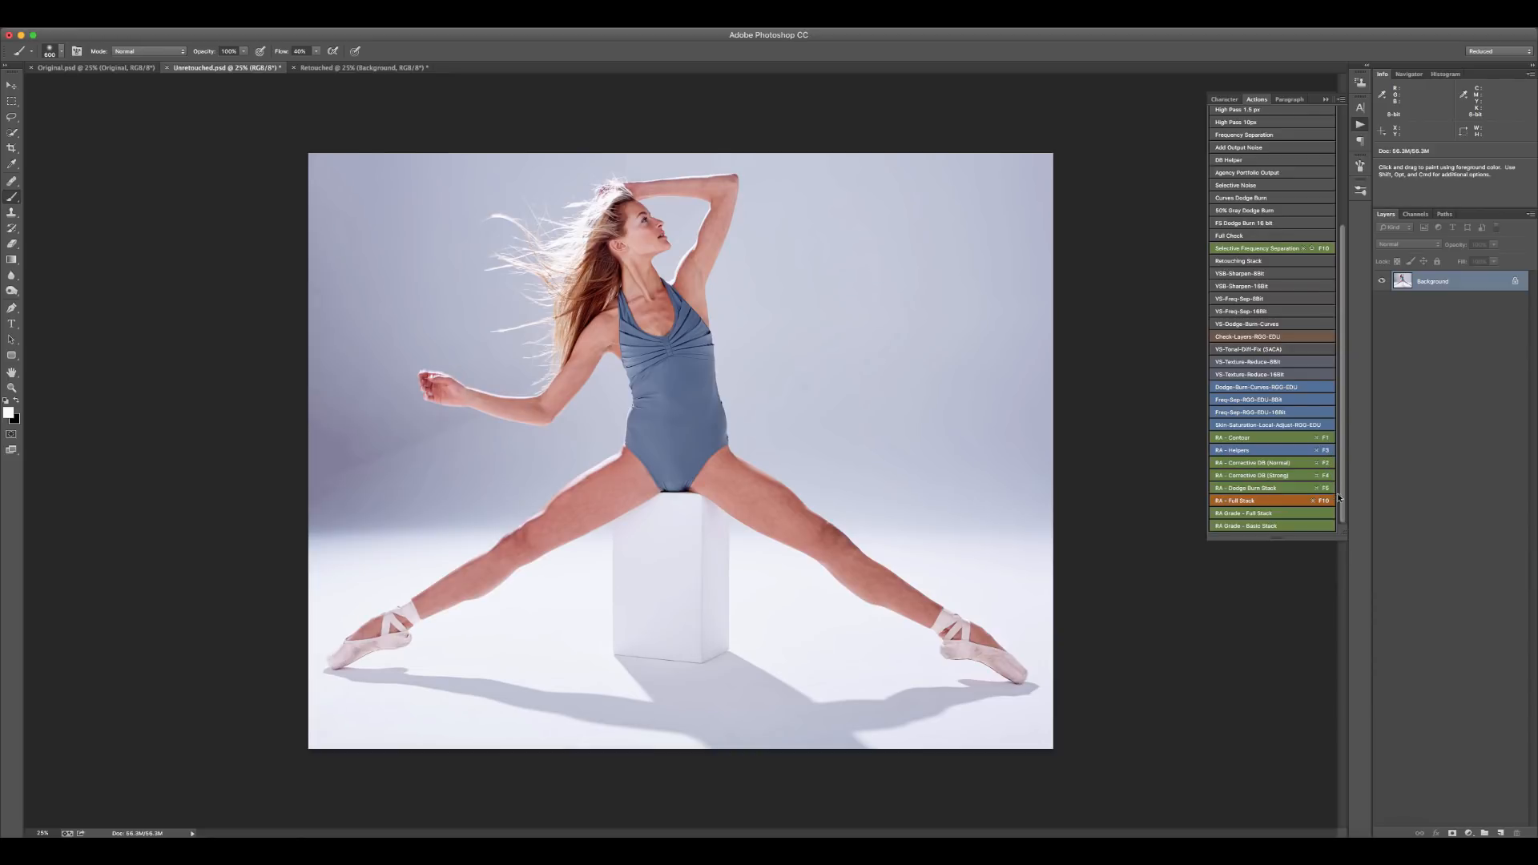
mouse_move(1336, 453)
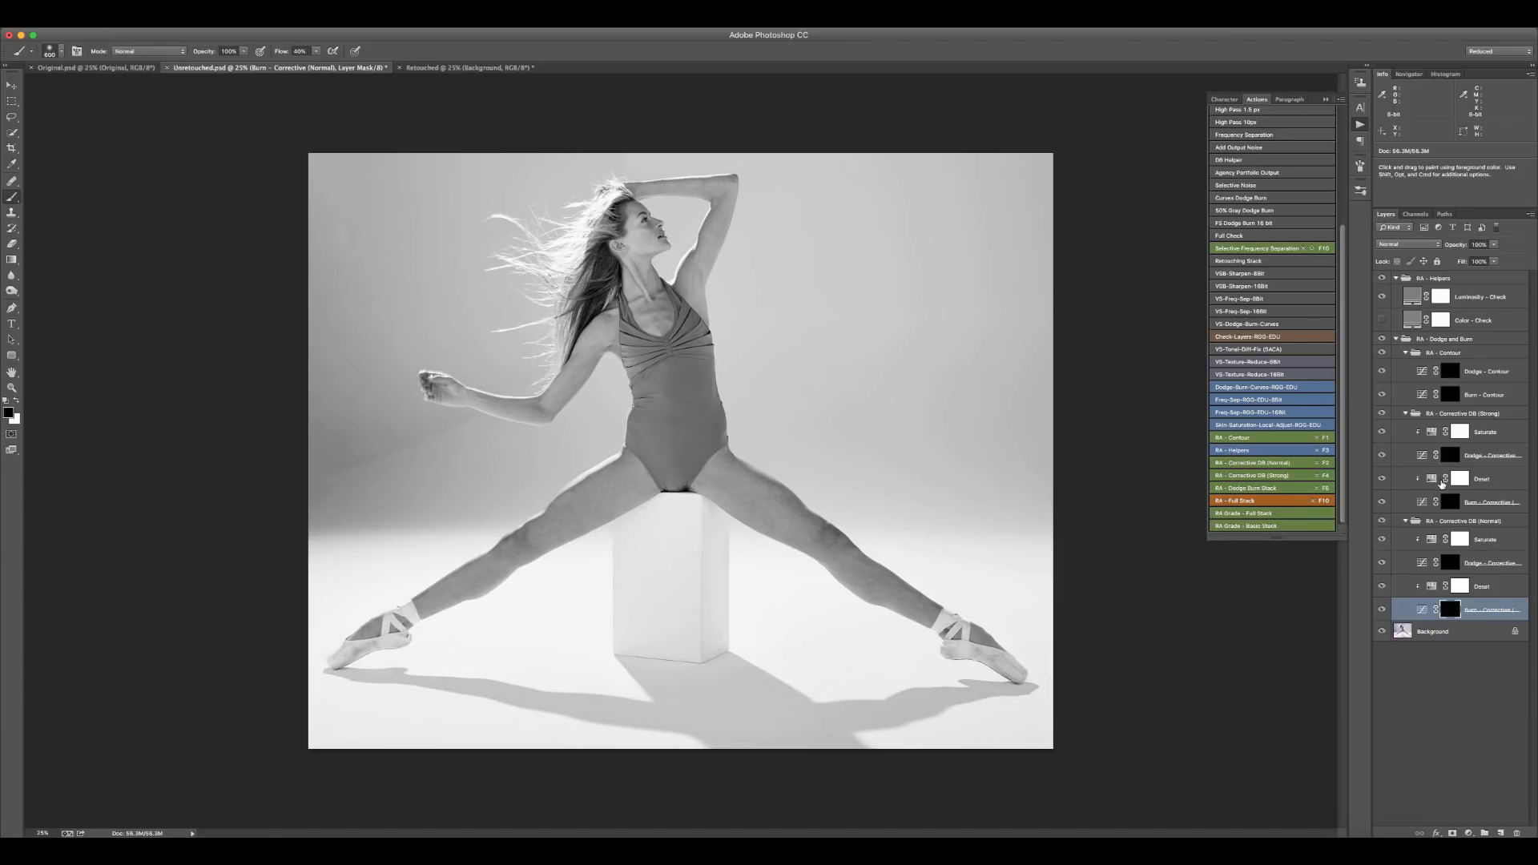
mouse_move(835, 501)
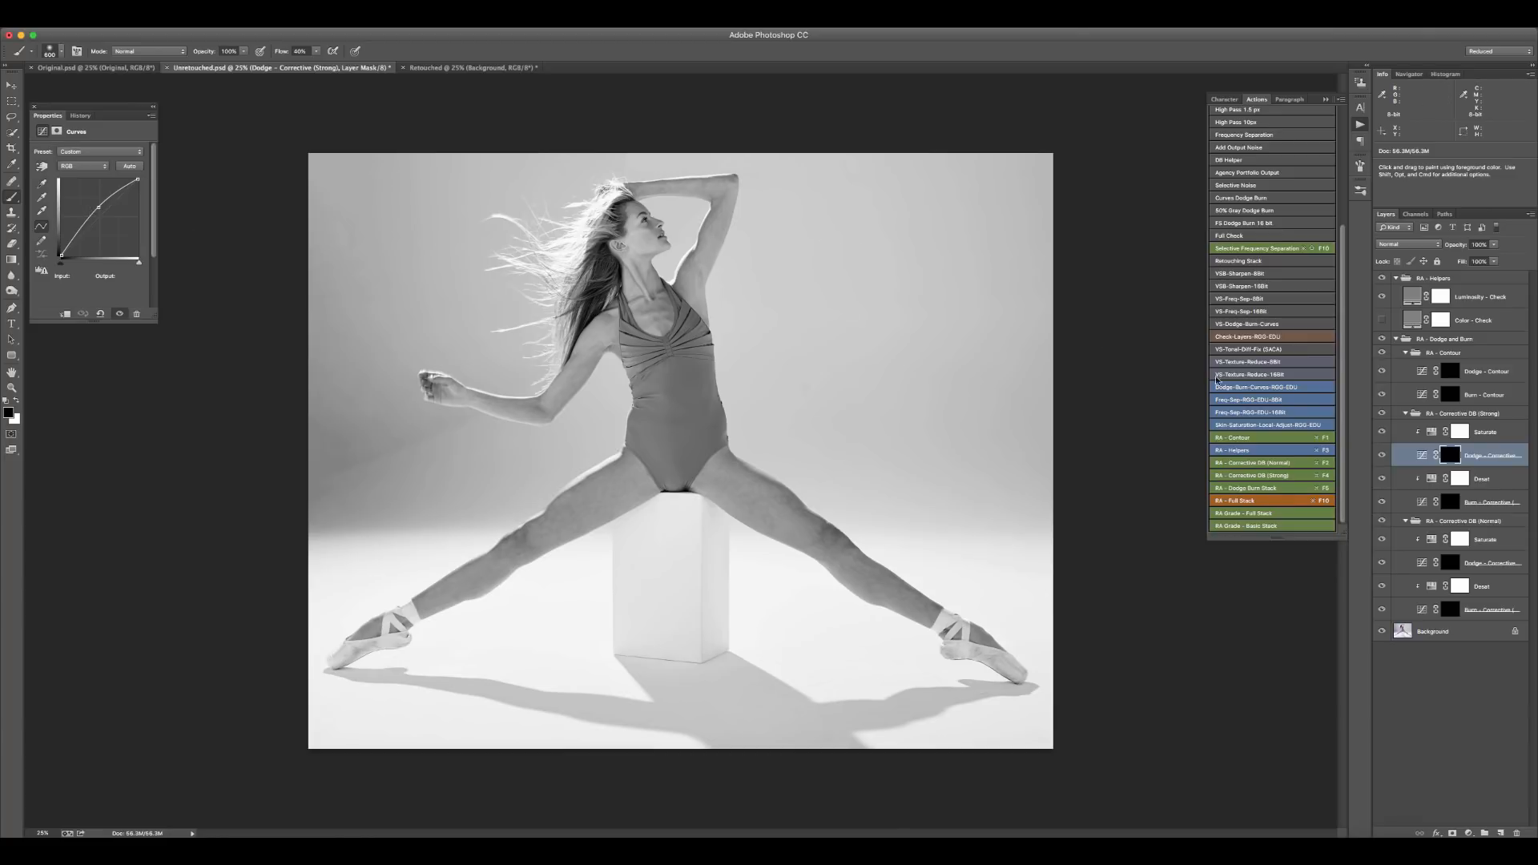
Step: Inspect the strong corrective Burn and Dodge curves layers in the new dodge-and-burn stack
left_click(1480, 501)
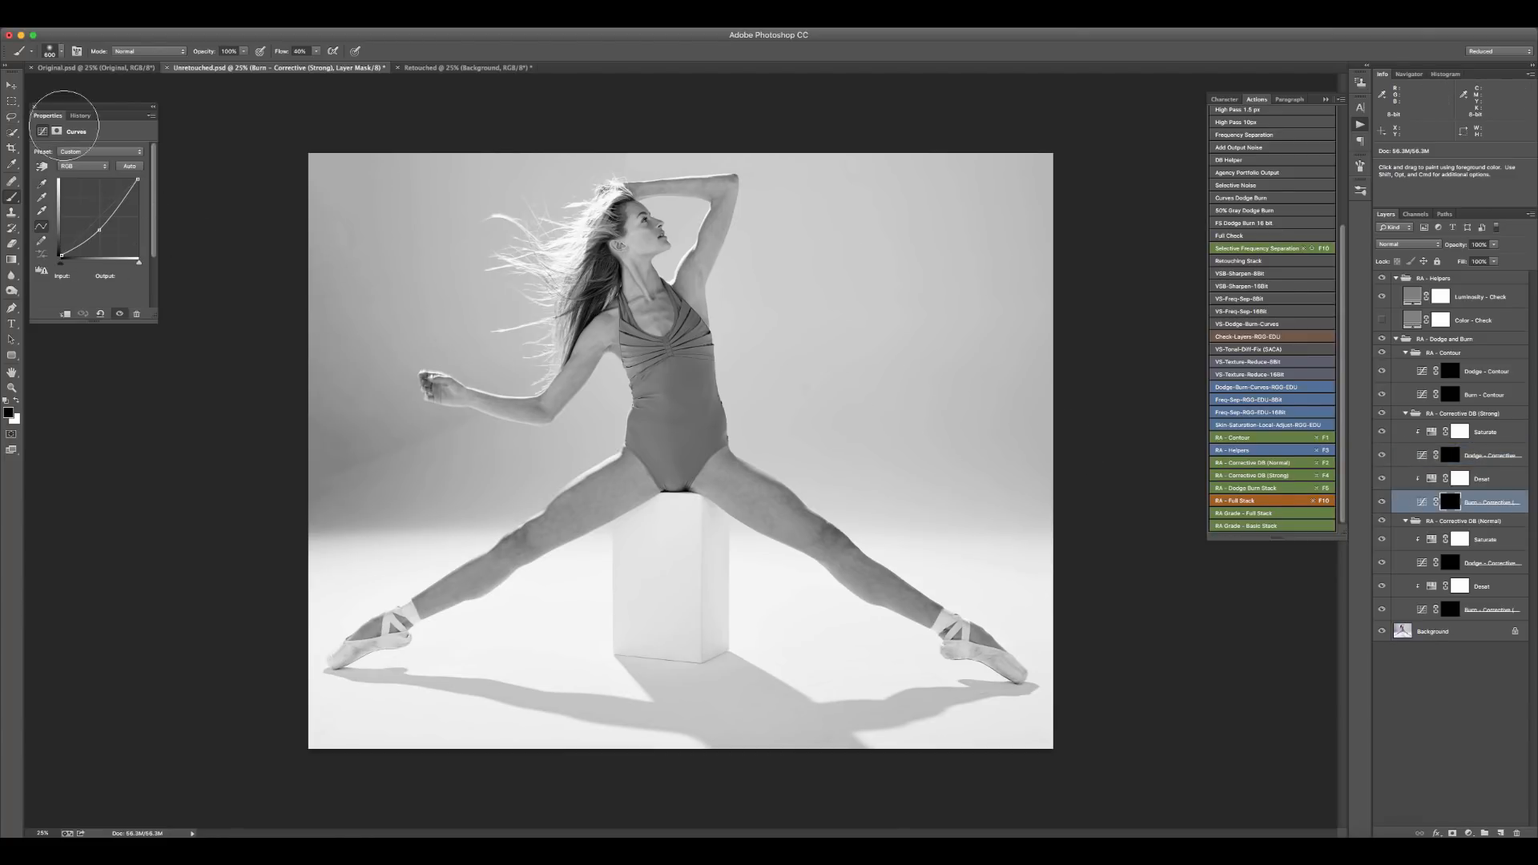
left_click(1491, 455)
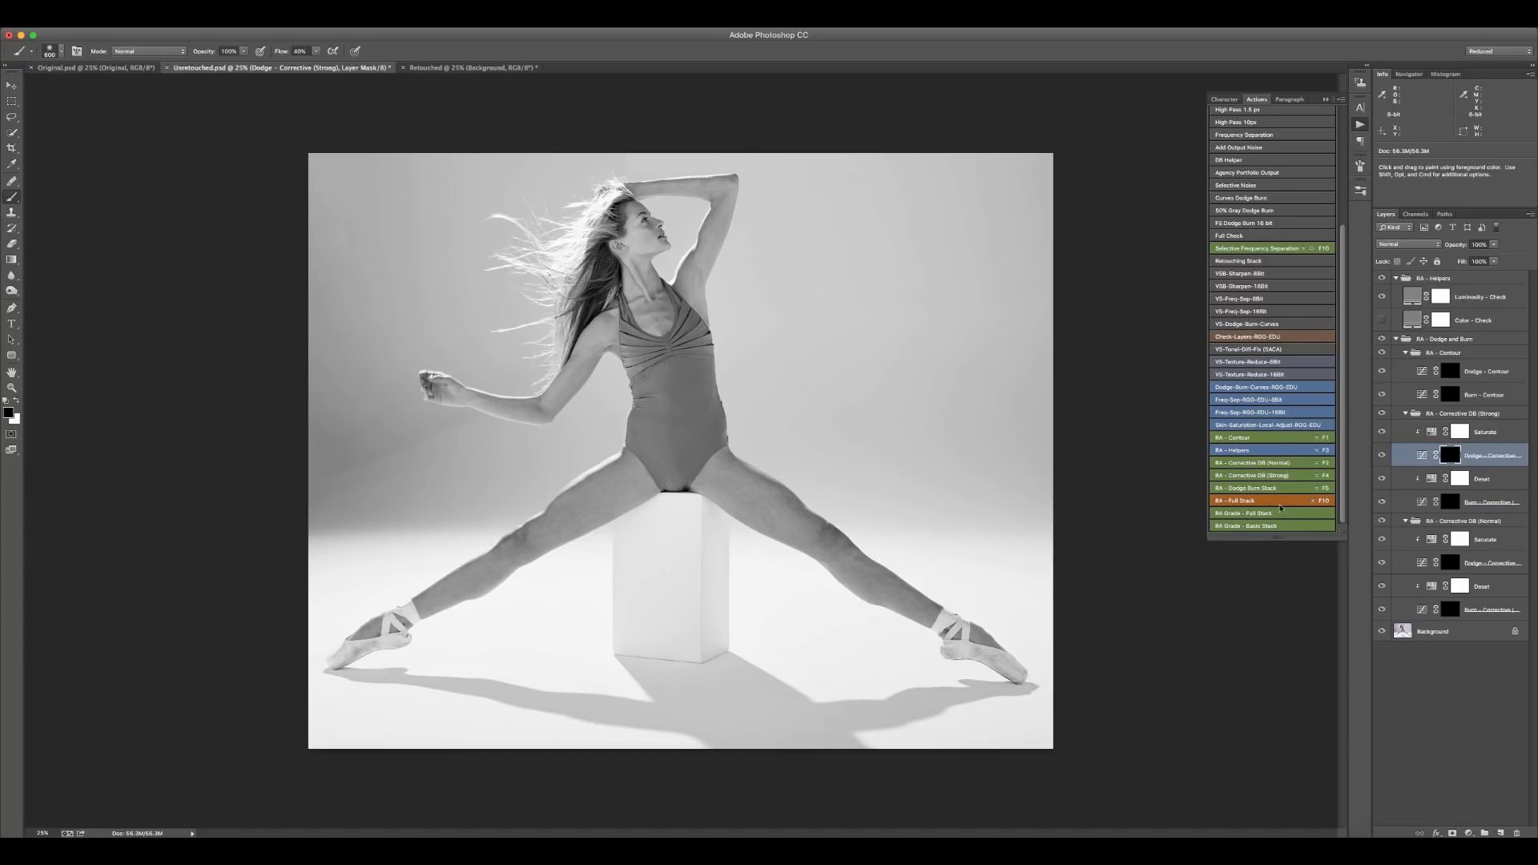
mouse_move(1371, 496)
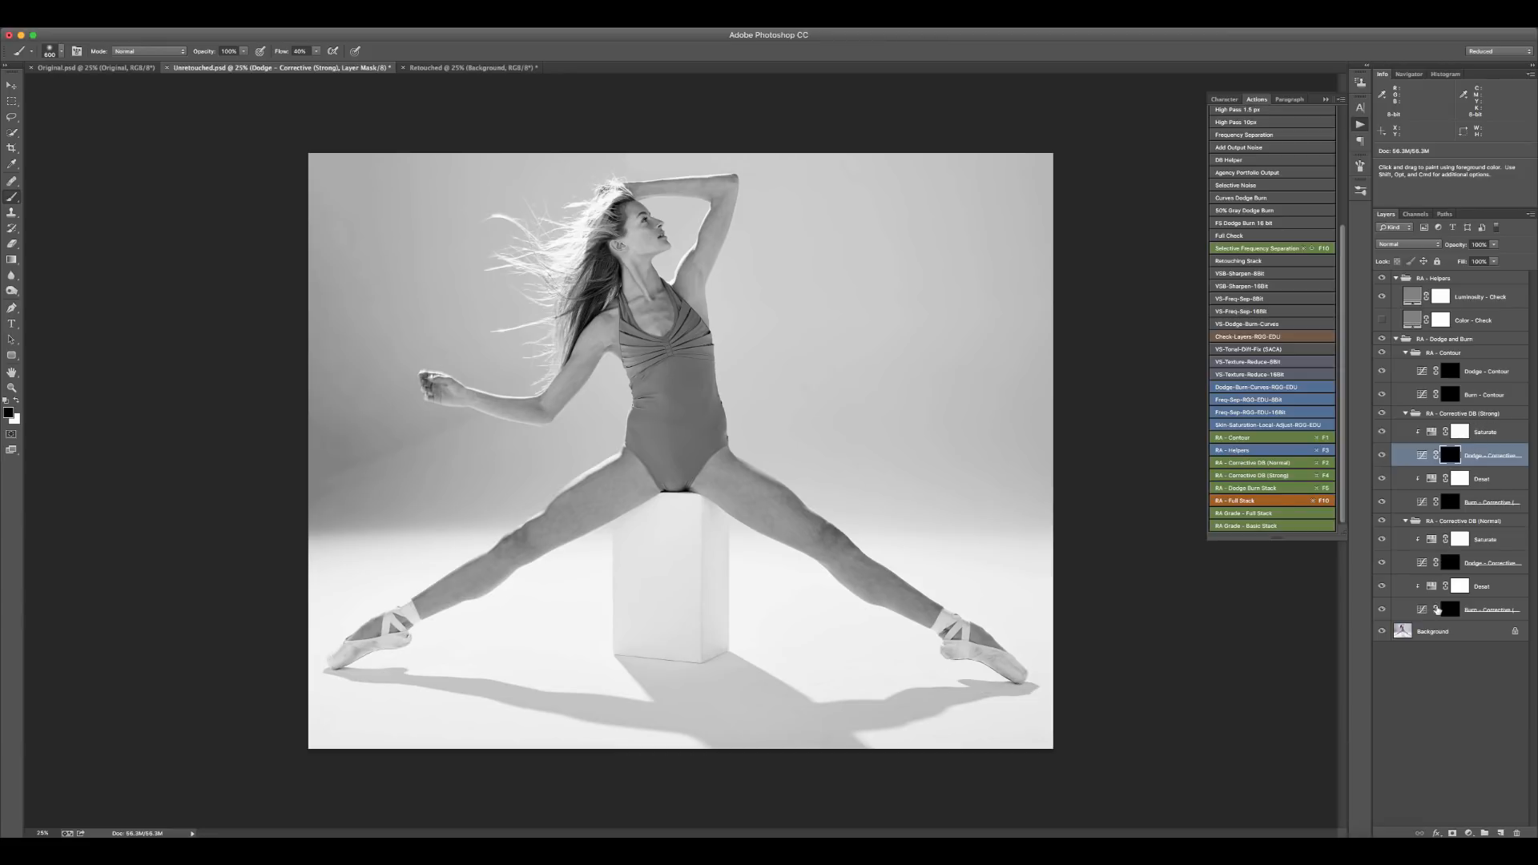
mouse_move(804, 518)
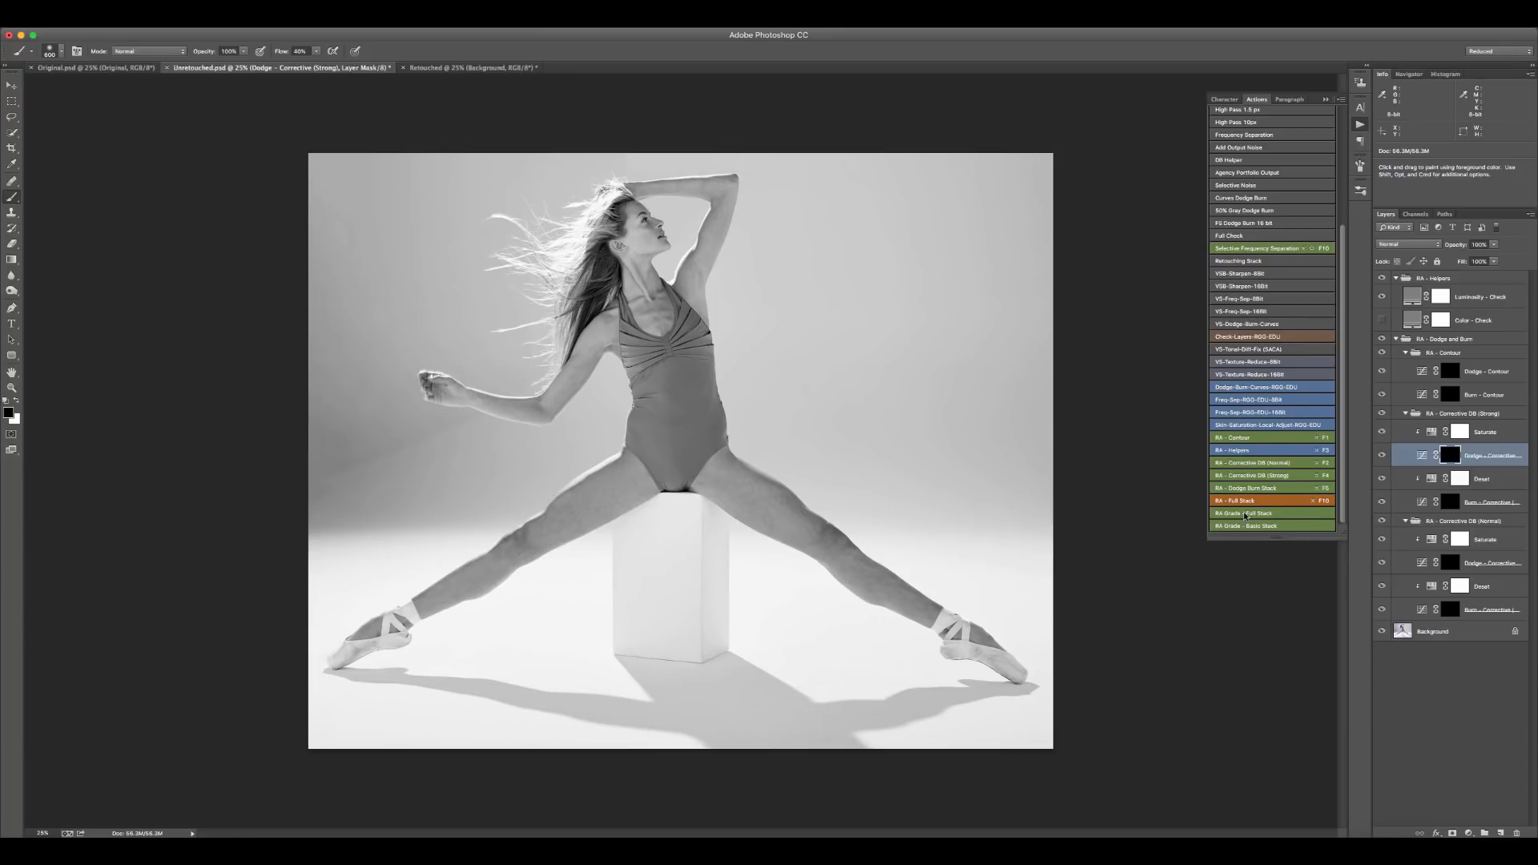
mouse_move(1470, 369)
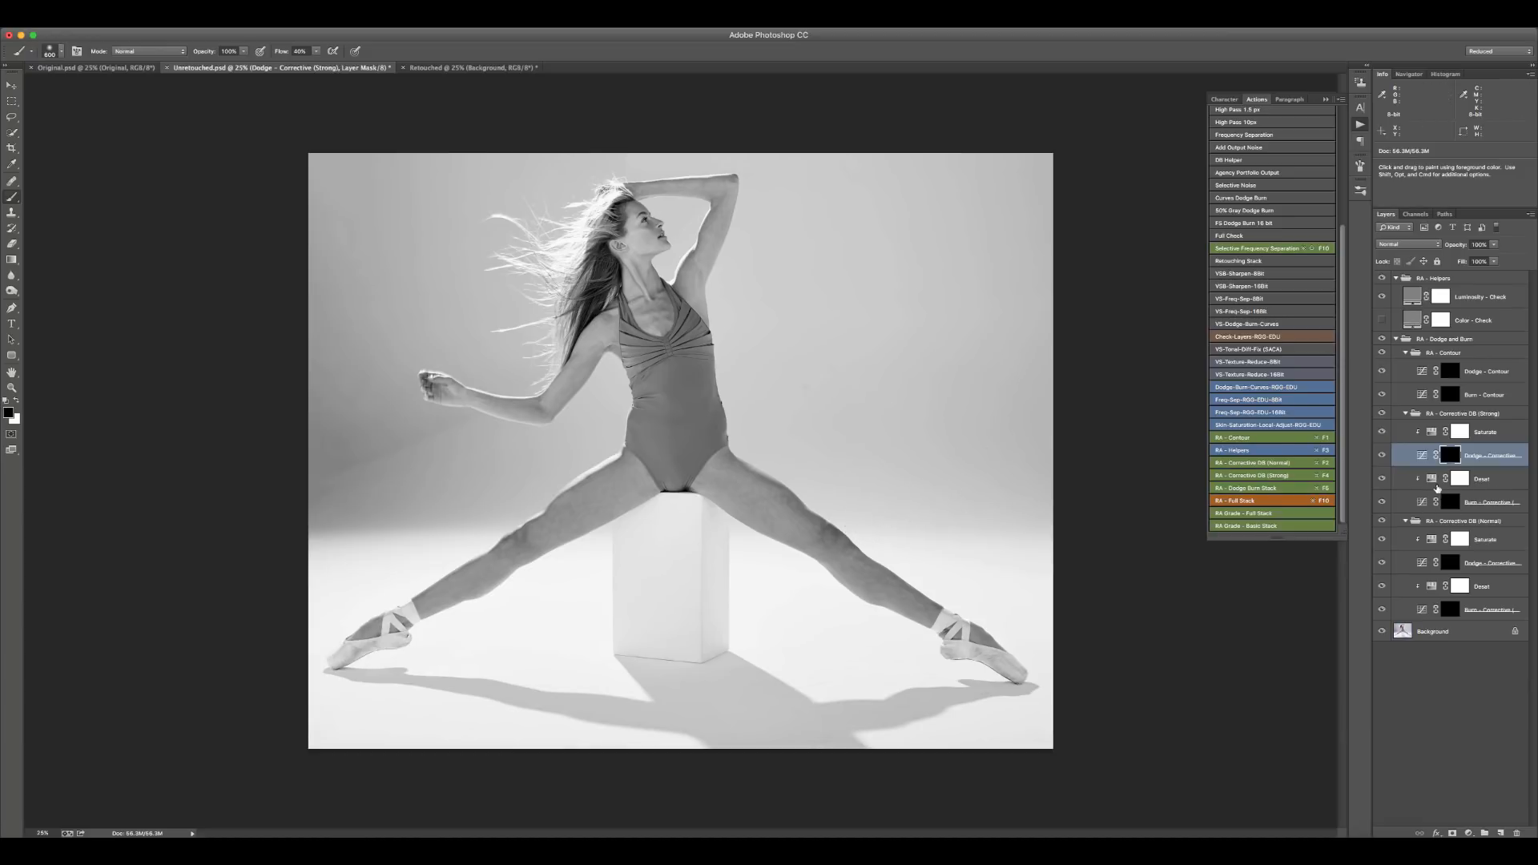
mouse_move(1012, 449)
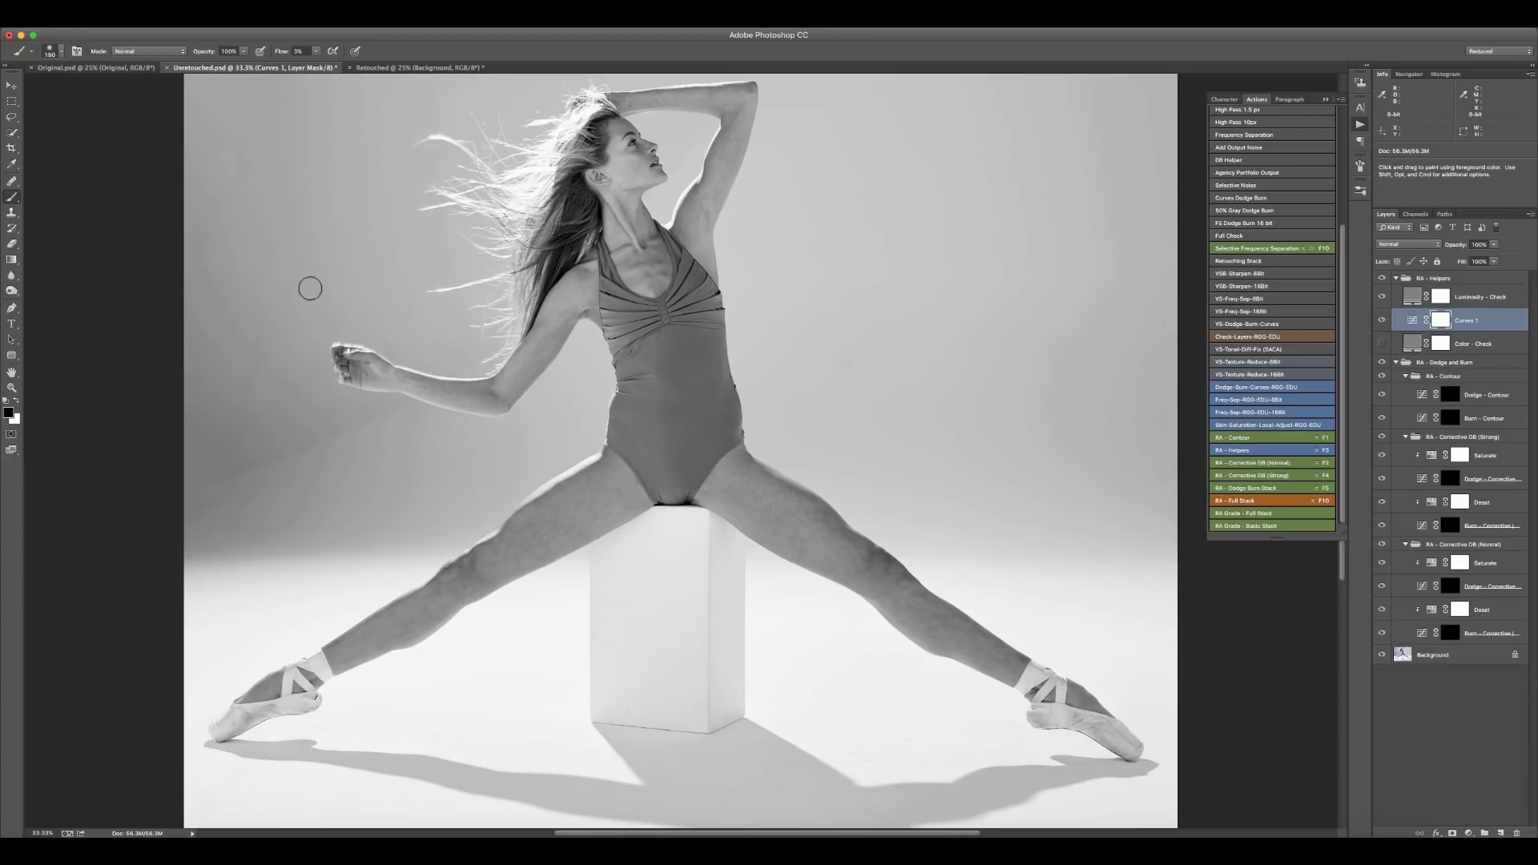
Step: Collapse the helpers group and paint dodging on the Dodge - Corrective (Strong) layer mask along the thighs
left_click(1397, 277)
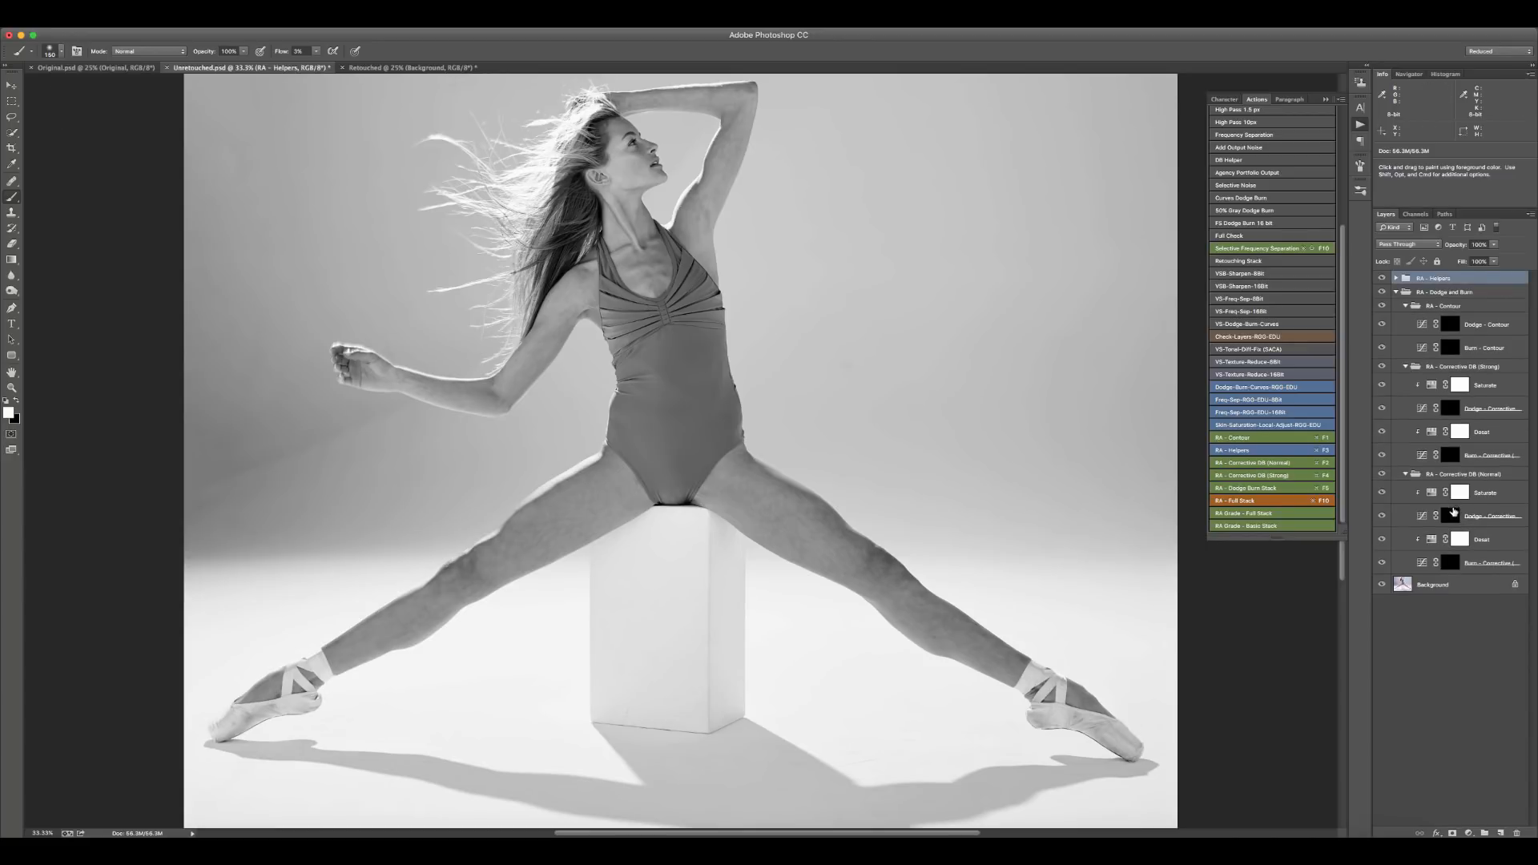
left_click(1491, 409)
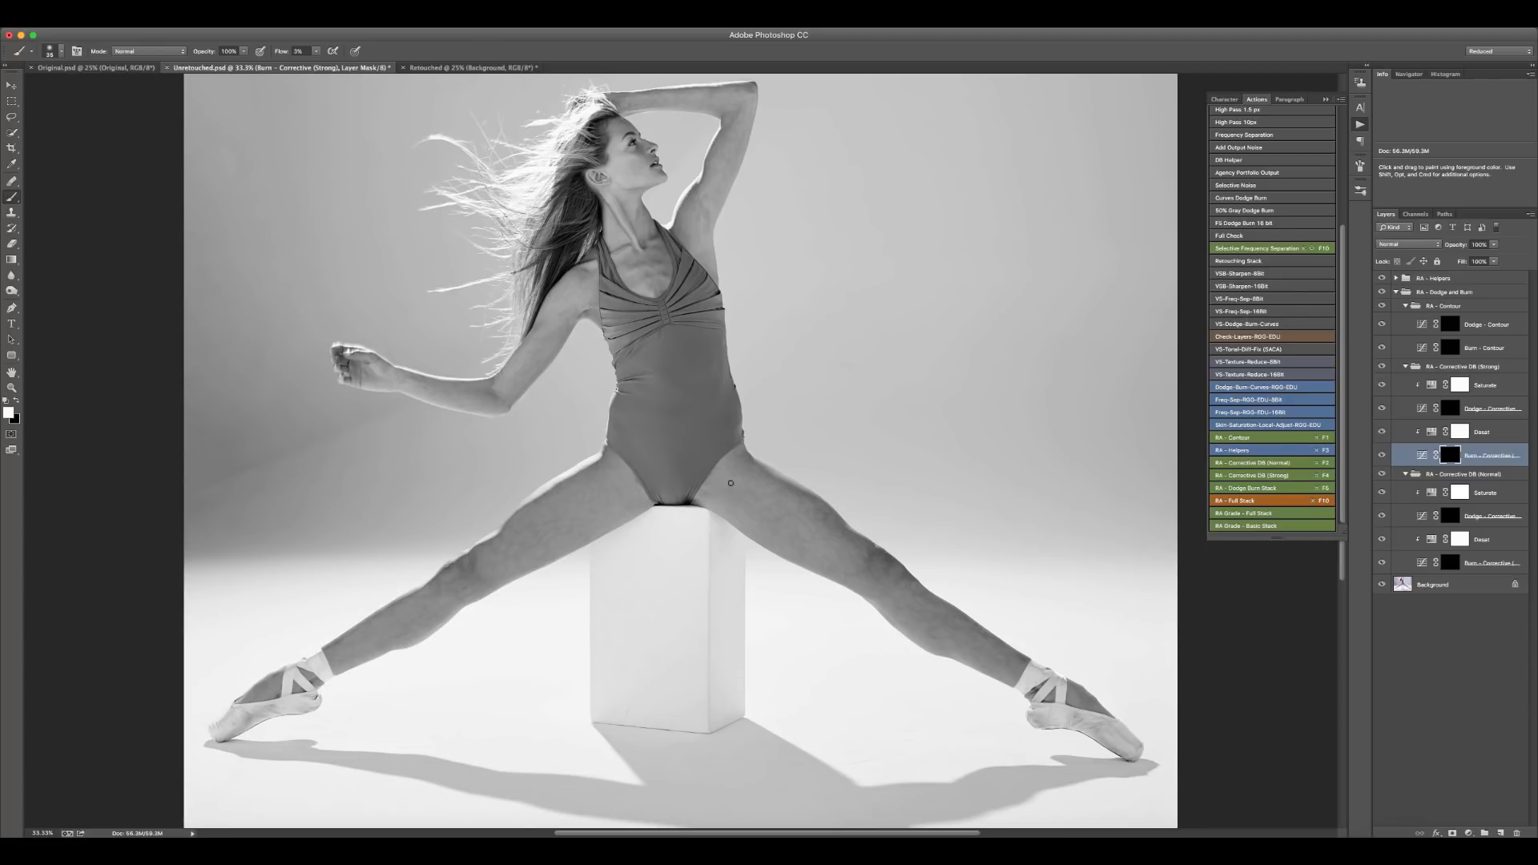
mouse_move(495, 556)
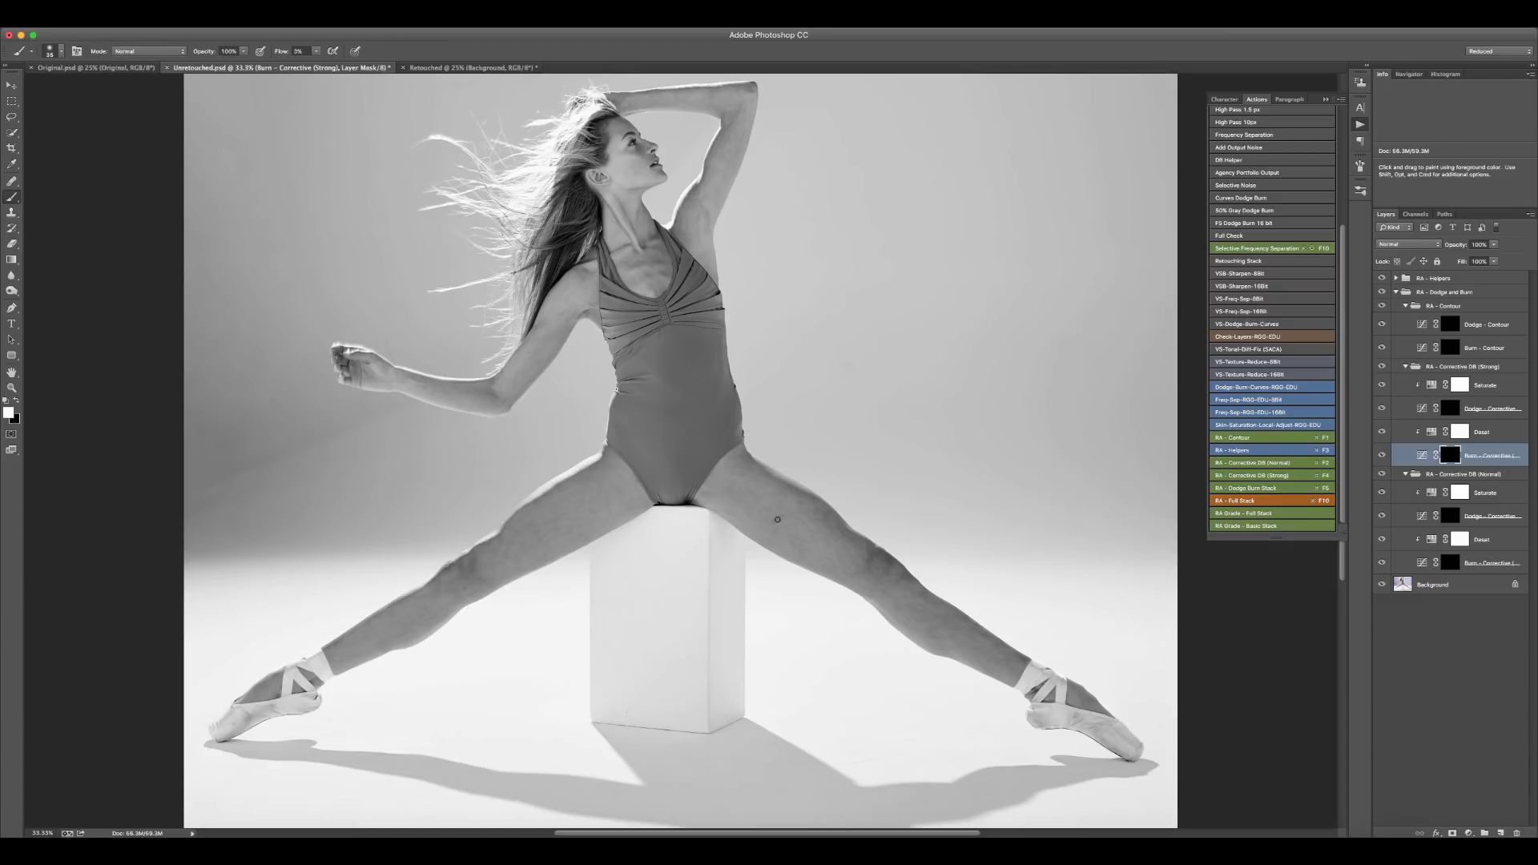
left_click(1488, 409)
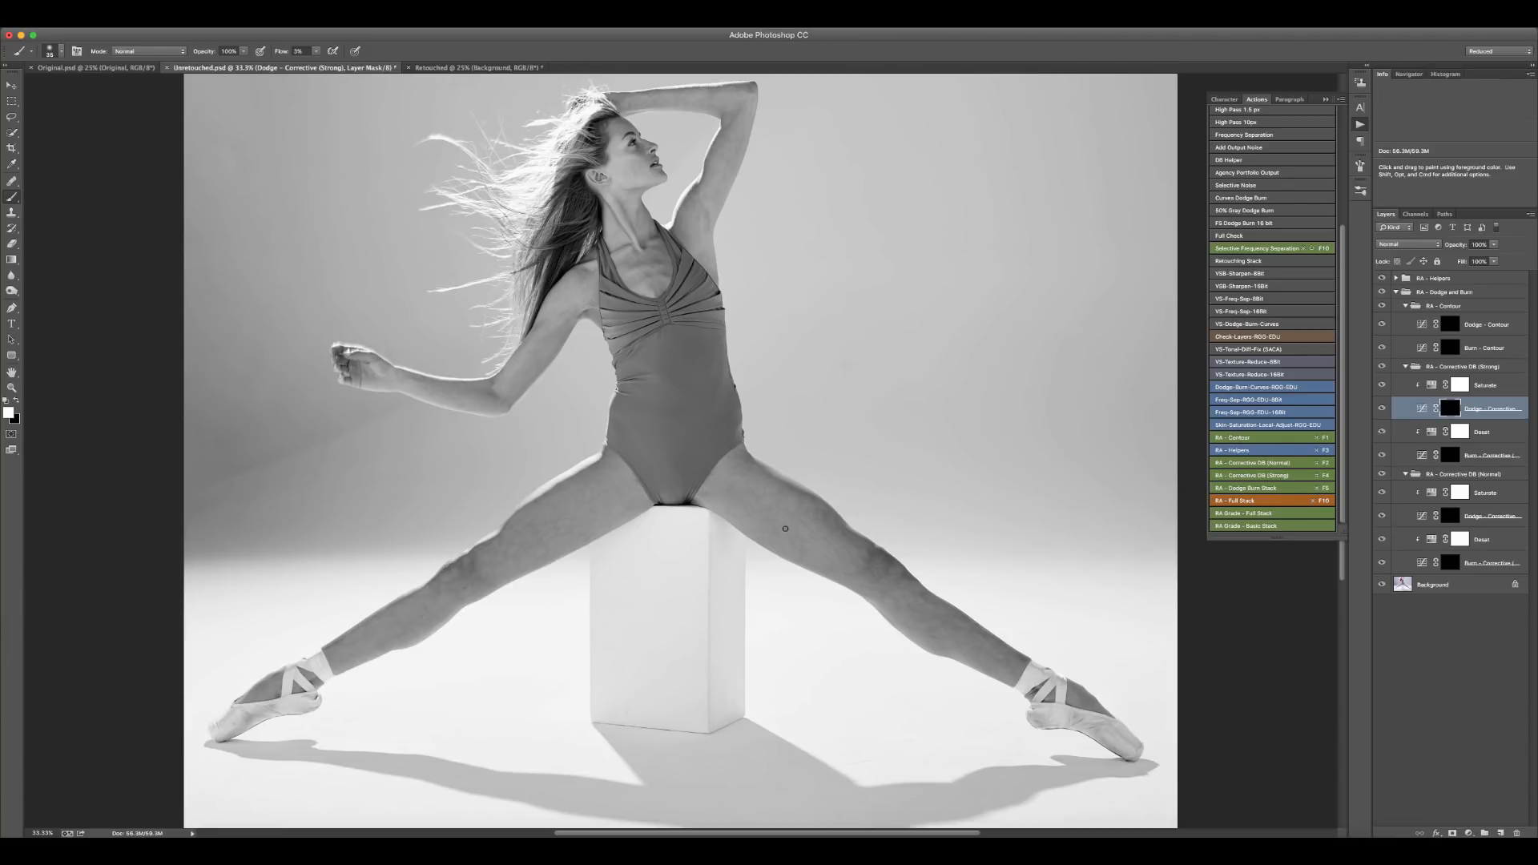
mouse_move(801, 556)
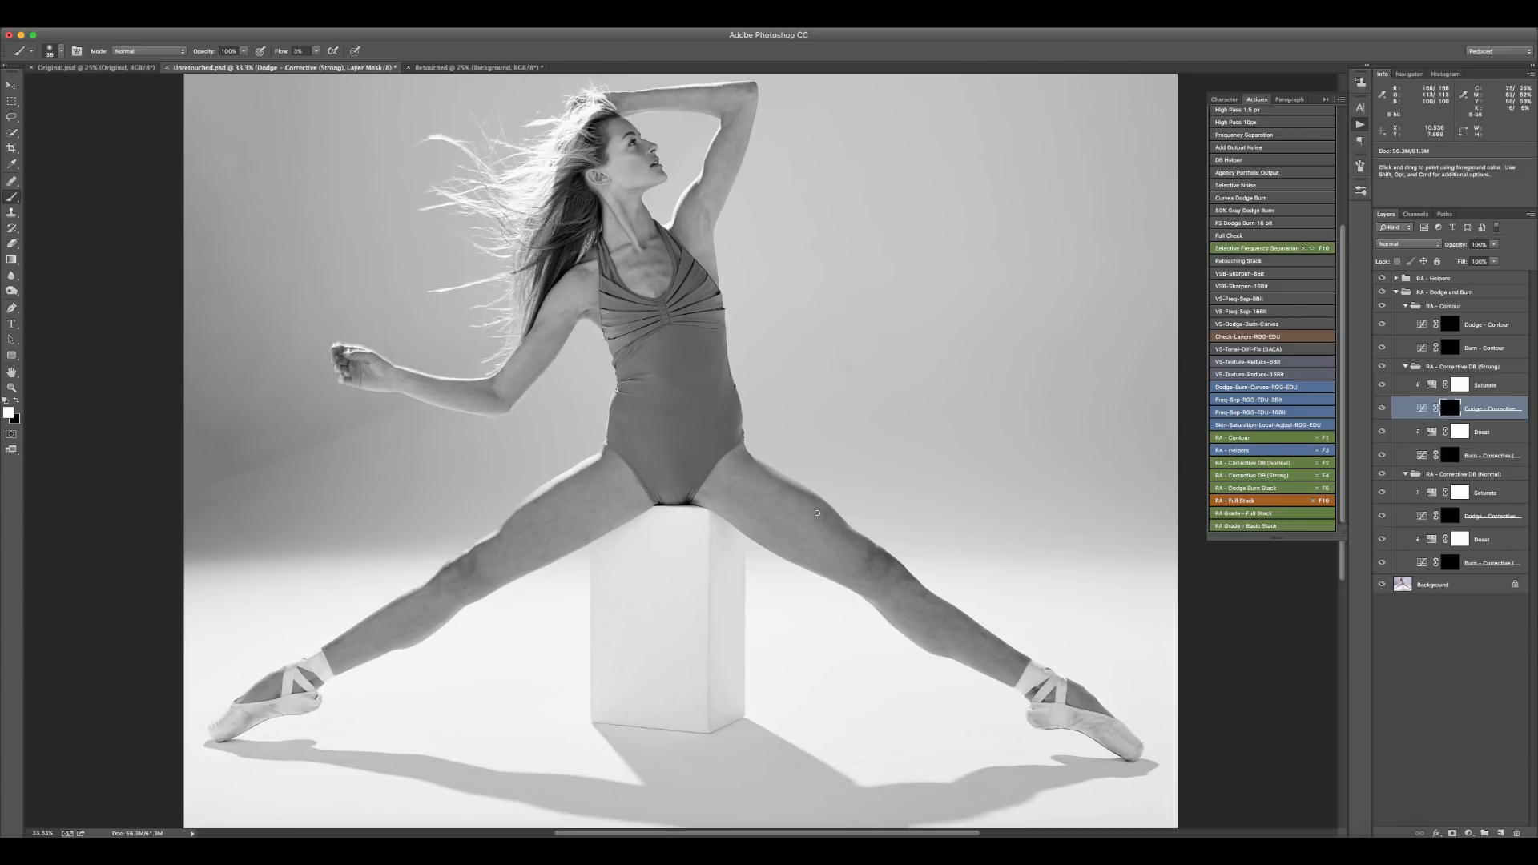
mouse_move(823, 514)
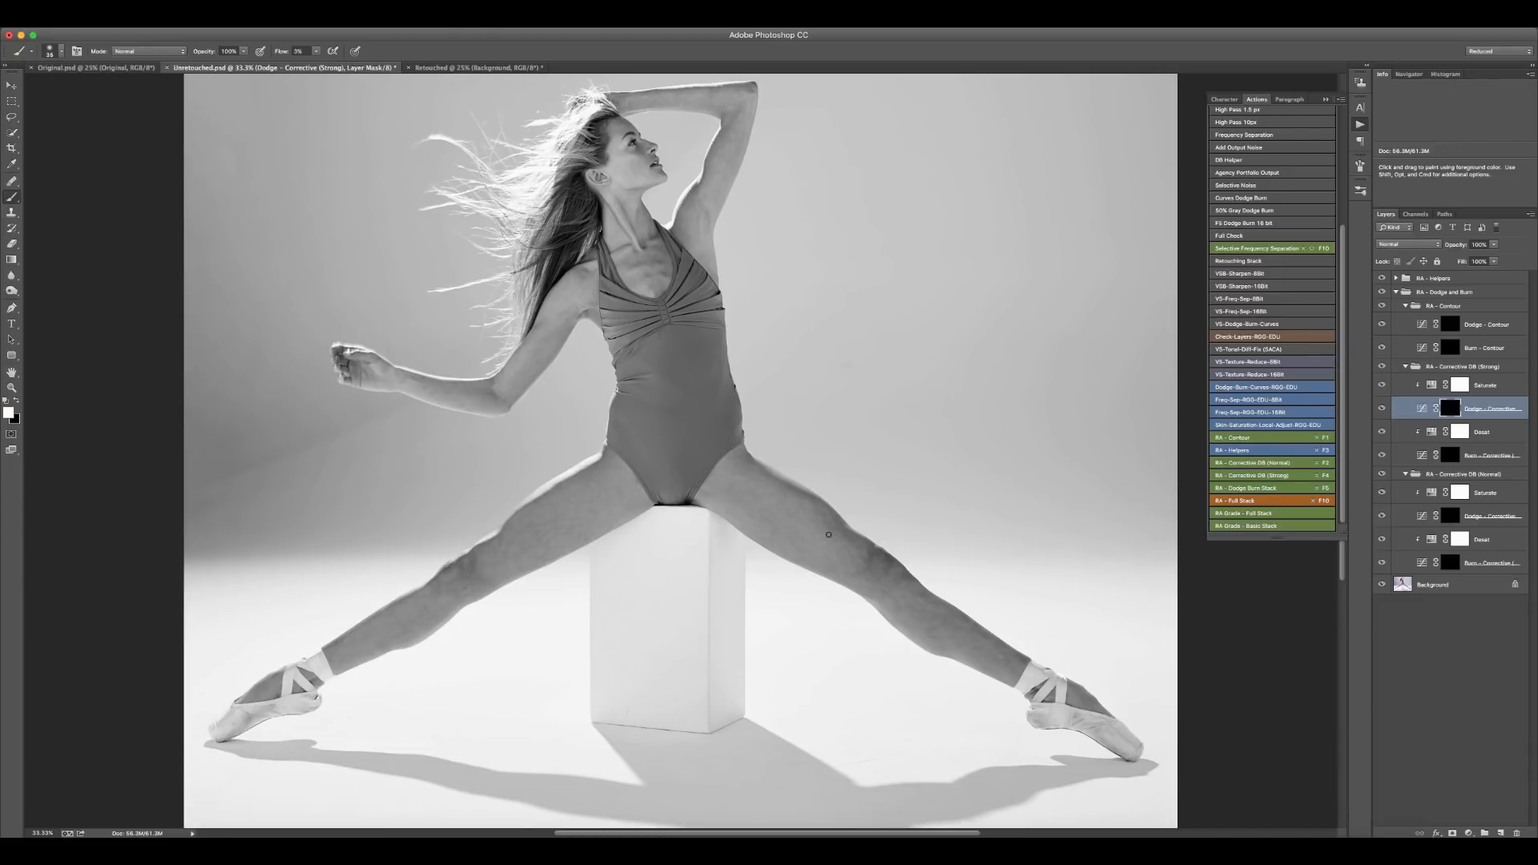
mouse_move(851, 580)
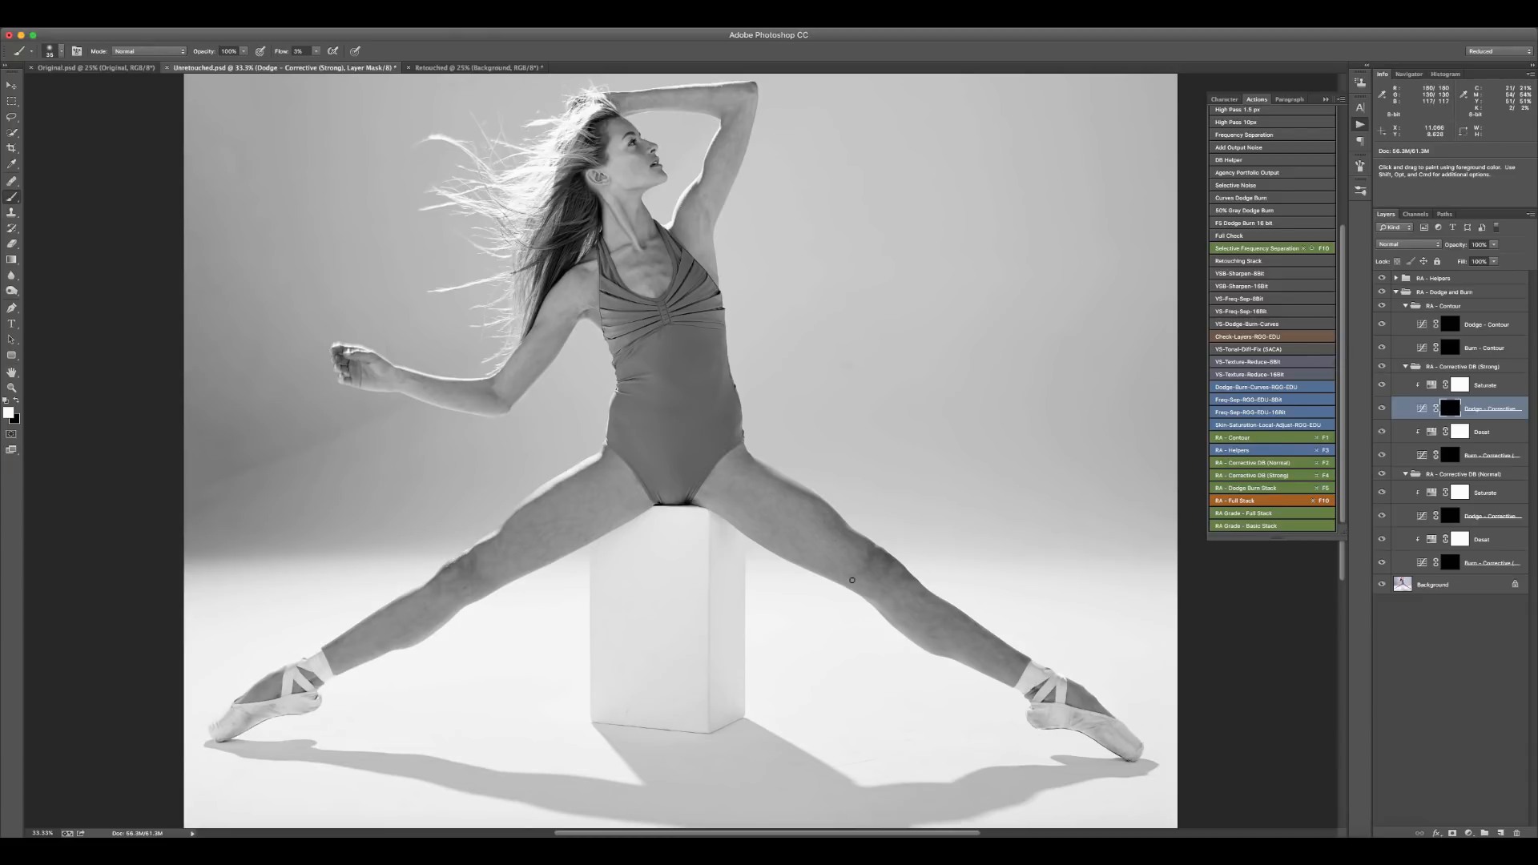
mouse_move(844, 544)
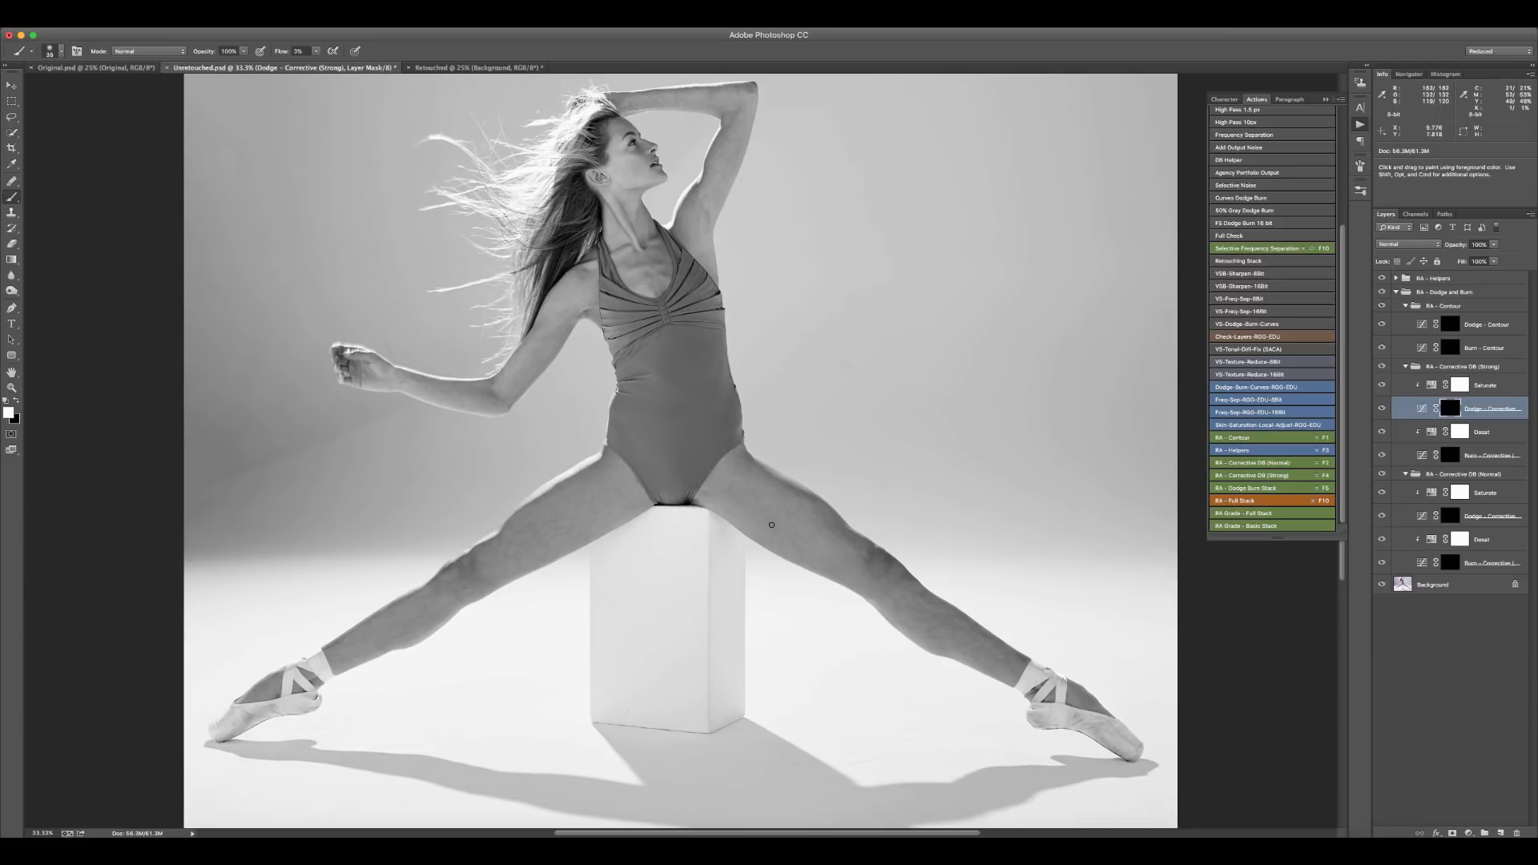
mouse_move(793, 543)
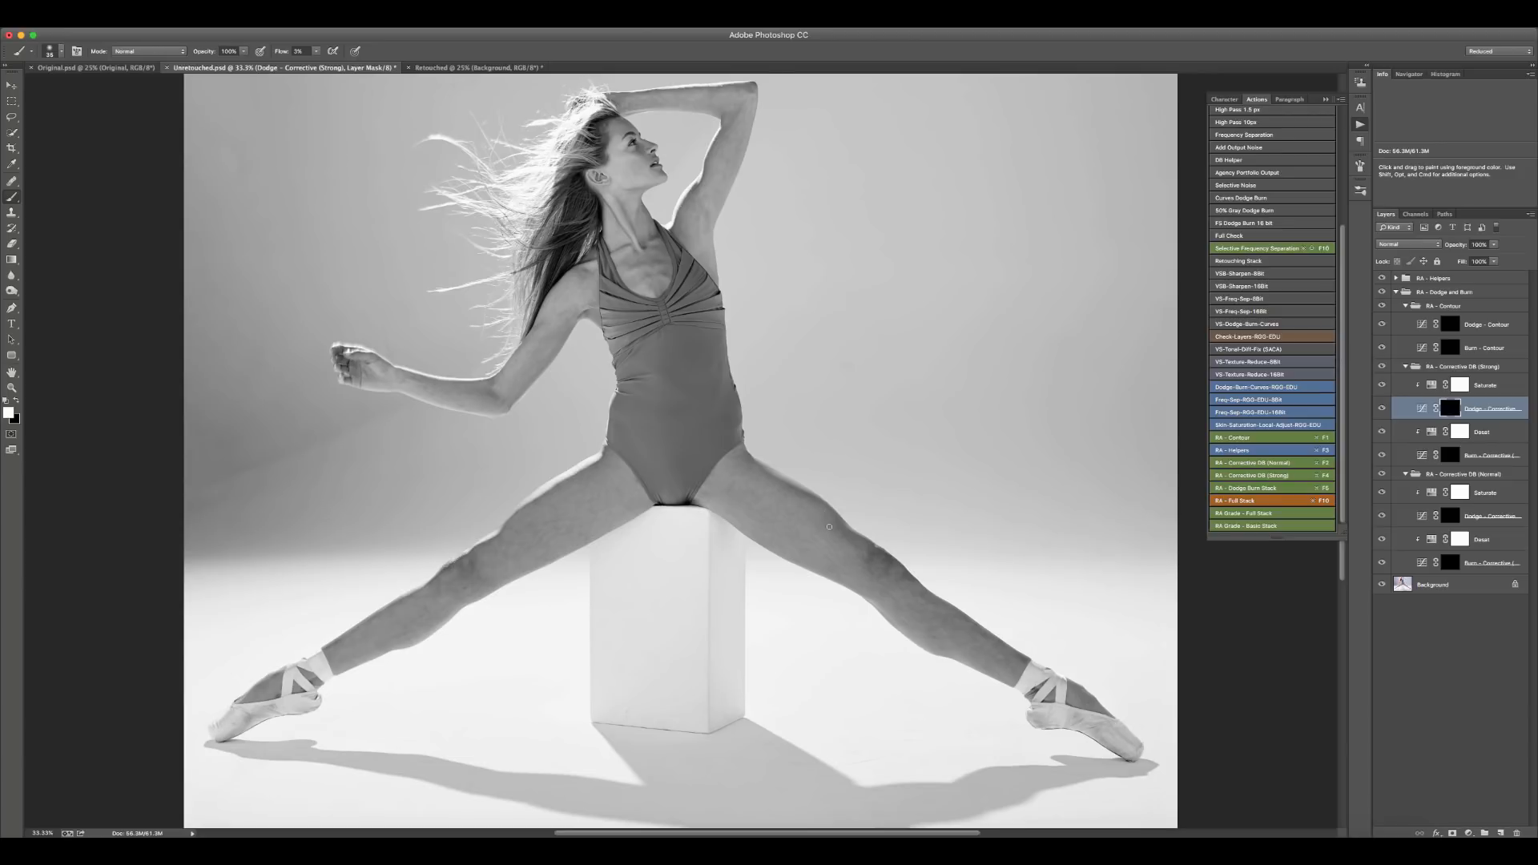
mouse_move(752, 492)
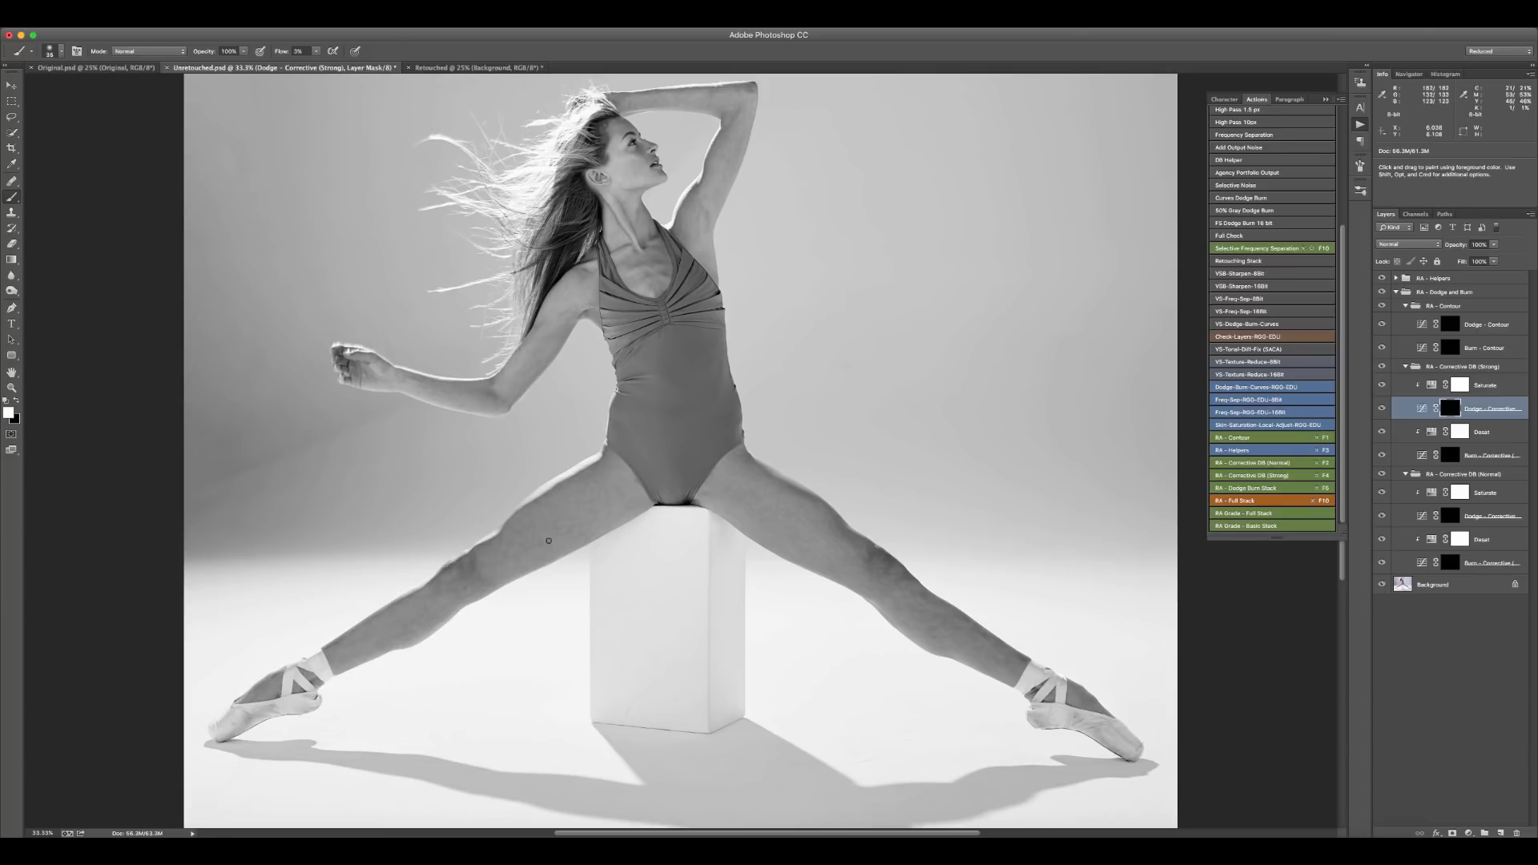
mouse_move(579, 503)
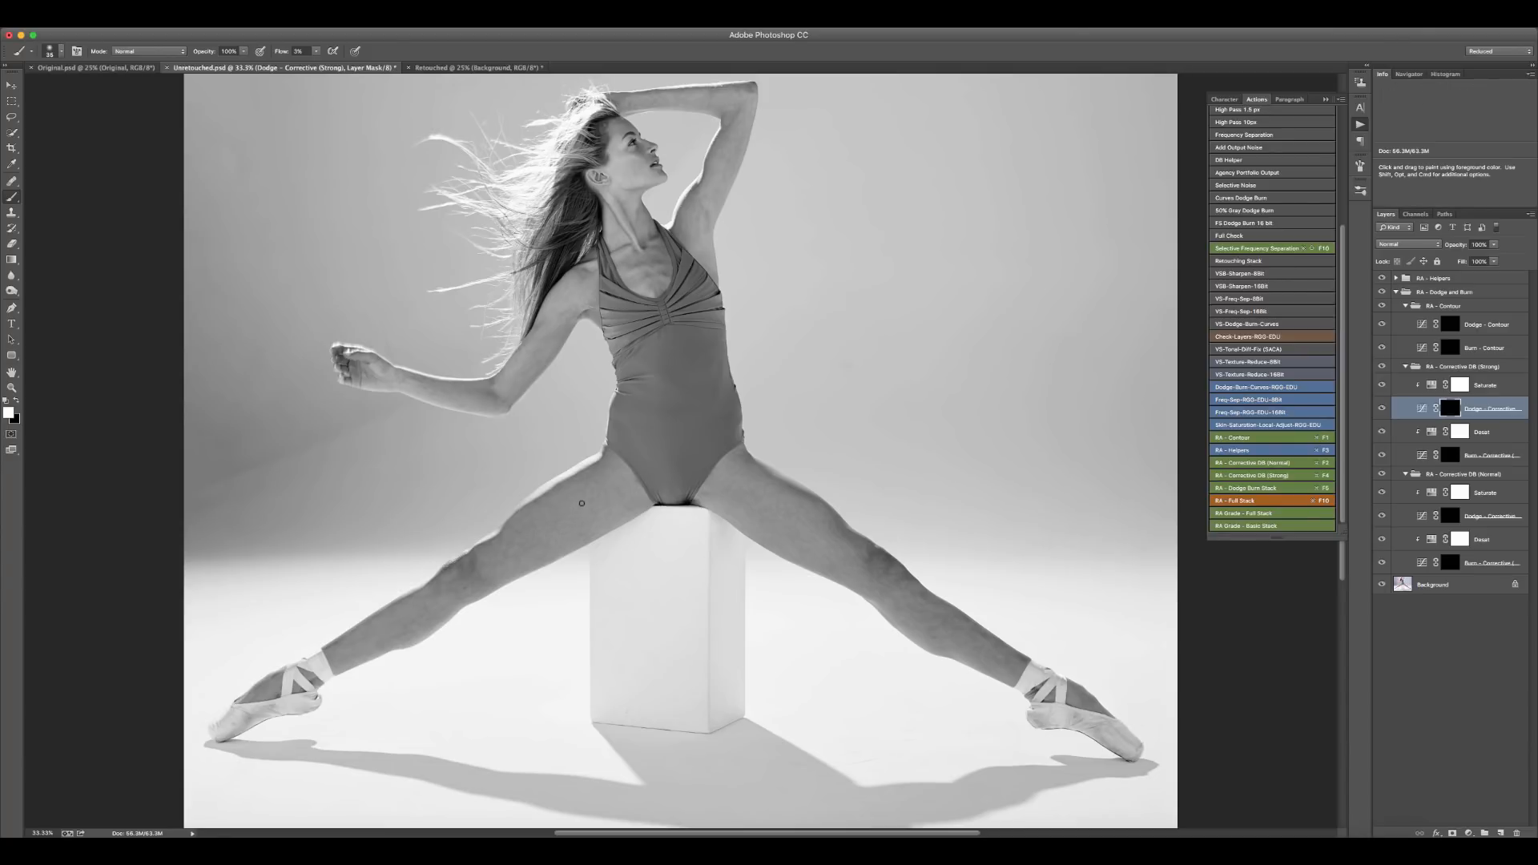
mouse_move(620, 491)
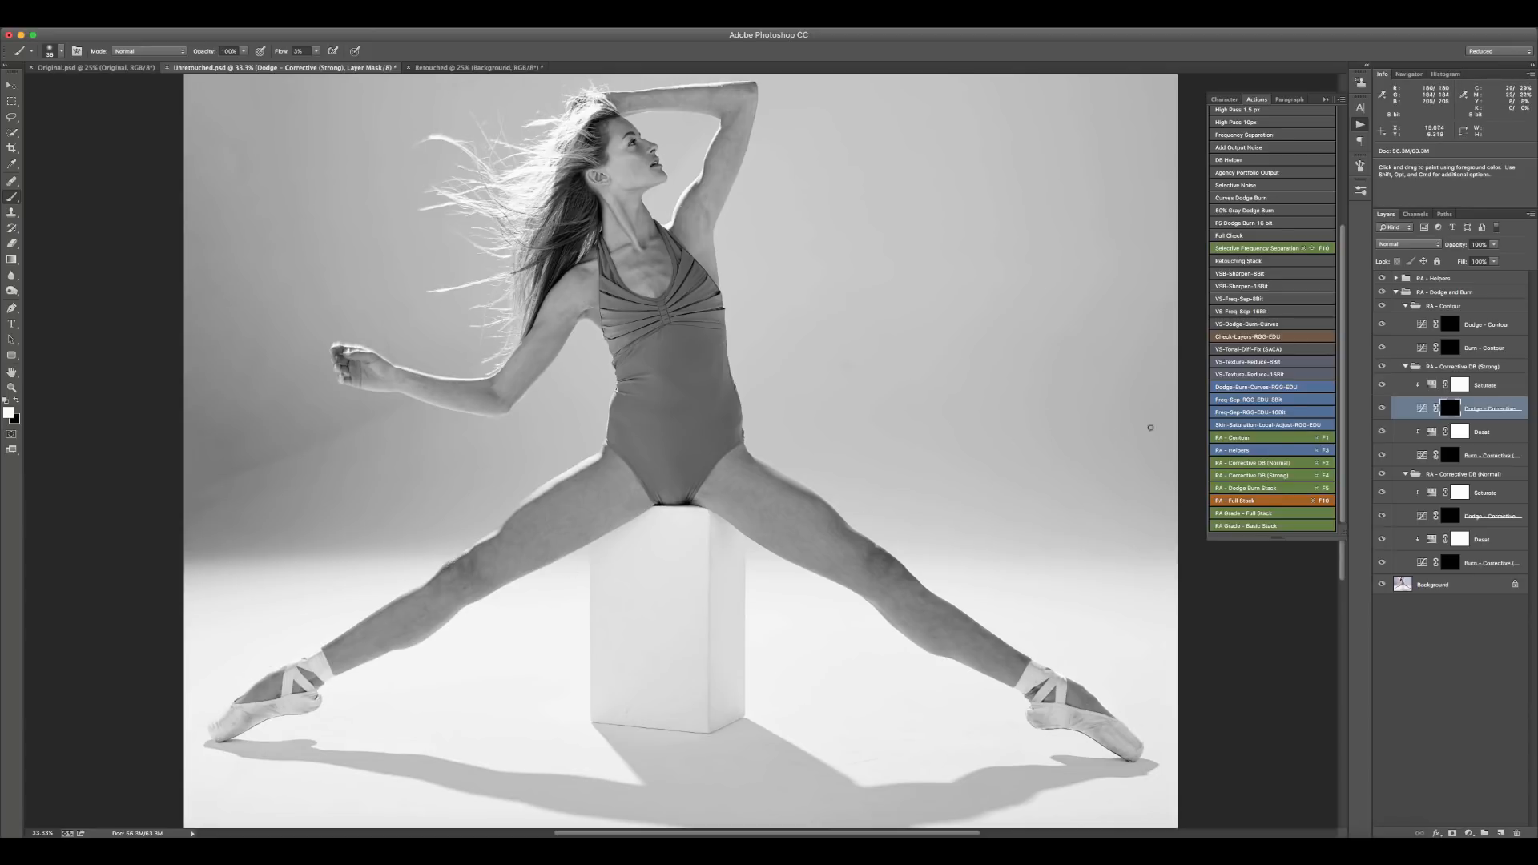
mouse_move(1092, 440)
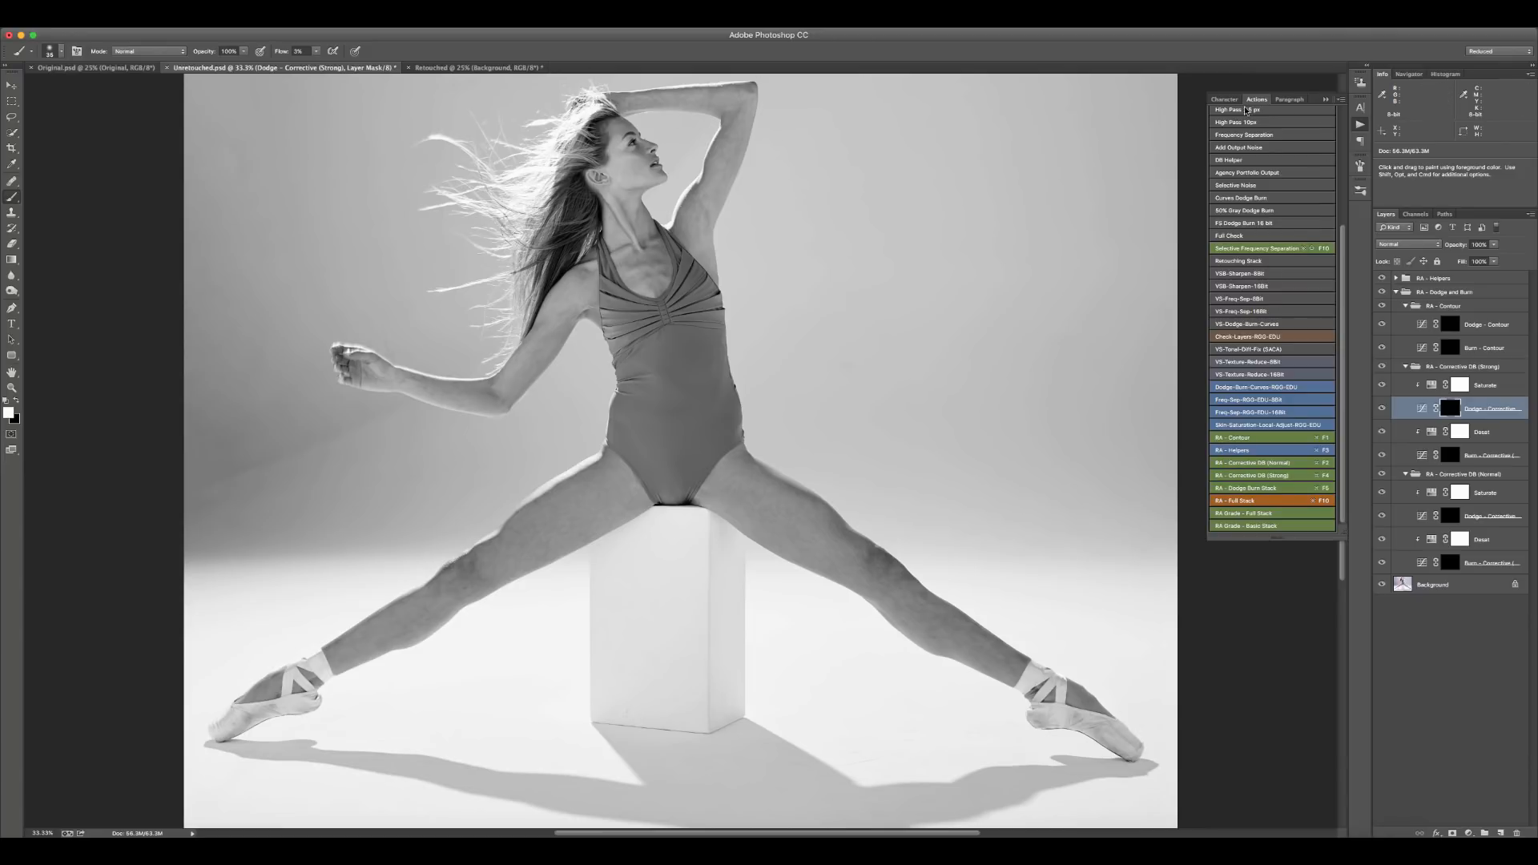
left_click(478, 68)
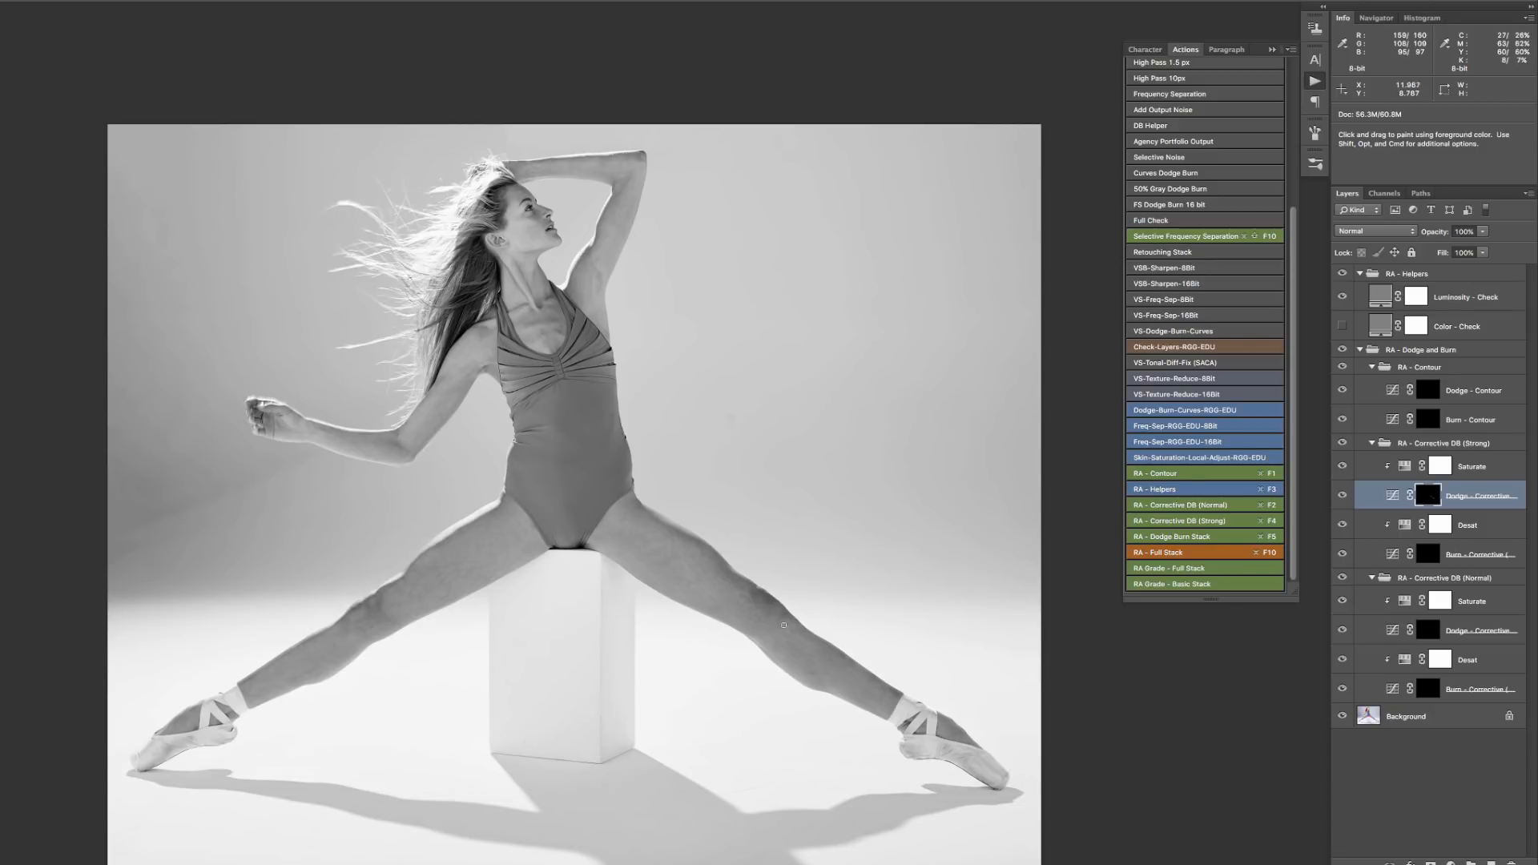
Step: Paint the Burn and Dodge Corrective (Normal) masks over the legs
left_click(1475, 687)
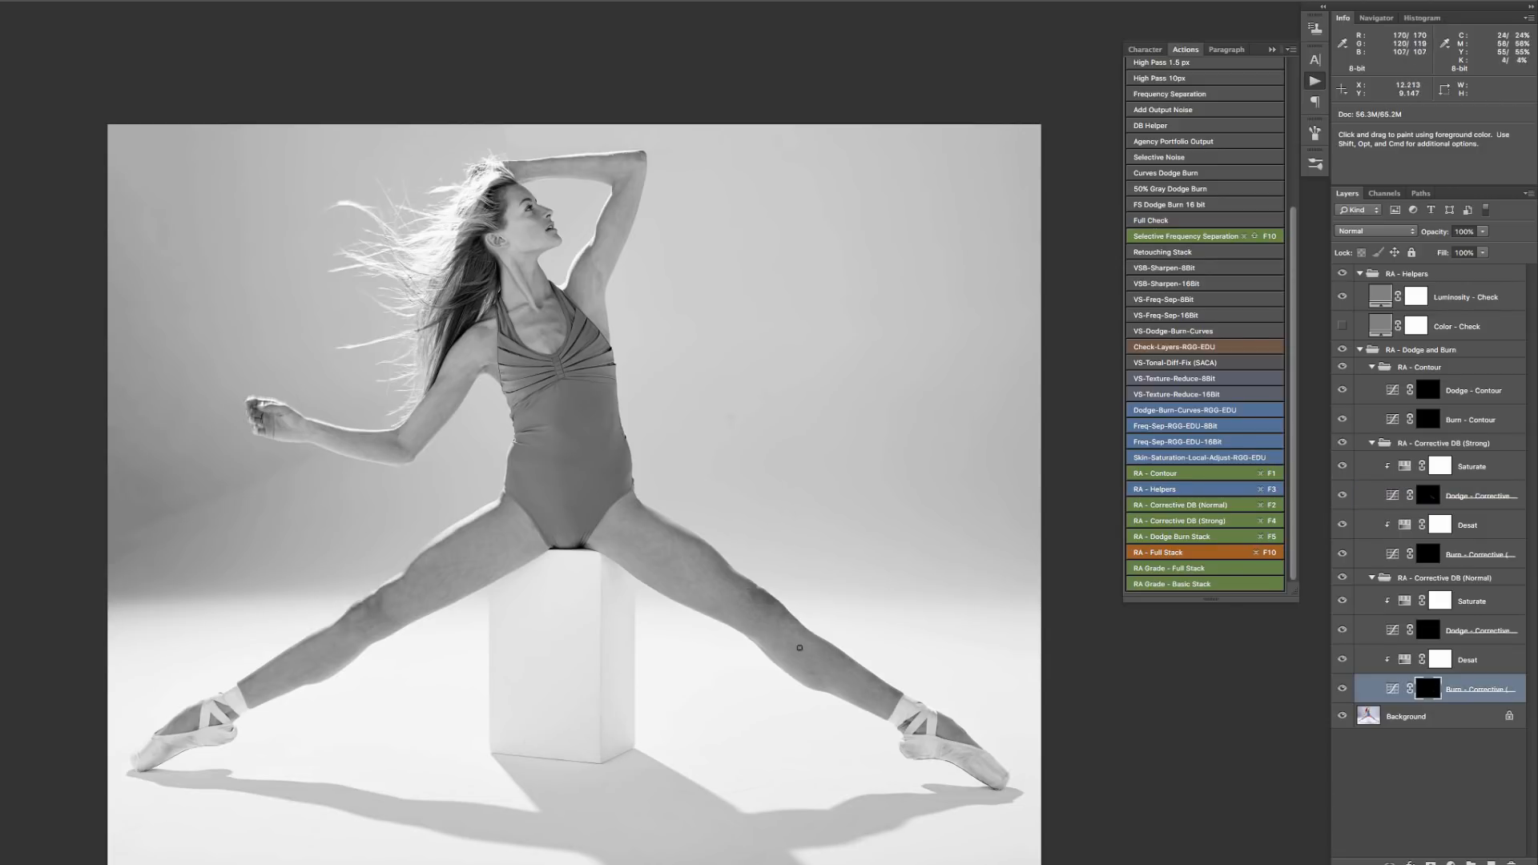
mouse_move(606, 285)
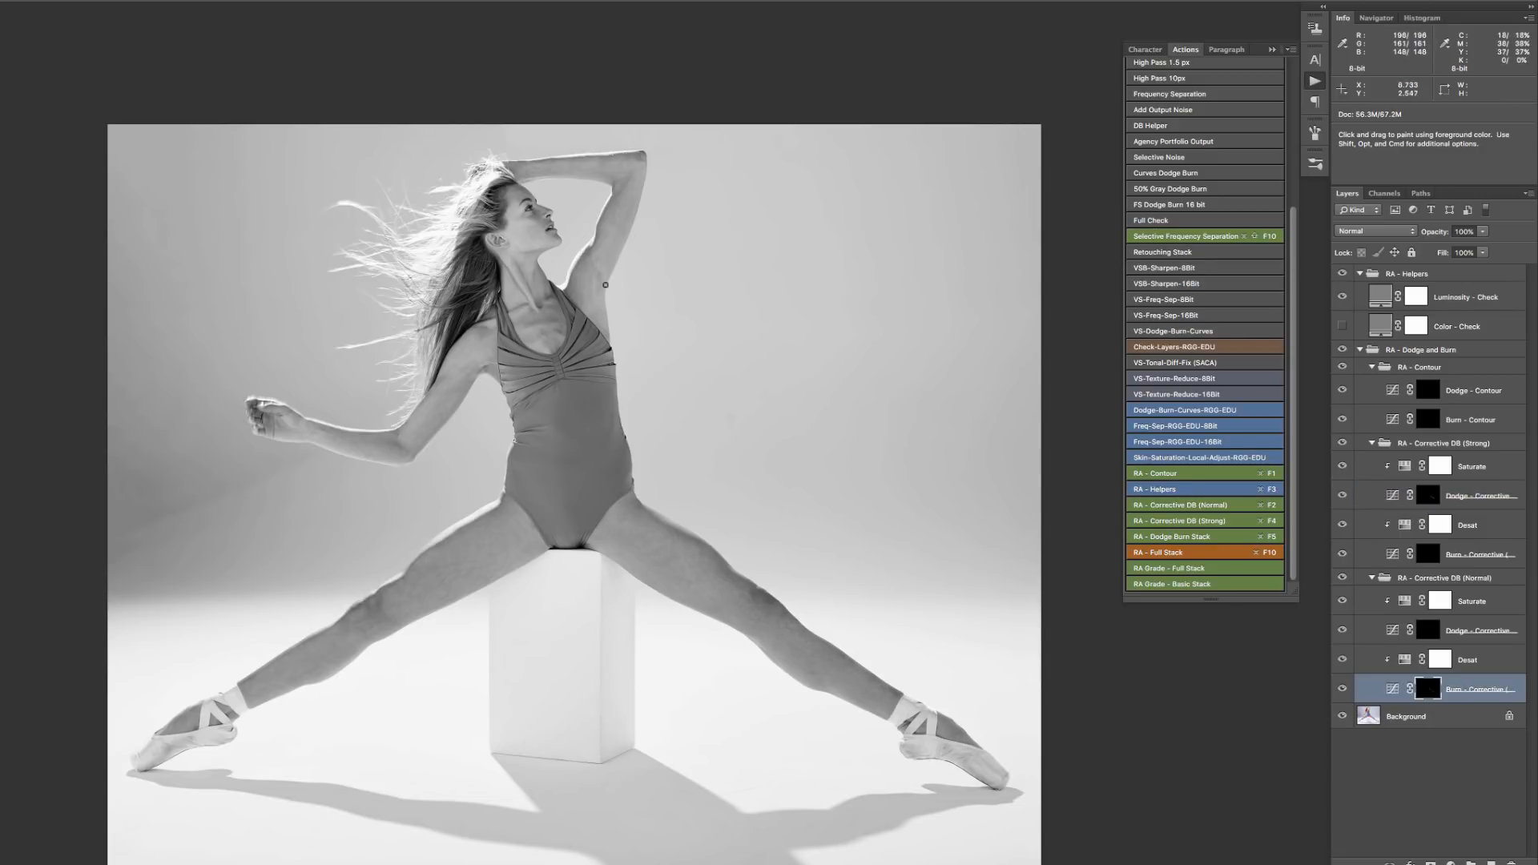
left_click(1481, 629)
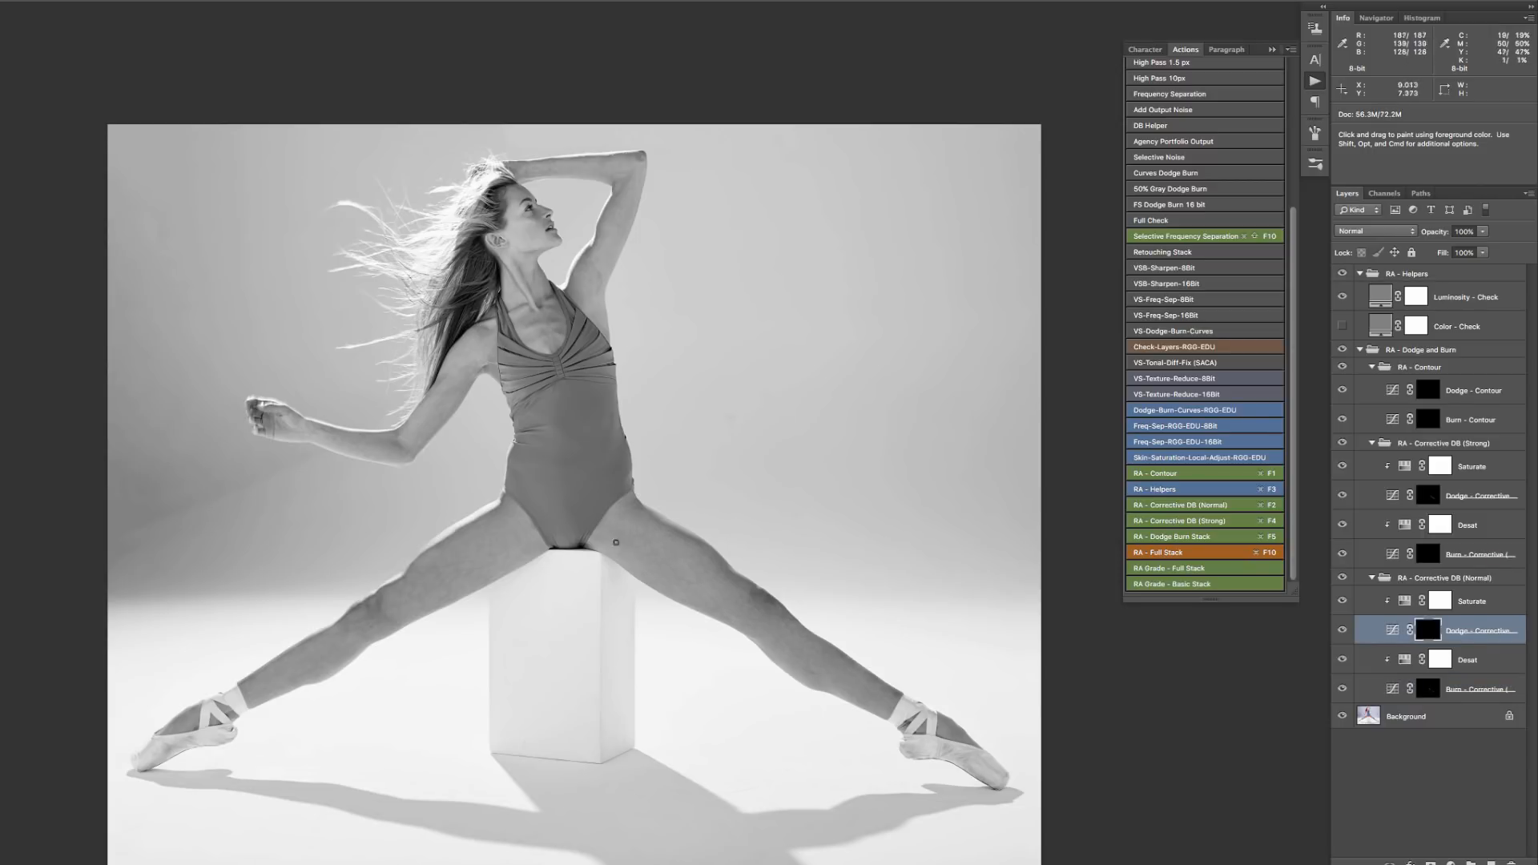
mouse_move(461, 588)
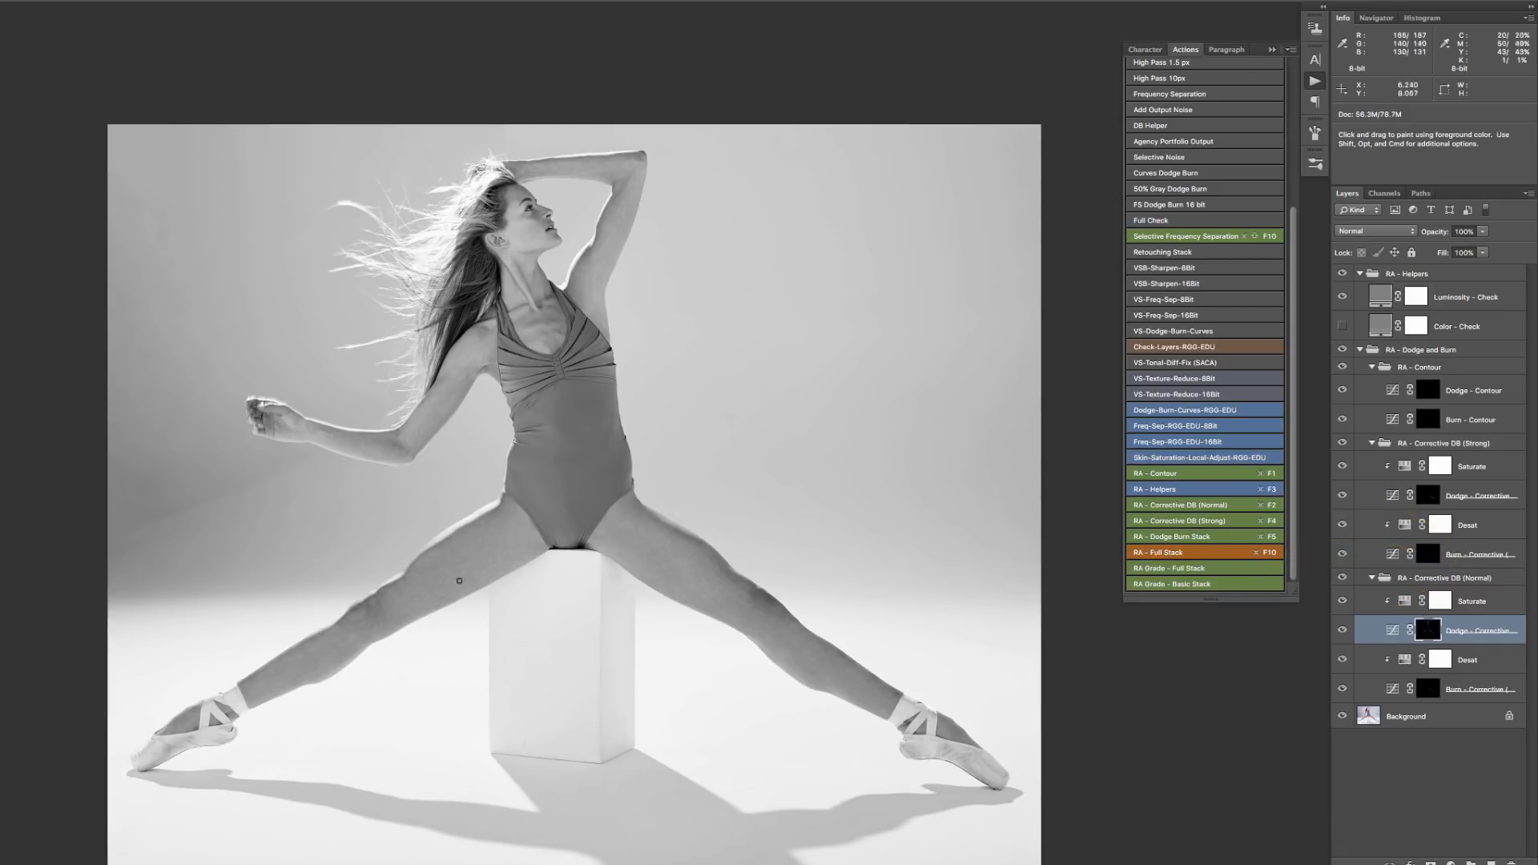
mouse_move(532, 527)
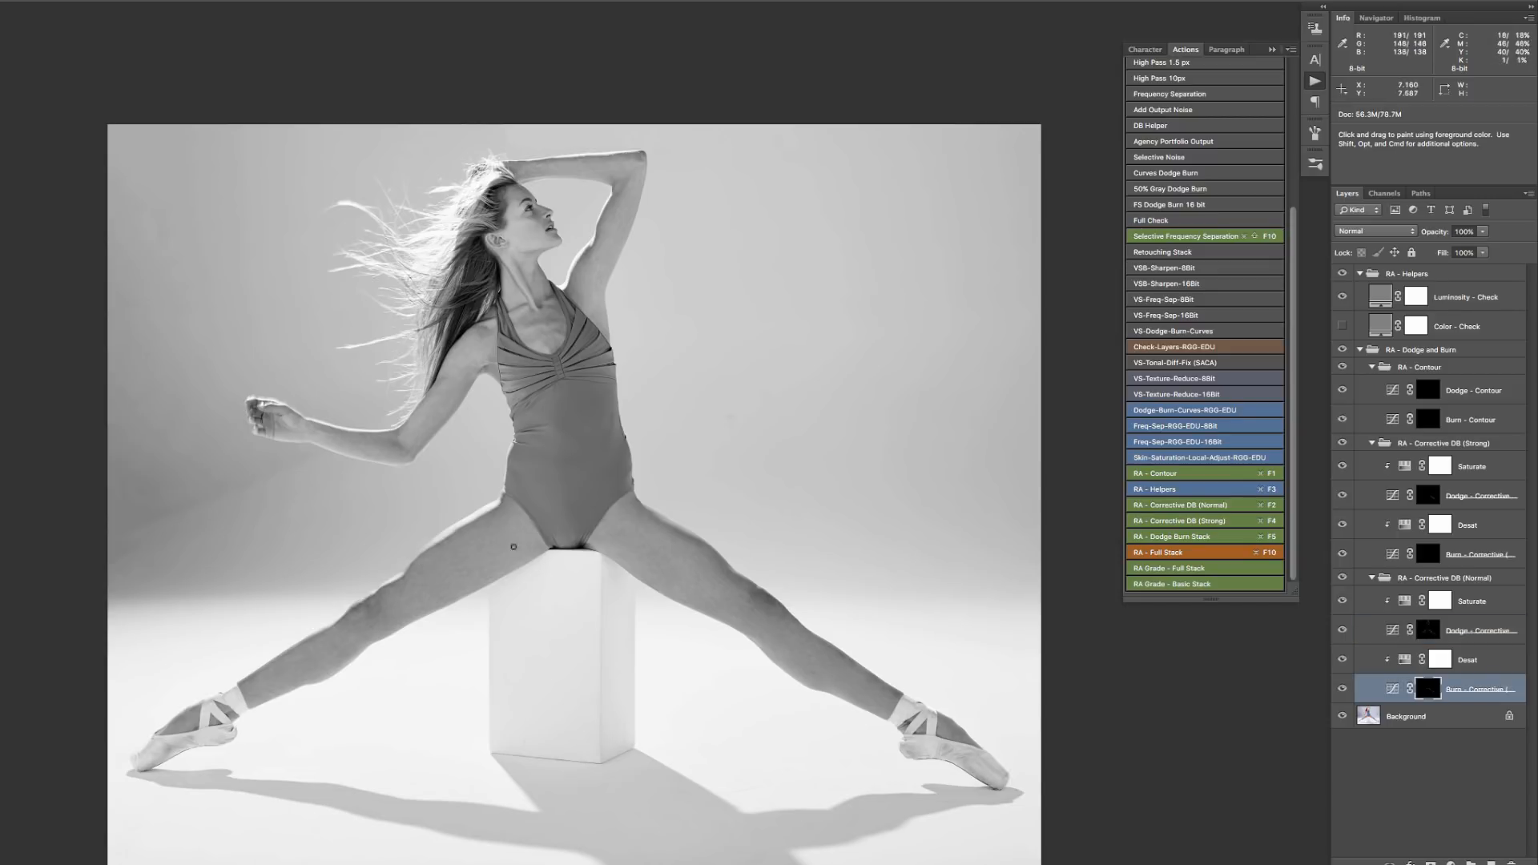
left_click(1478, 630)
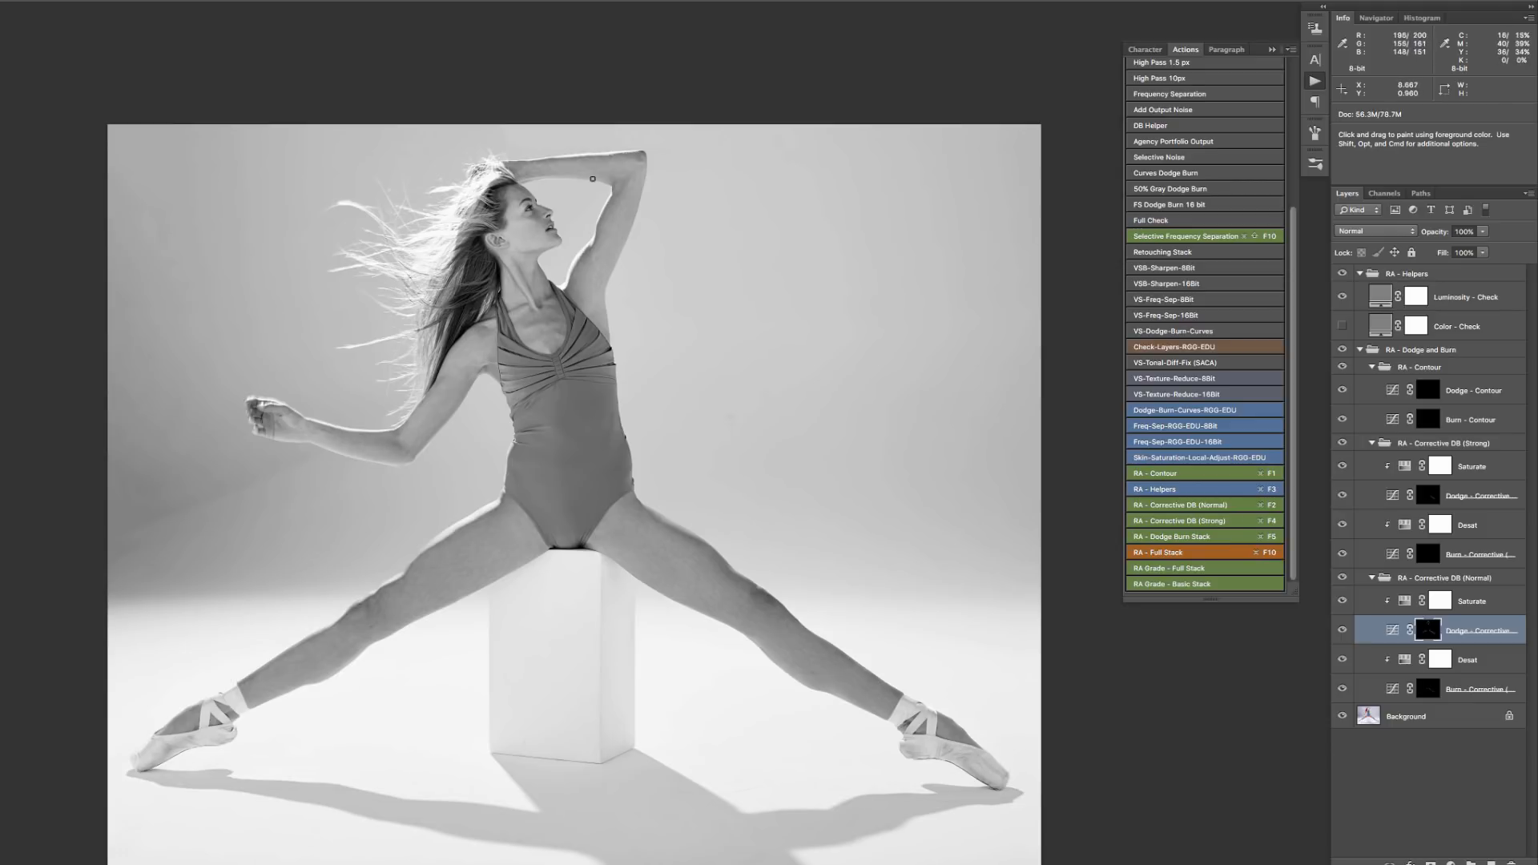
mouse_move(674, 533)
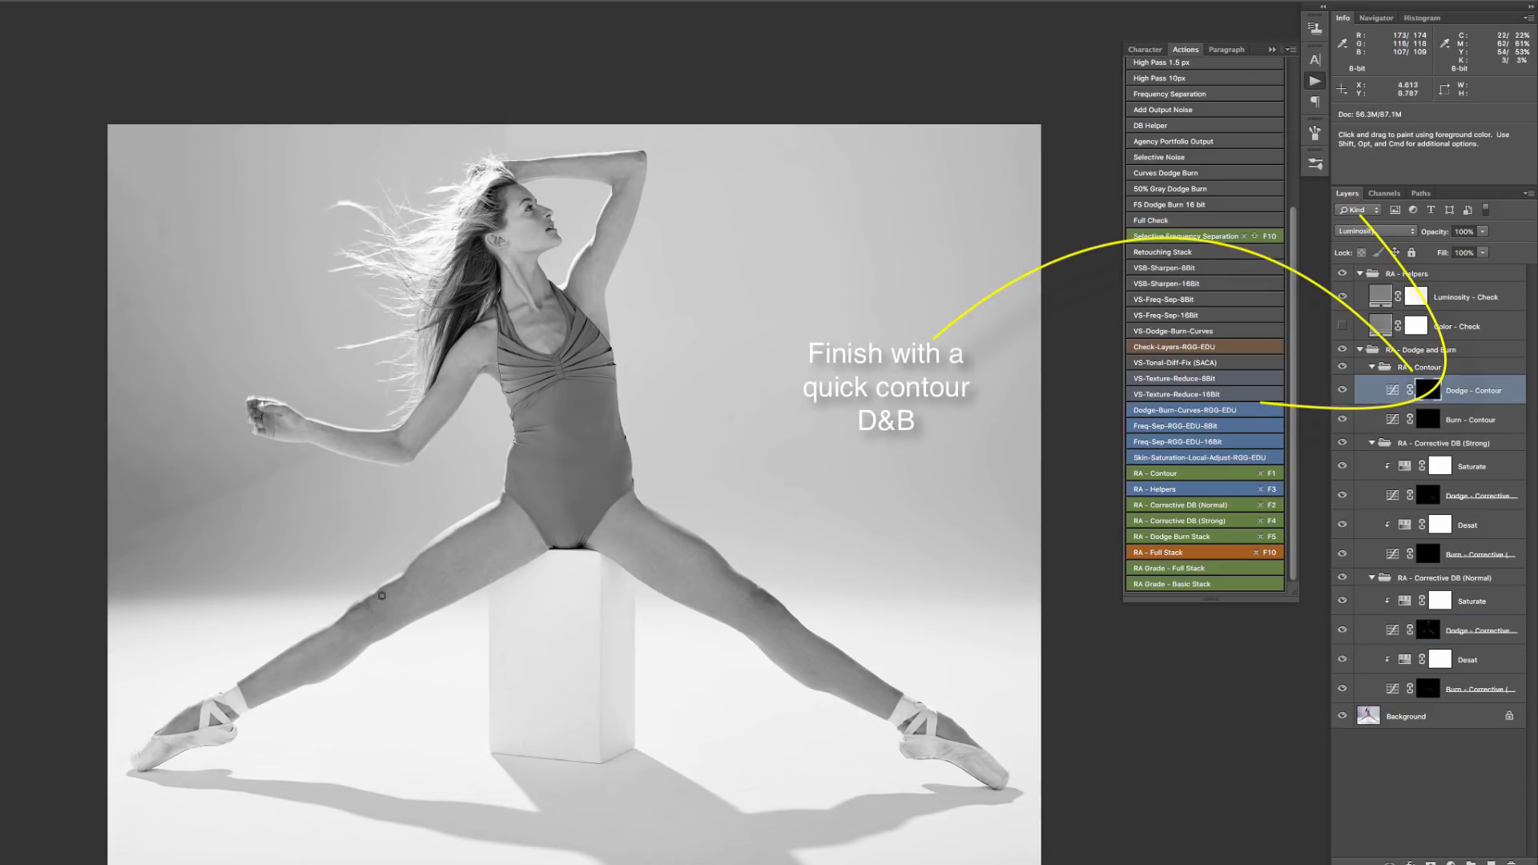
Step: Paint contour shadows and highlights on the Burn - Contour and Dodge - Contour masks
left_click(1470, 418)
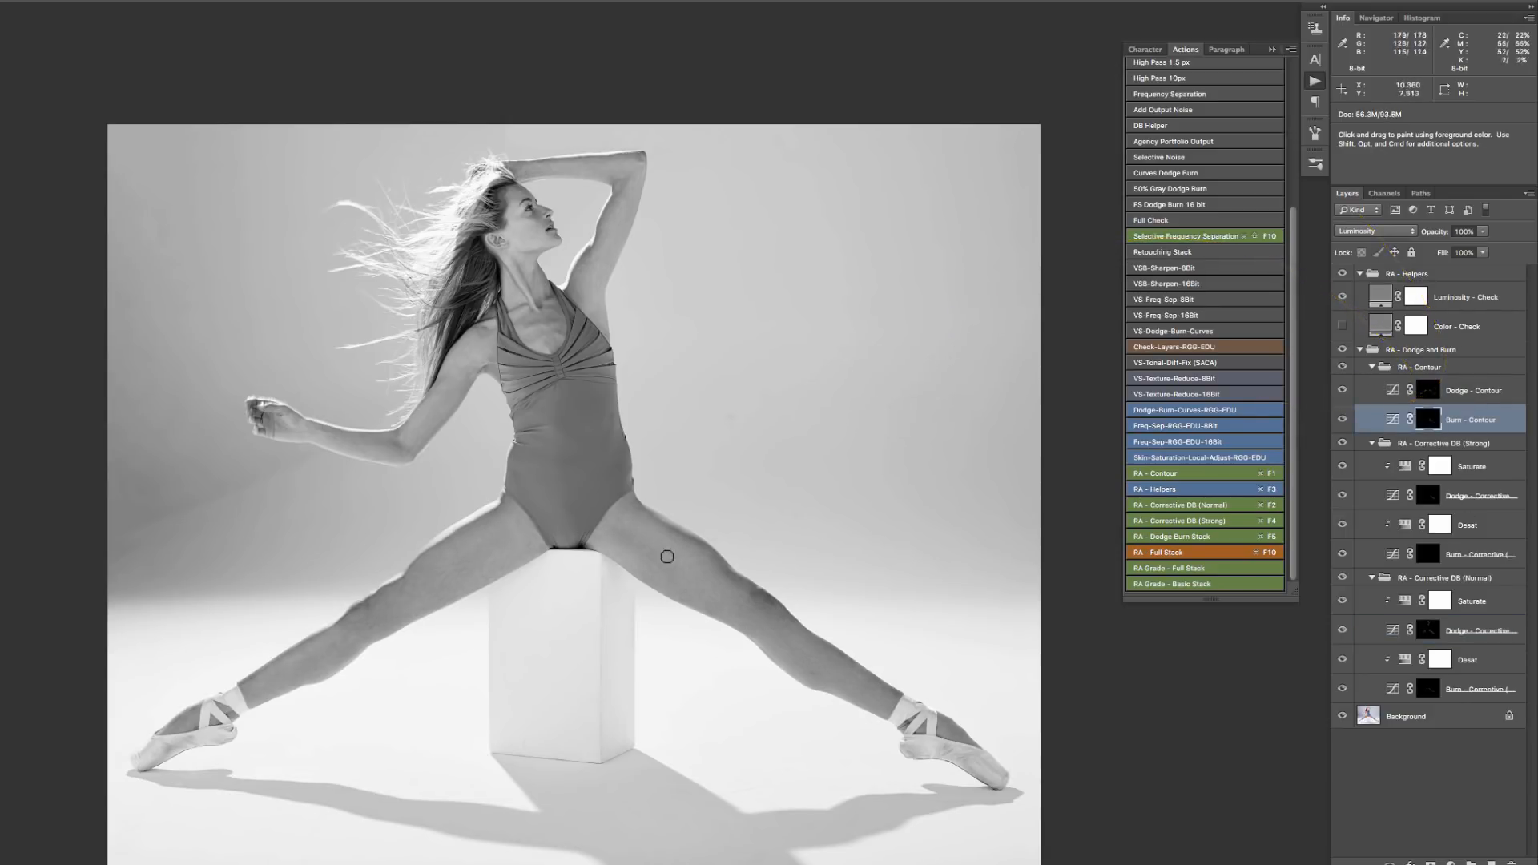
left_click(1470, 689)
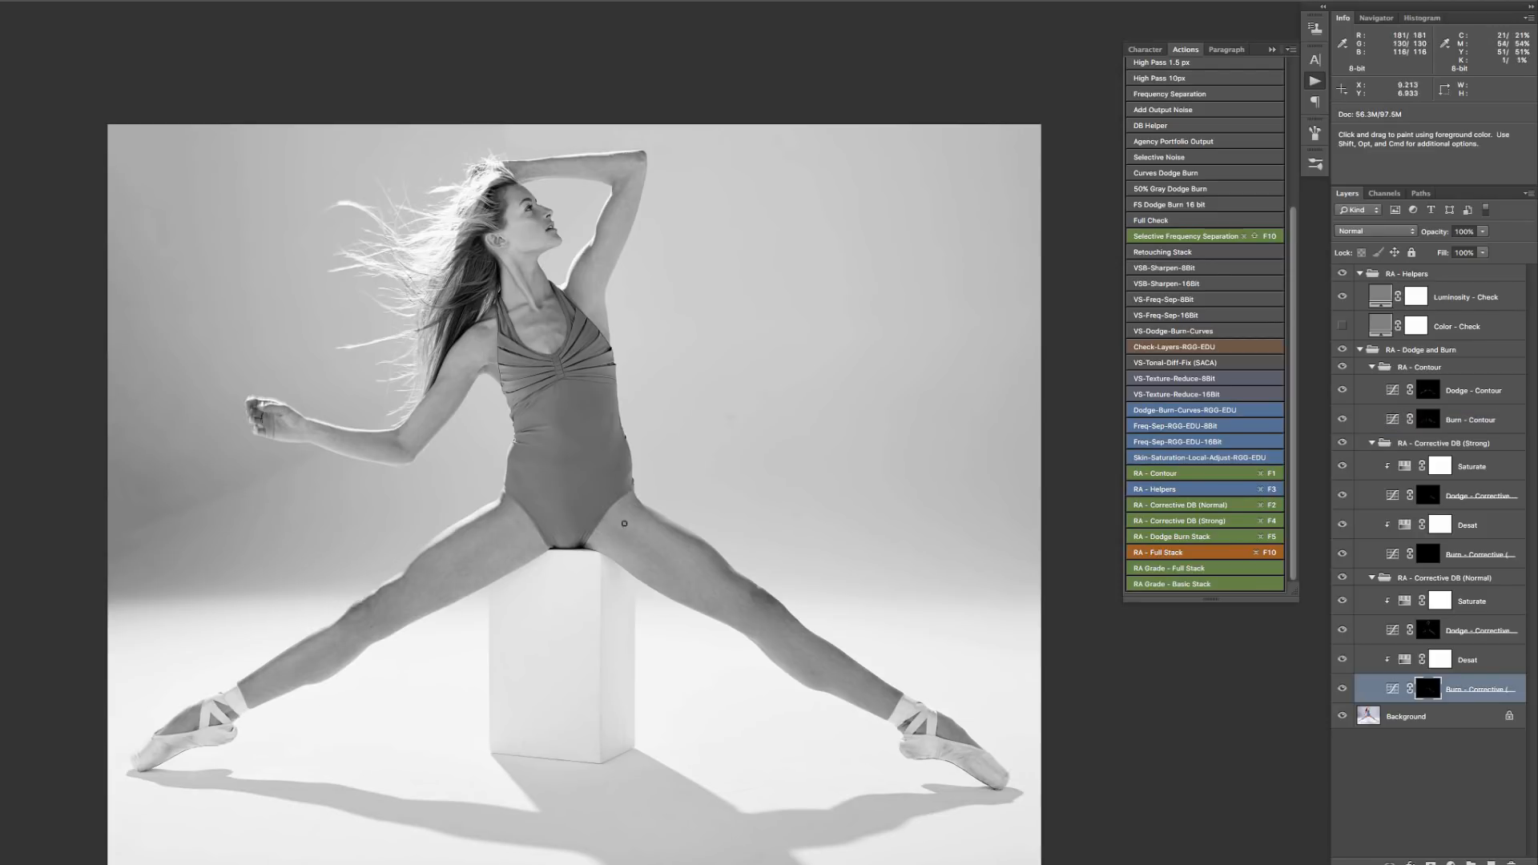
mouse_move(809, 658)
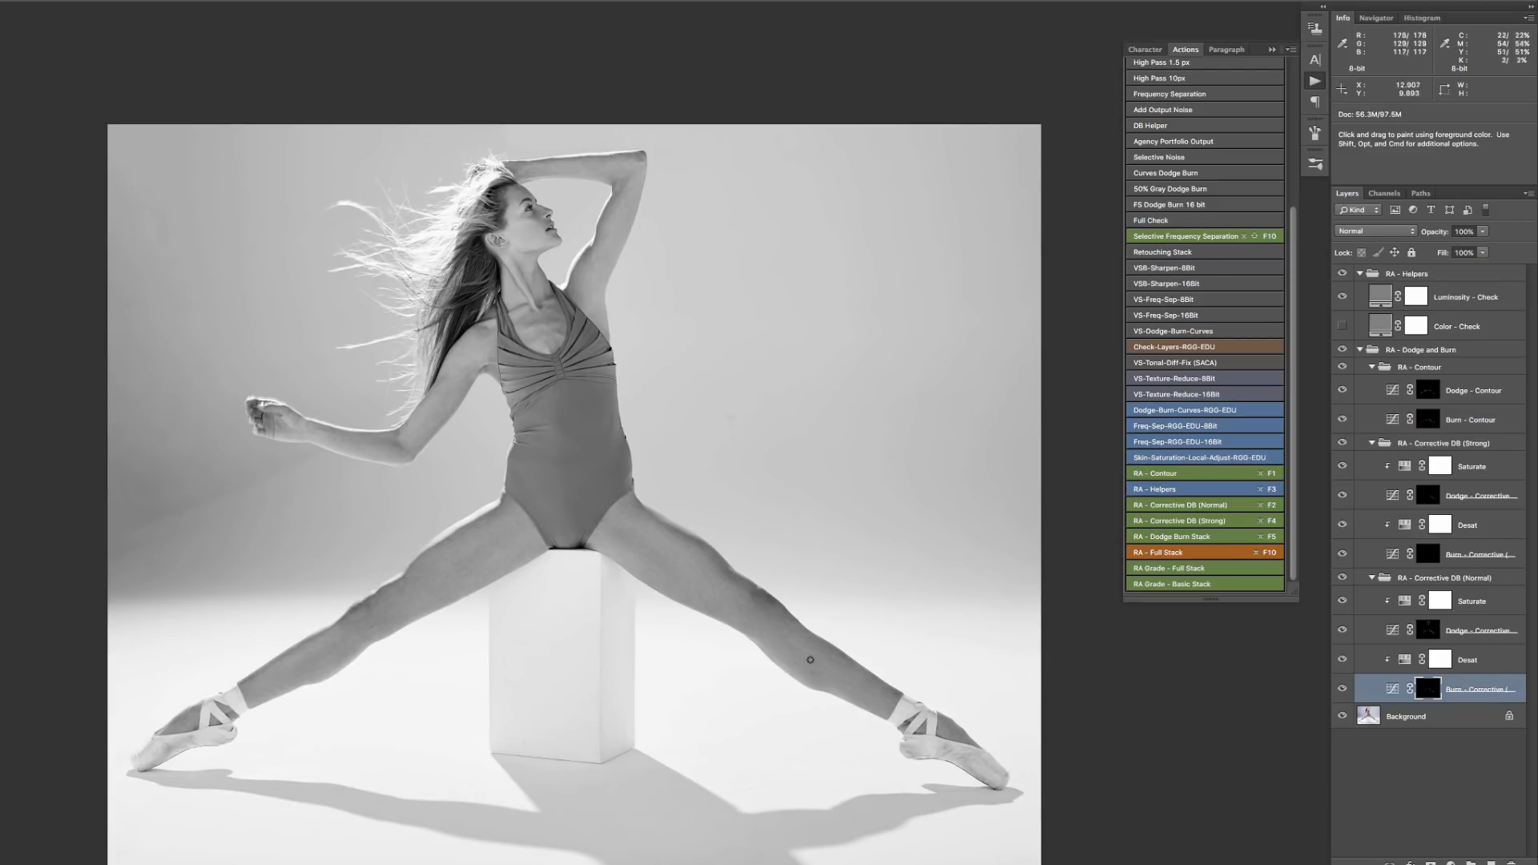
left_click(1473, 390)
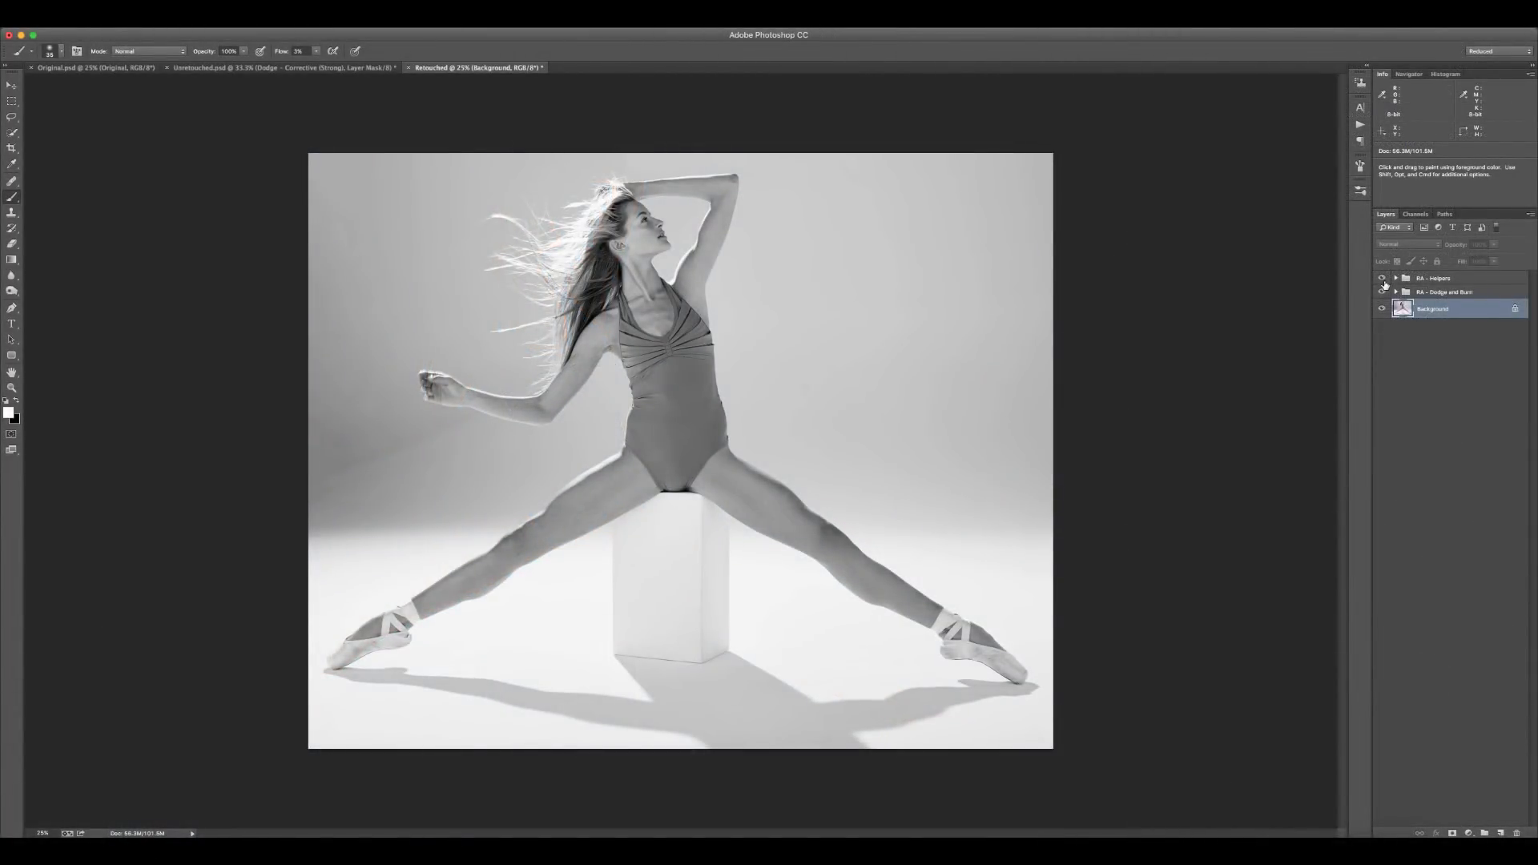
Step: Inspect the Dodge and Burn contour masks on their own, then return to the full photo
left_click(1395, 292)
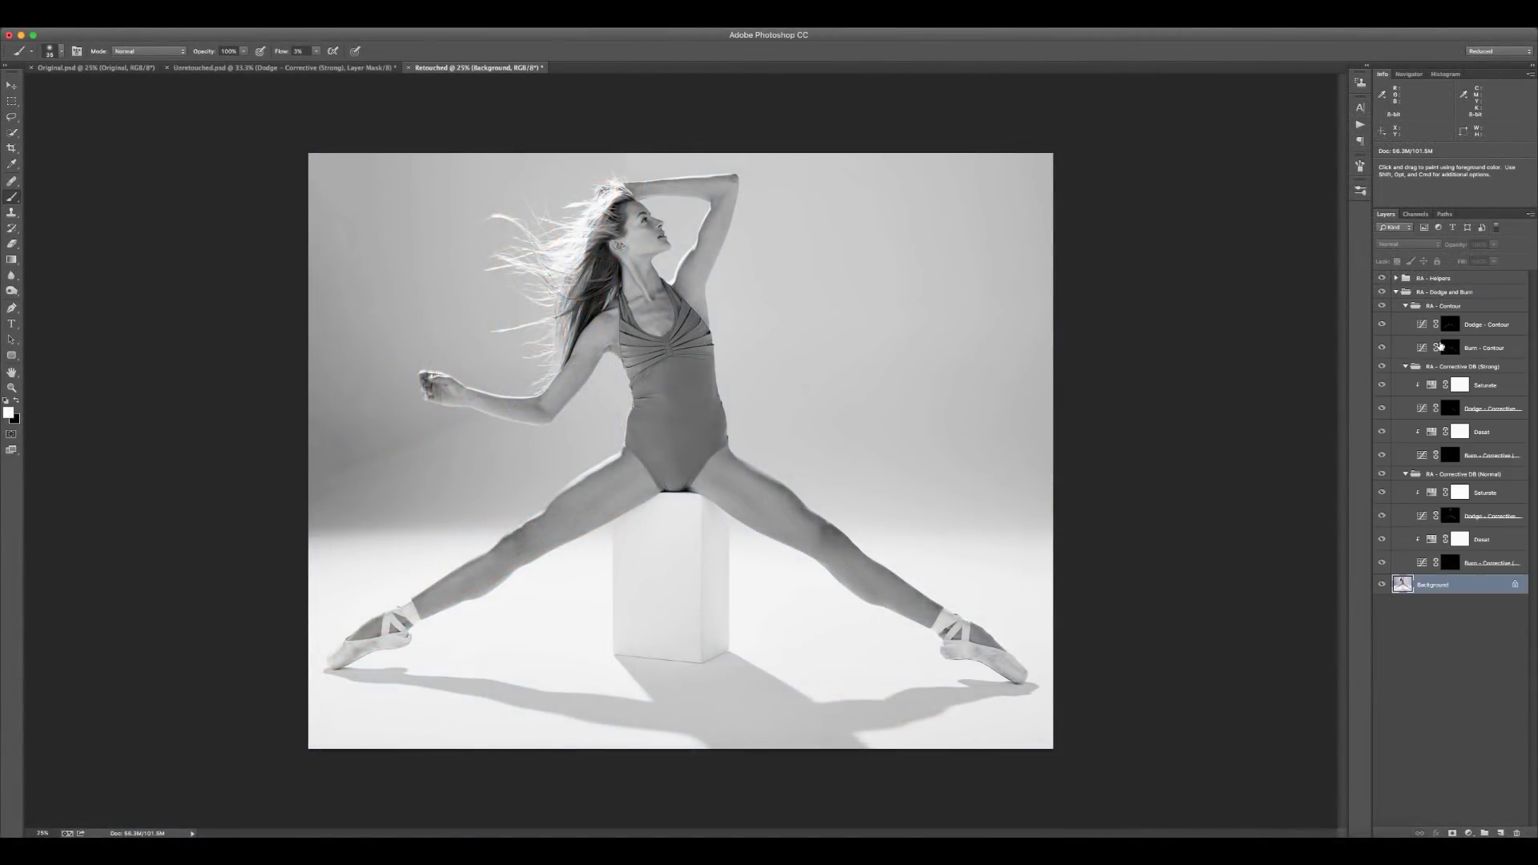
left_click(1448, 324)
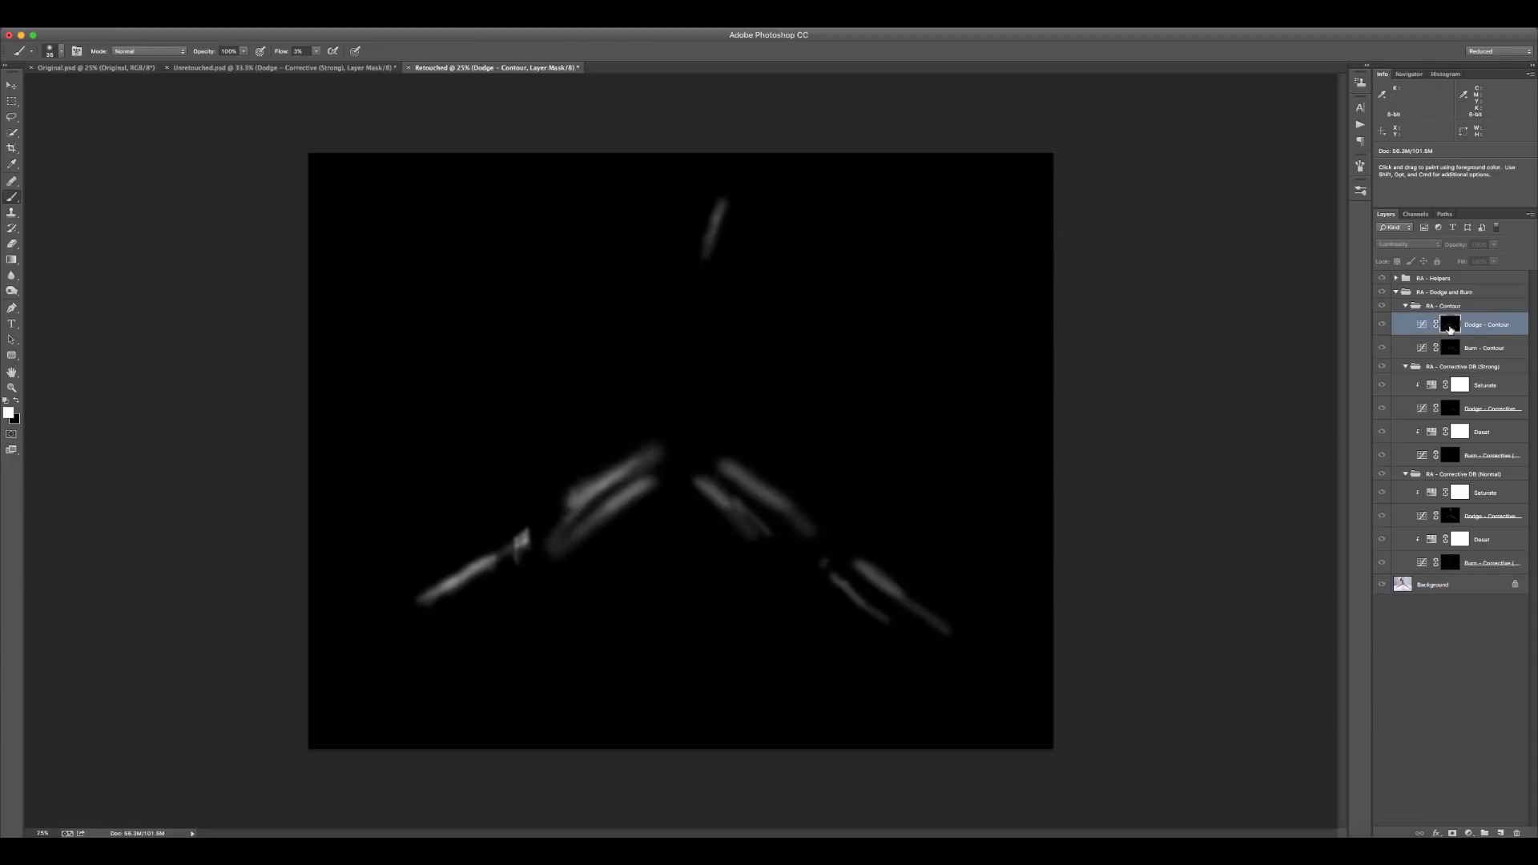
left_click(1483, 347)
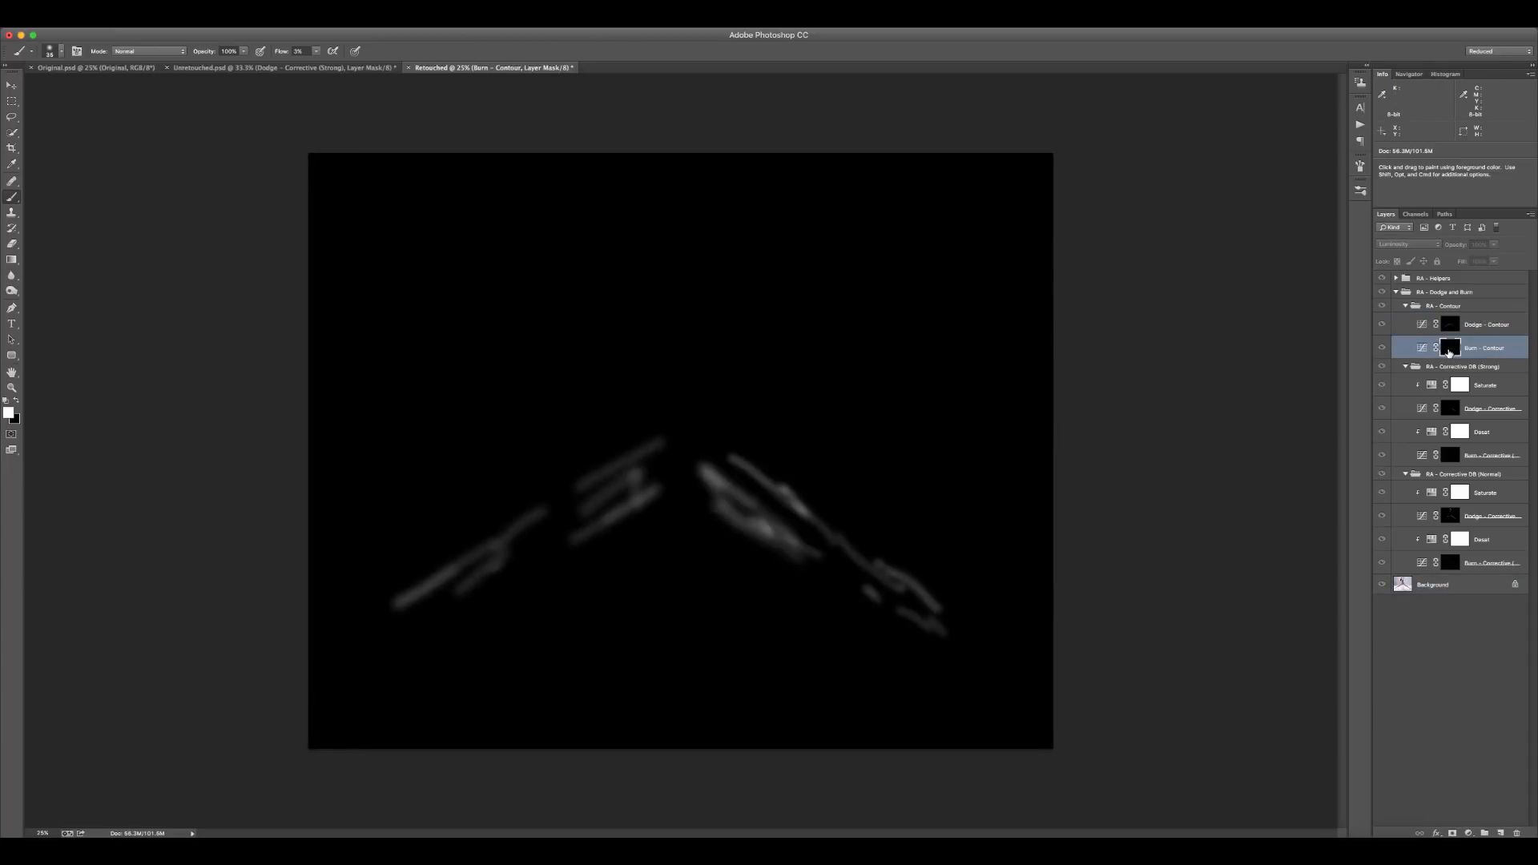
left_click(1382, 306)
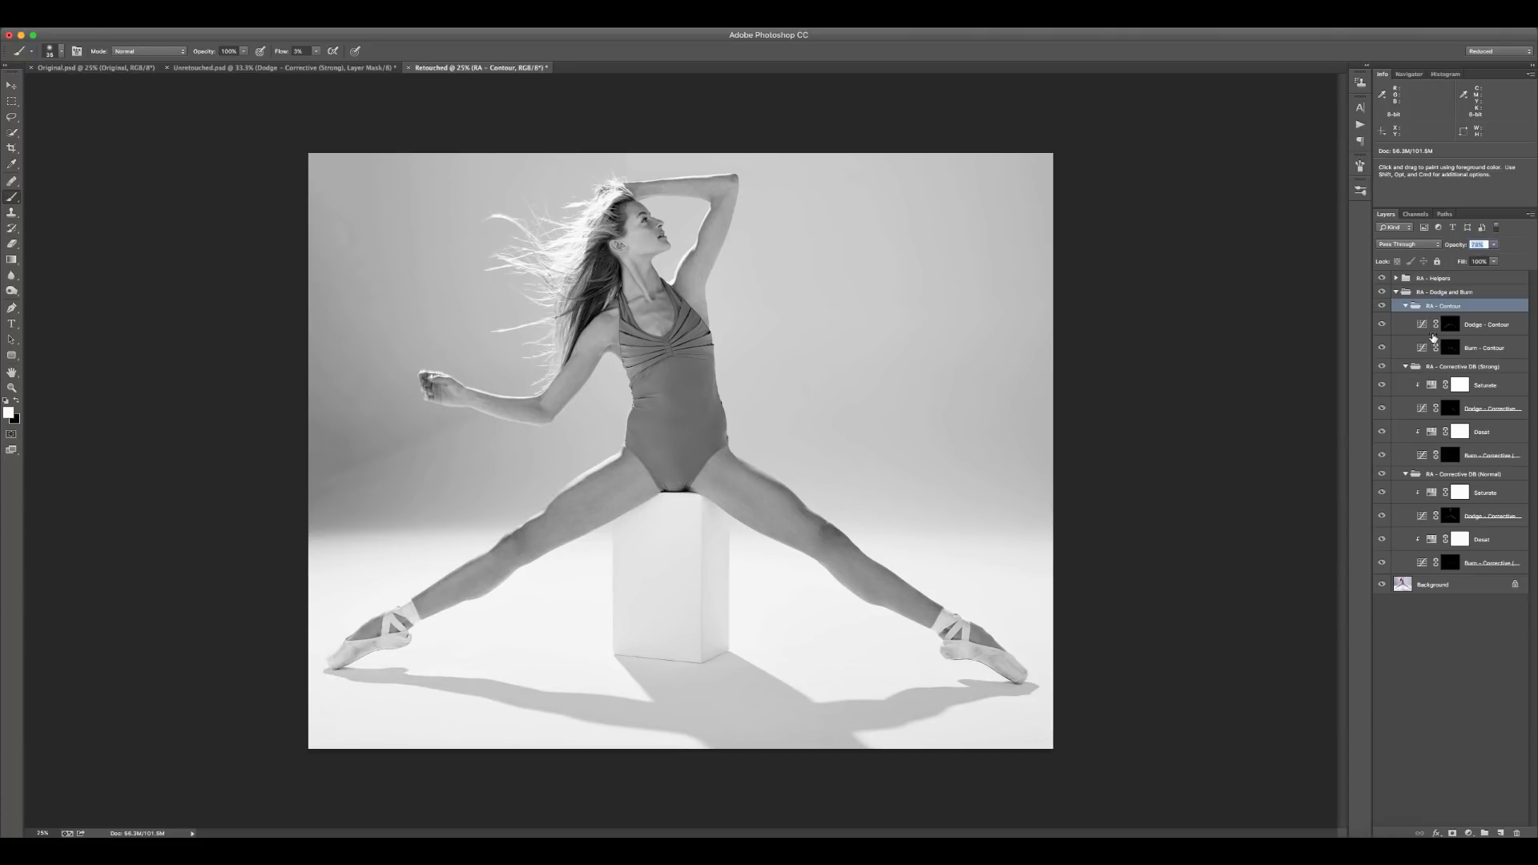
Step: Lower the RA - Contour group opacity to about 71% and collapse the Dodge and Burn group
left_click(1482, 243)
type("73")
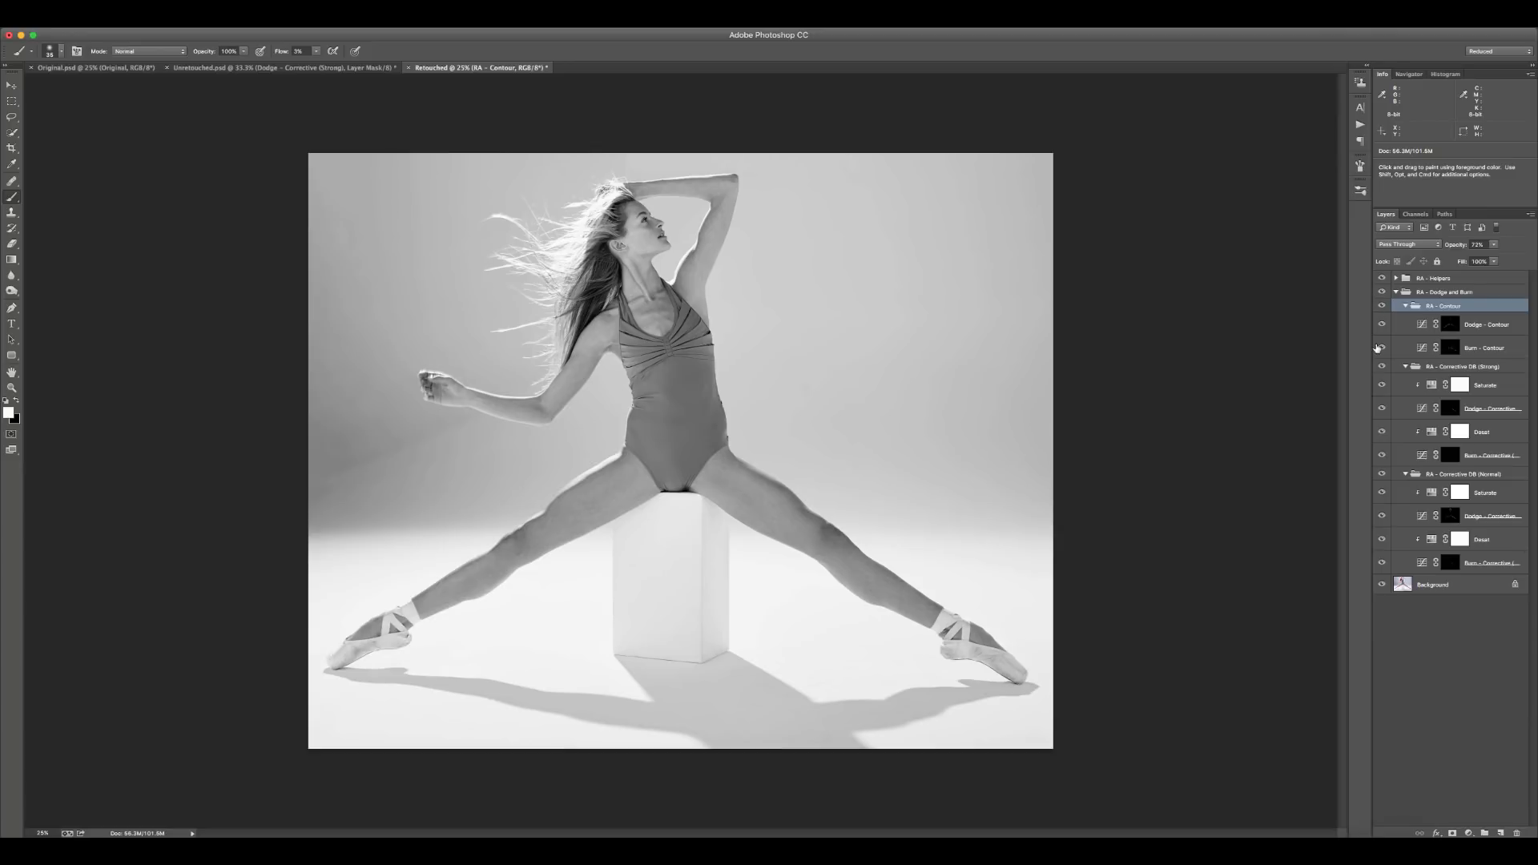
mouse_move(1383, 348)
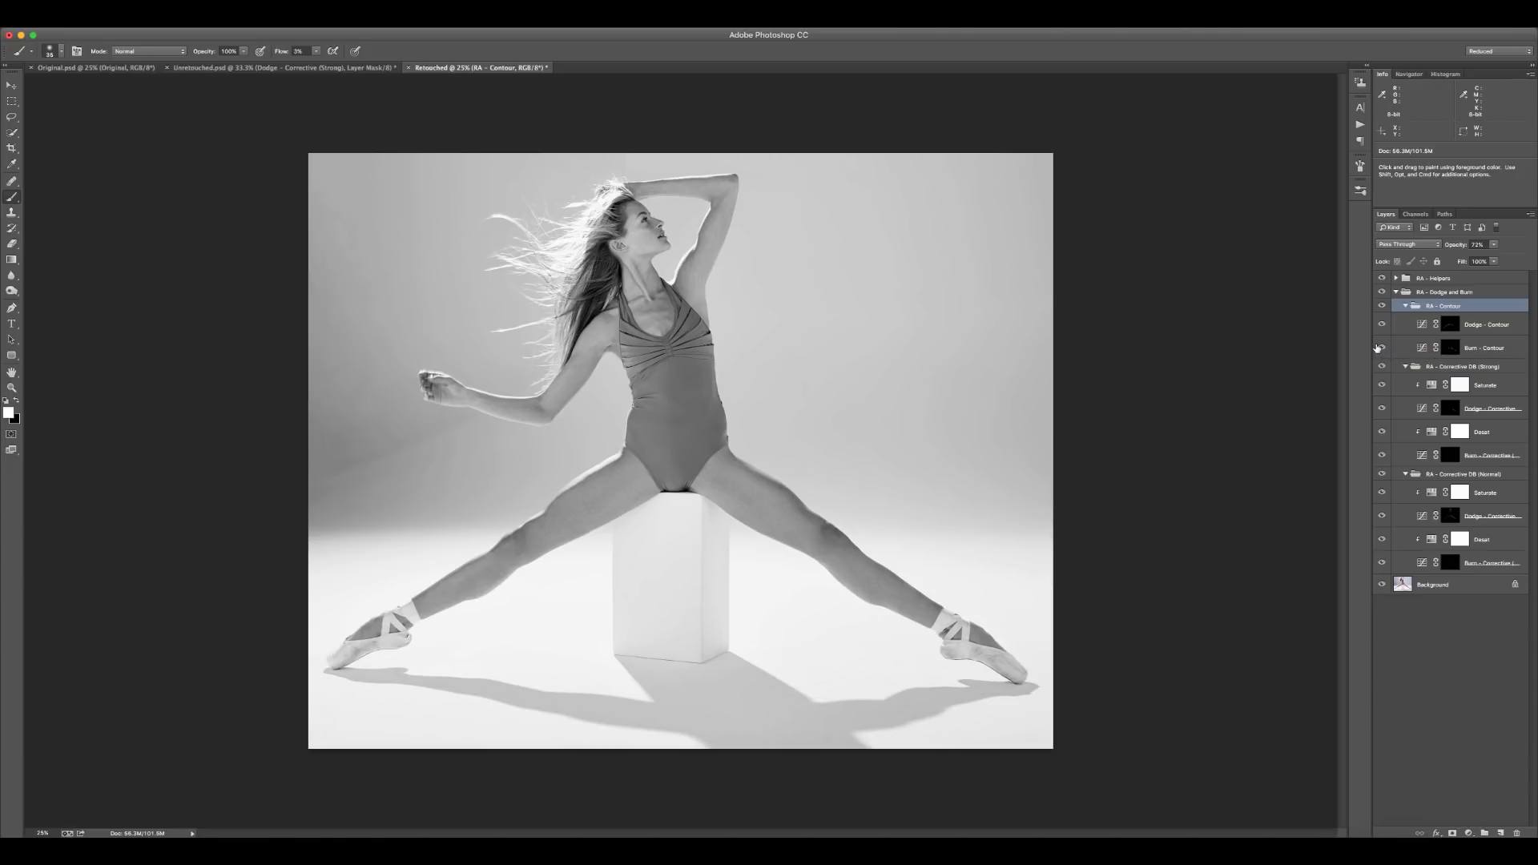
left_click(1395, 292)
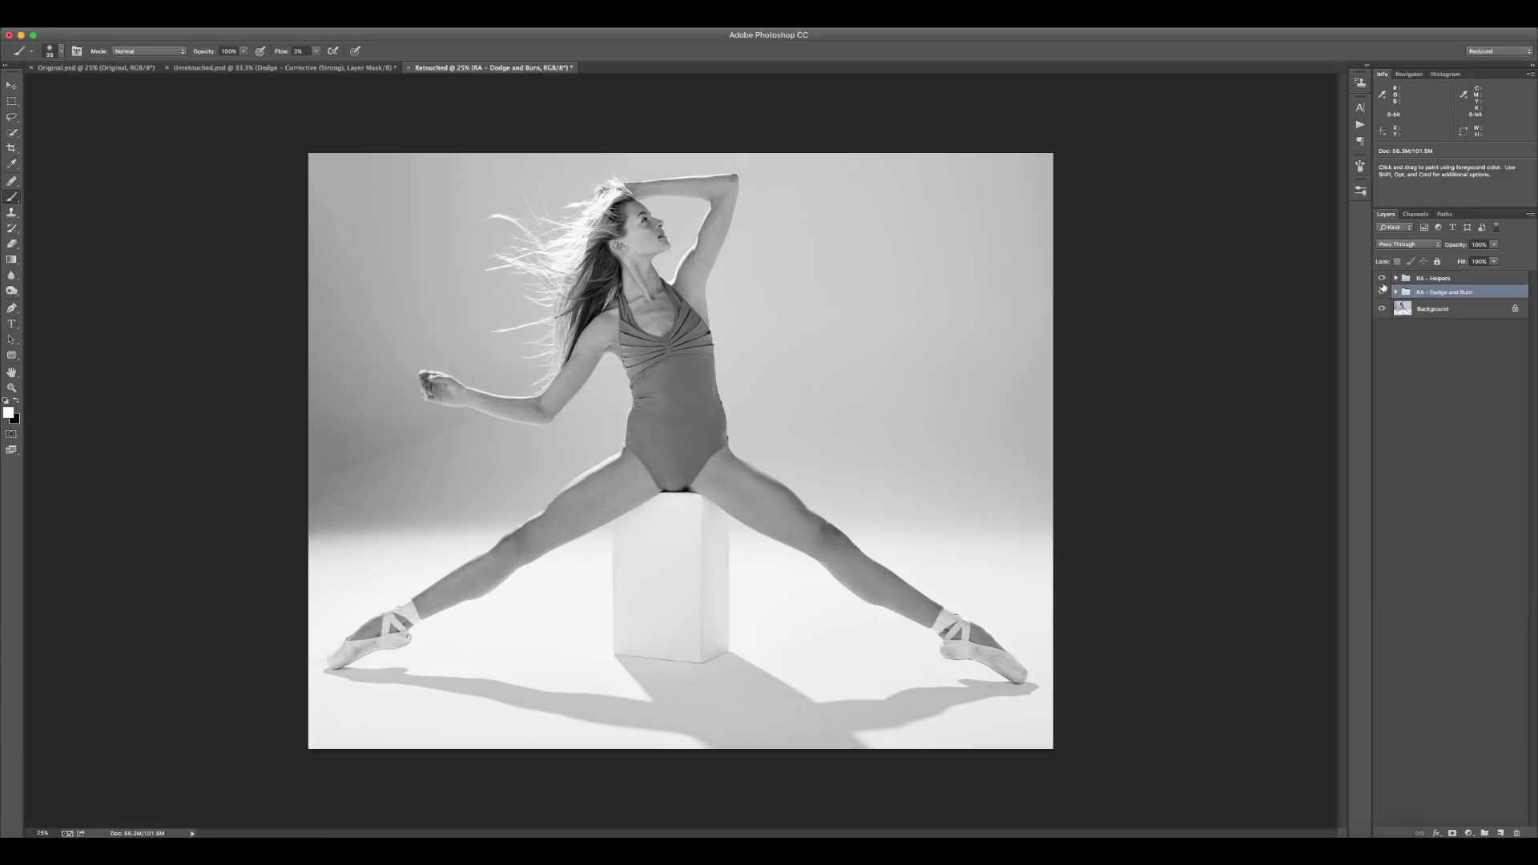